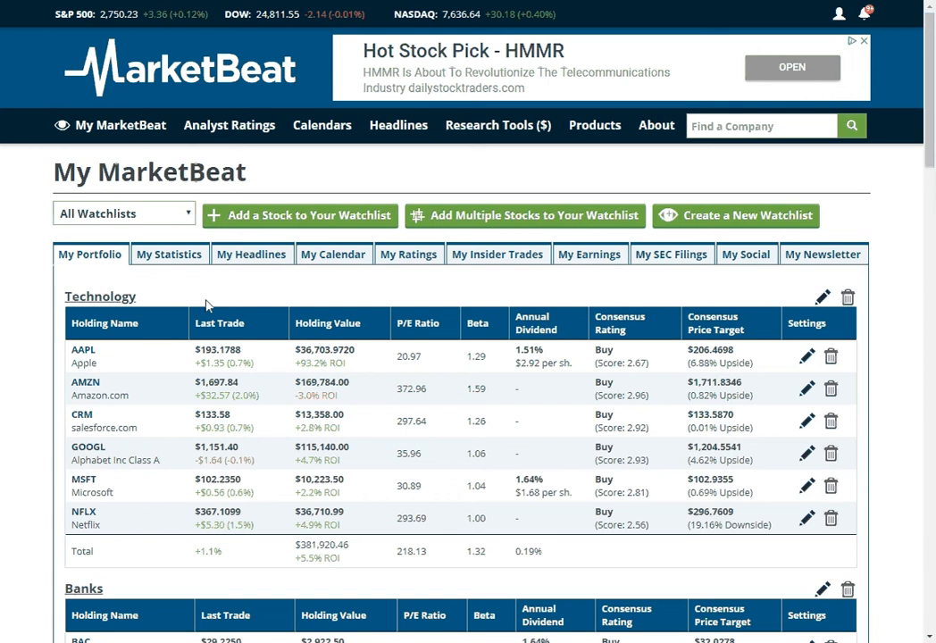
Step: Remove the Retailers watchlist from the portfolio and confirm the deletion
scroll(down, 3)
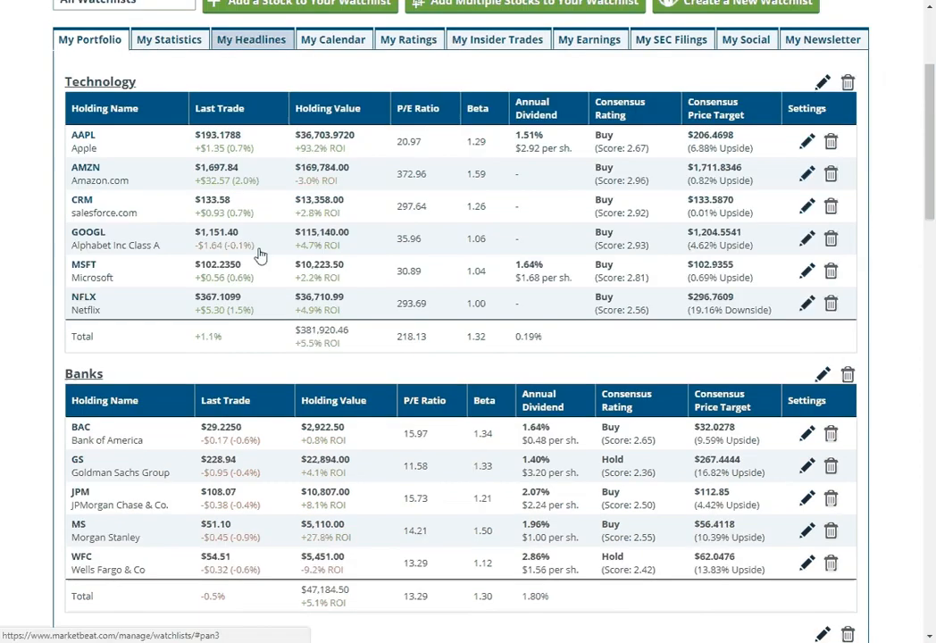
scroll(down, 3)
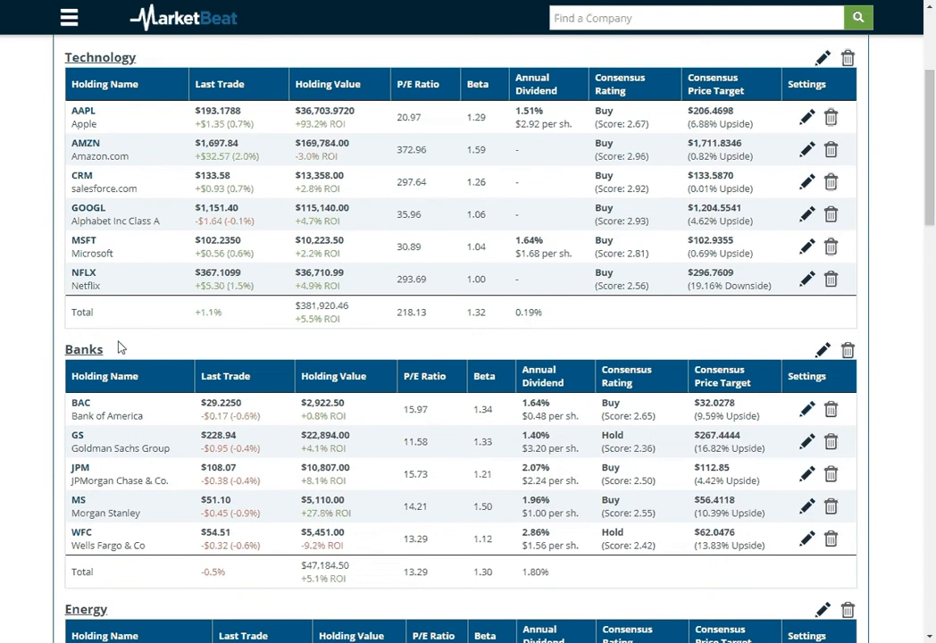
scroll(down, 3)
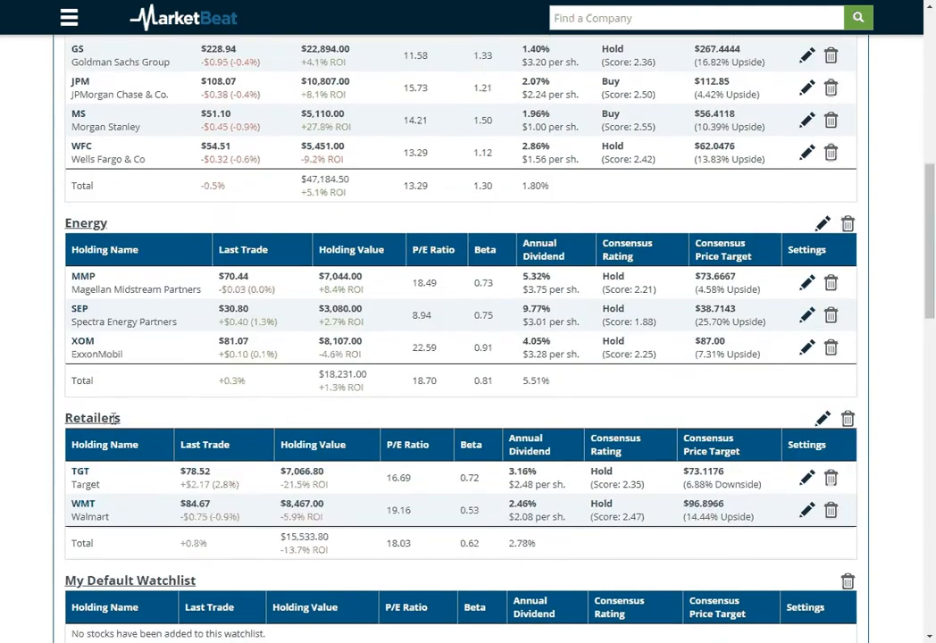
click(847, 418)
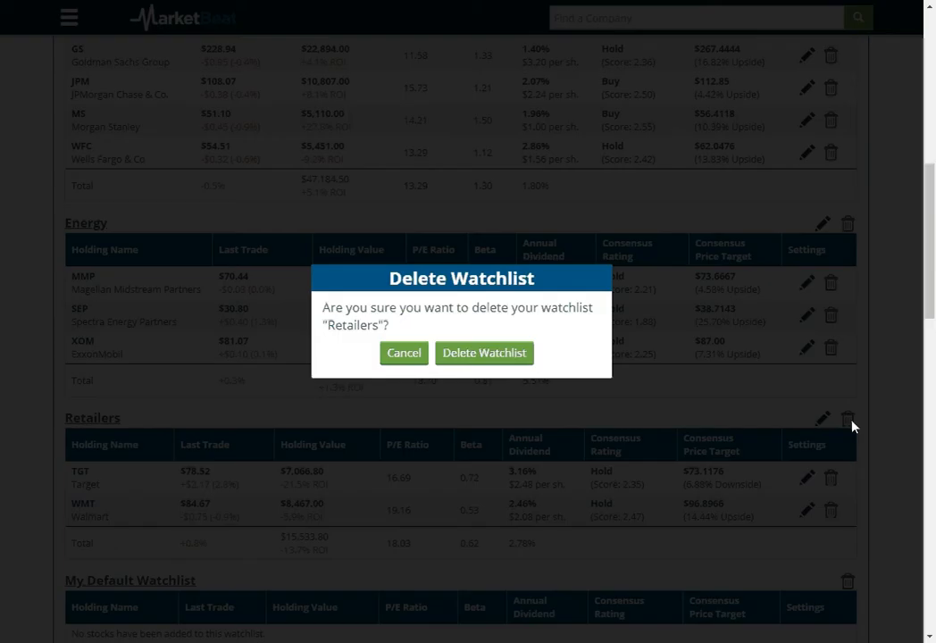
click(484, 353)
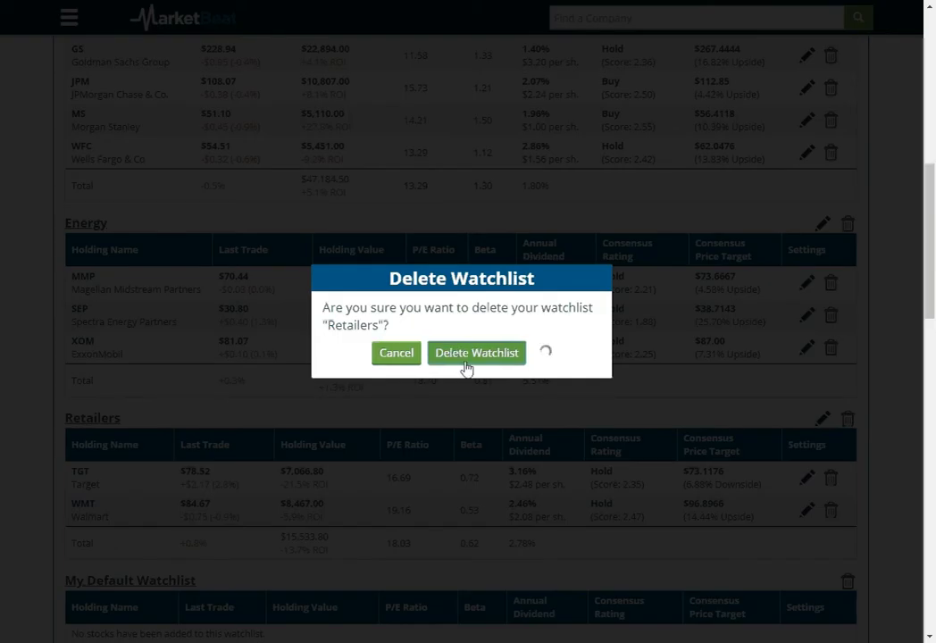
click(476, 352)
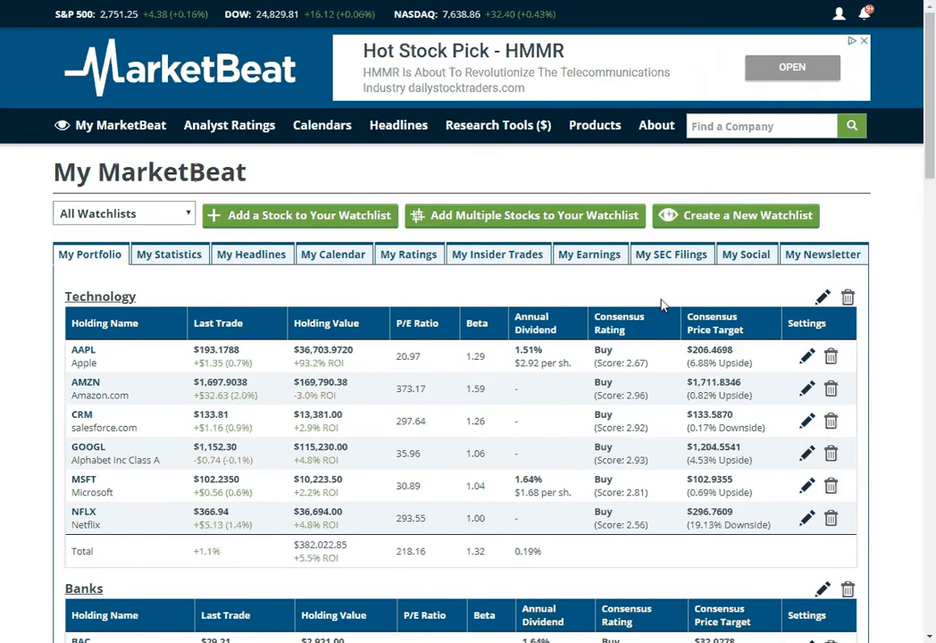
Step: Create an empty watchlist named 'Retailers New' and scroll to view it
click(735, 215)
text(Retailers)
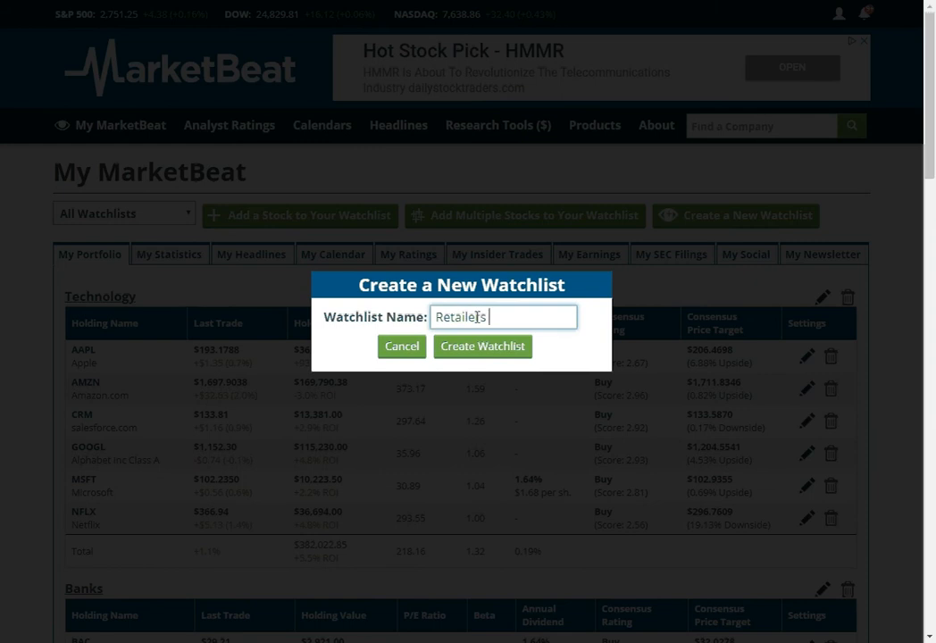
click(476, 341)
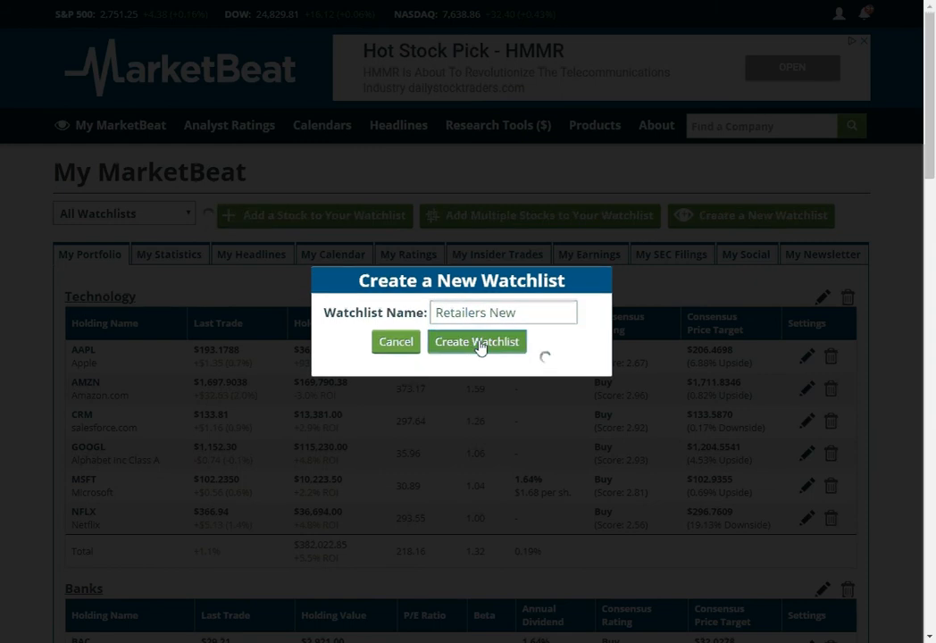
click(476, 341)
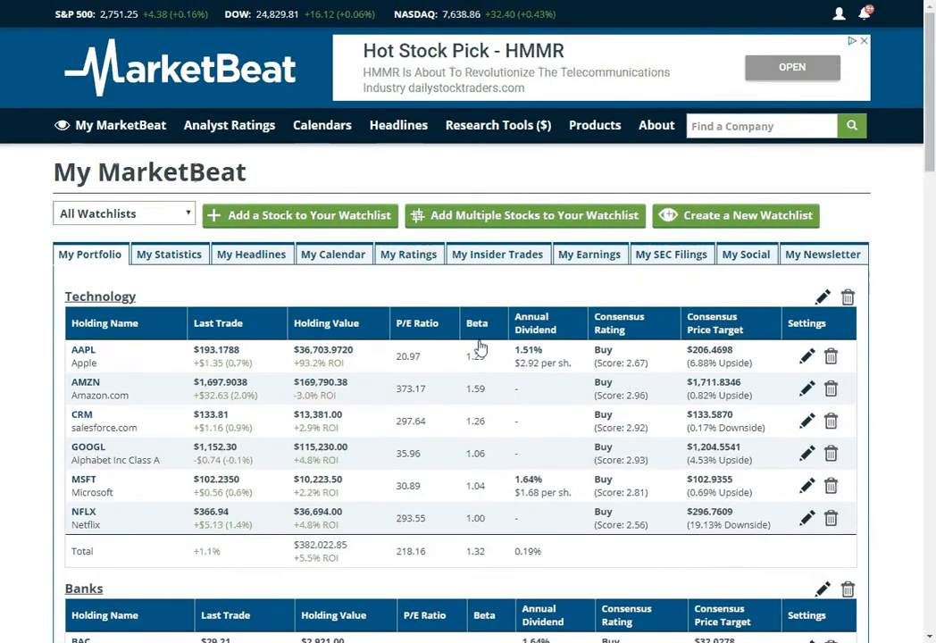
scroll(down, 3)
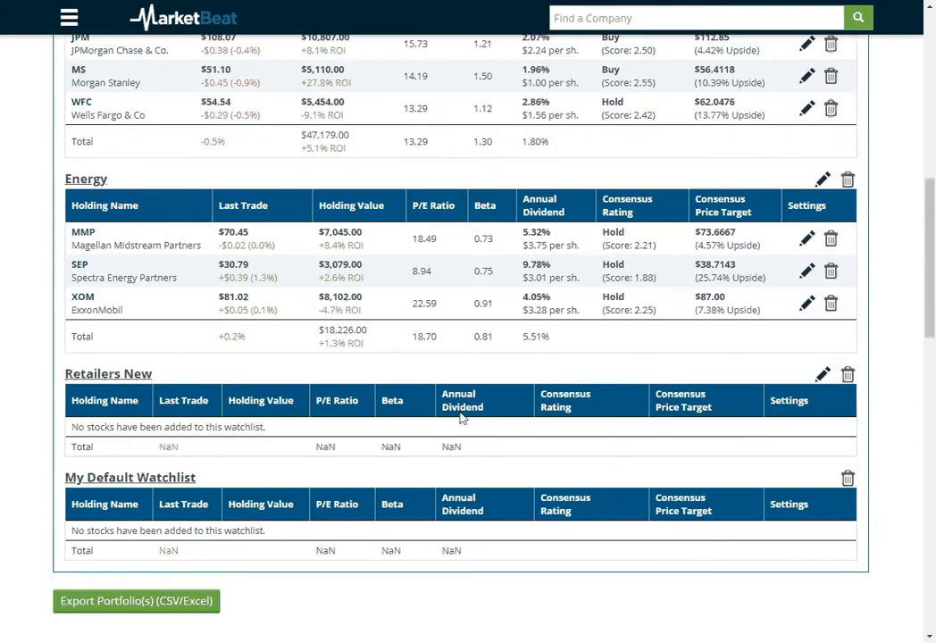
scroll(down, 3)
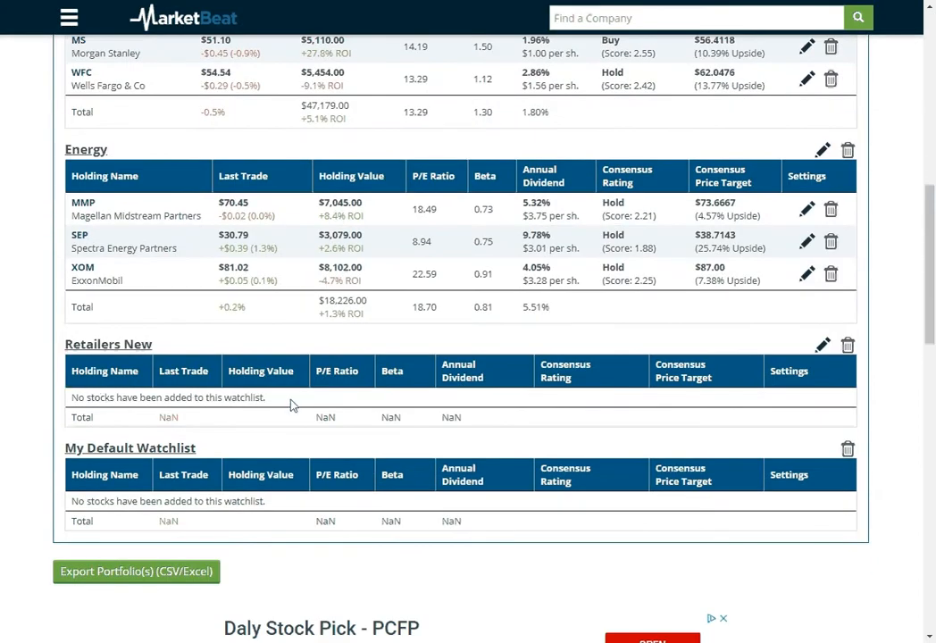
scroll(up, 3)
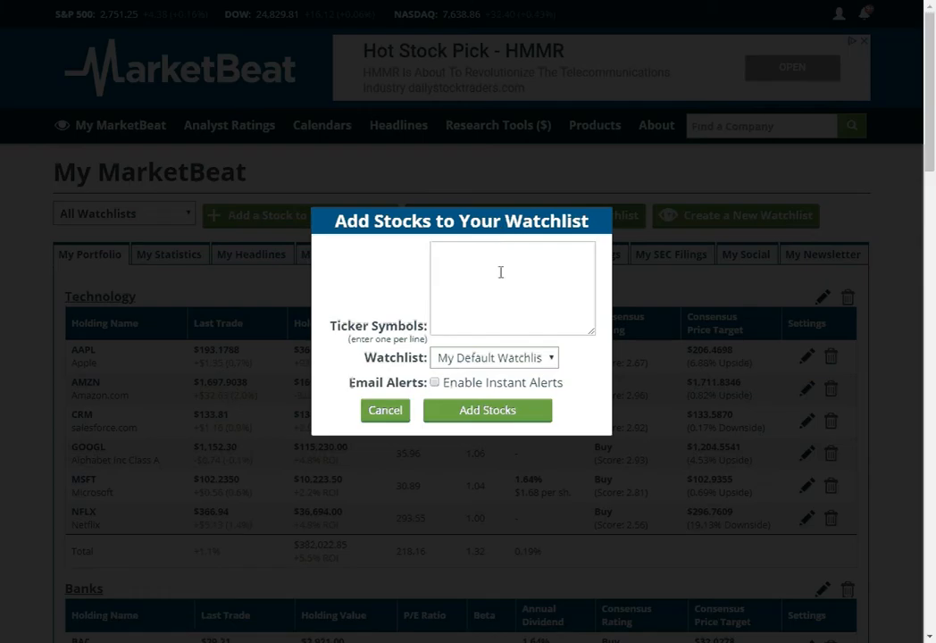
Step: Submit tickers TGT, WMT and GME to Retailers New with instant alerts enabled
click(512, 287)
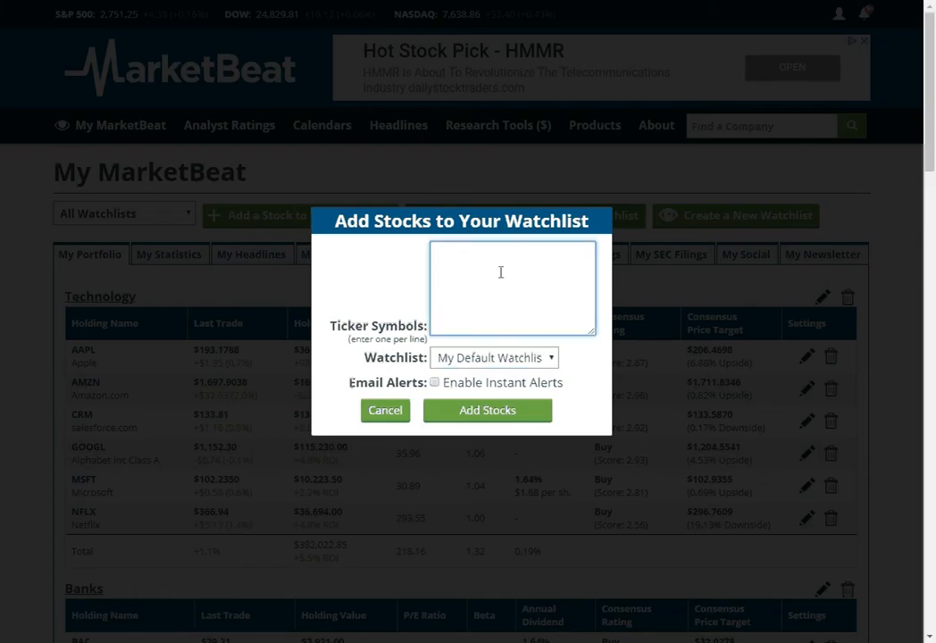
text(TGT)
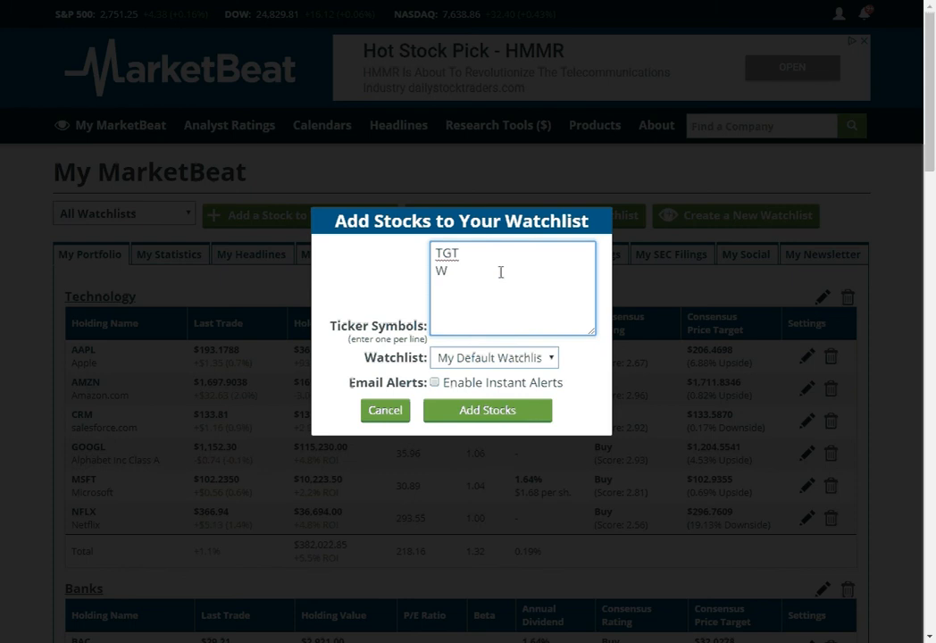
text(MT)
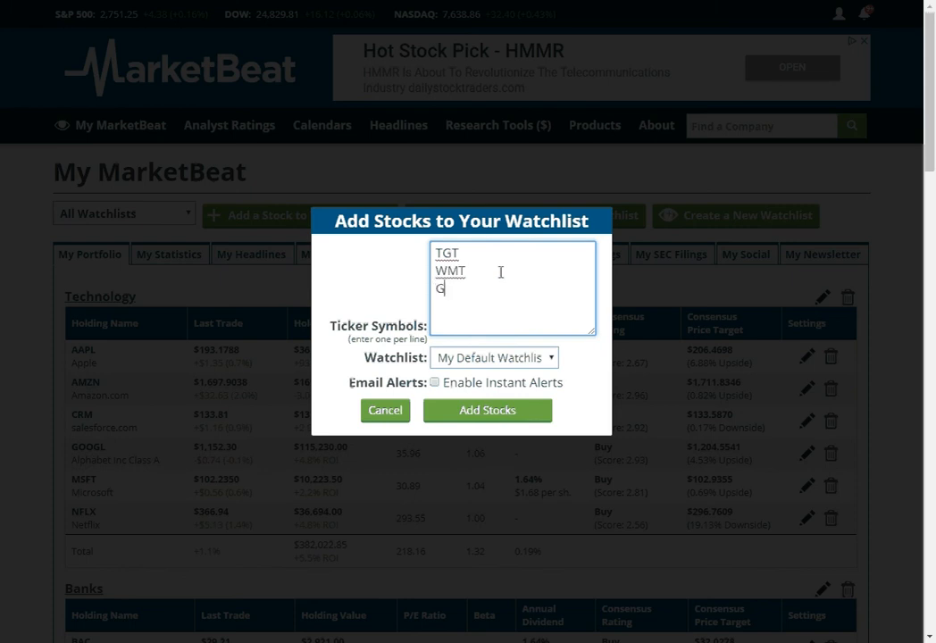
click(494, 357)
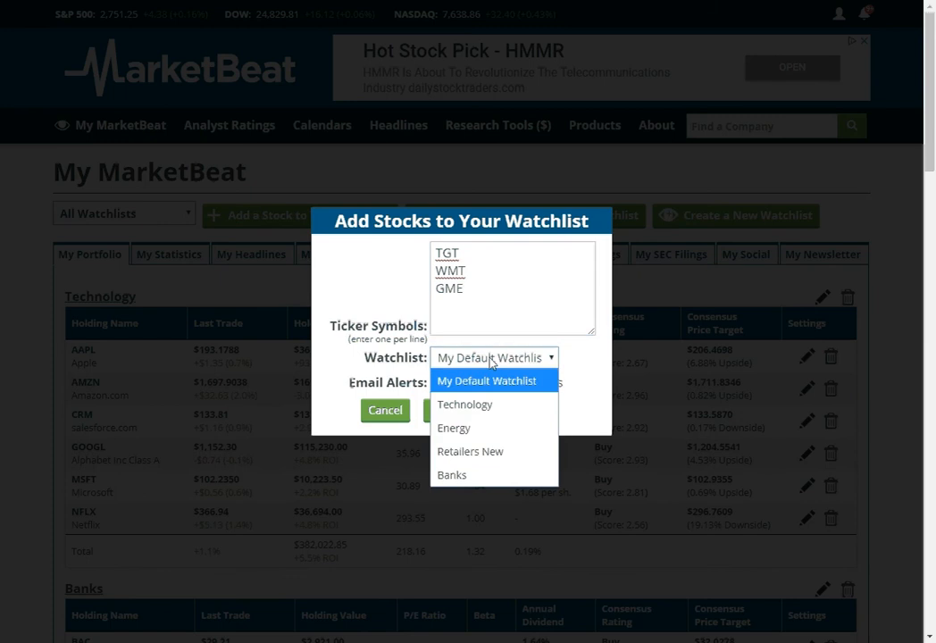
click(470, 451)
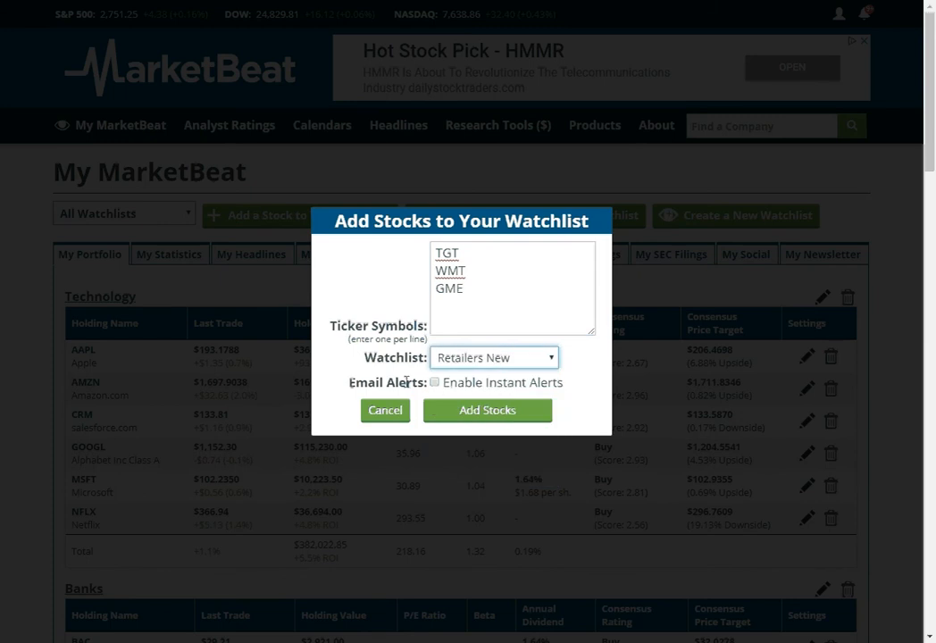
click(434, 382)
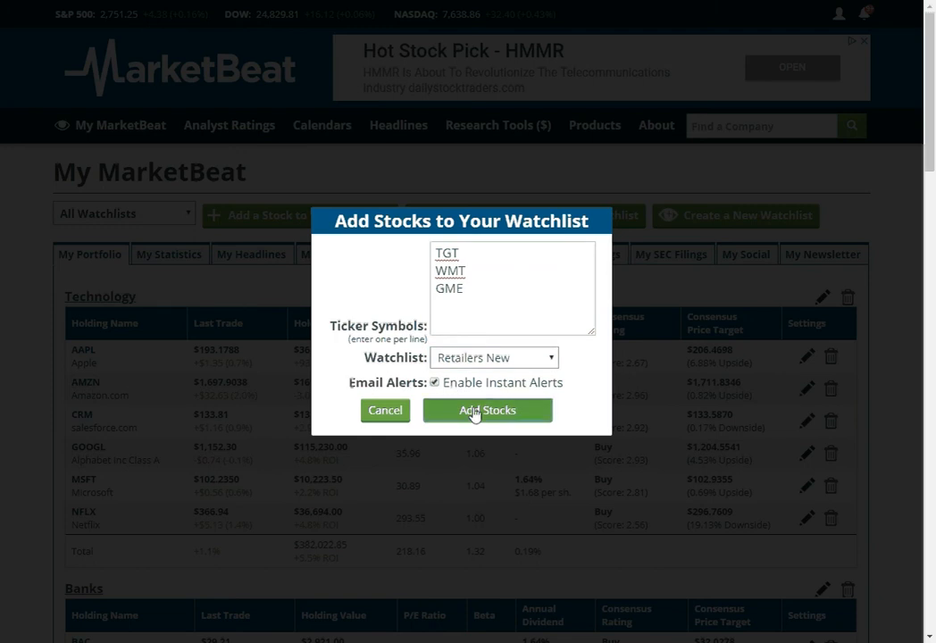
click(480, 410)
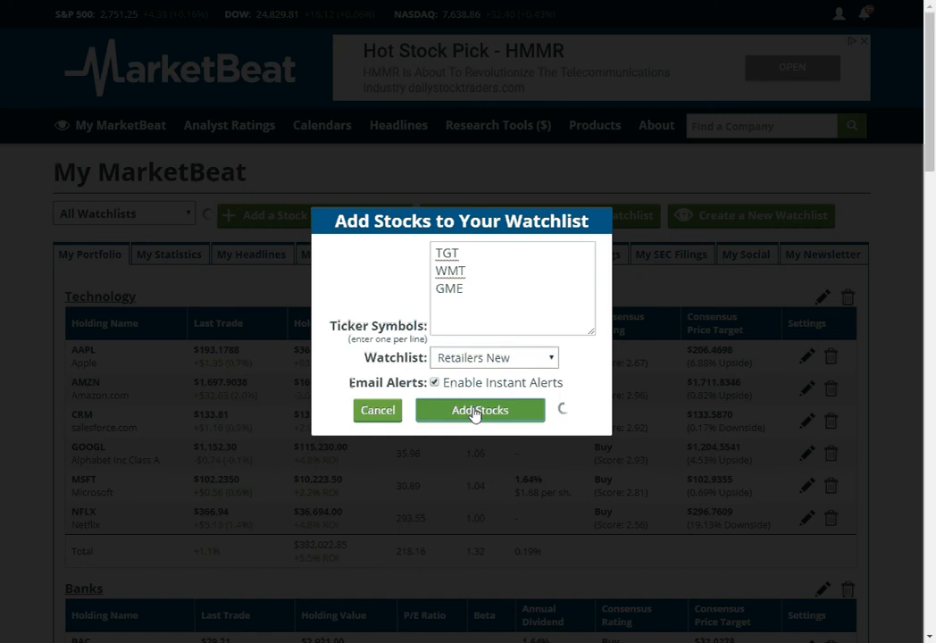
click(479, 410)
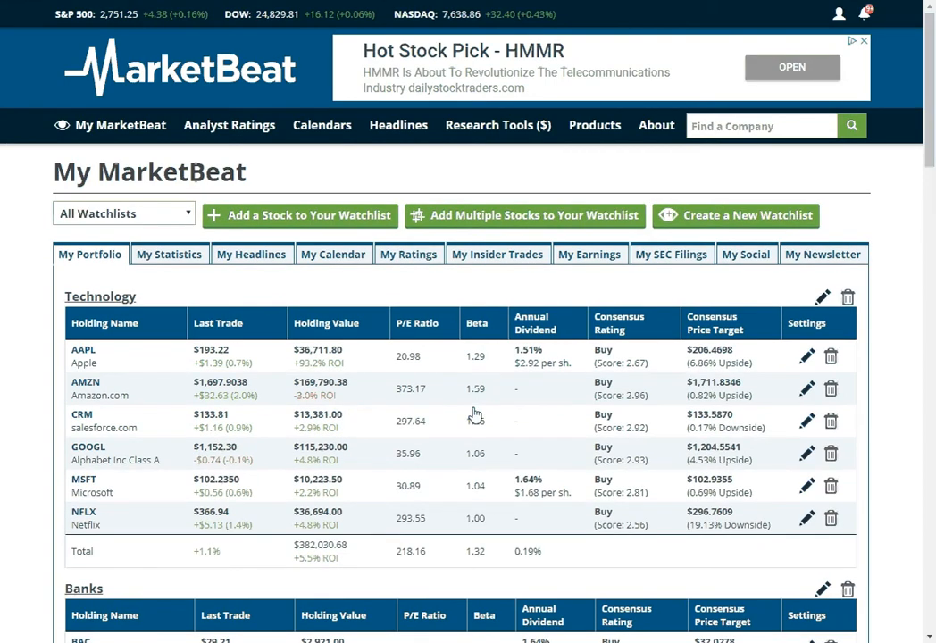
Step: Scroll to the Retailers New watchlist and open GME's stock-details editor
scroll(down, 3)
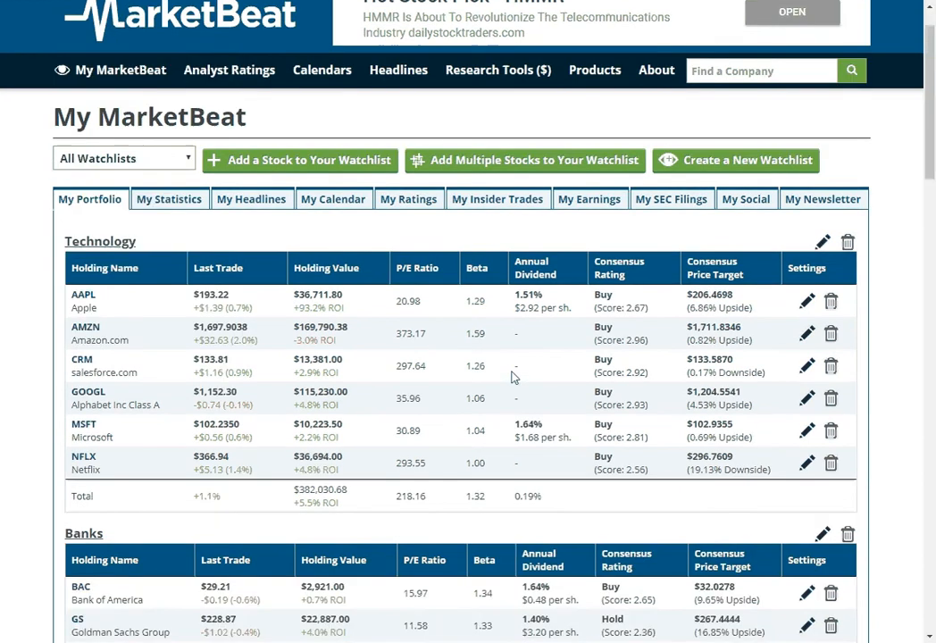
scroll(down, 3)
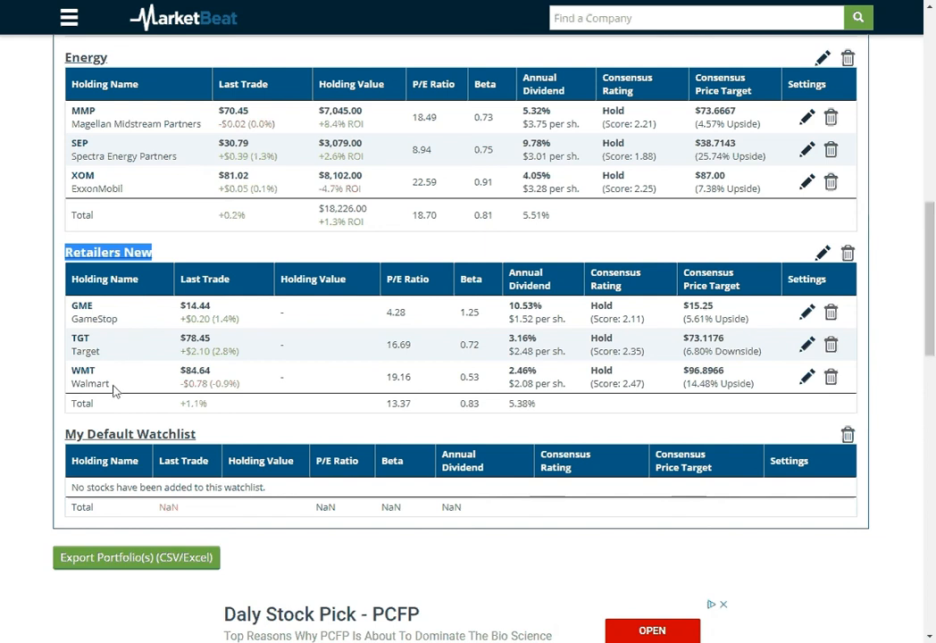
click(806, 312)
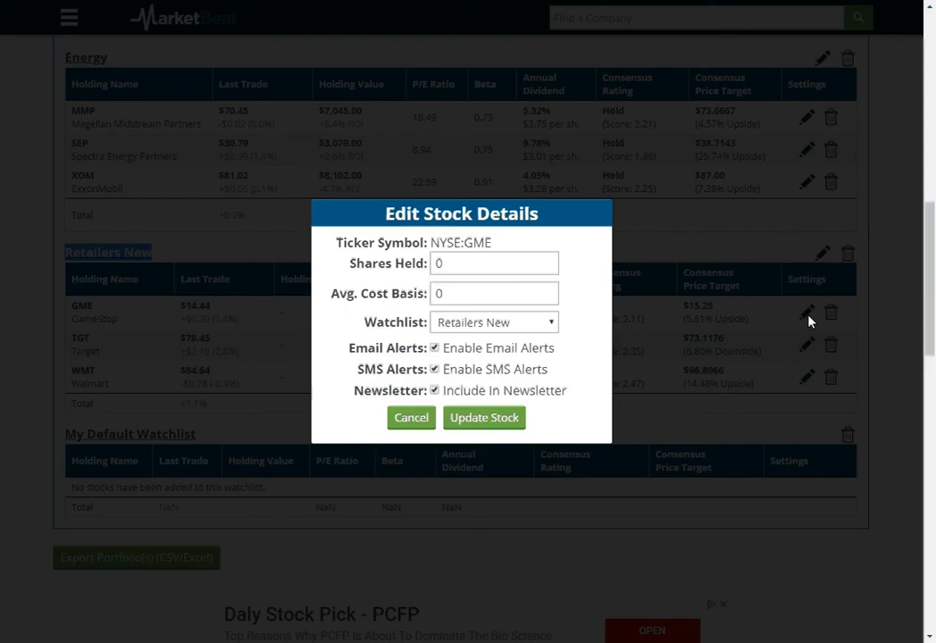
Step: Record GME as 100 shares with an average cost basis of 14
click(494, 262)
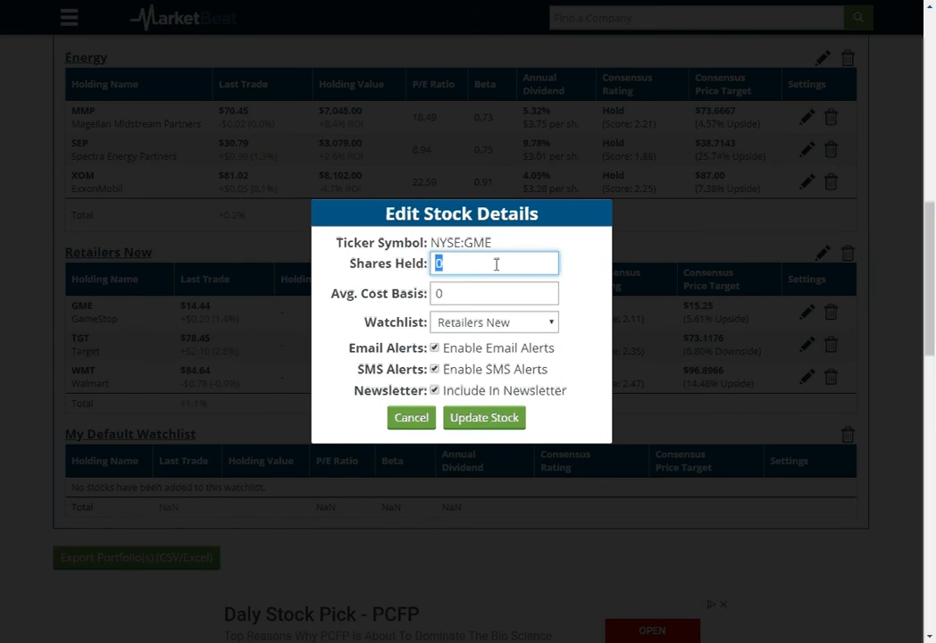
text(100)
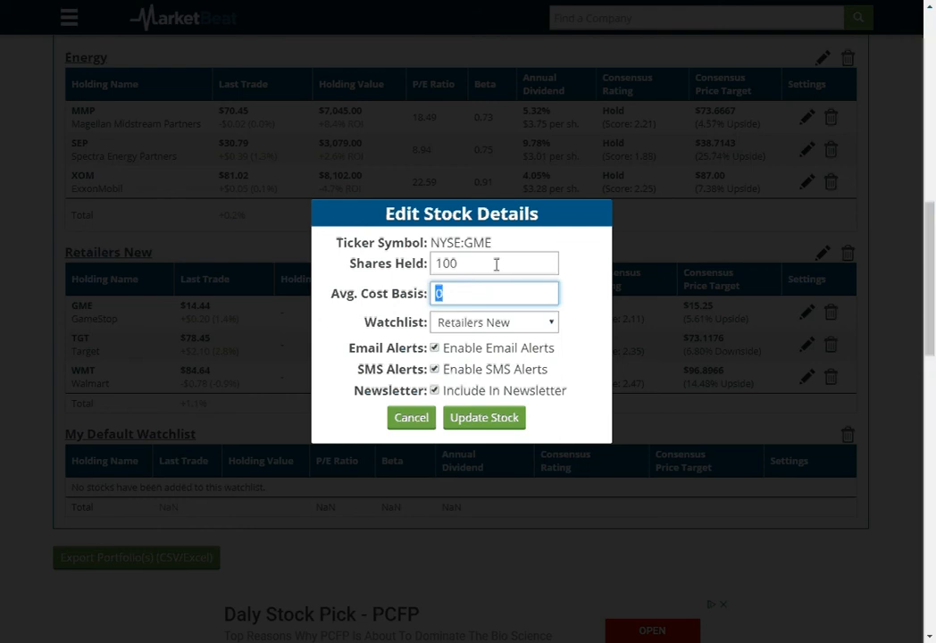
text(14)
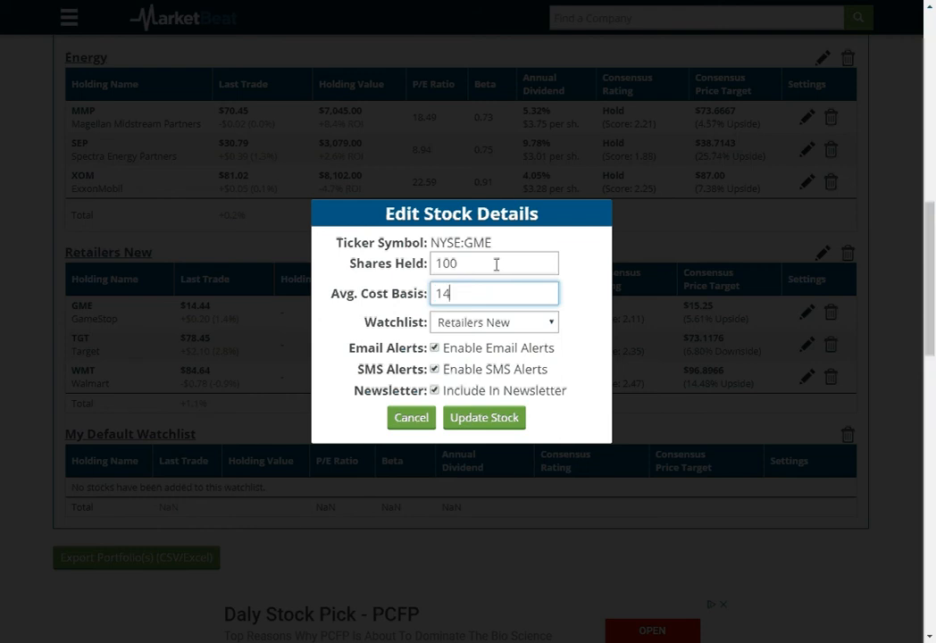
click(483, 417)
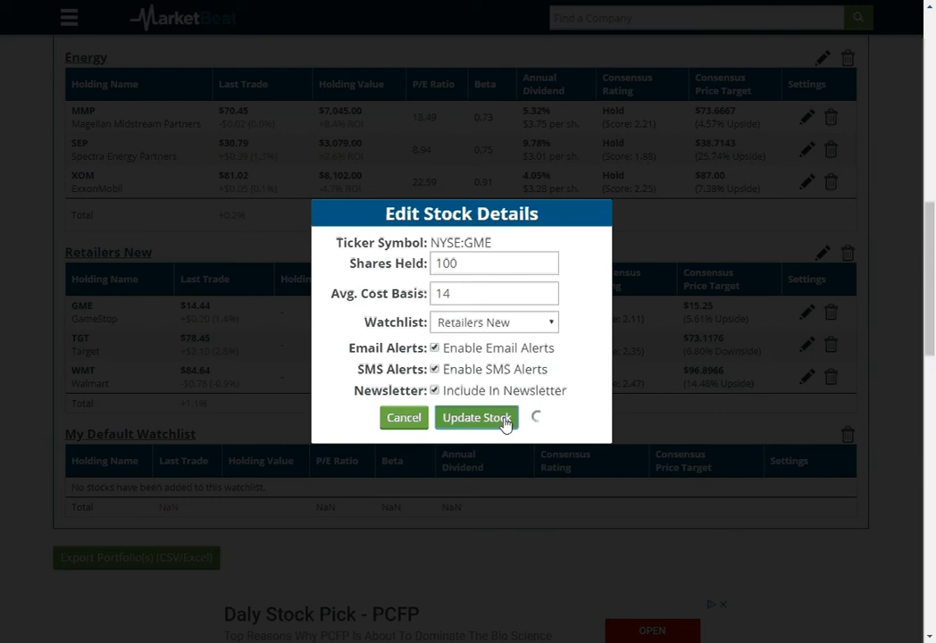
click(476, 417)
text(1)
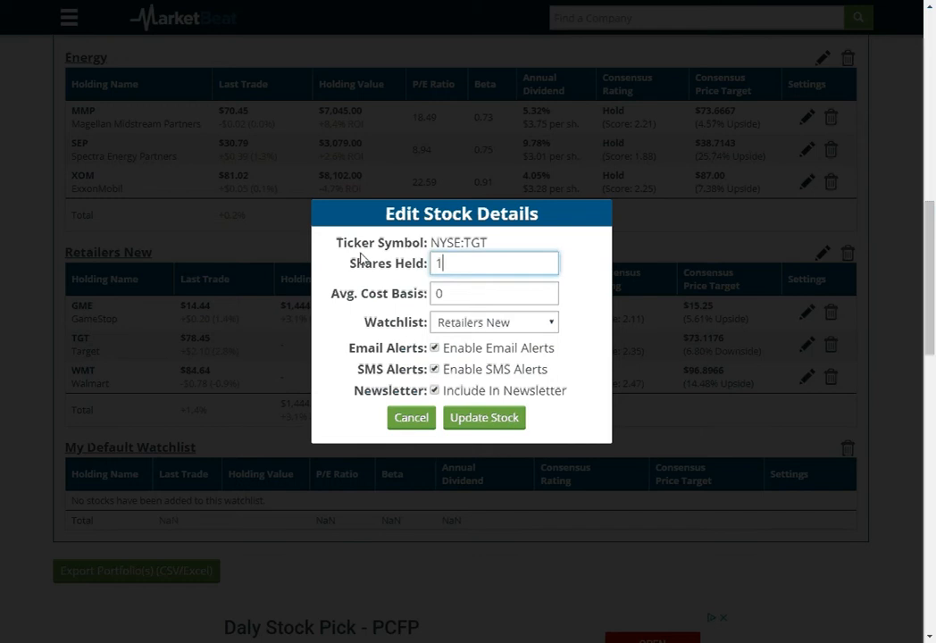
Step: Save TGT with cost basis 75 and Walmart with 100 shares at 85
text(75)
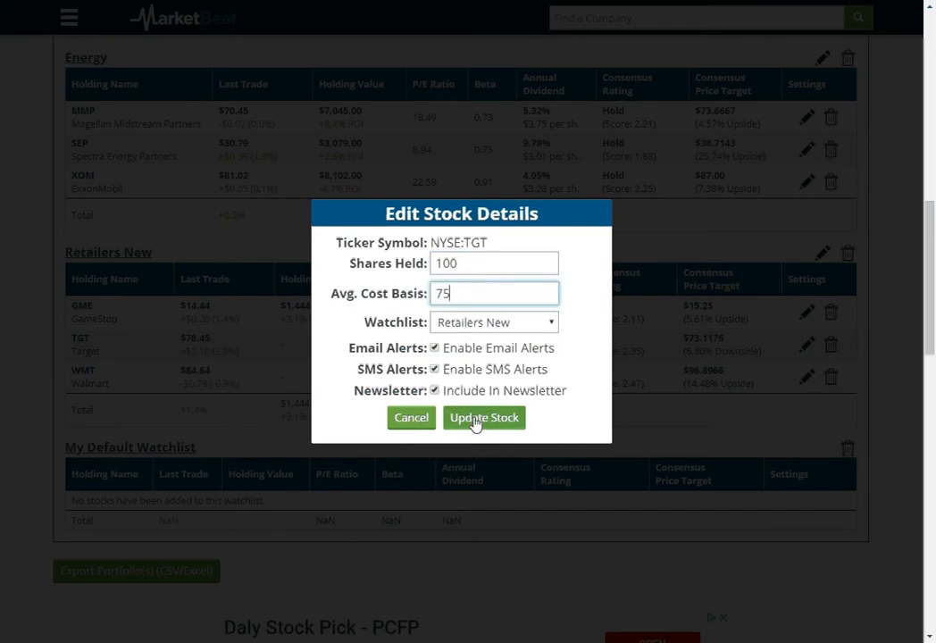
click(483, 417)
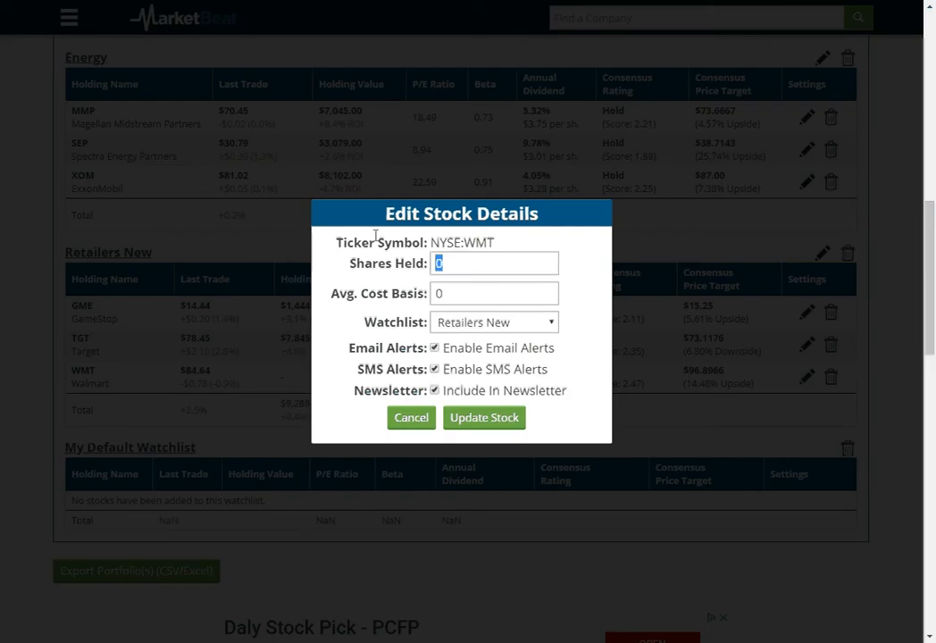
text(8)
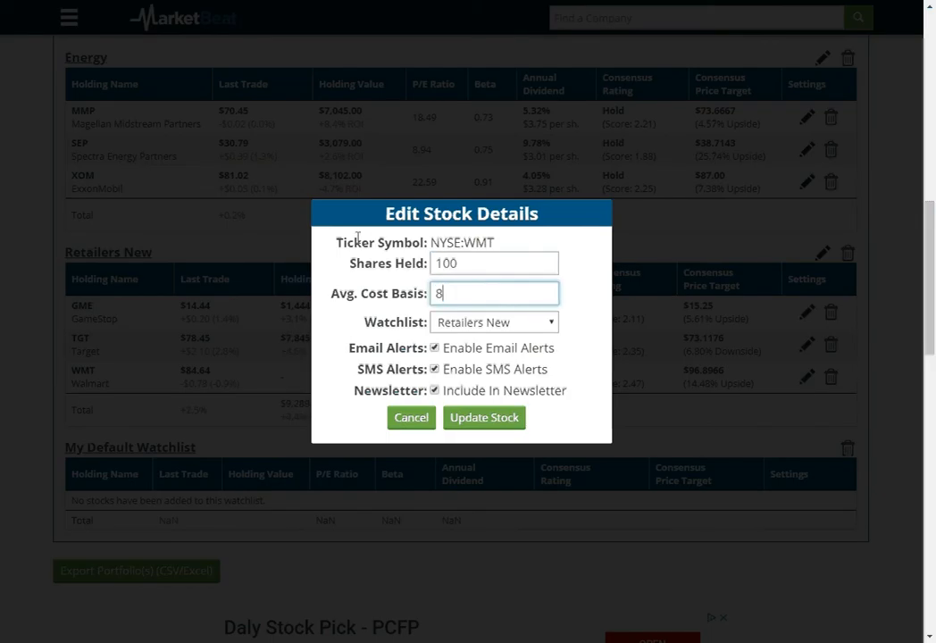
text(5)
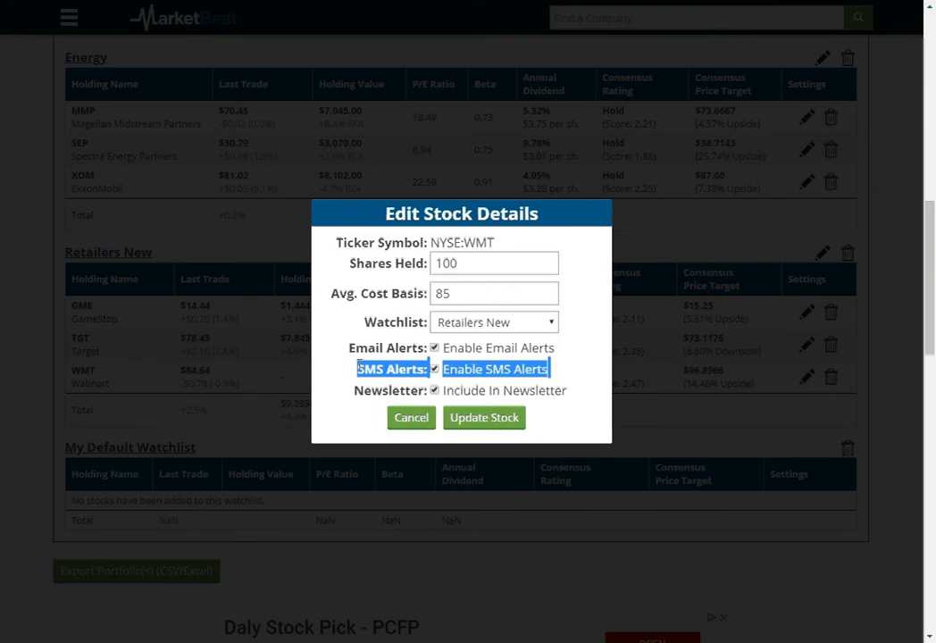
mouse_move(351, 388)
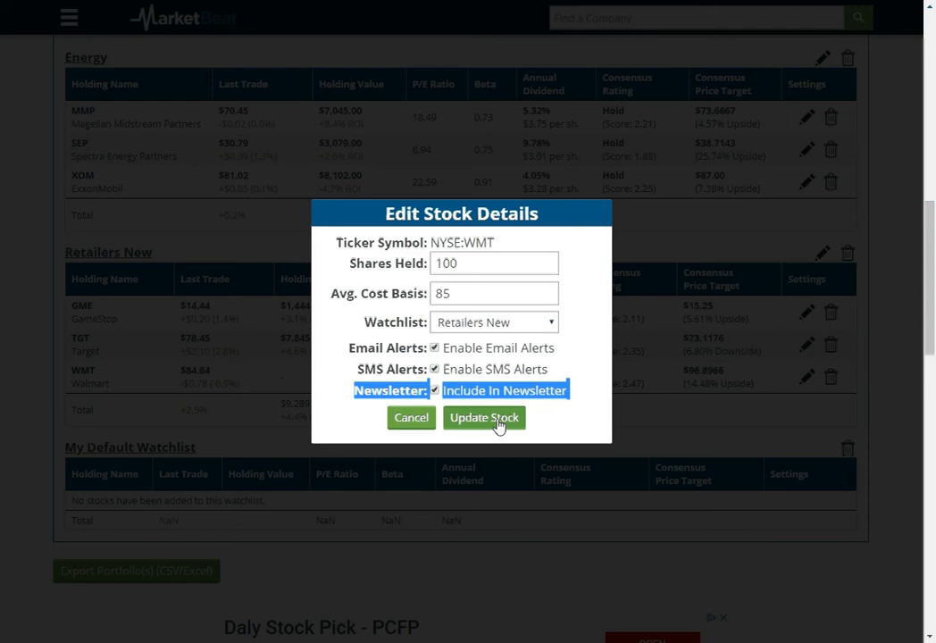
click(483, 417)
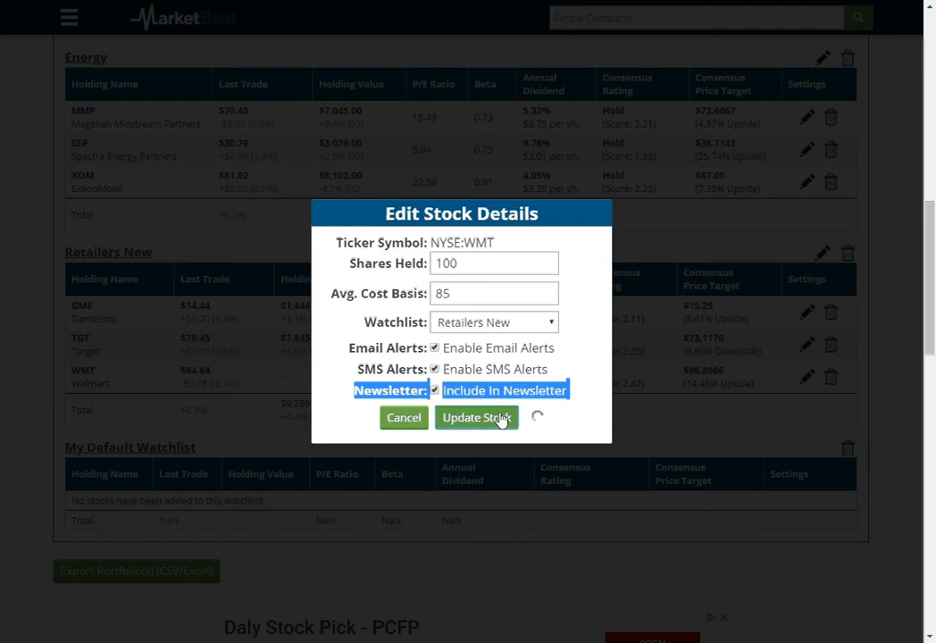
click(476, 417)
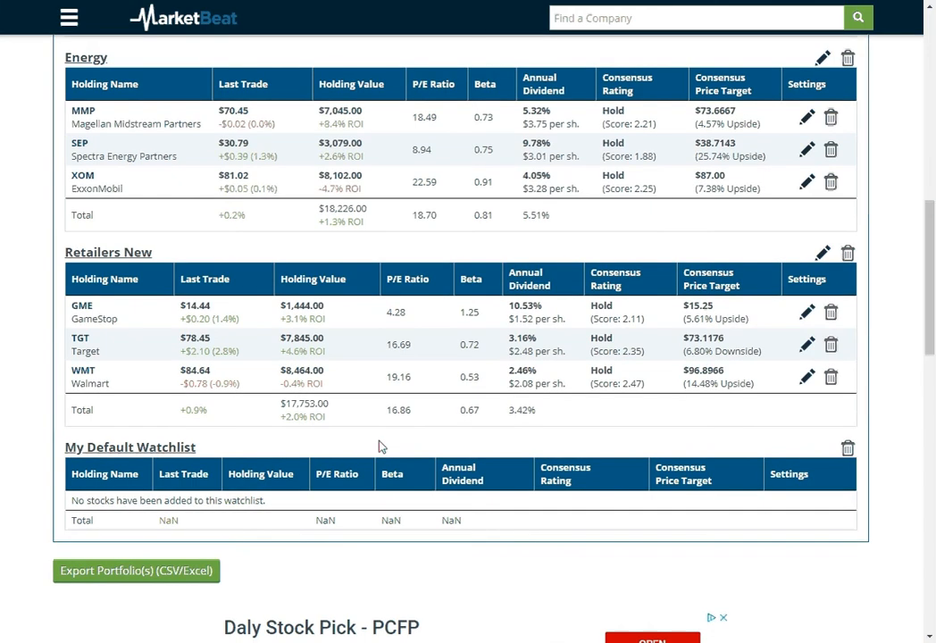
mouse_move(462, 401)
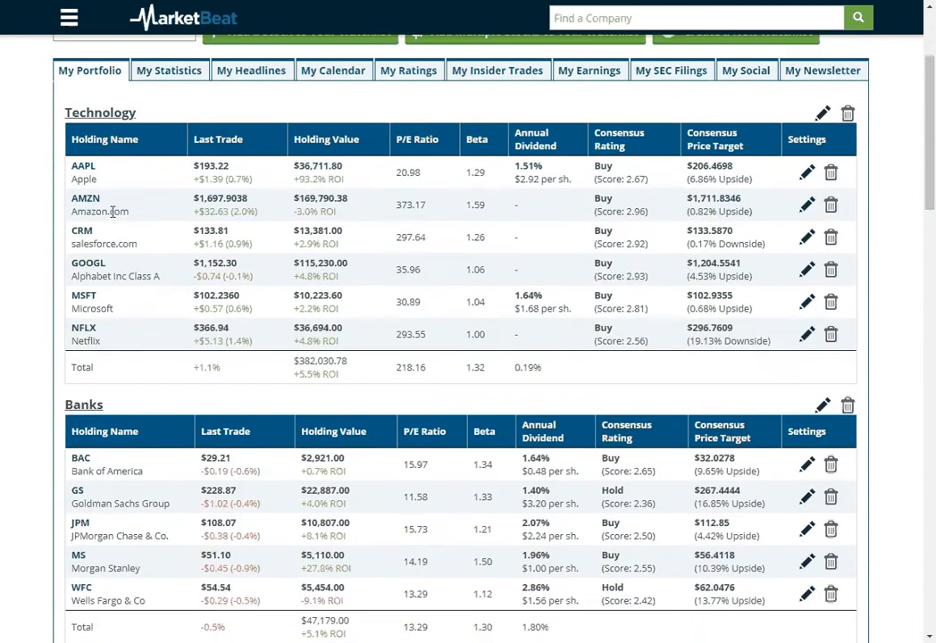
mouse_move(259, 192)
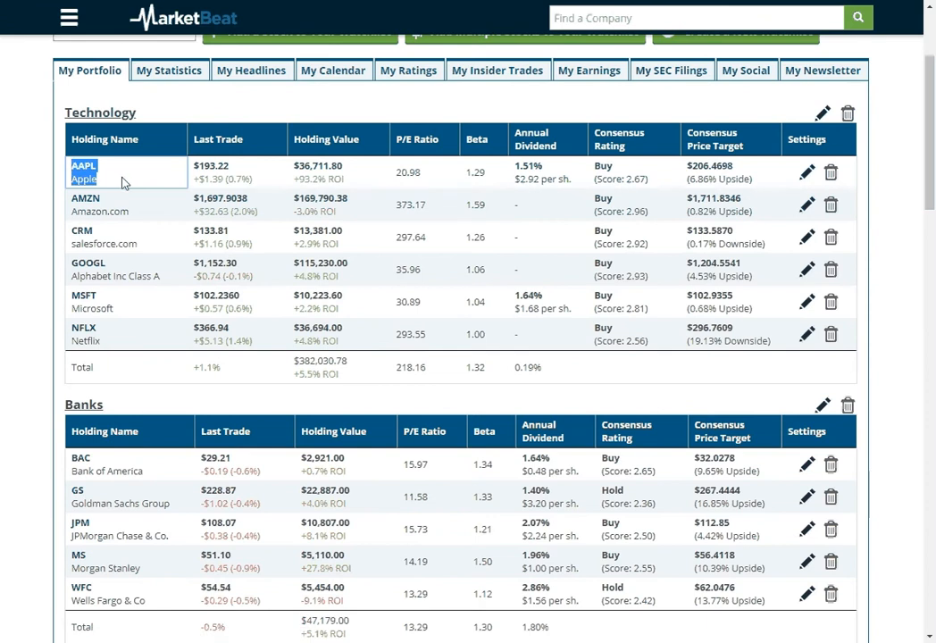
mouse_move(261, 183)
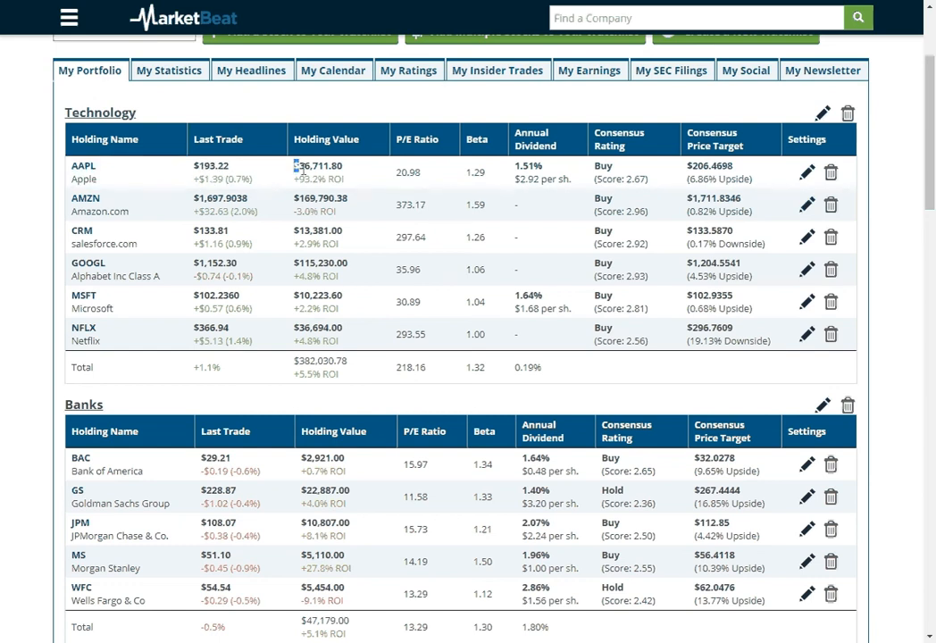
double_click(318, 166)
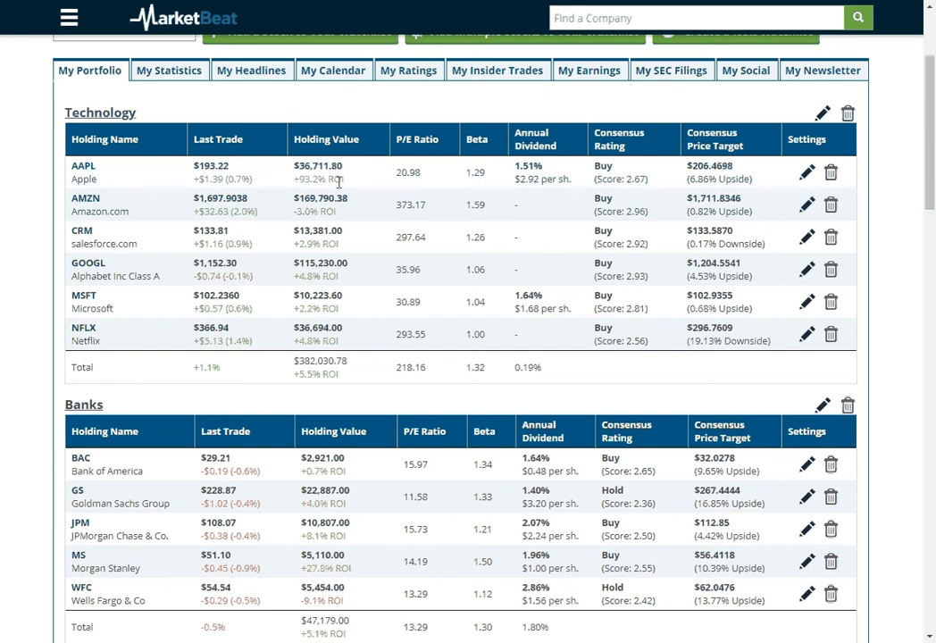
double_click(317, 179)
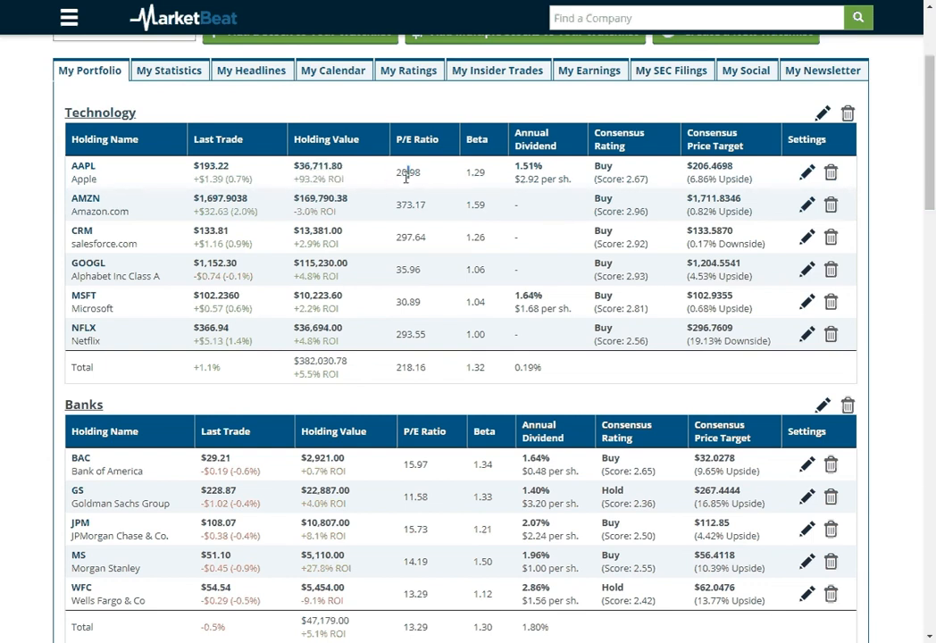
double_click(407, 172)
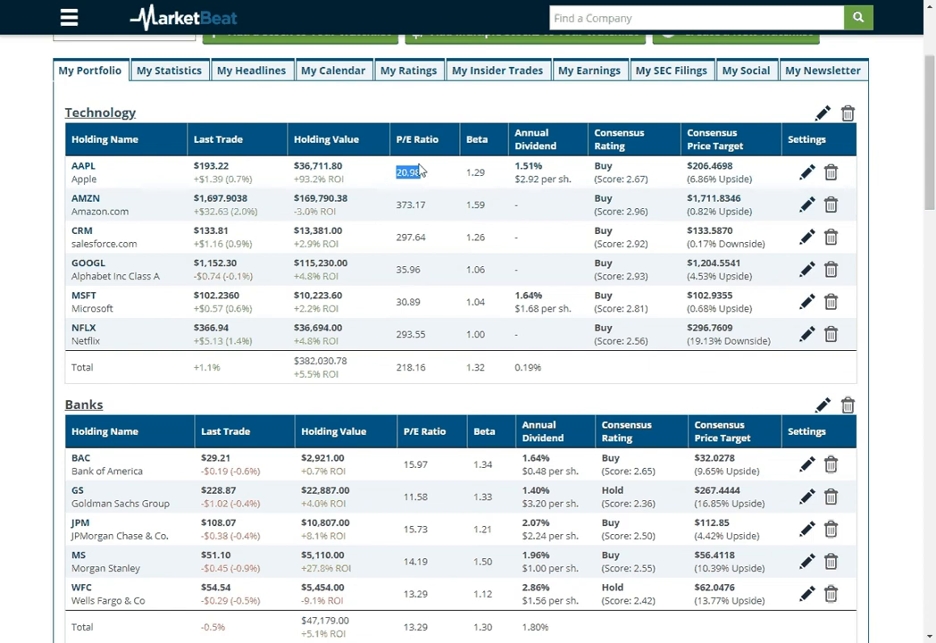
mouse_move(500, 180)
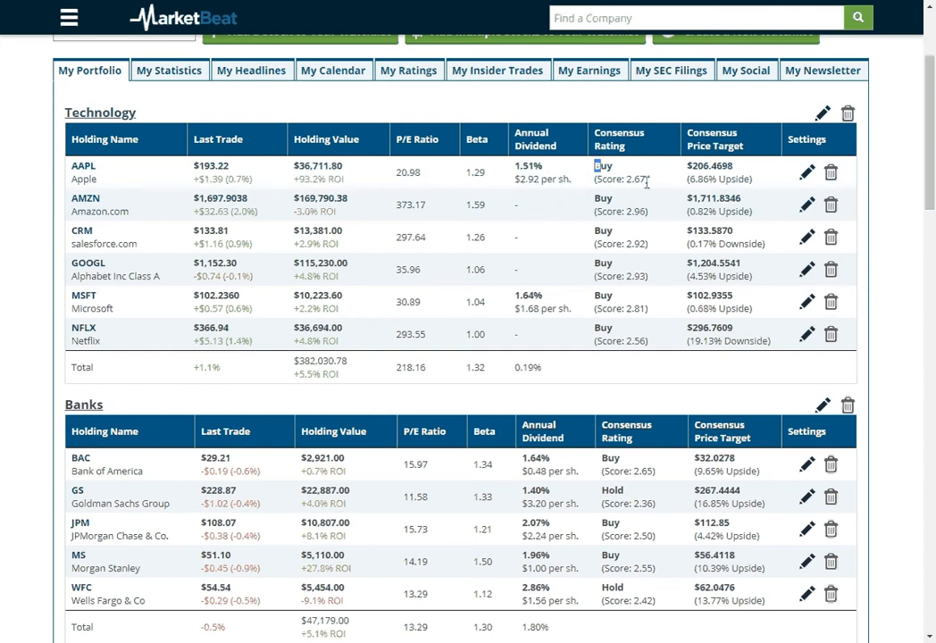
mouse_move(647, 182)
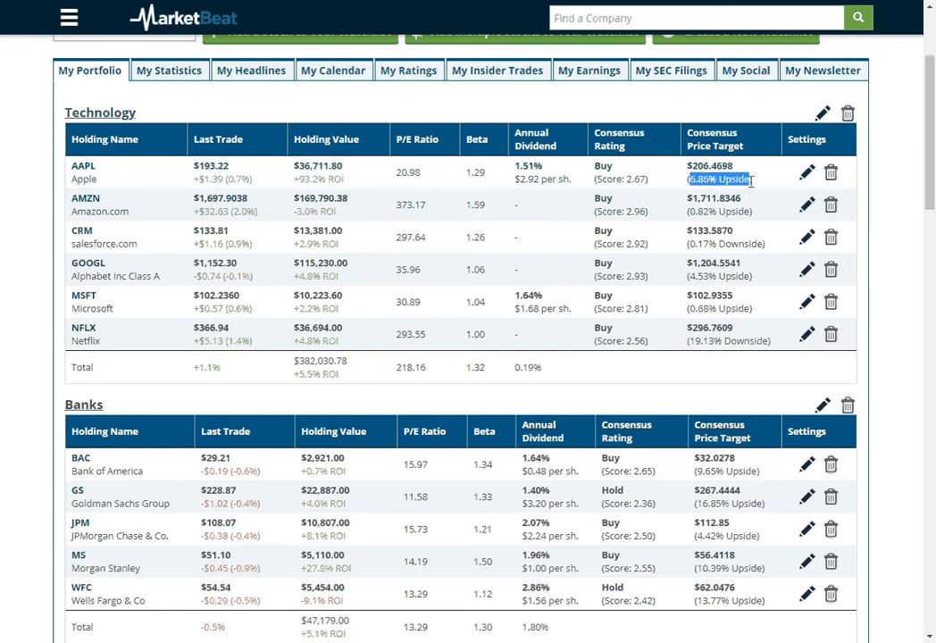
mouse_move(282, 162)
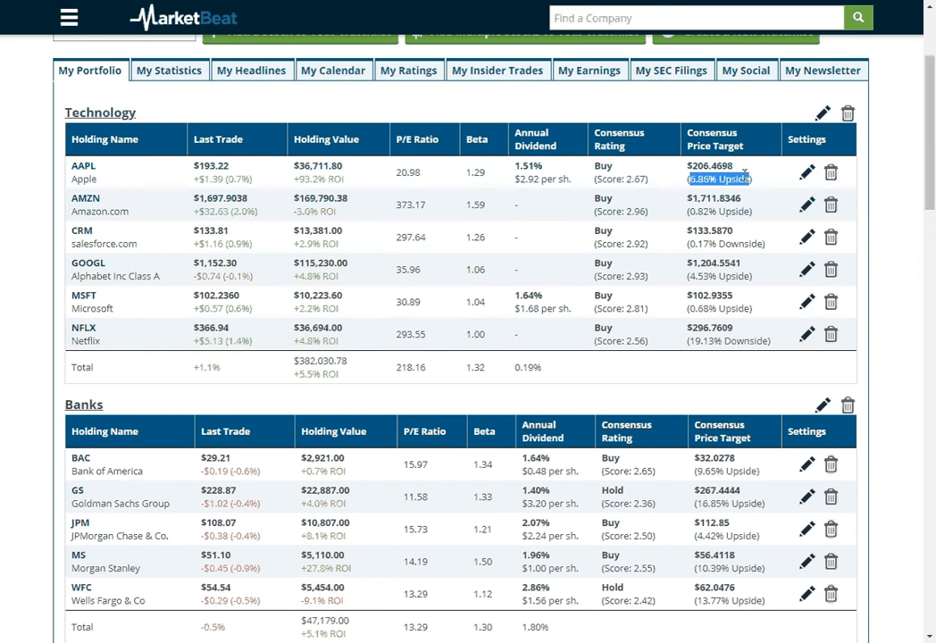
scroll(down, 3)
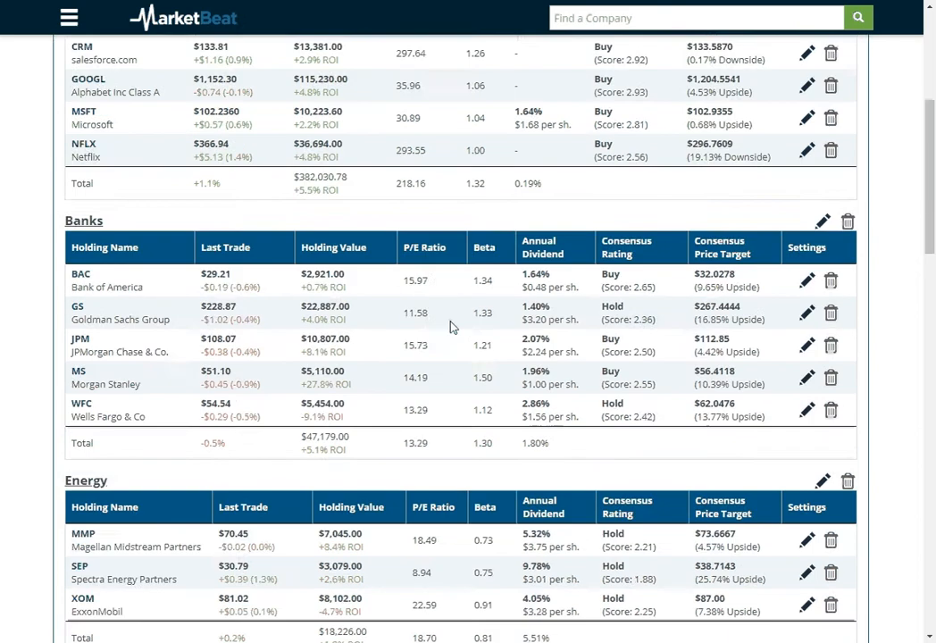
scroll(down, 3)
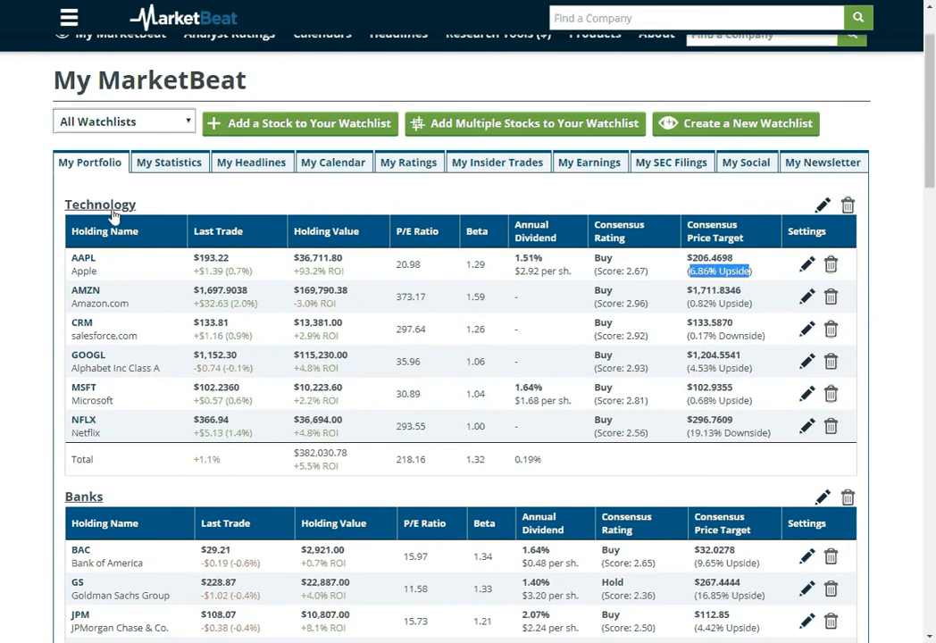
Step: Open My Statistics and scroll through sector allocation, returns and P/E ratios
click(169, 161)
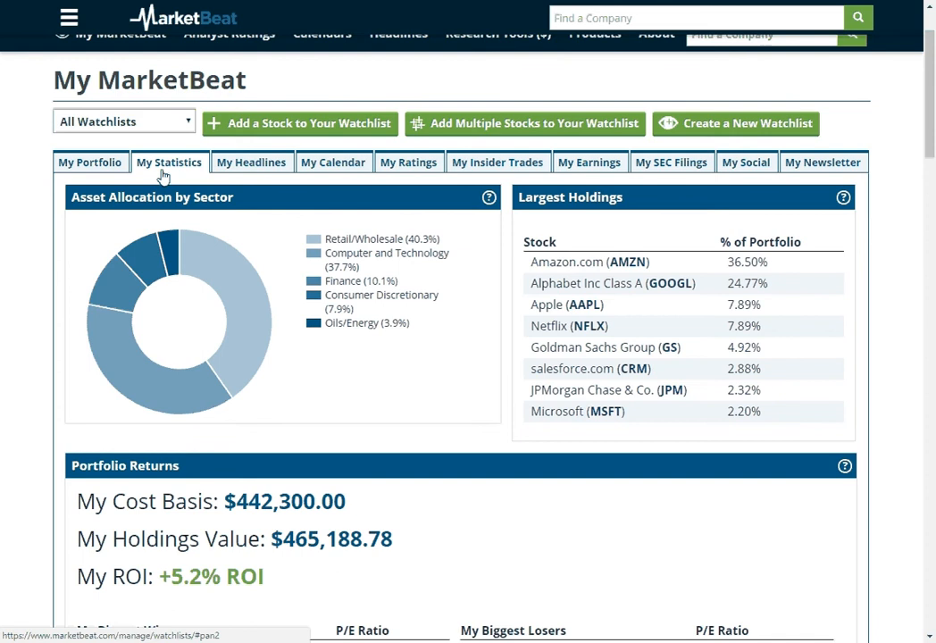
mouse_move(141, 250)
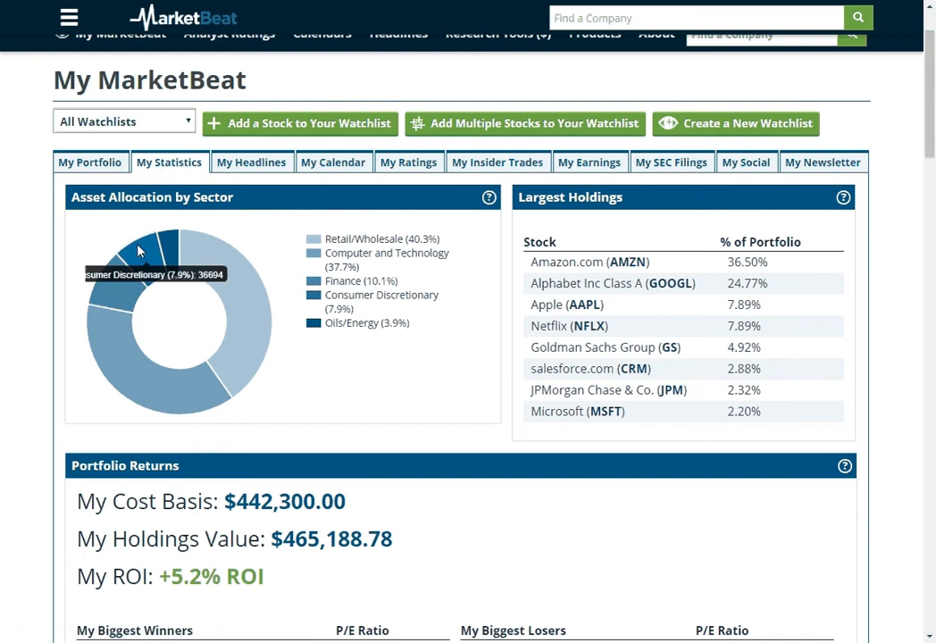
mouse_move(228, 261)
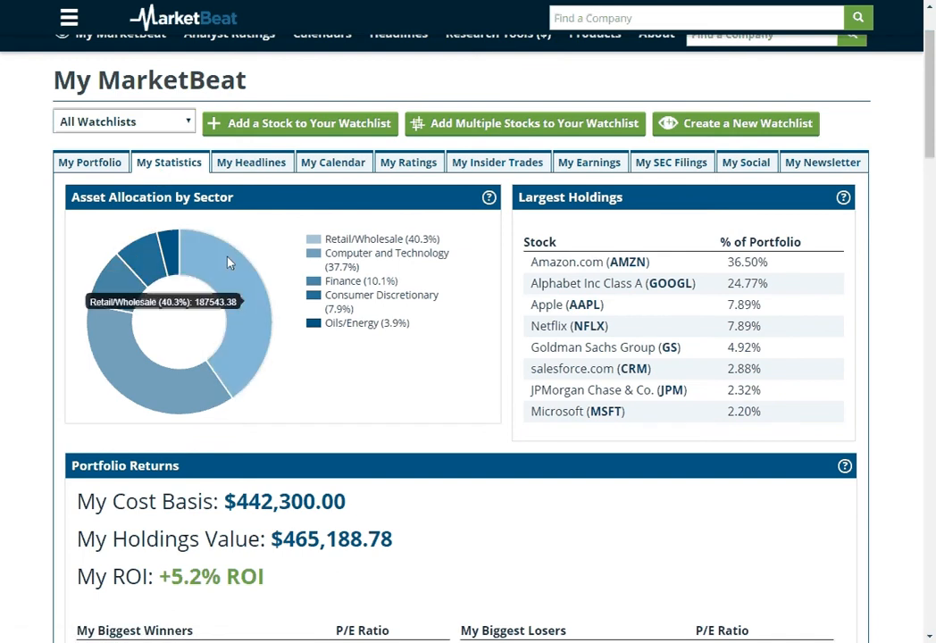
mouse_move(184, 390)
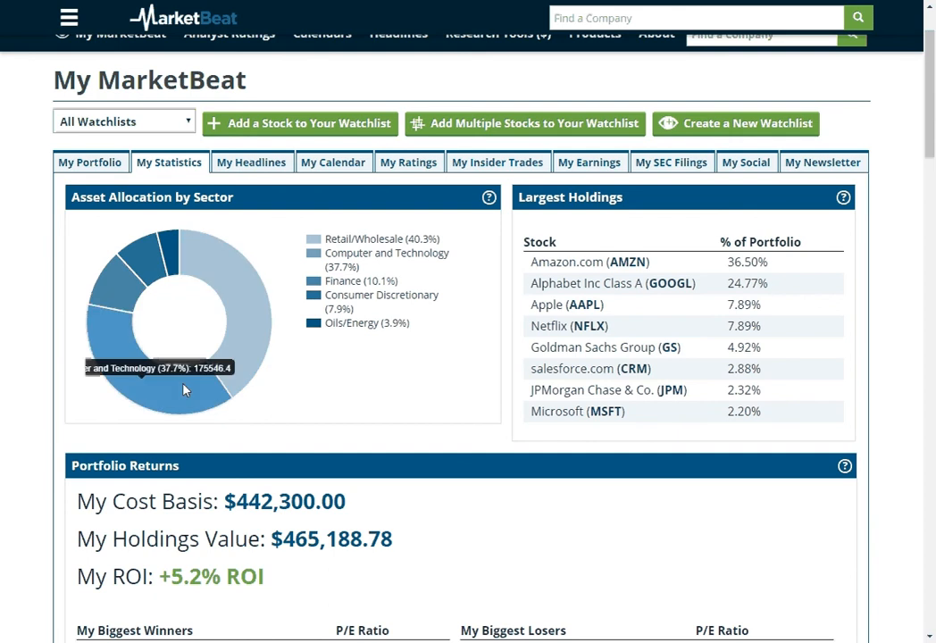
mouse_move(735, 300)
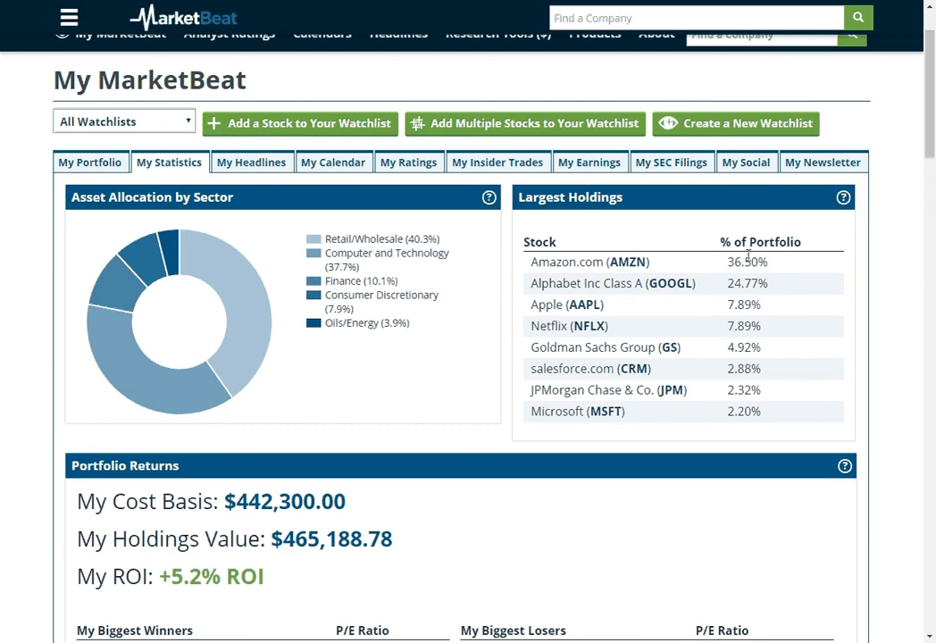
mouse_move(600, 275)
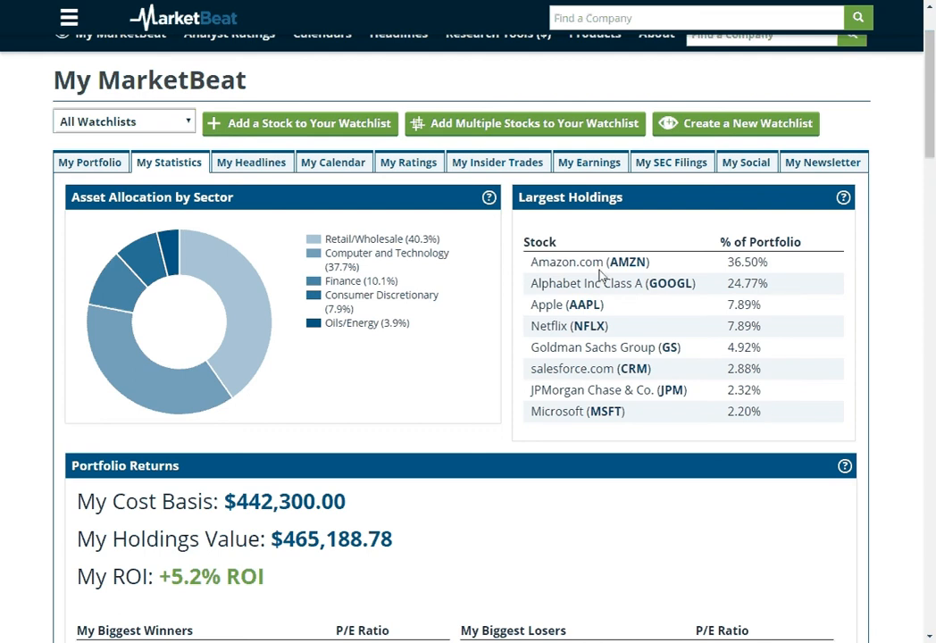
mouse_move(588, 280)
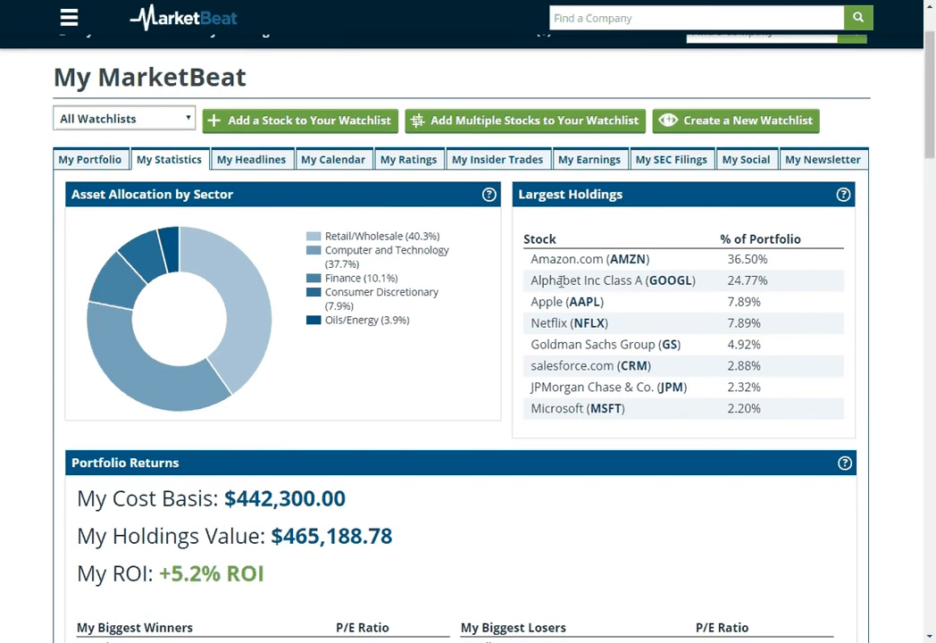
scroll(down, 3)
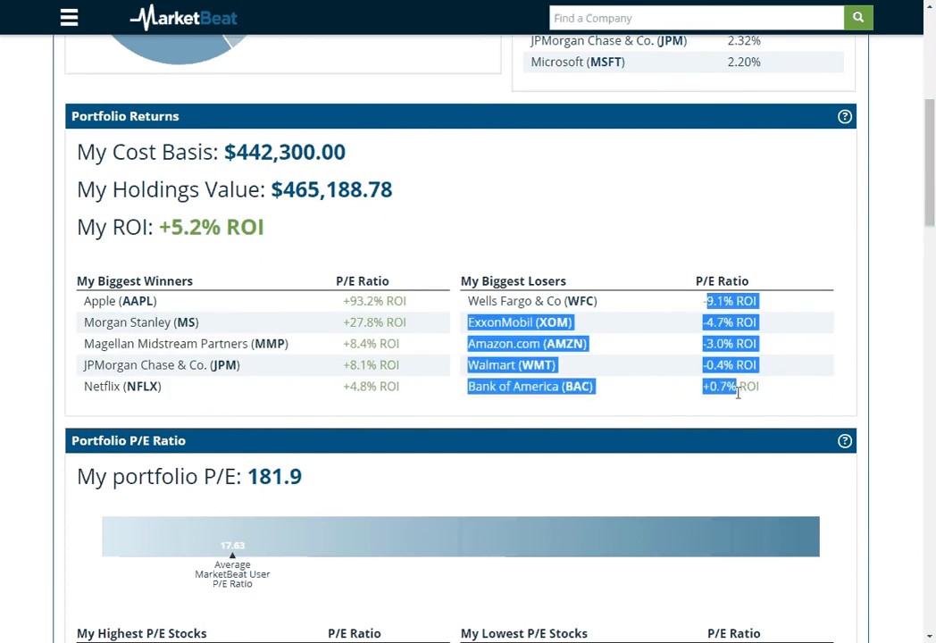
scroll(down, 3)
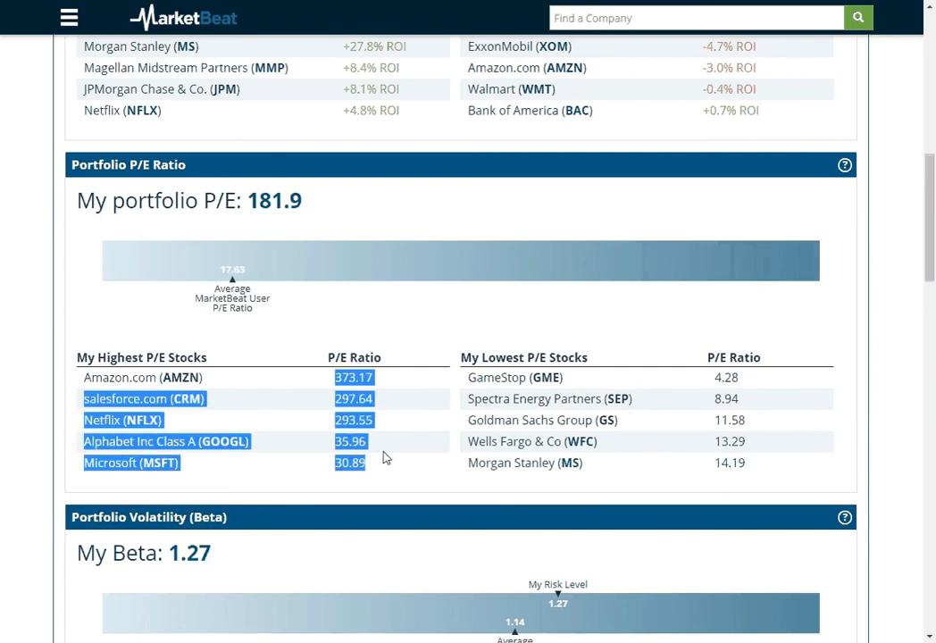
mouse_move(471, 381)
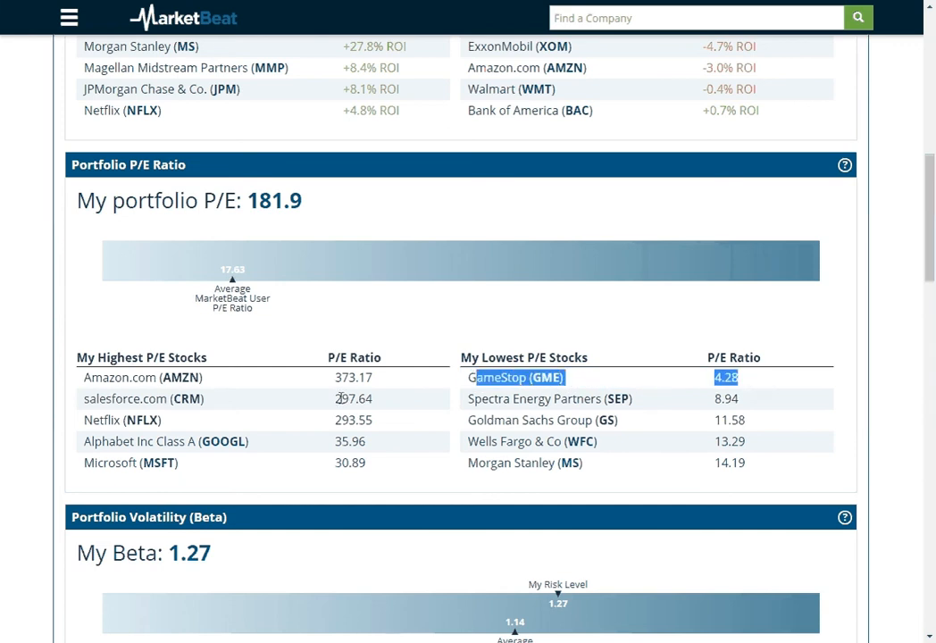
scroll(down, 3)
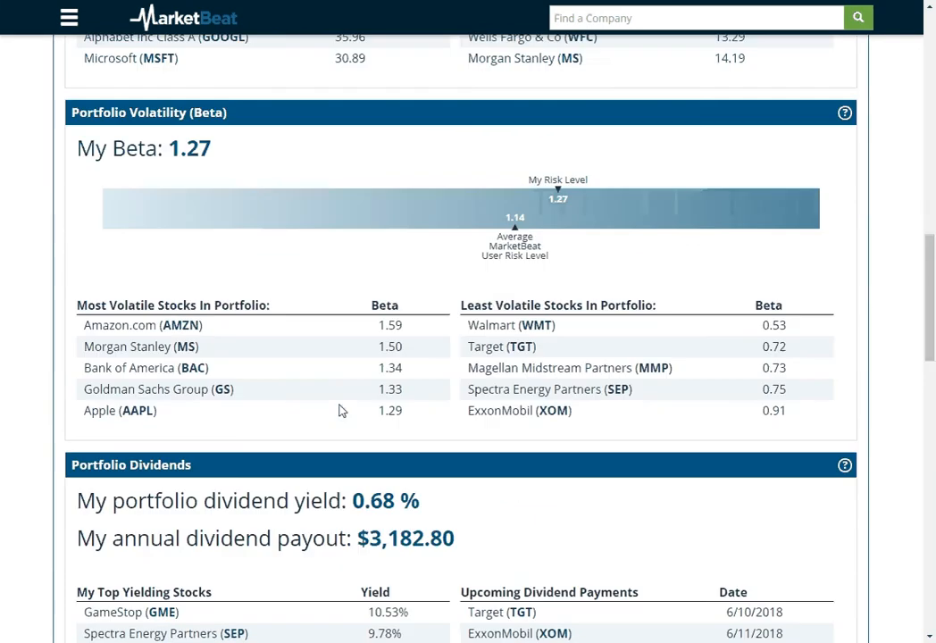
mouse_move(326, 388)
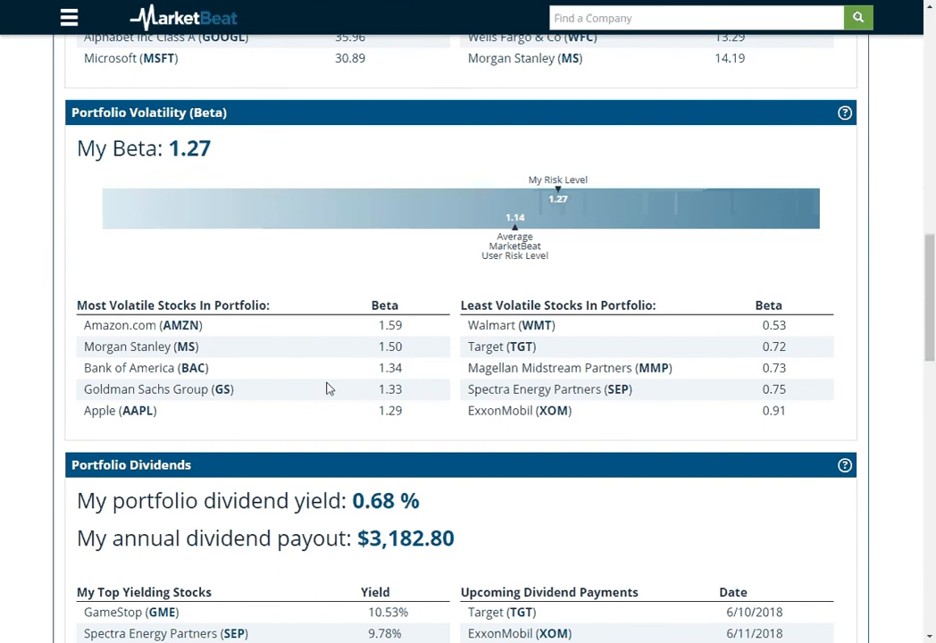
mouse_move(524, 215)
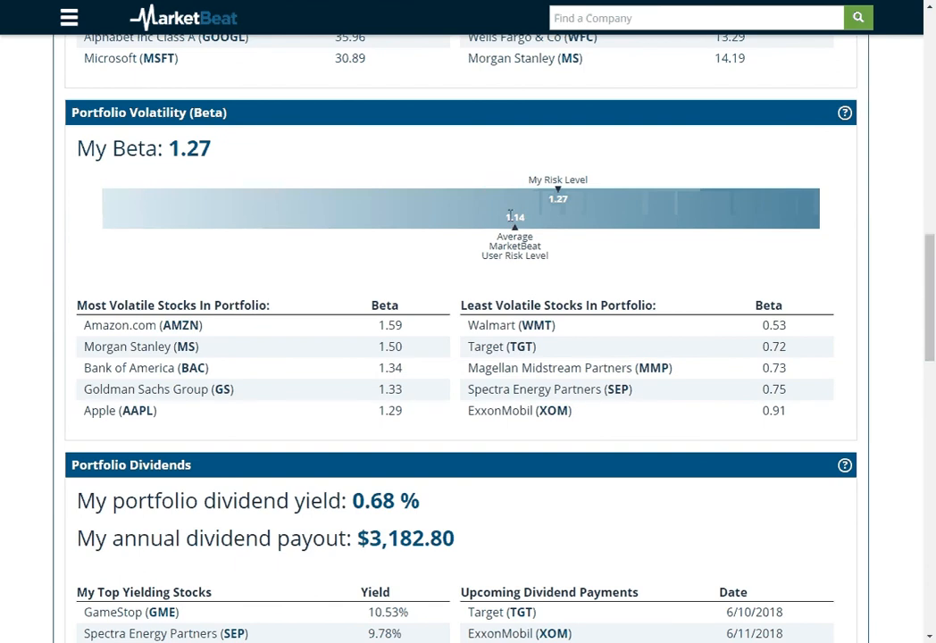
mouse_move(427, 219)
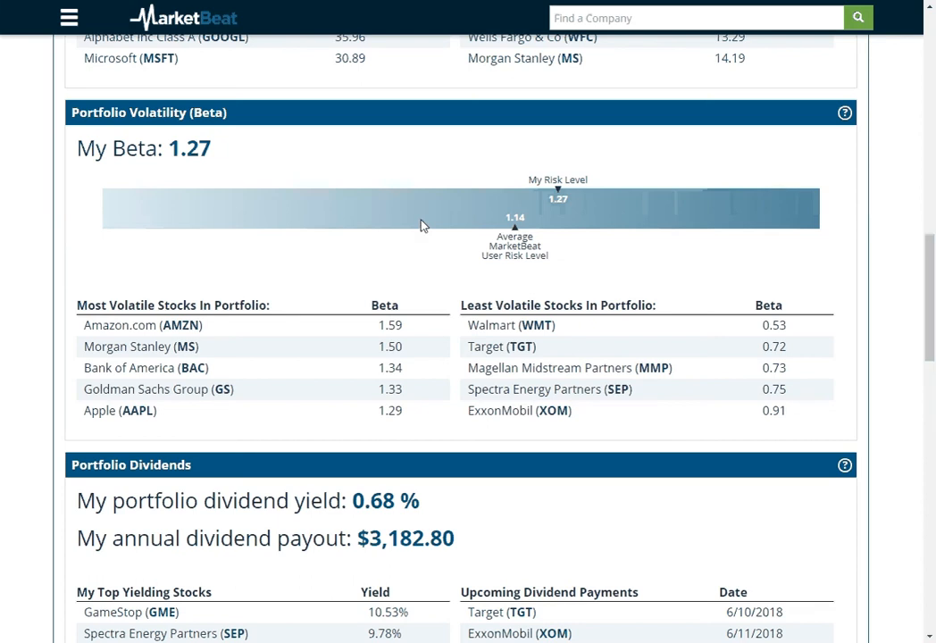
mouse_move(364, 330)
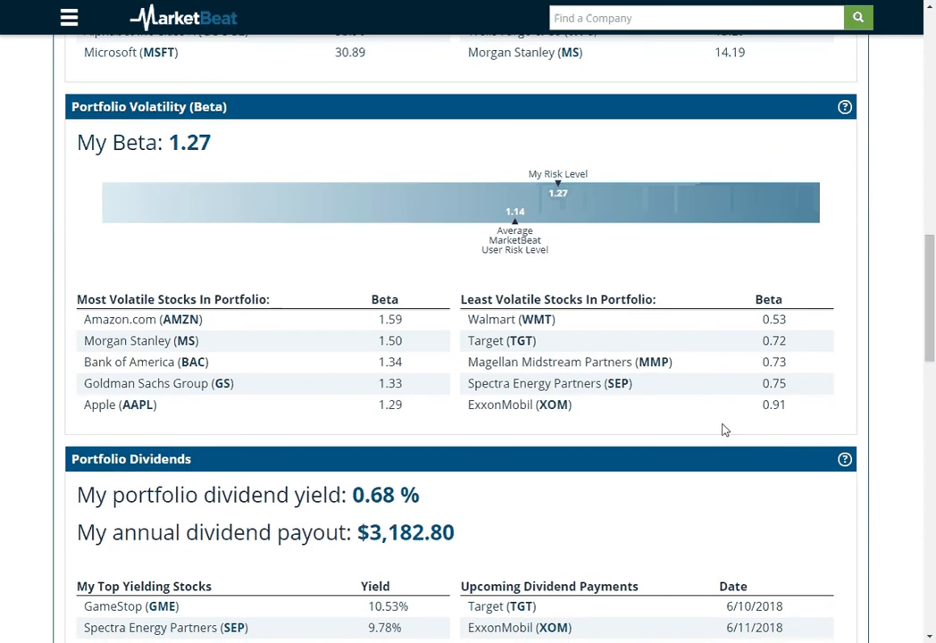
scroll(down, 3)
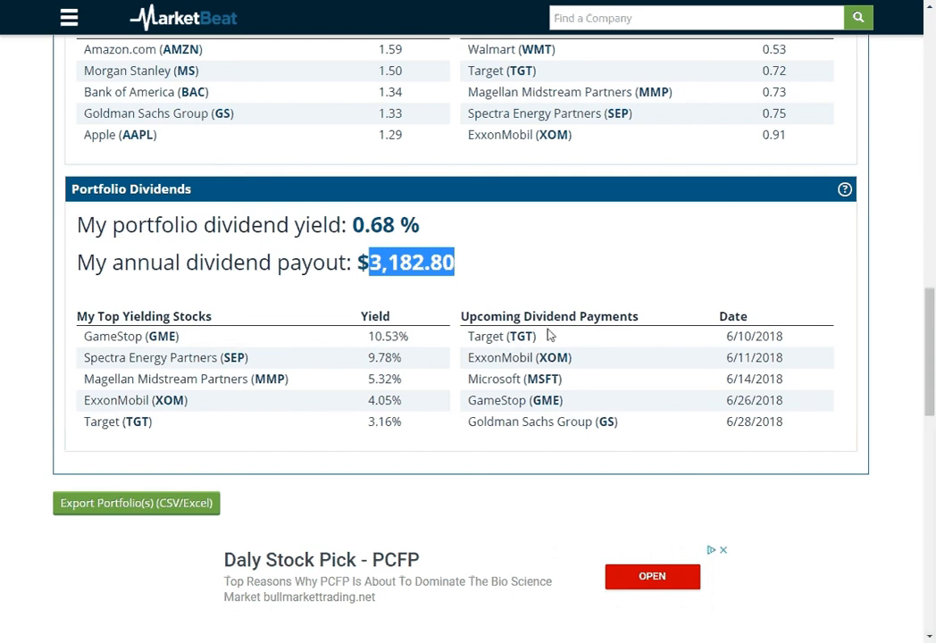
mouse_move(635, 425)
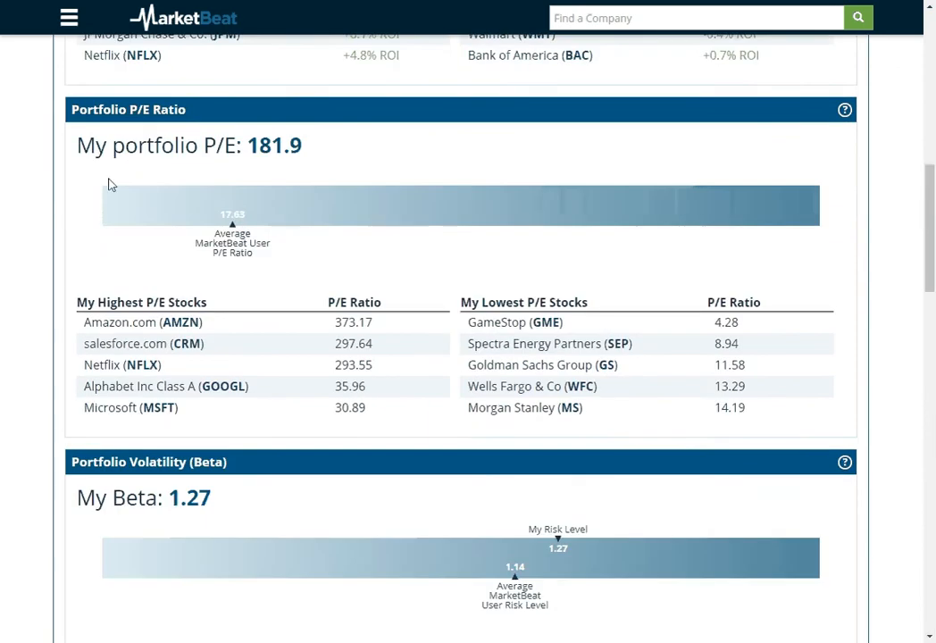
Step: Export the portfolio holdings from My Portfolio to a CSV file
scroll(up, 3)
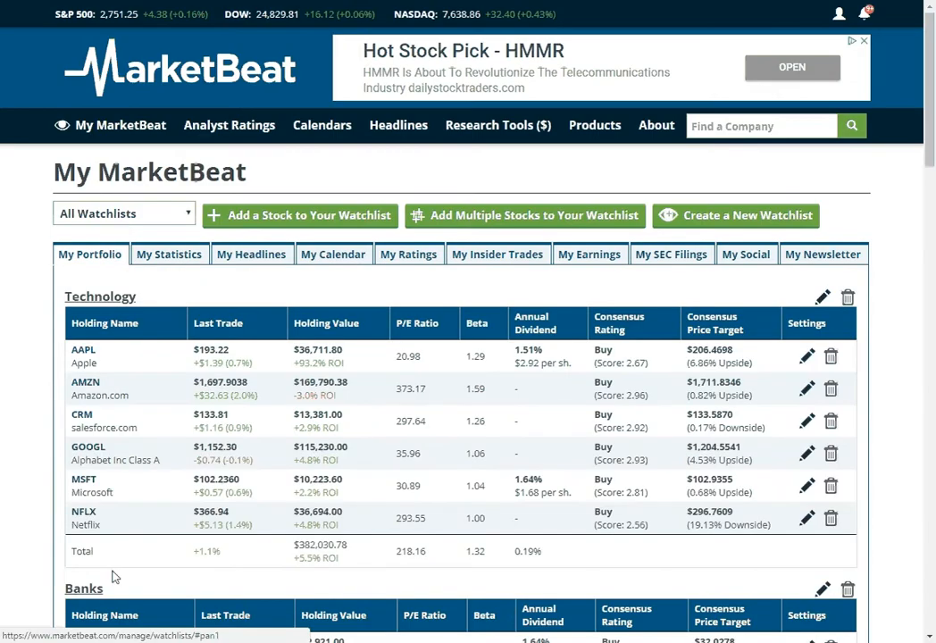
scroll(down, 3)
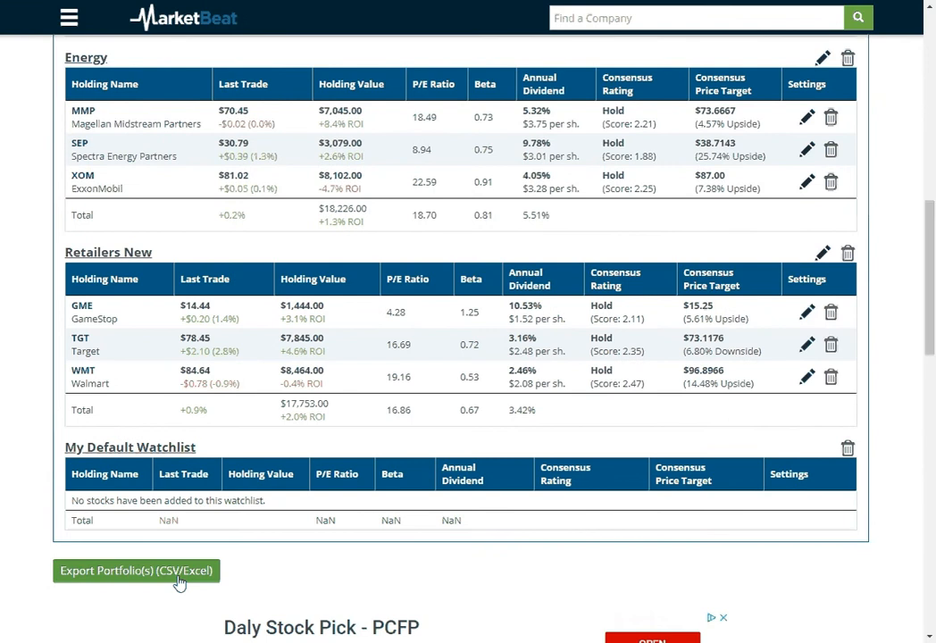
click(135, 570)
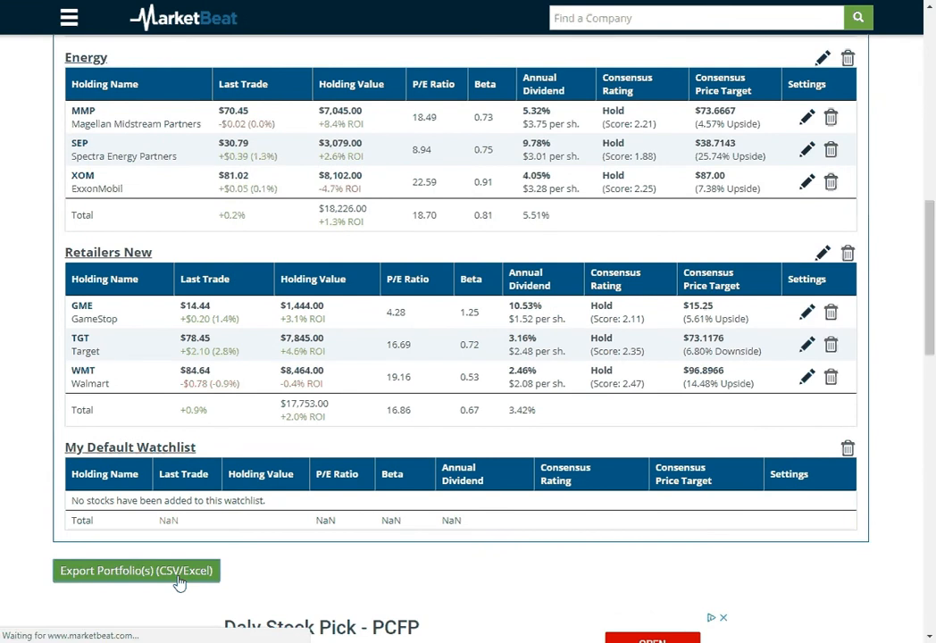
click(135, 571)
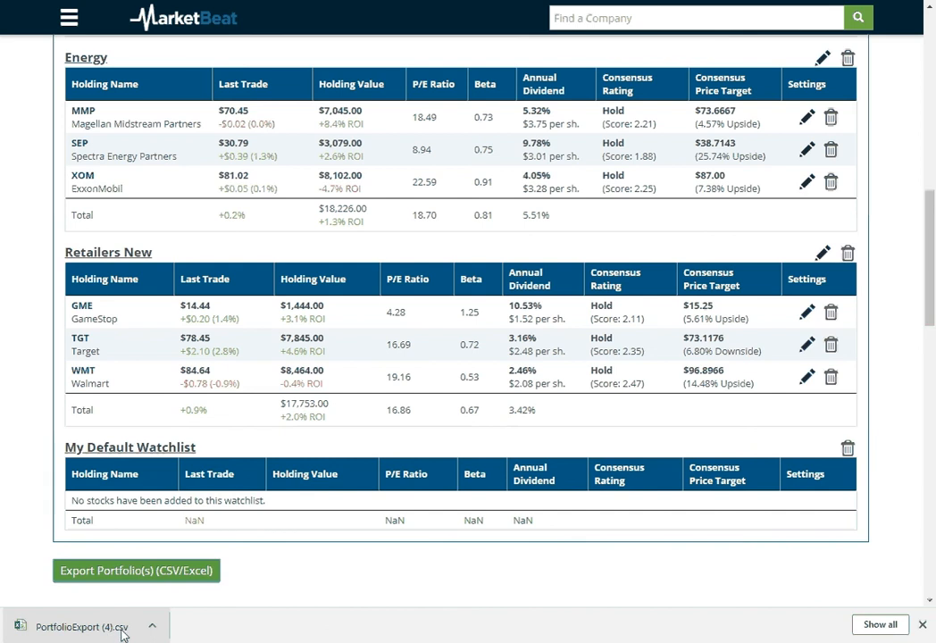
mouse_move(423, 319)
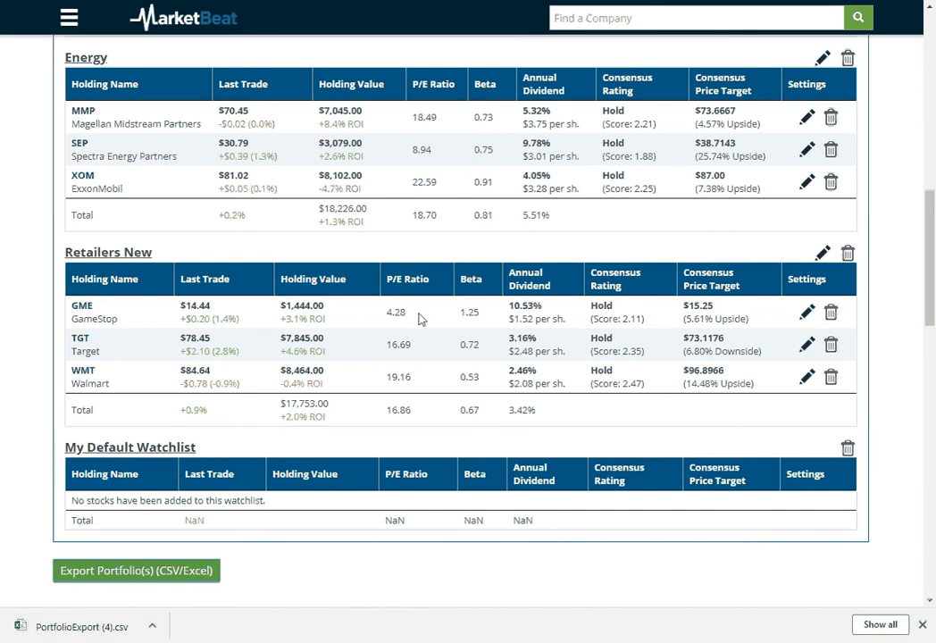
scroll(up, 3)
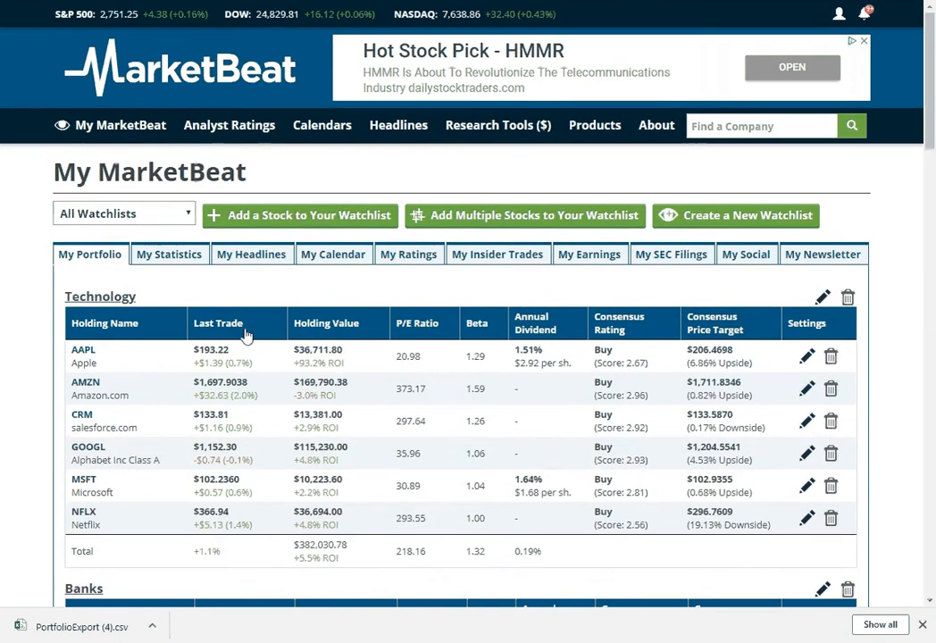
Step: Open My Headlines and scroll through news about the portfolio's holdings
click(251, 254)
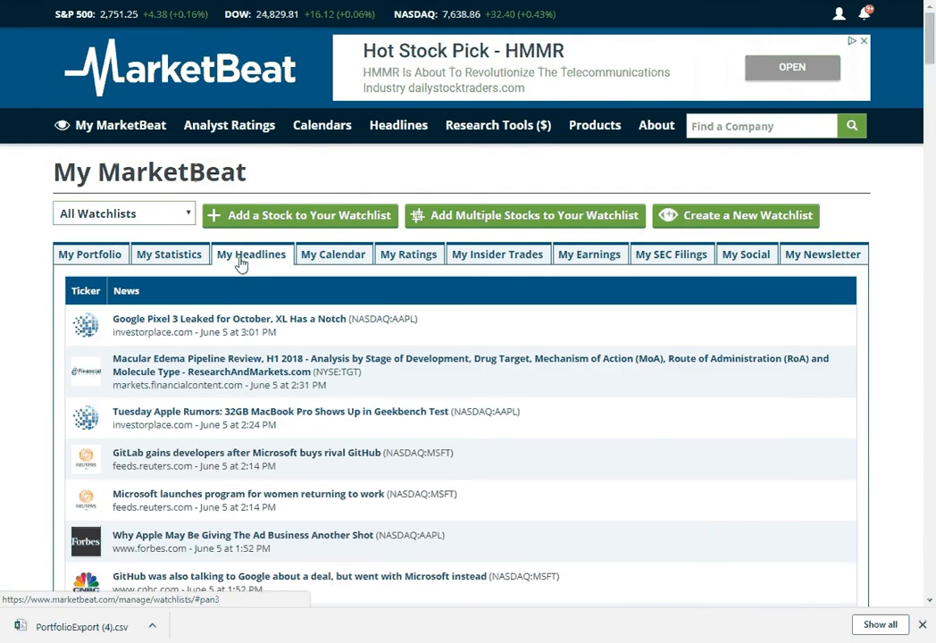
mouse_move(251, 259)
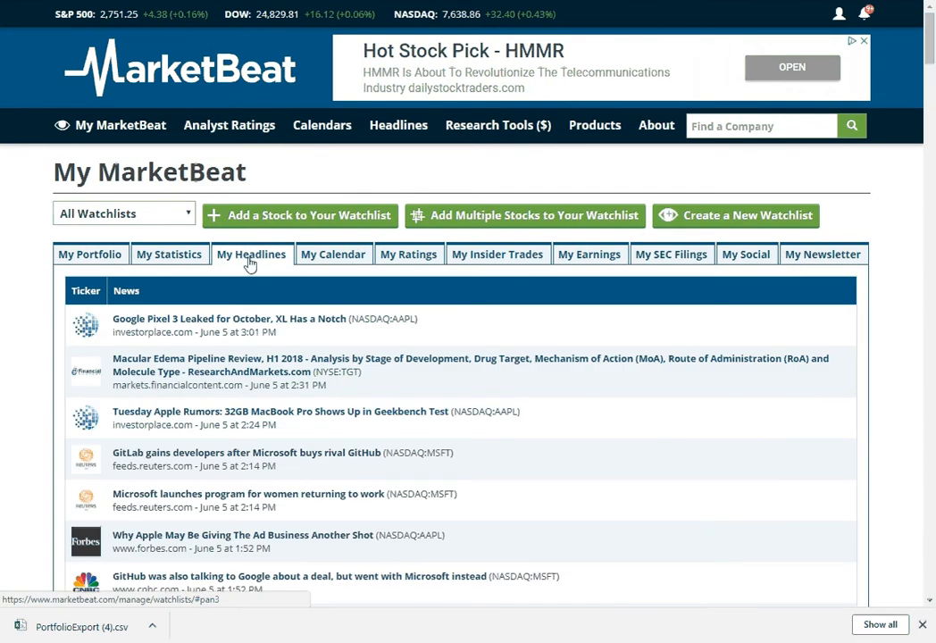
mouse_move(284, 258)
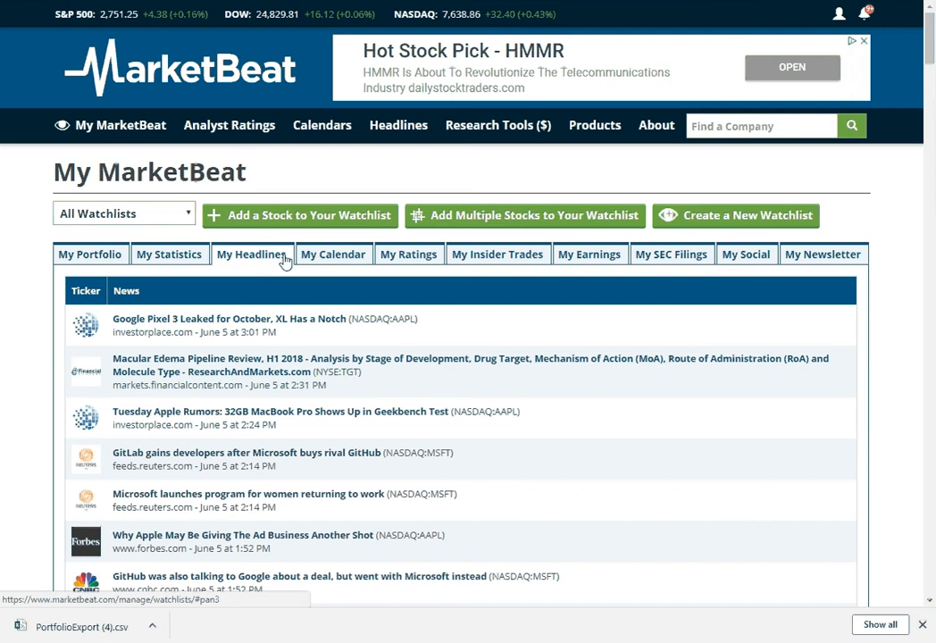
mouse_move(291, 259)
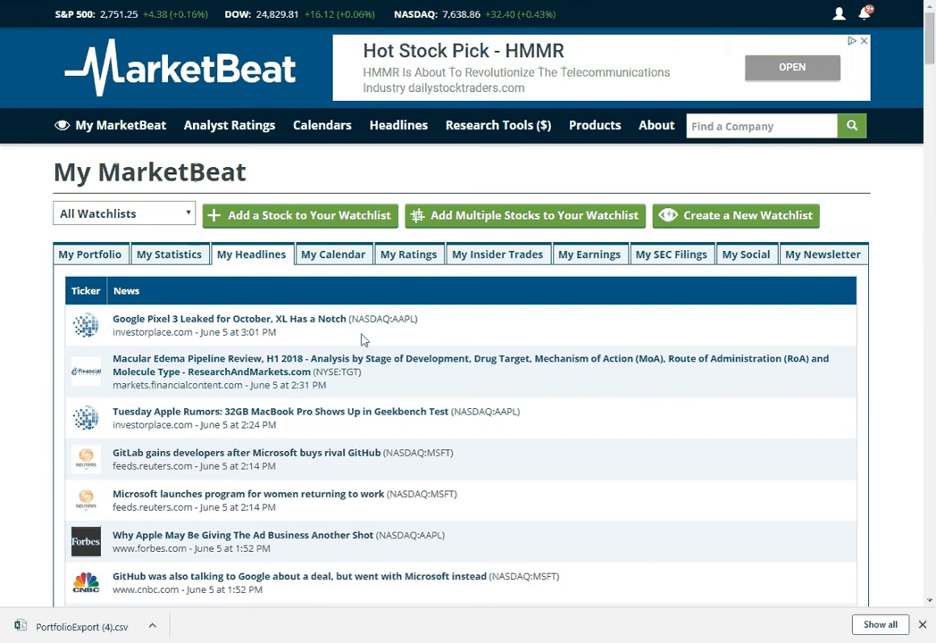
mouse_move(383, 438)
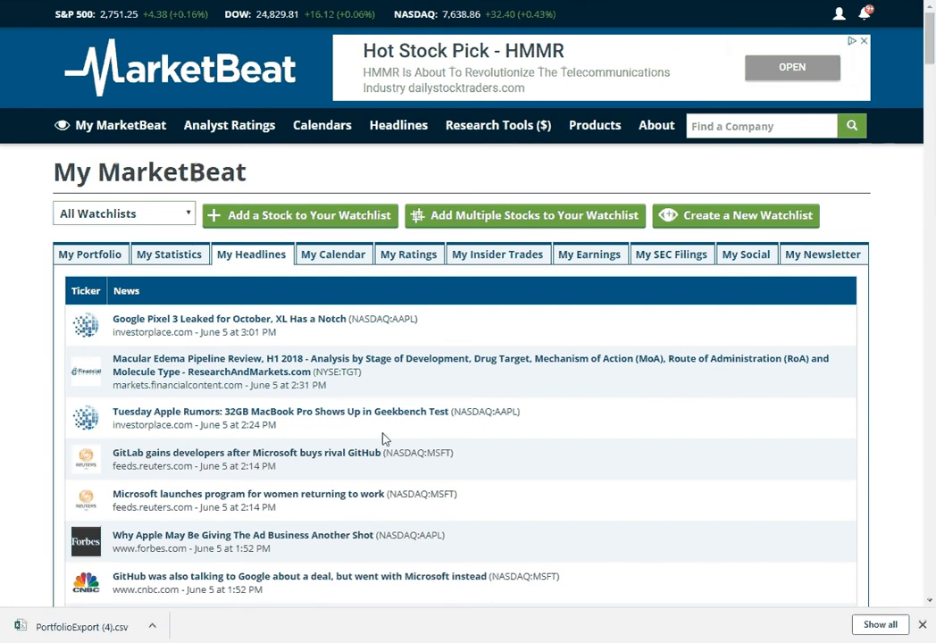
scroll(down, 3)
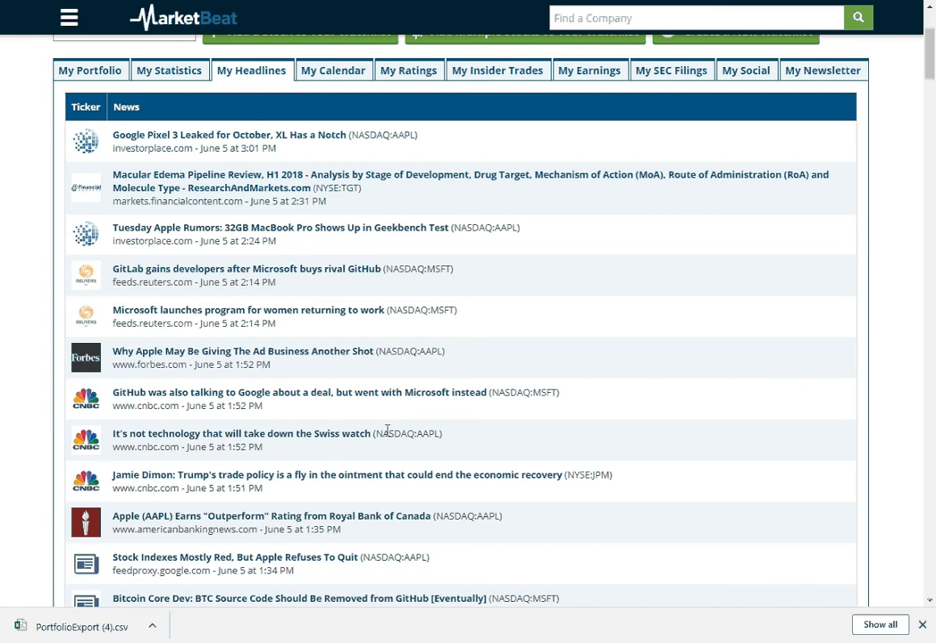
mouse_move(422, 290)
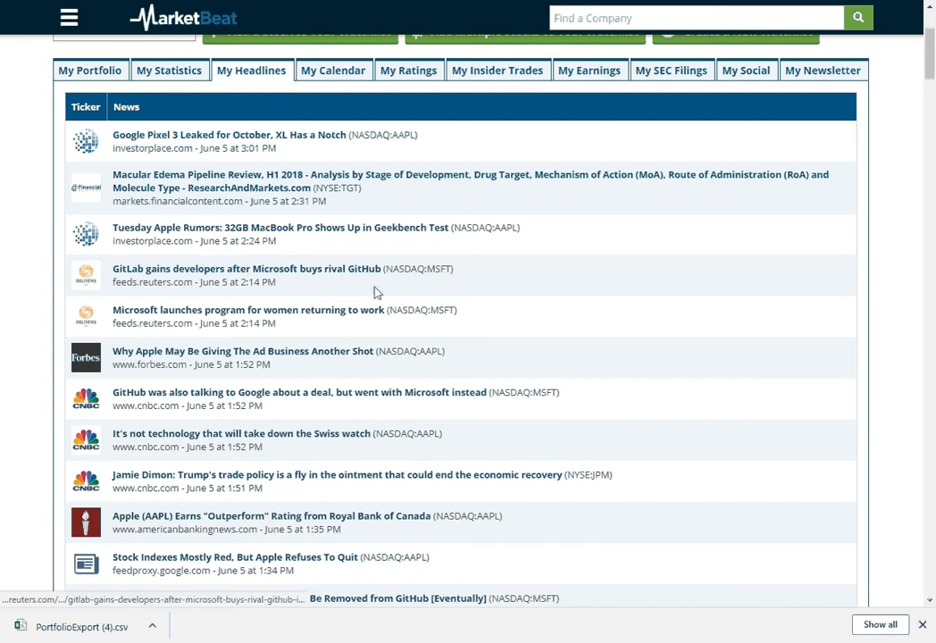
scroll(down, 3)
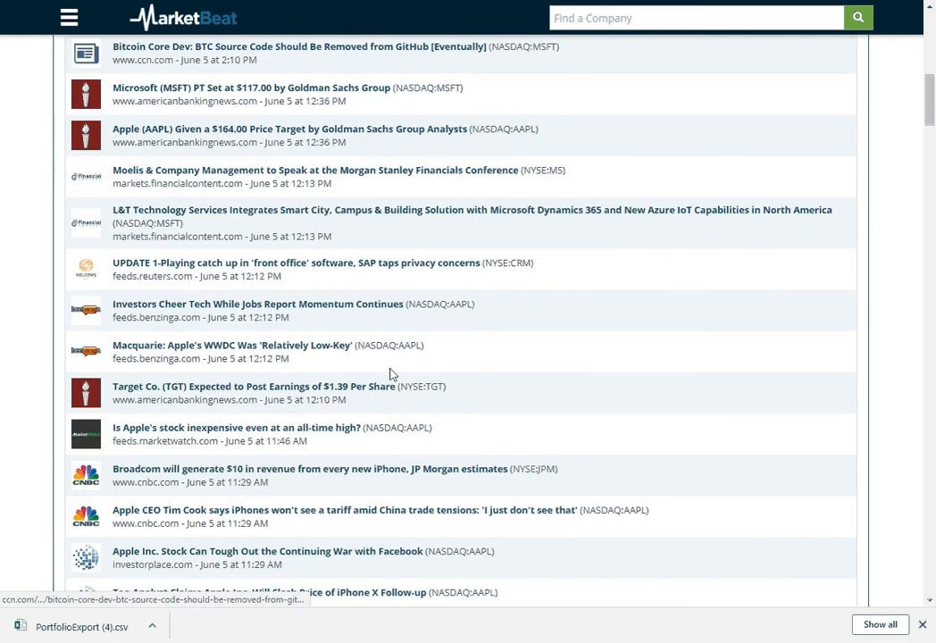
scroll(down, 3)
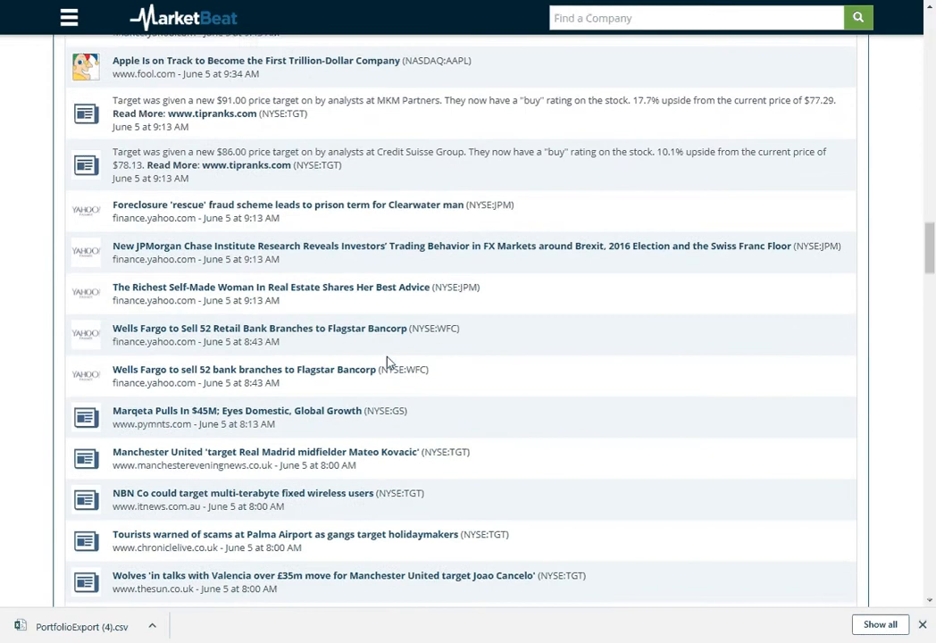
scroll(down, 3)
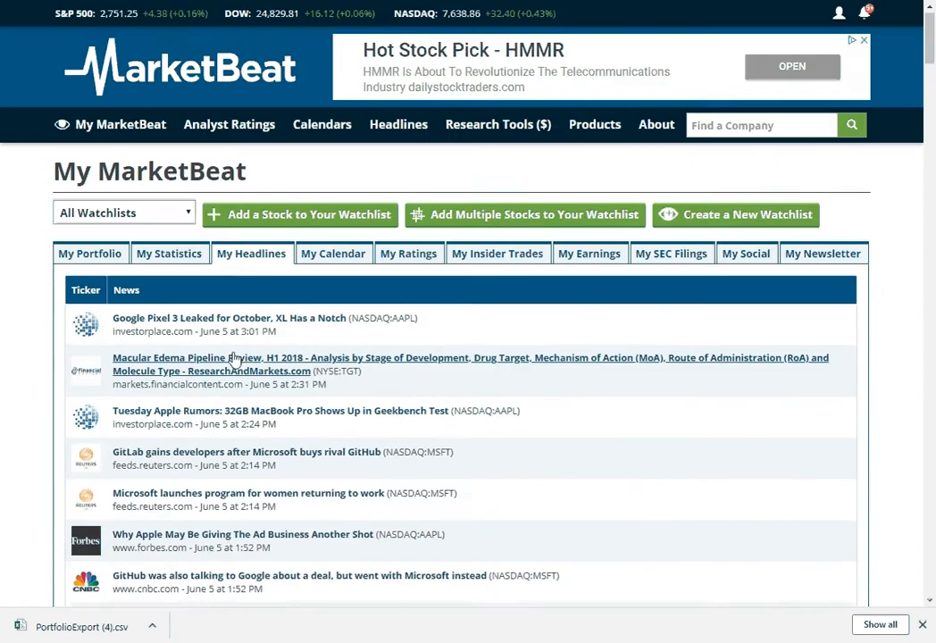
scroll(down, 3)
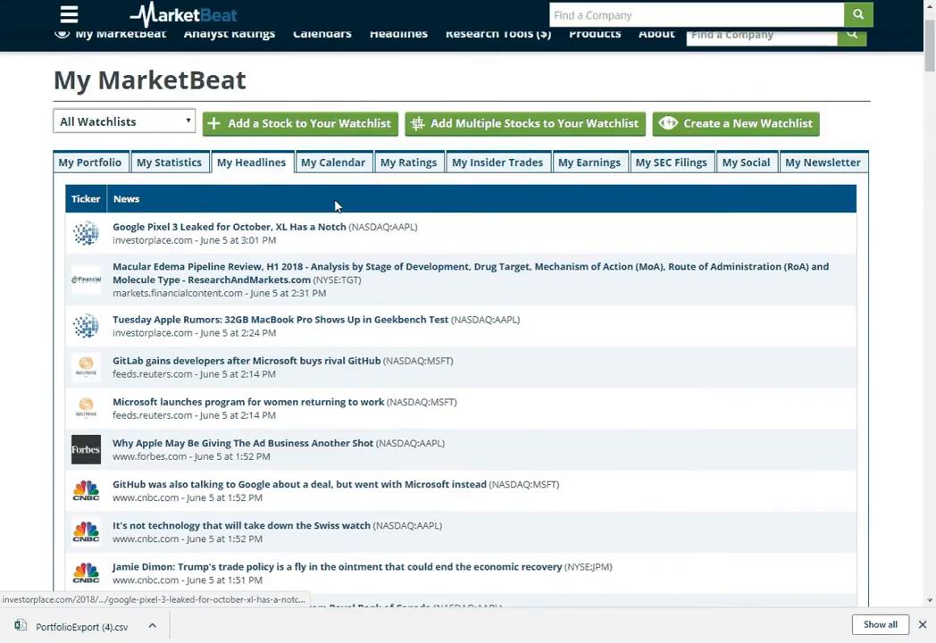
Step: Open My Calendar and scroll through upcoming dividend and earnings dates
click(332, 162)
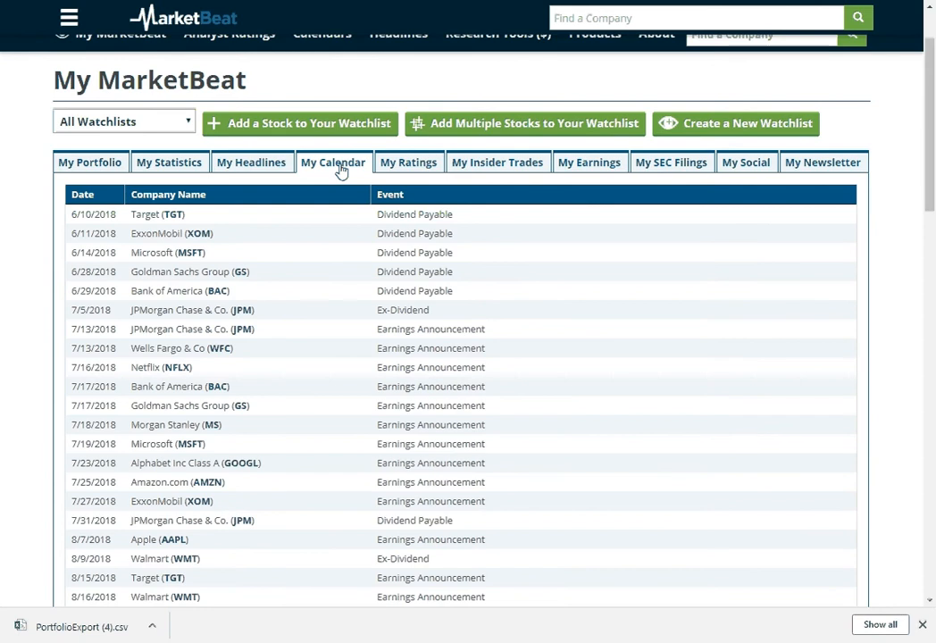
mouse_move(333, 162)
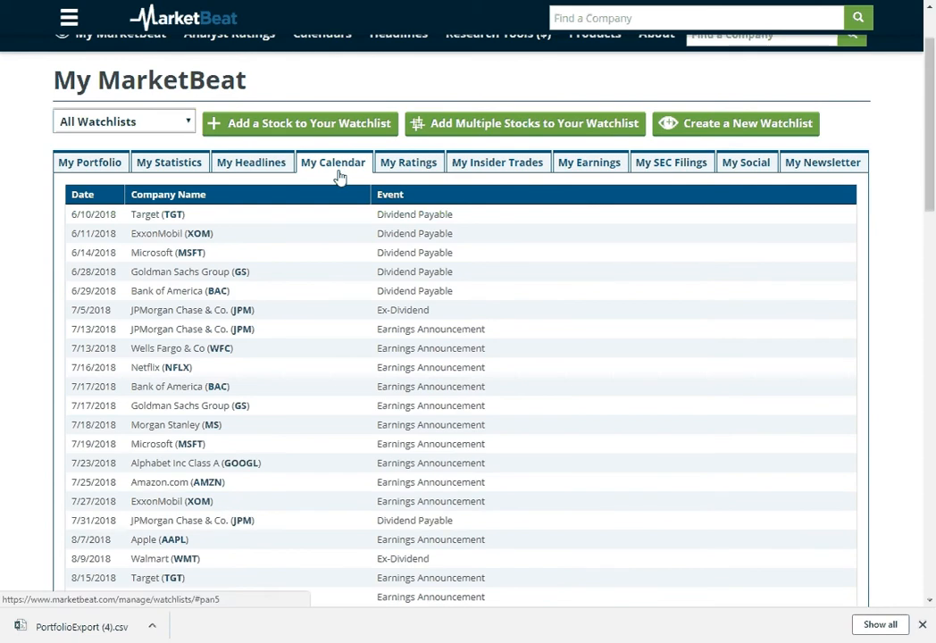
scroll(down, 3)
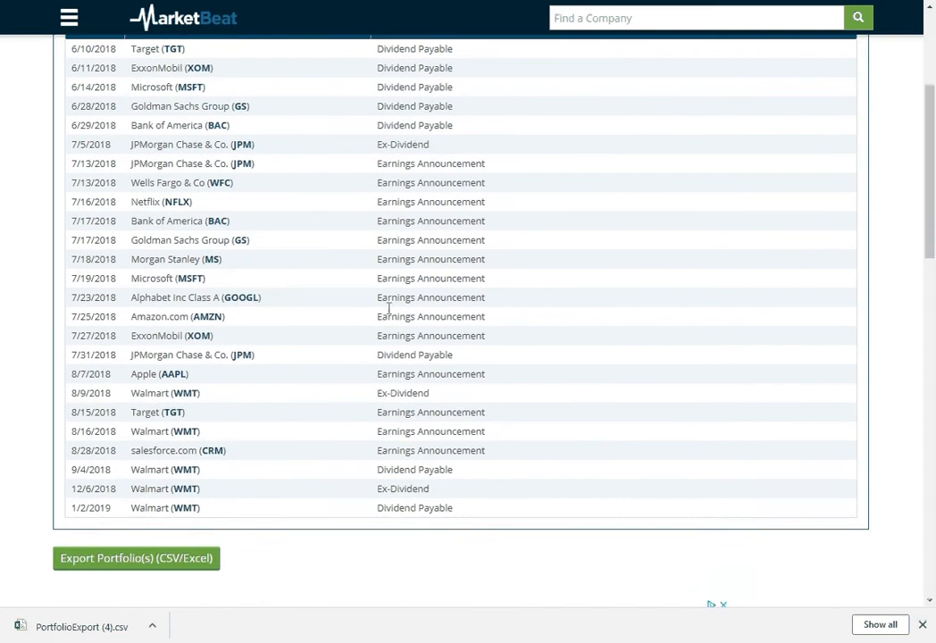
scroll(up, 3)
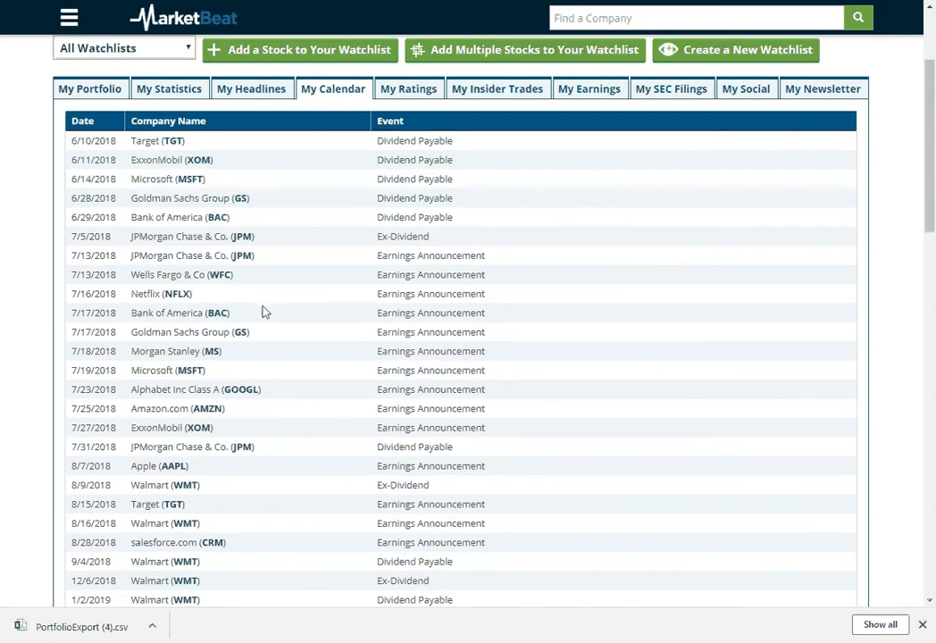
mouse_move(382, 457)
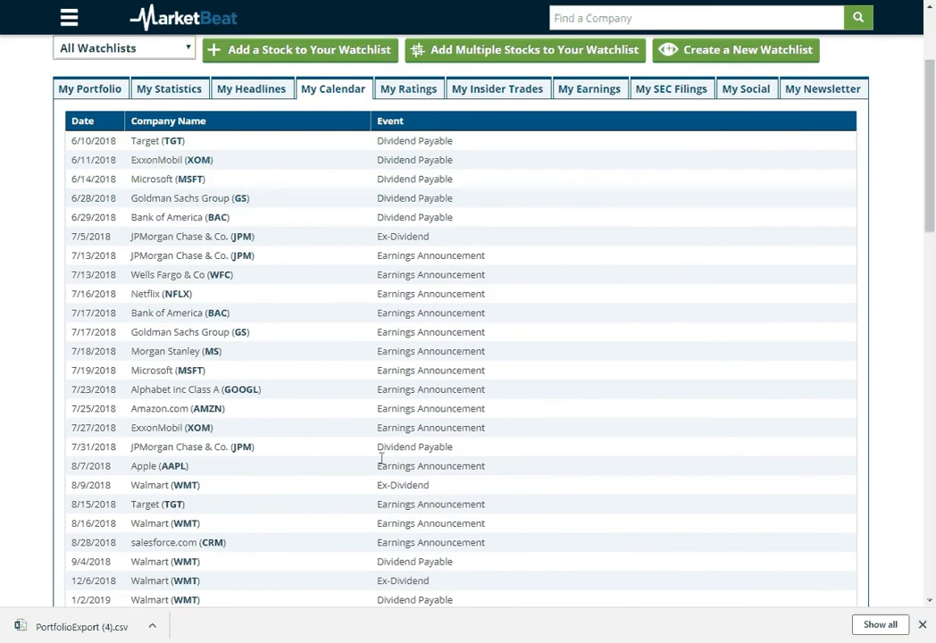
Step: Review analyst ratings for portfolio stocks, then switch to My Insider Trades
click(408, 88)
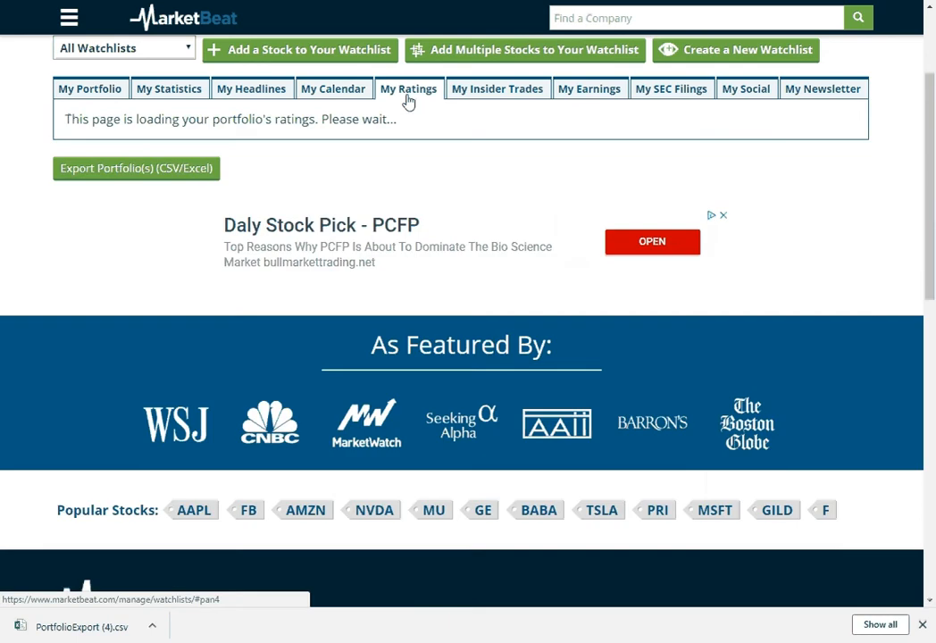
click(408, 89)
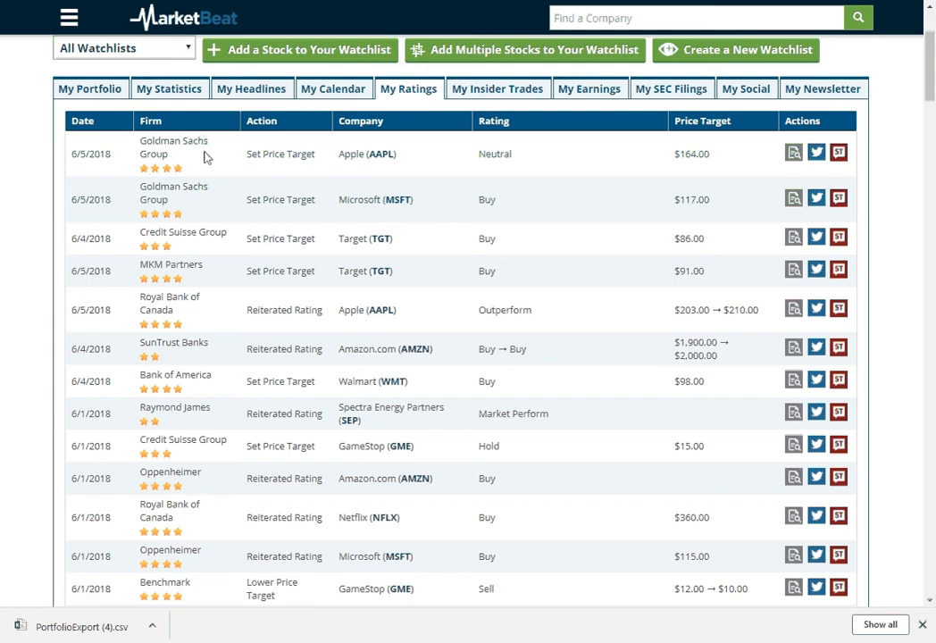
mouse_move(721, 137)
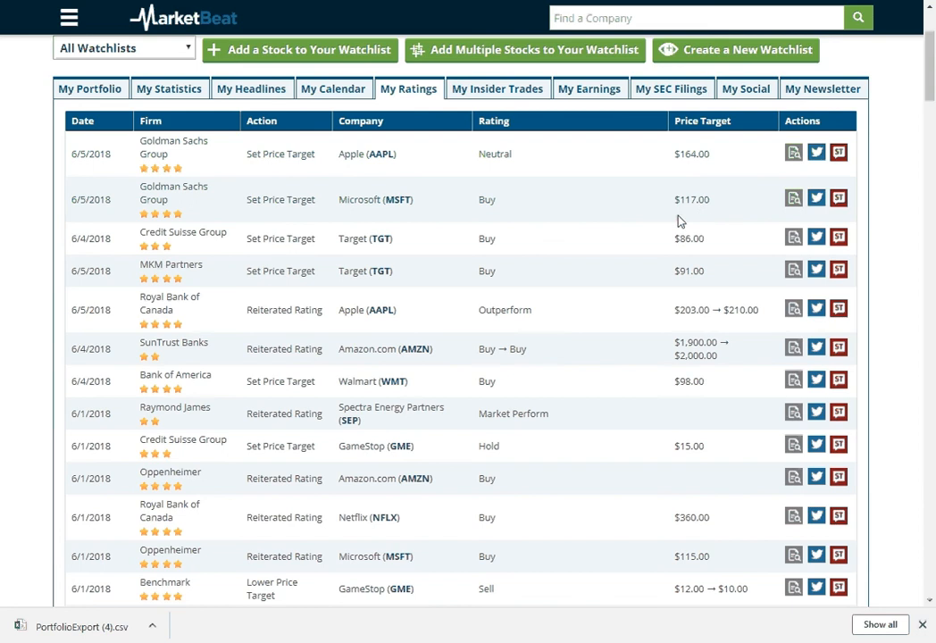
mouse_move(176, 170)
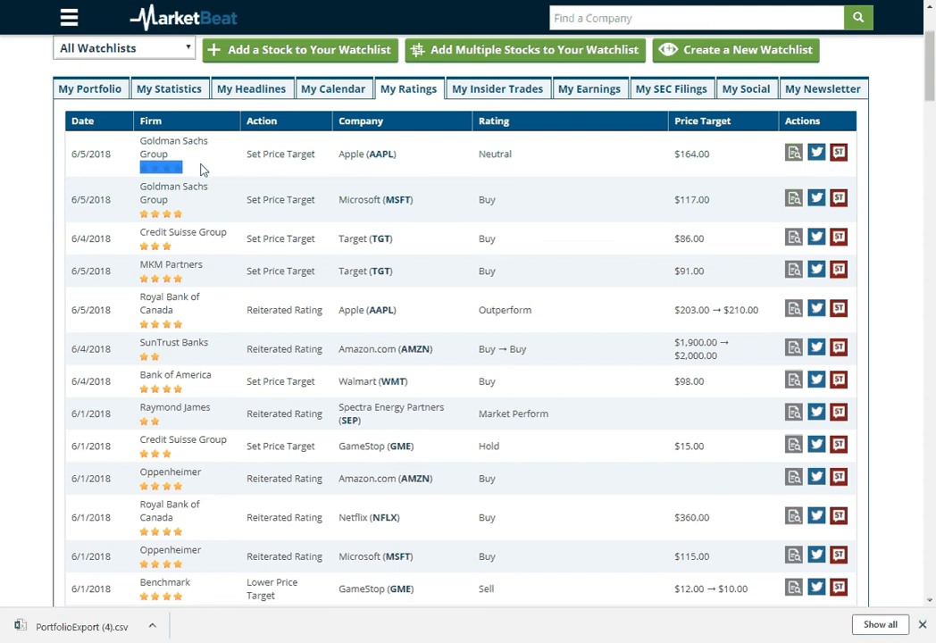
mouse_move(212, 168)
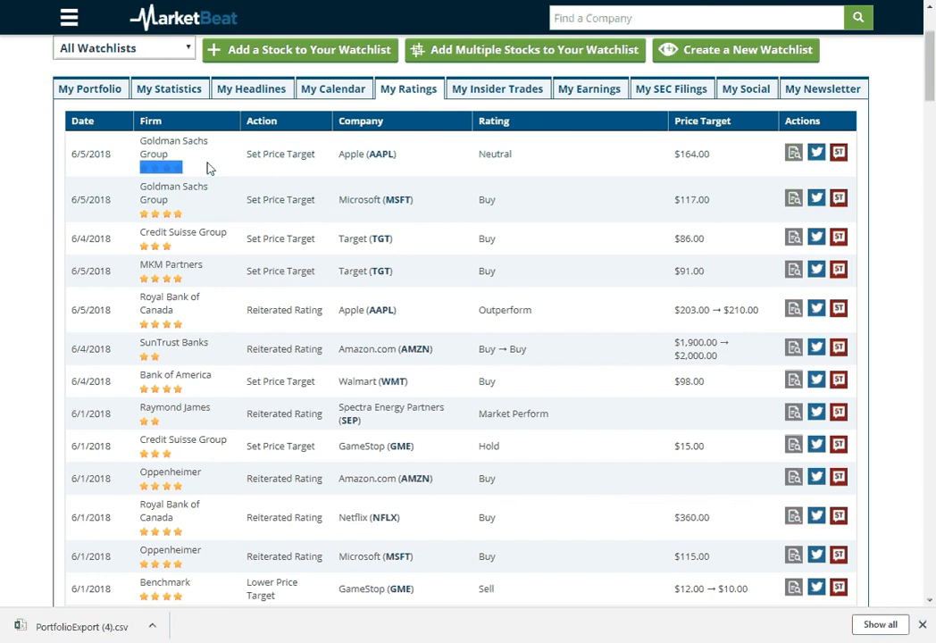
mouse_move(219, 175)
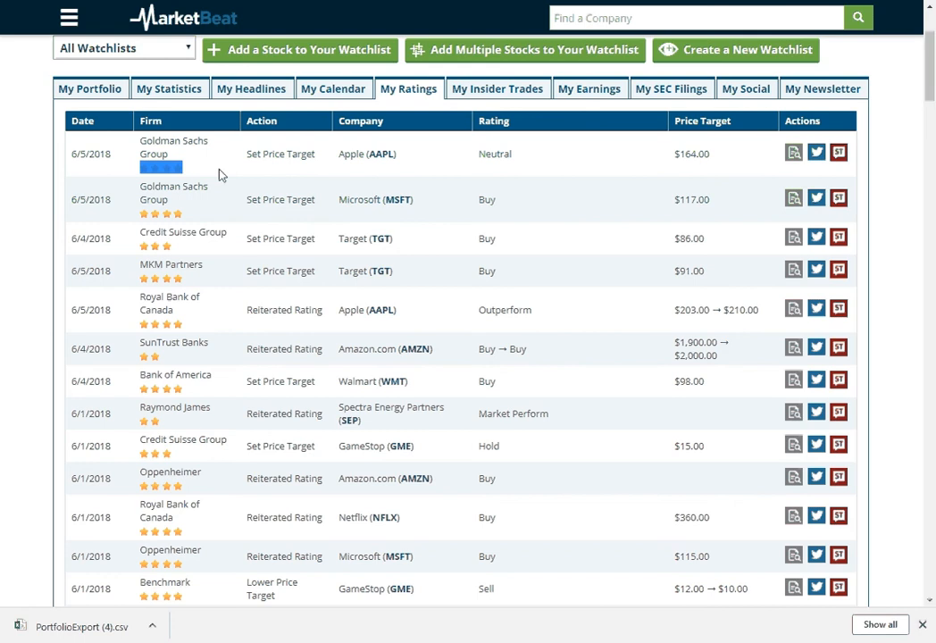
click(497, 88)
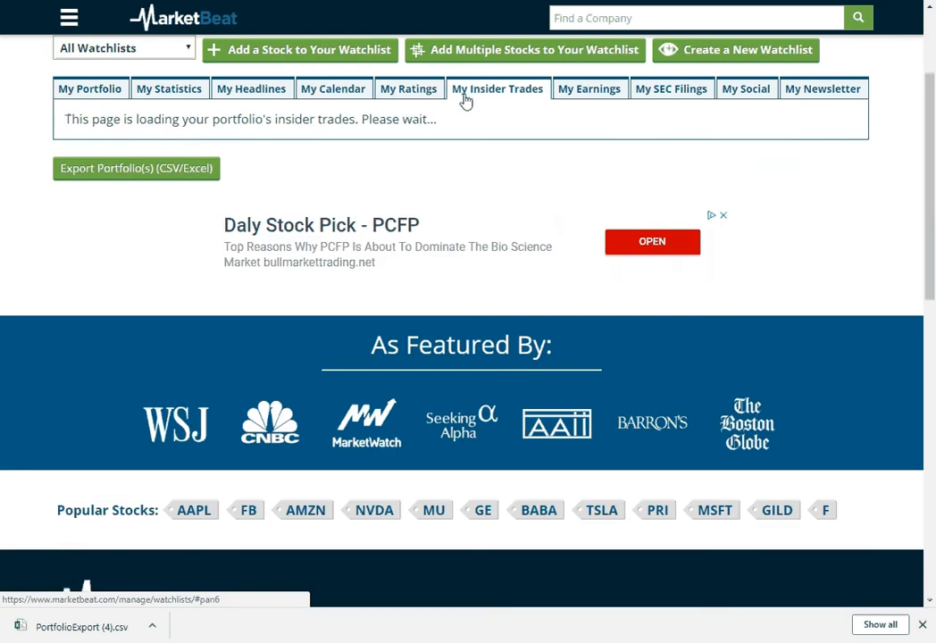
Step: Open My Insider Trades to list portfolio insiders' buys, sells and transaction totals
click(498, 88)
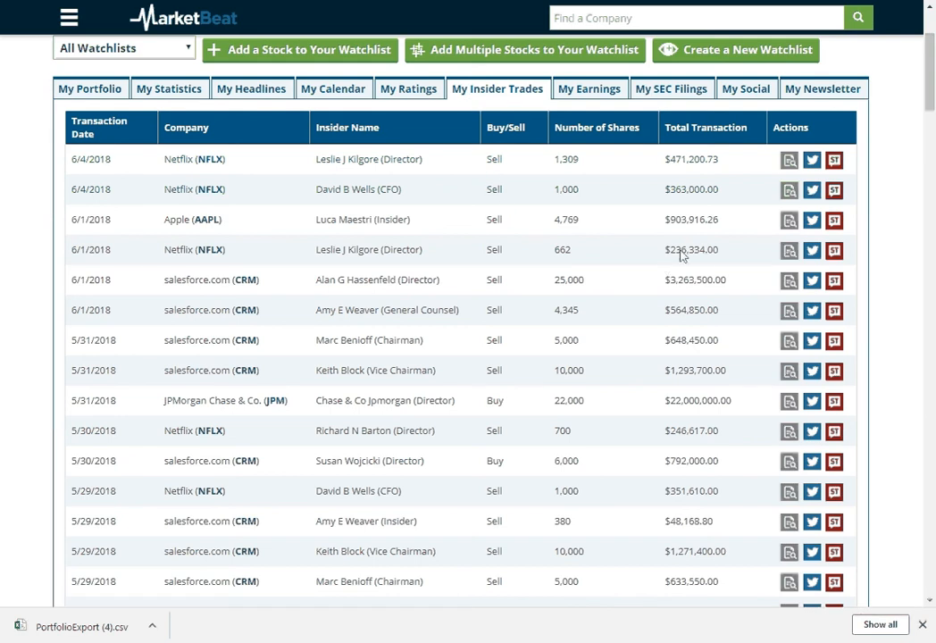
mouse_move(760, 160)
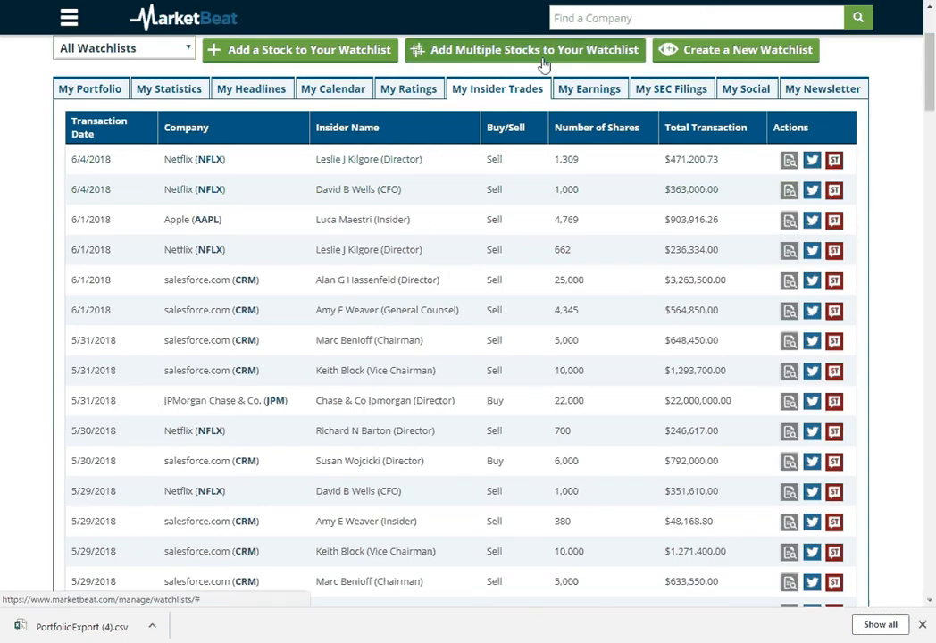
mouse_move(379, 136)
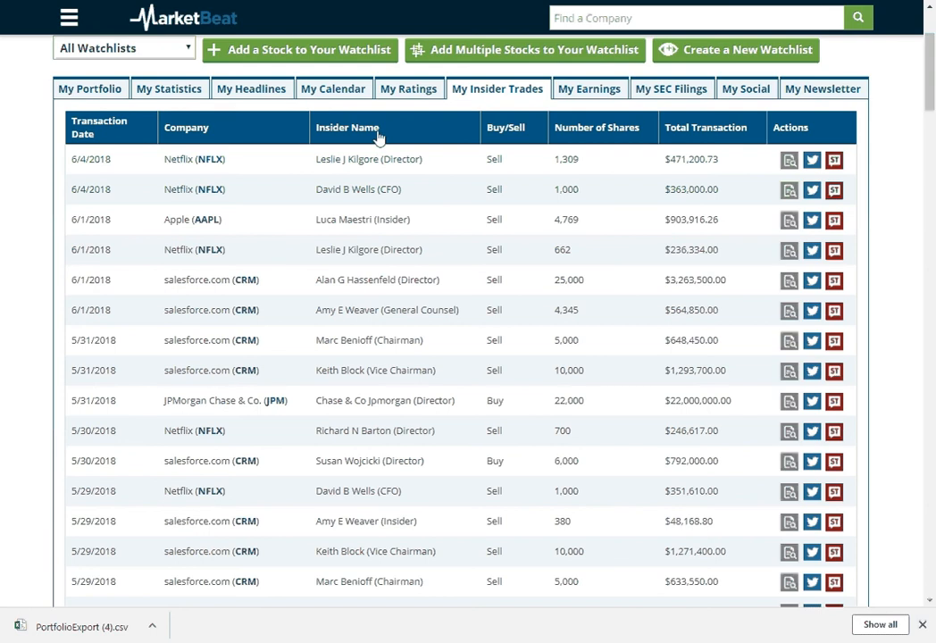
mouse_move(459, 158)
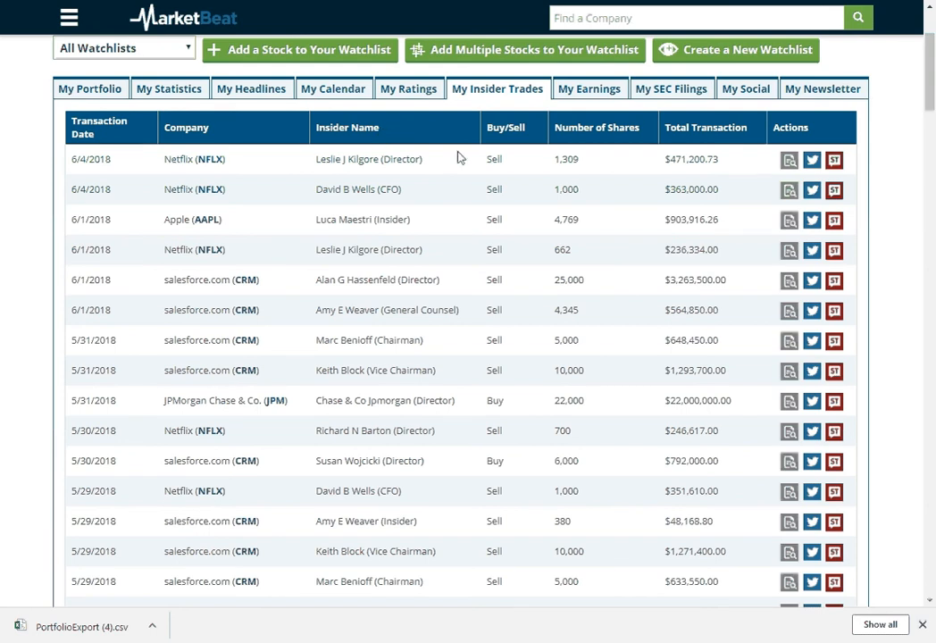
mouse_move(514, 161)
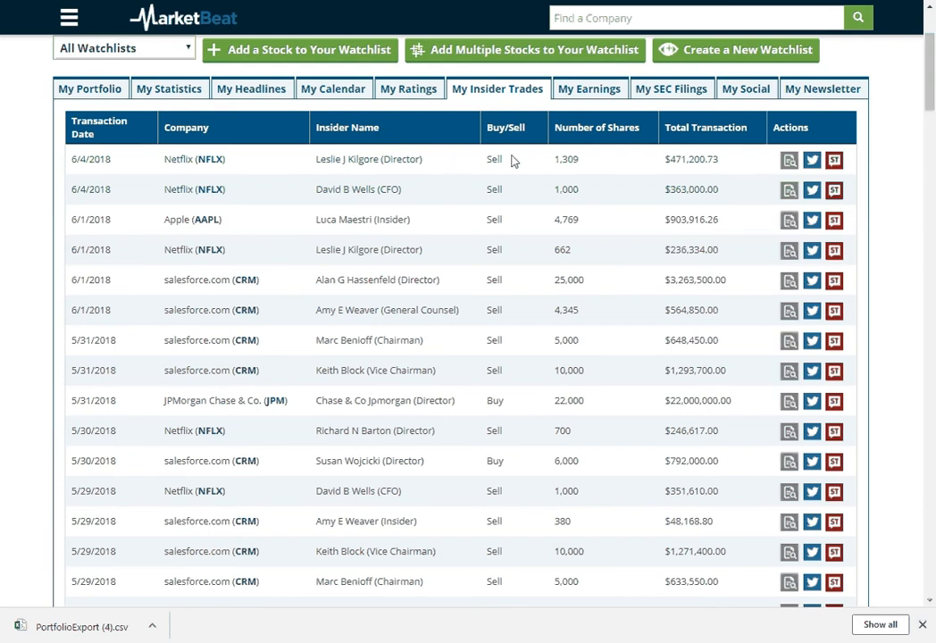
Step: Open My Earnings and scroll the consensus-versus-actual EPS and revenue table from 6/1/2018
click(589, 89)
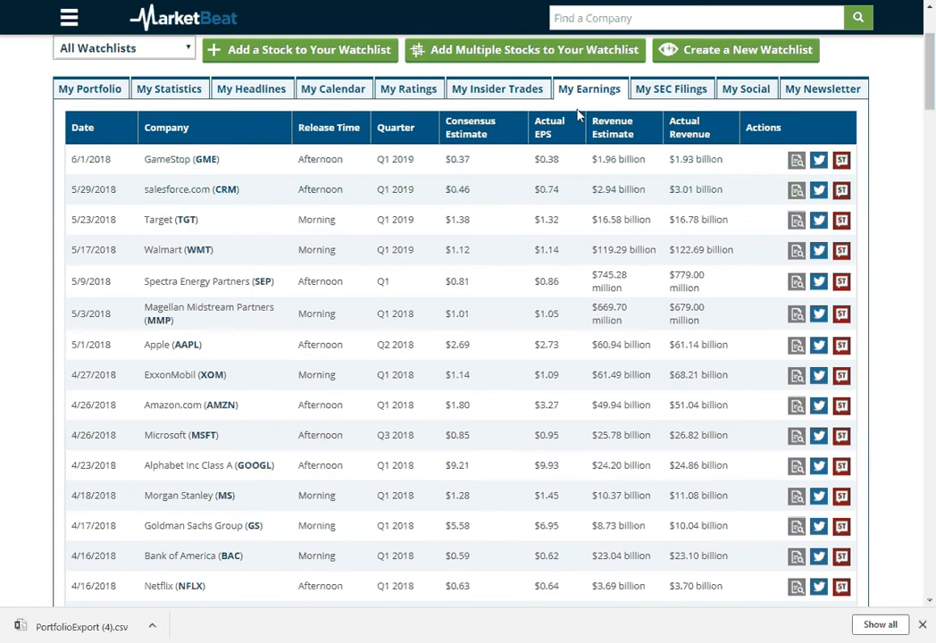
mouse_move(114, 159)
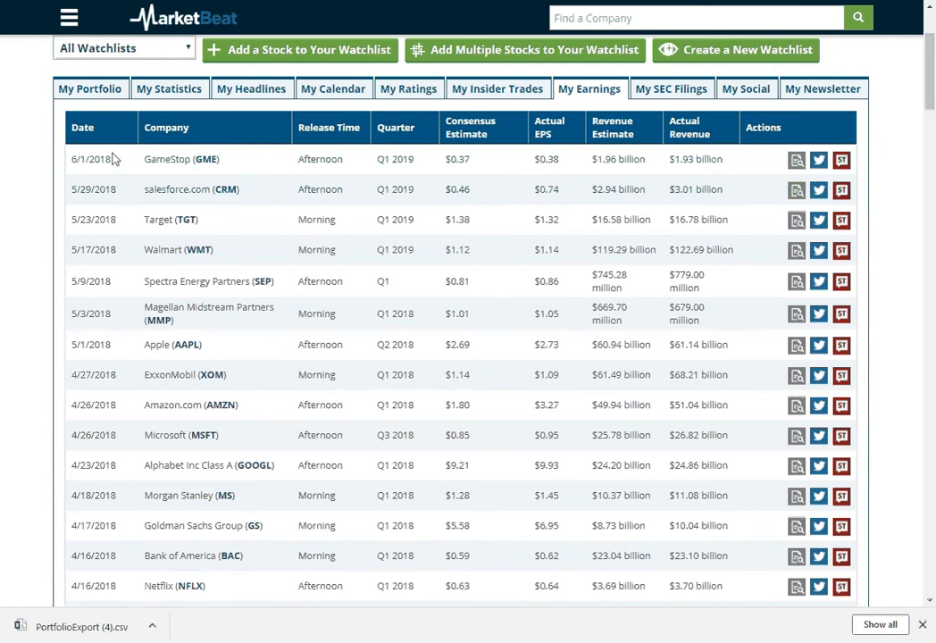
double_click(93, 159)
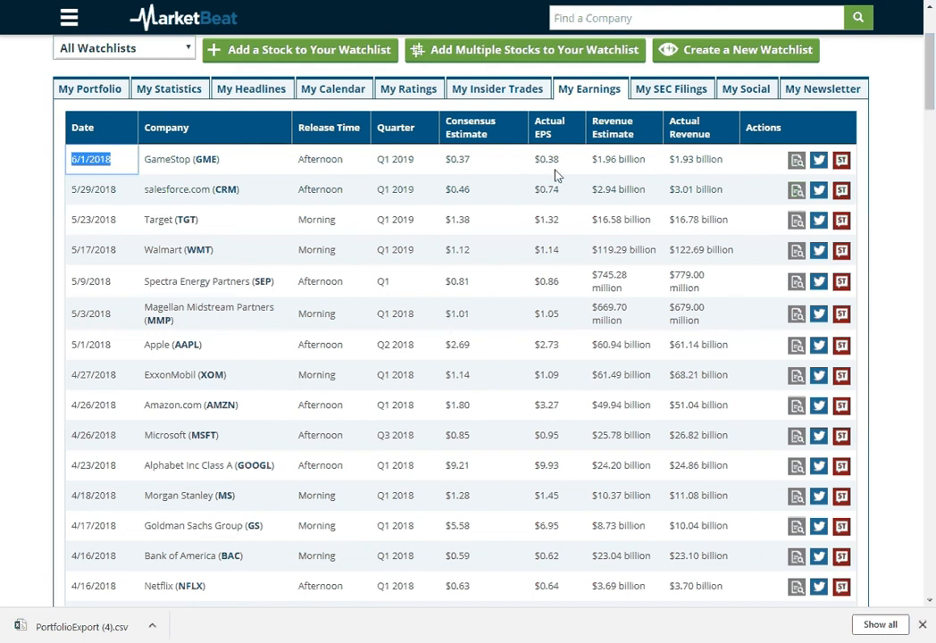
mouse_move(600, 171)
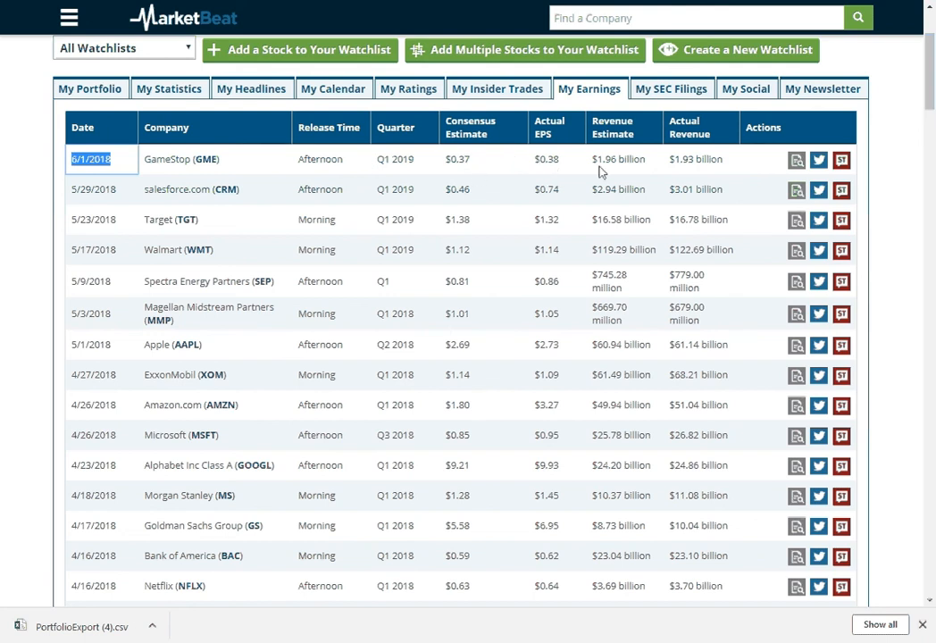
mouse_move(700, 173)
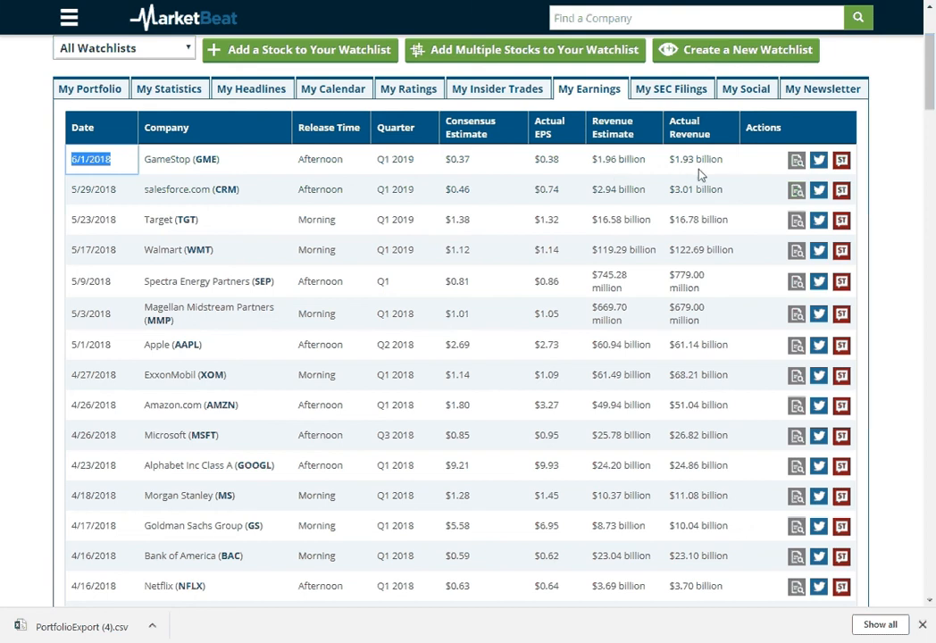
mouse_move(277, 246)
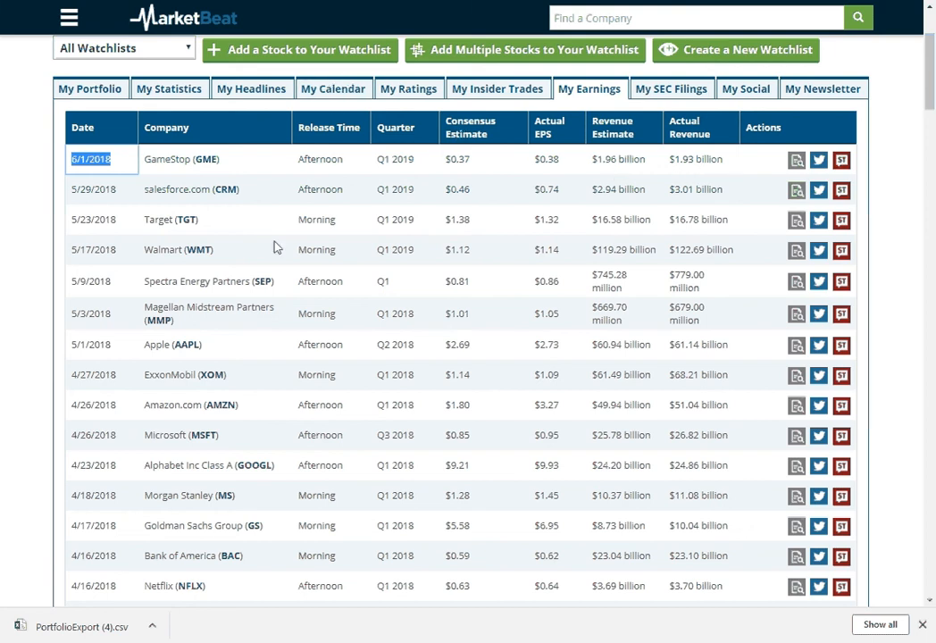
mouse_move(271, 255)
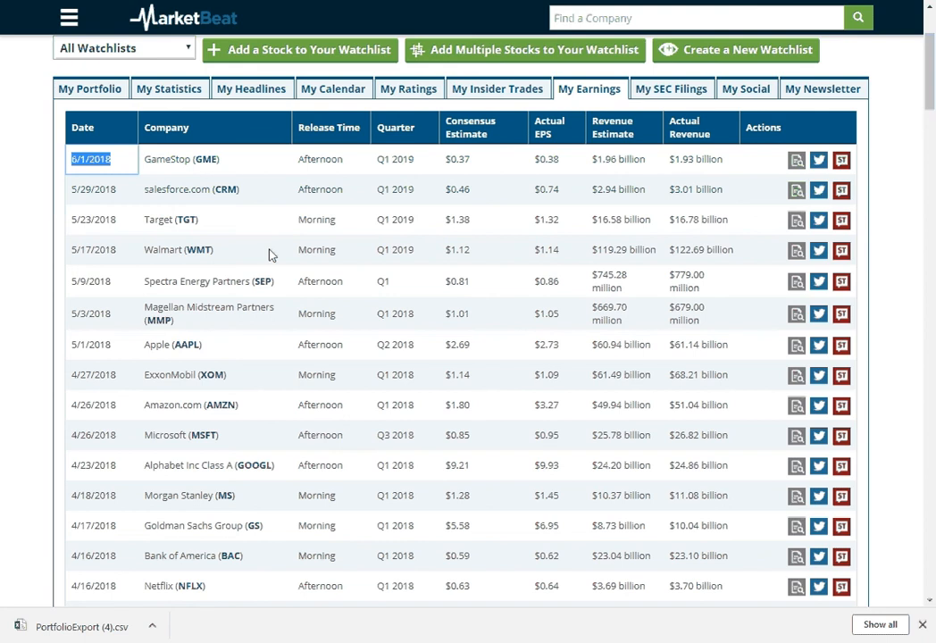
scroll(down, 3)
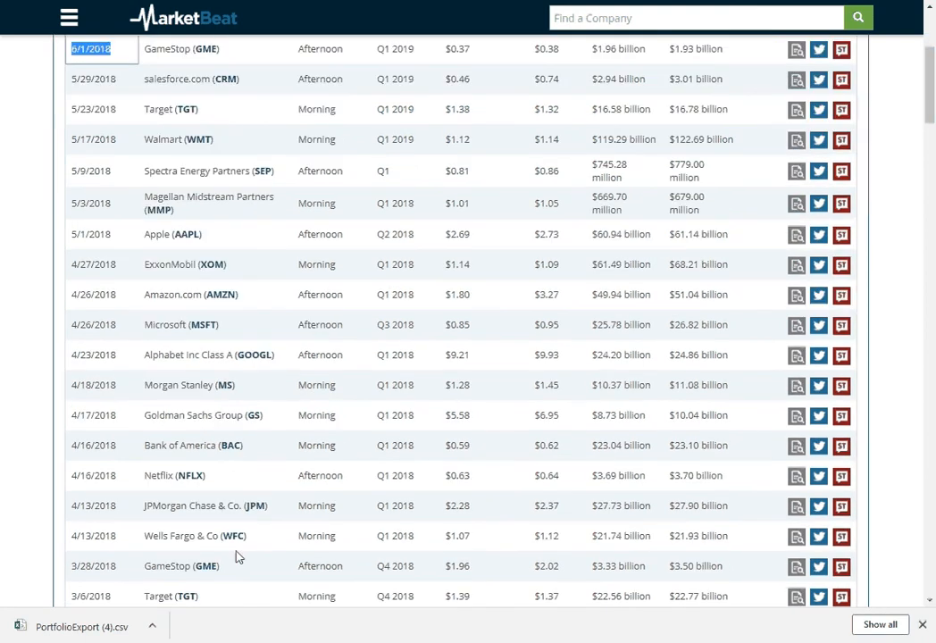
mouse_move(96, 561)
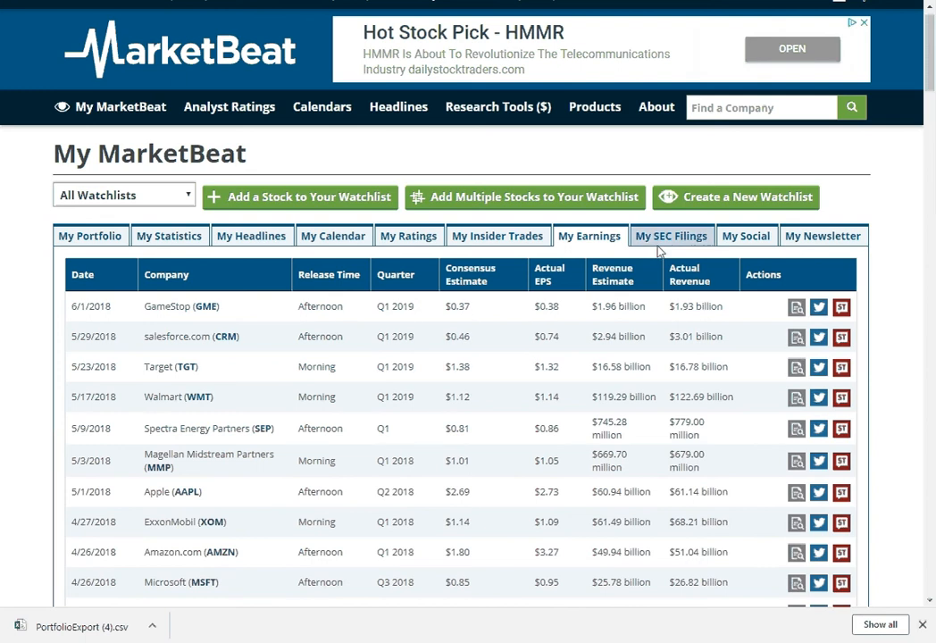
Step: Open My SEC Filings and scroll through portfolio companies' recent filings and form types
click(670, 235)
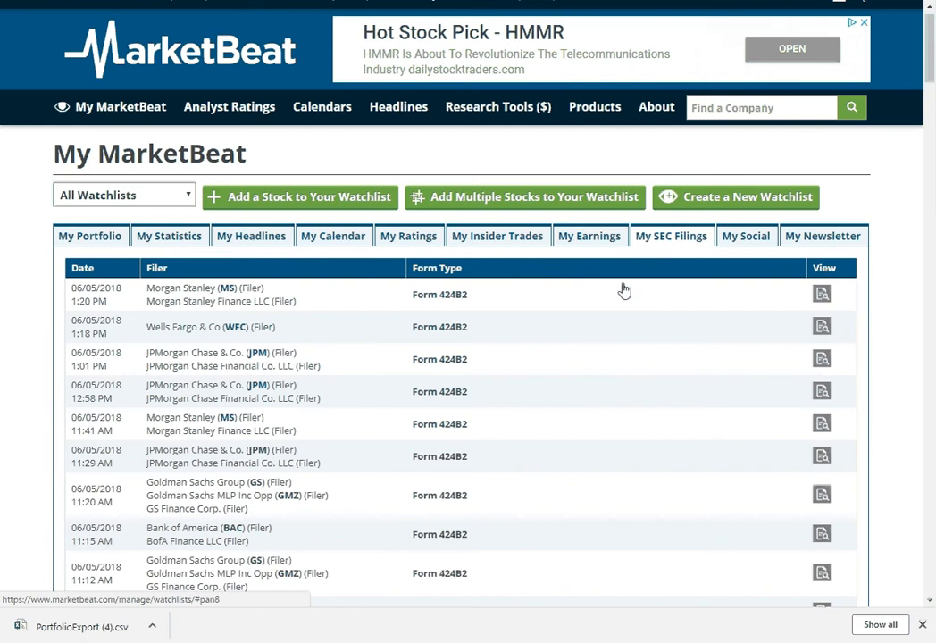
scroll(down, 3)
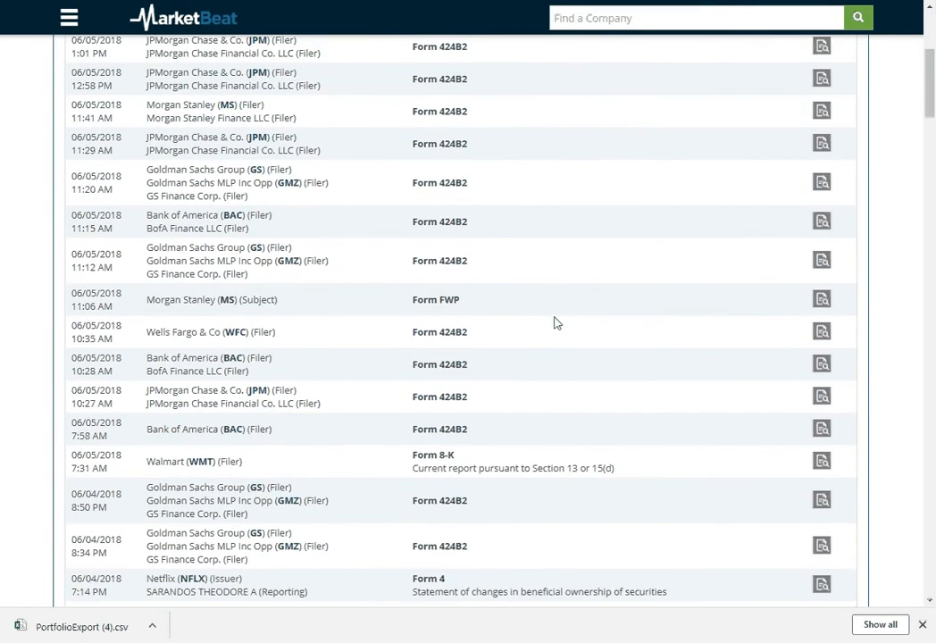
scroll(down, 3)
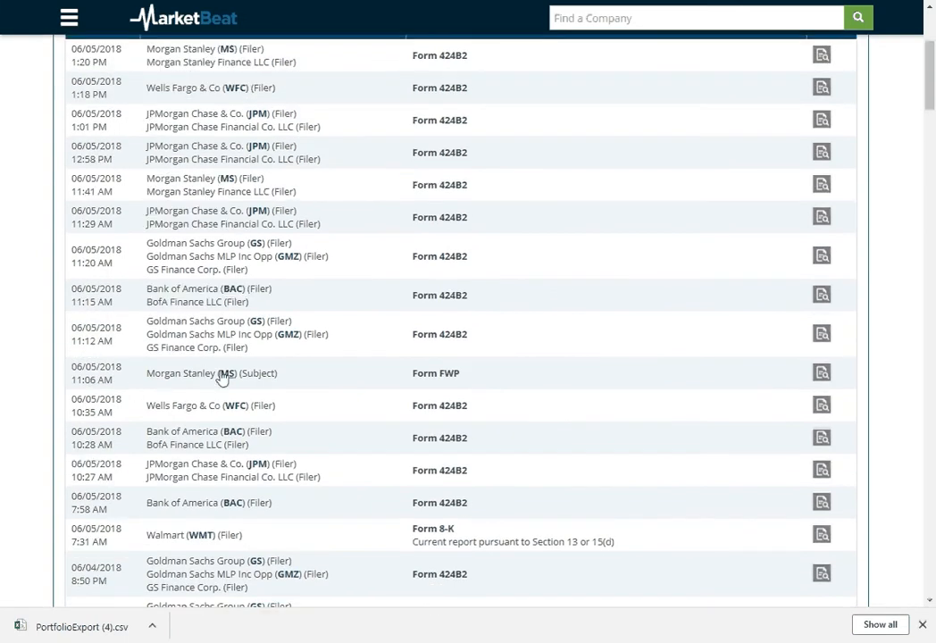
mouse_move(235, 411)
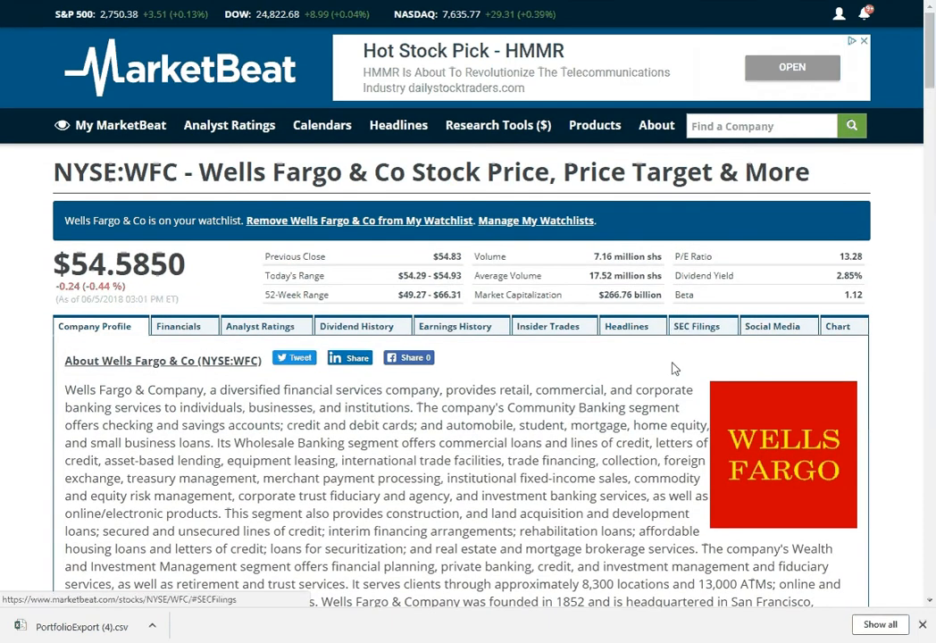
Step: Show Wells Fargo's SEC filings, try the 10-K filter, then restore all filing types
scroll(down, 3)
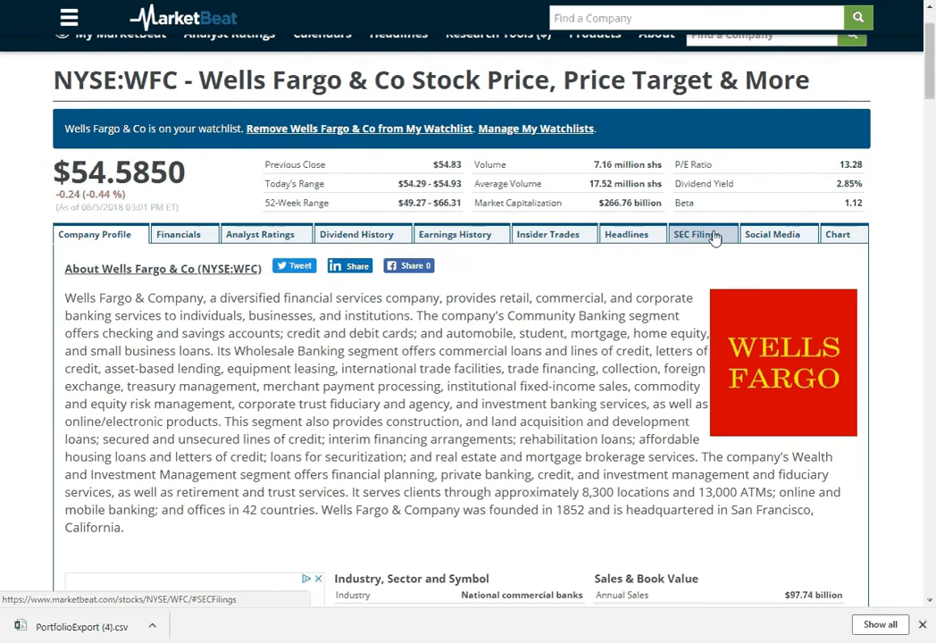
click(699, 234)
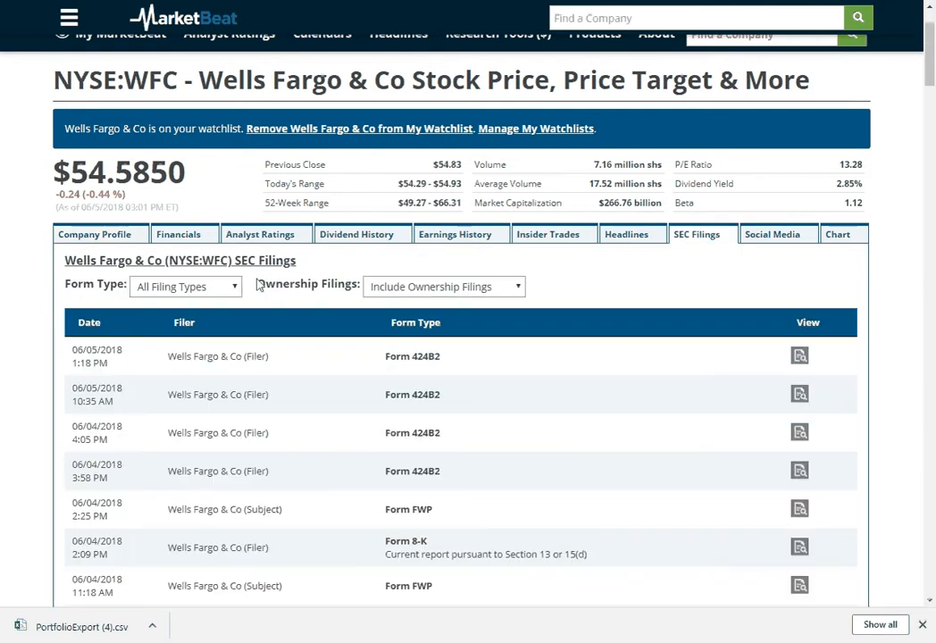
click(185, 286)
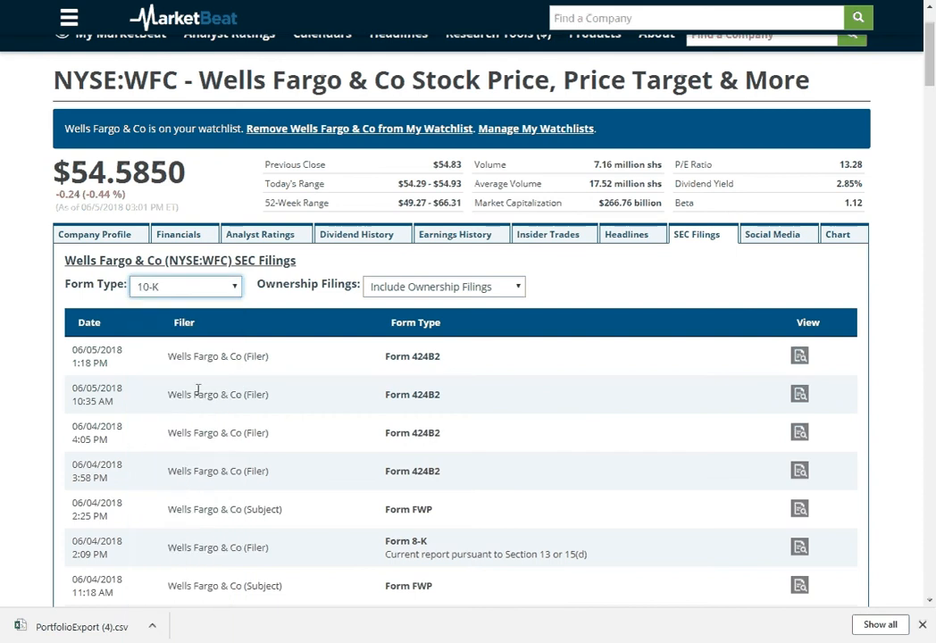
click(185, 286)
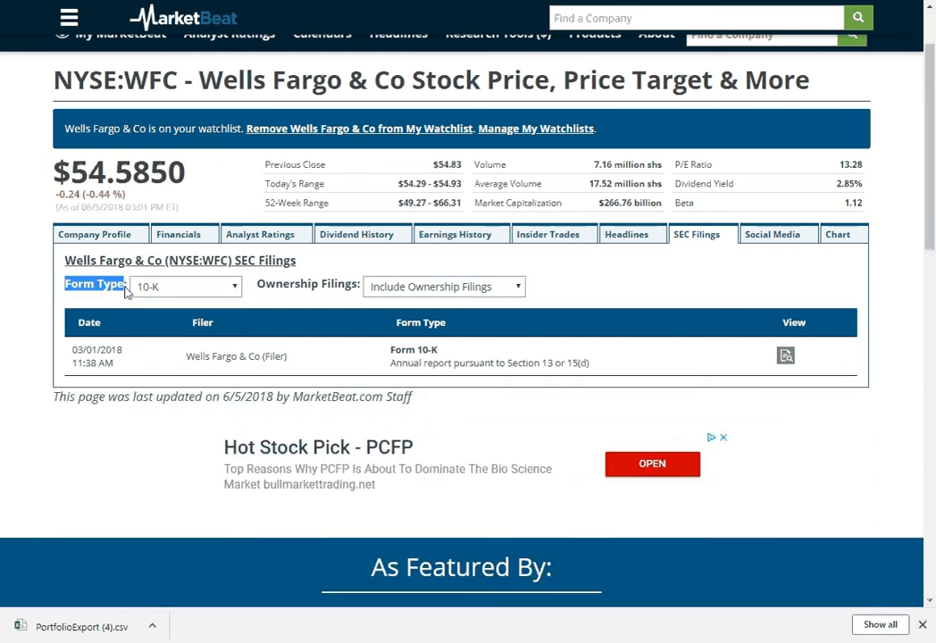
click(185, 286)
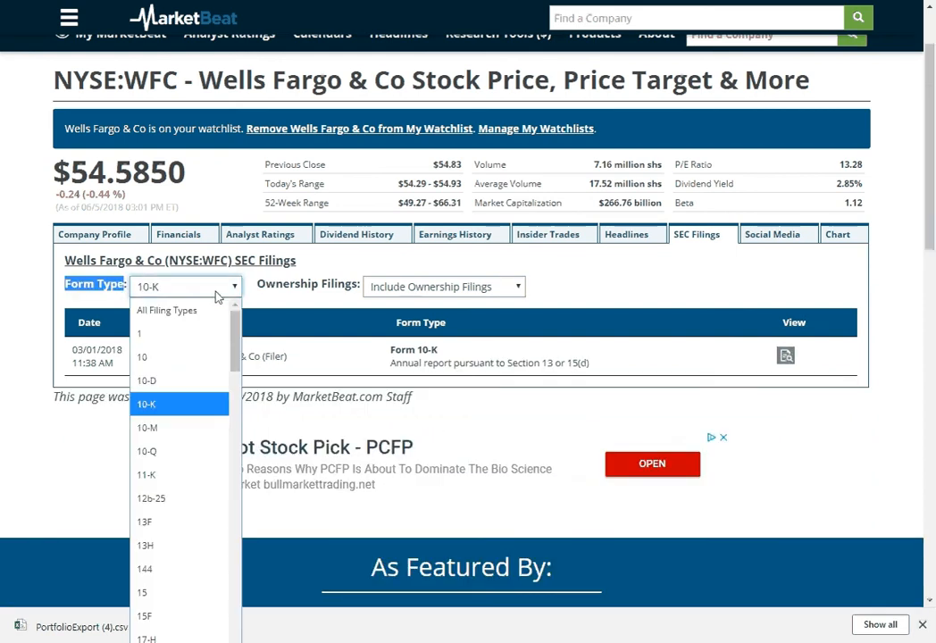
mouse_move(189, 545)
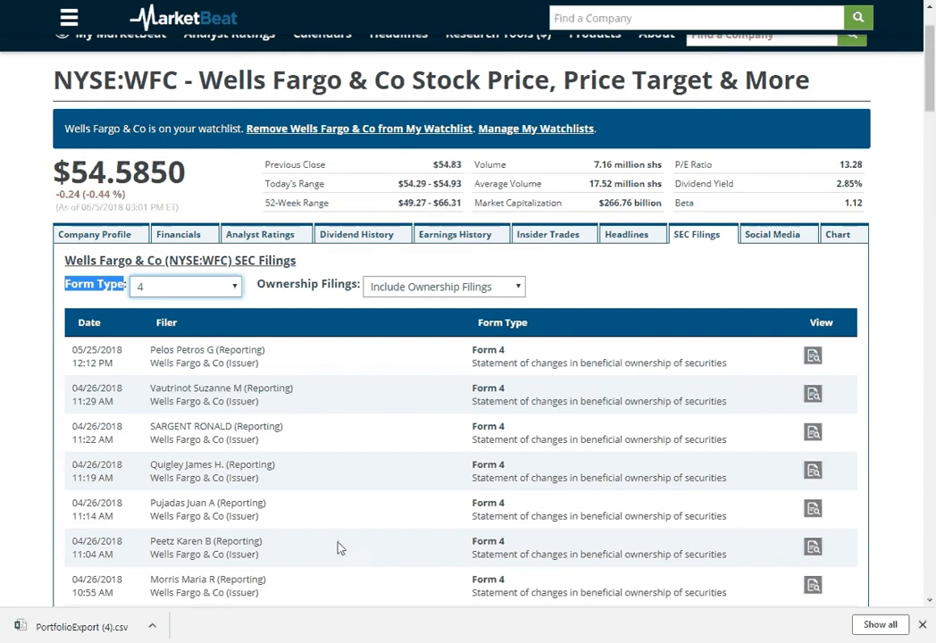
click(185, 285)
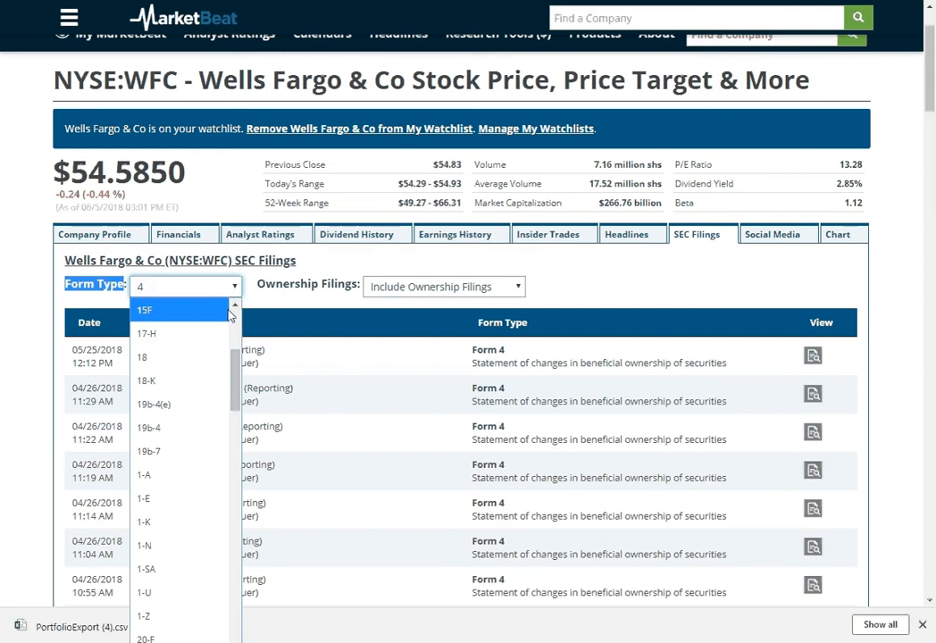
click(185, 310)
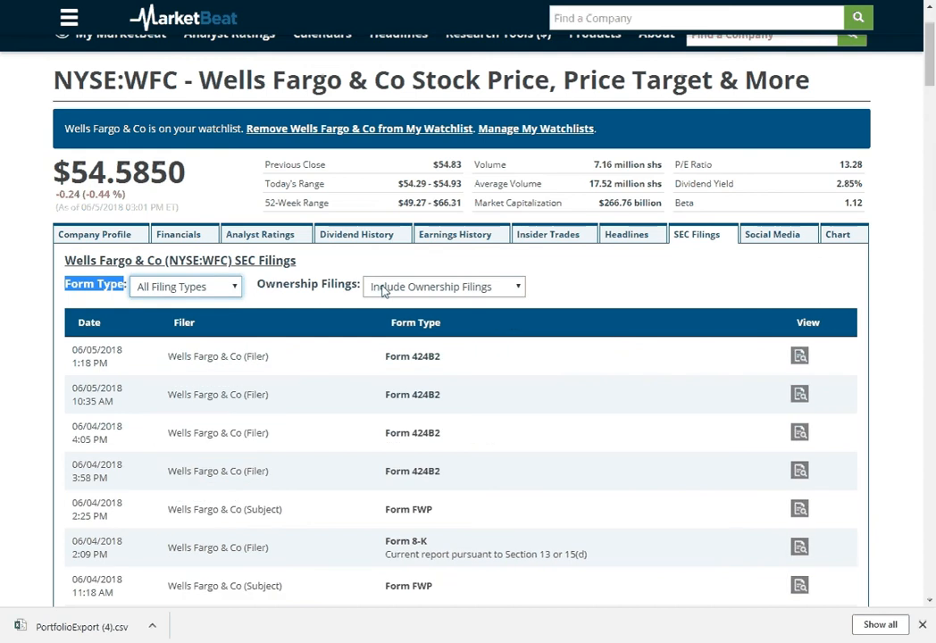
Step: Exclude ownership filings and scroll through the remaining Wells Fargo filings
click(444, 286)
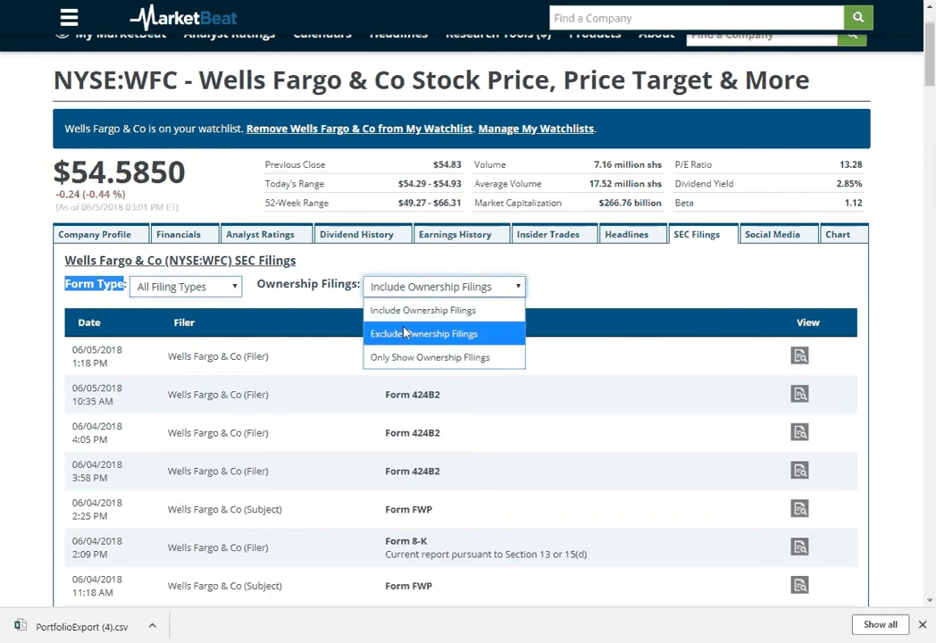
click(423, 333)
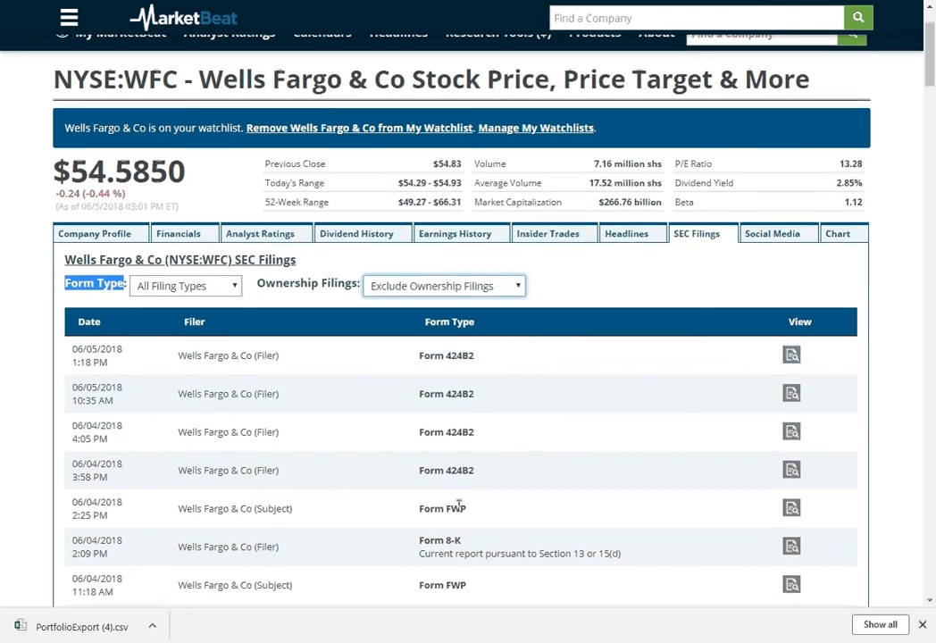
scroll(down, 3)
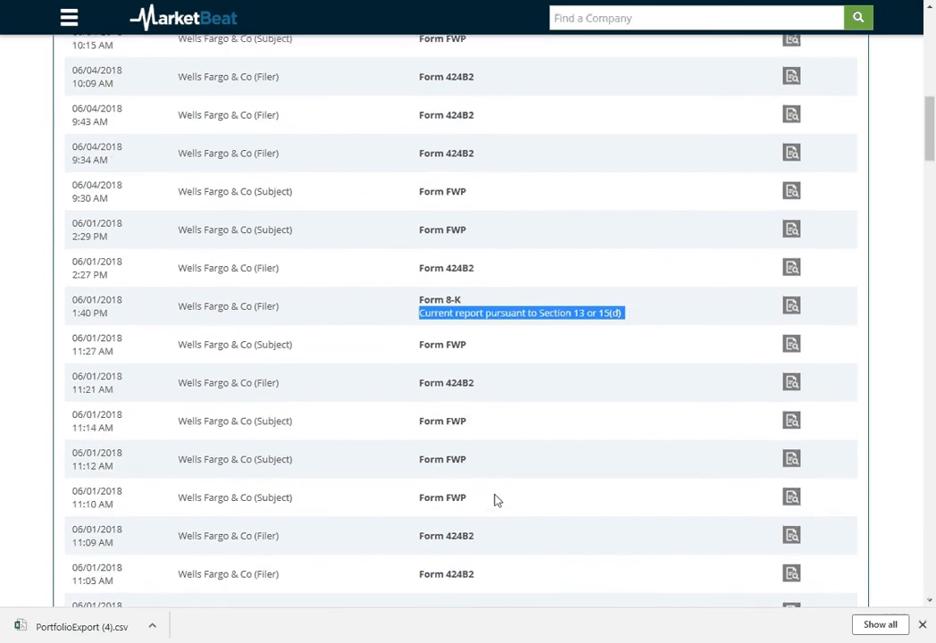
scroll(down, 3)
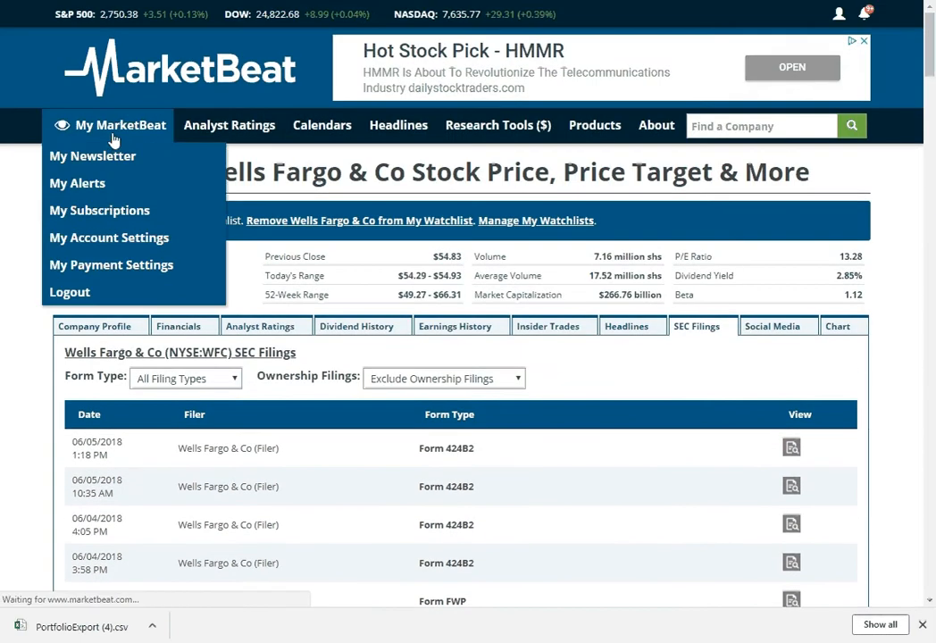
Step: Open the My Social tab in My MarketBeat and scroll the social media mentions feed
click(120, 125)
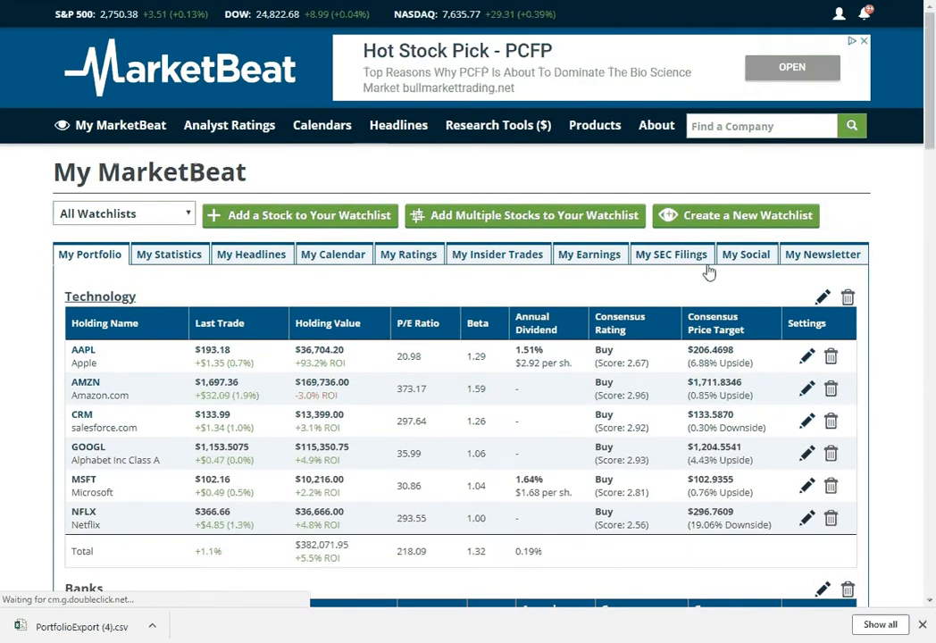
click(746, 253)
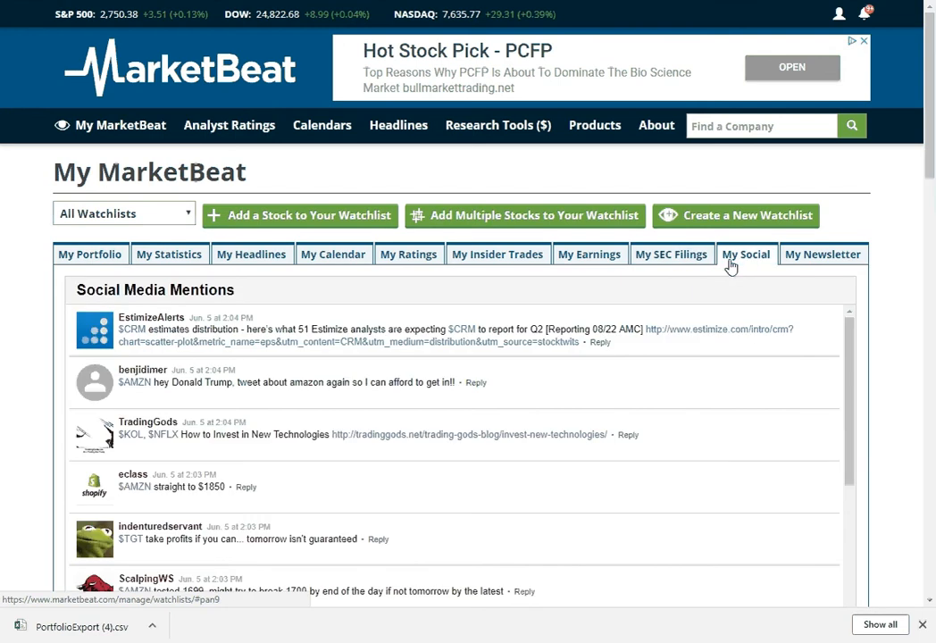
scroll(down, 3)
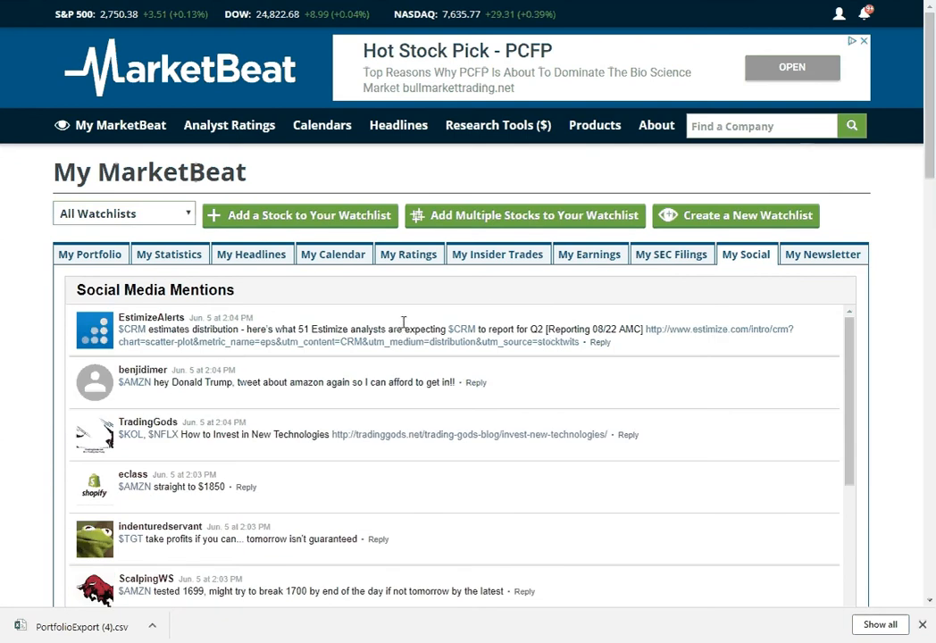
mouse_move(406, 323)
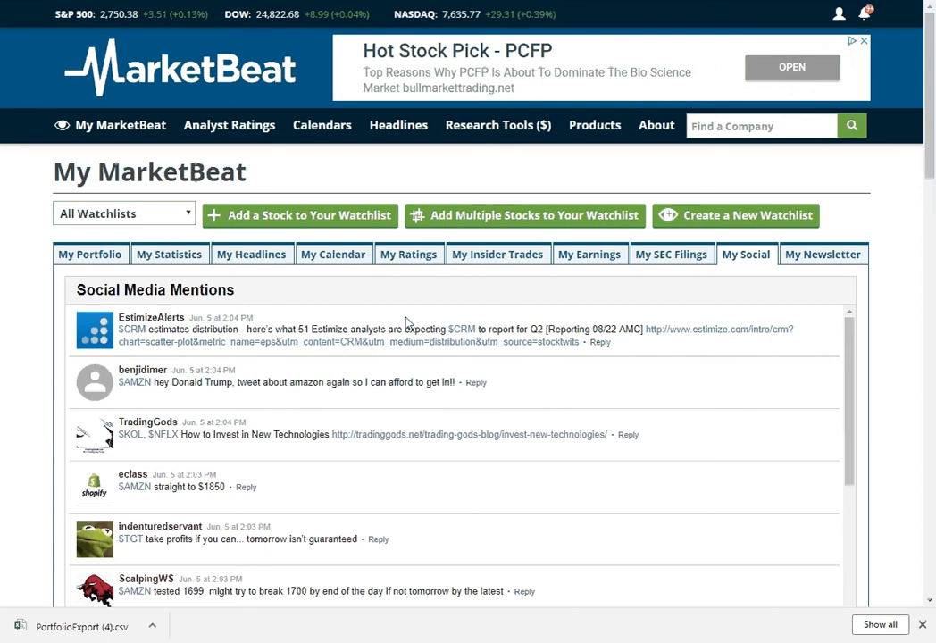
mouse_move(407, 327)
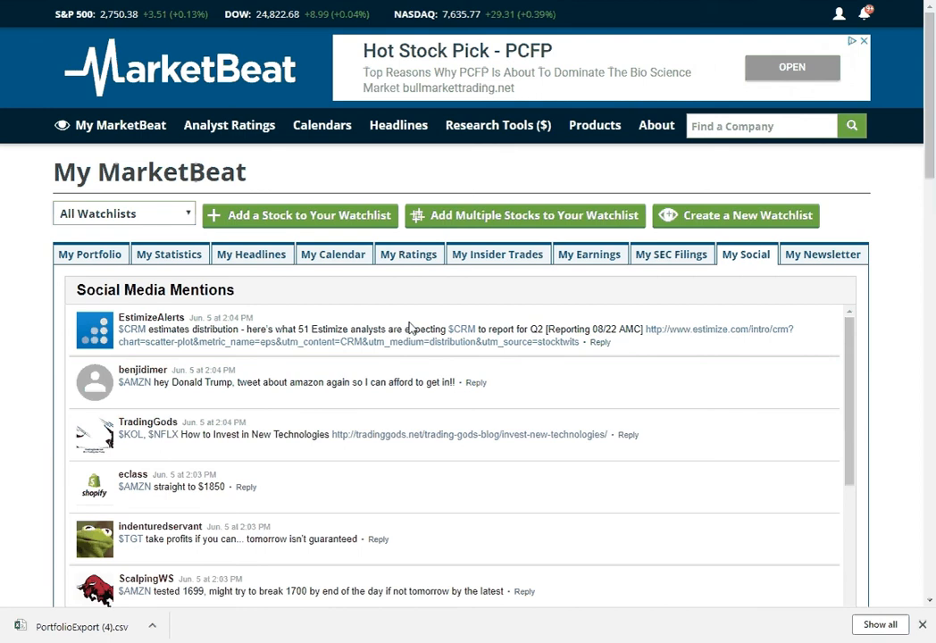
scroll(down, 3)
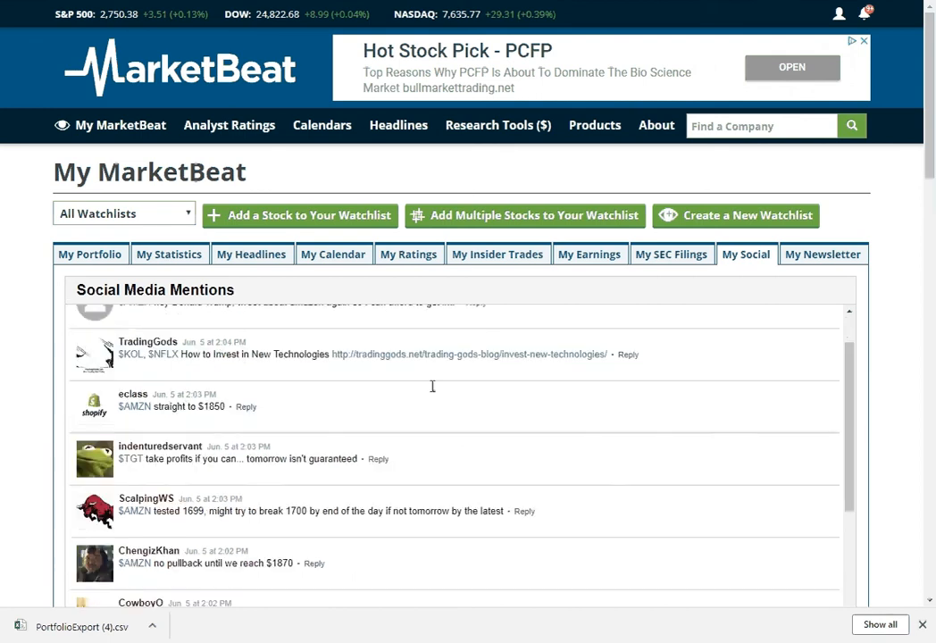
scroll(down, 3)
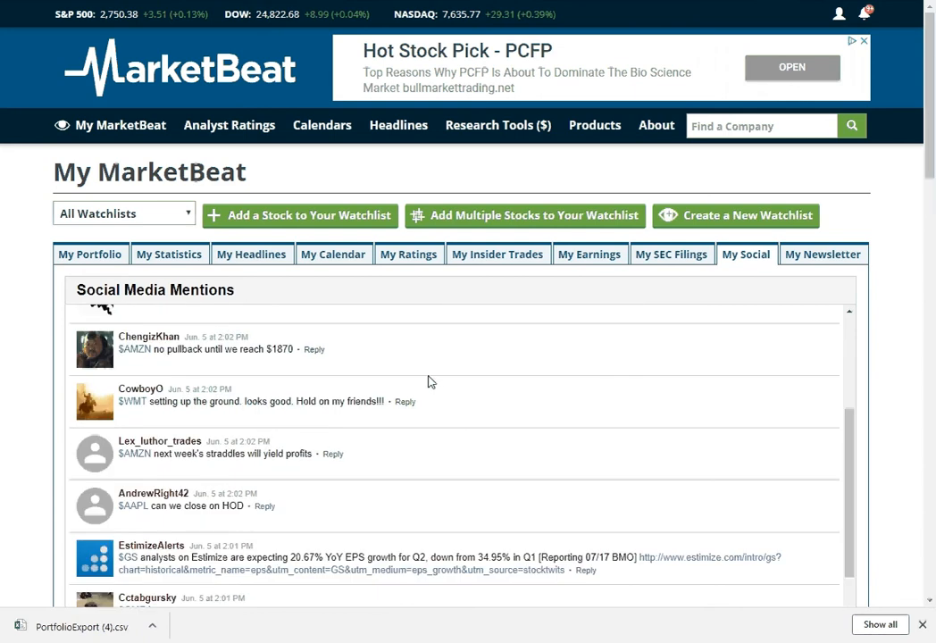
scroll(down, 3)
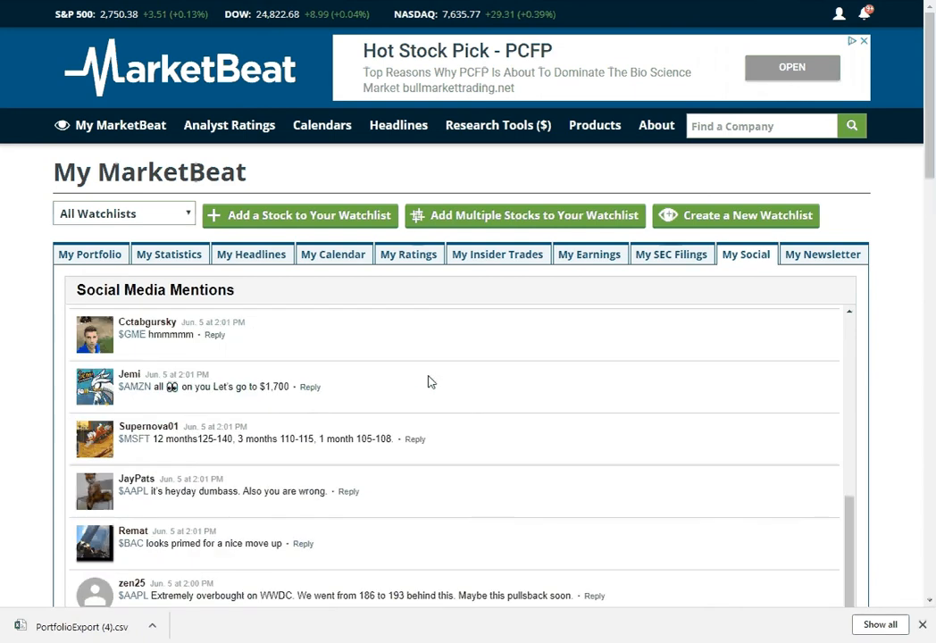
scroll(down, 3)
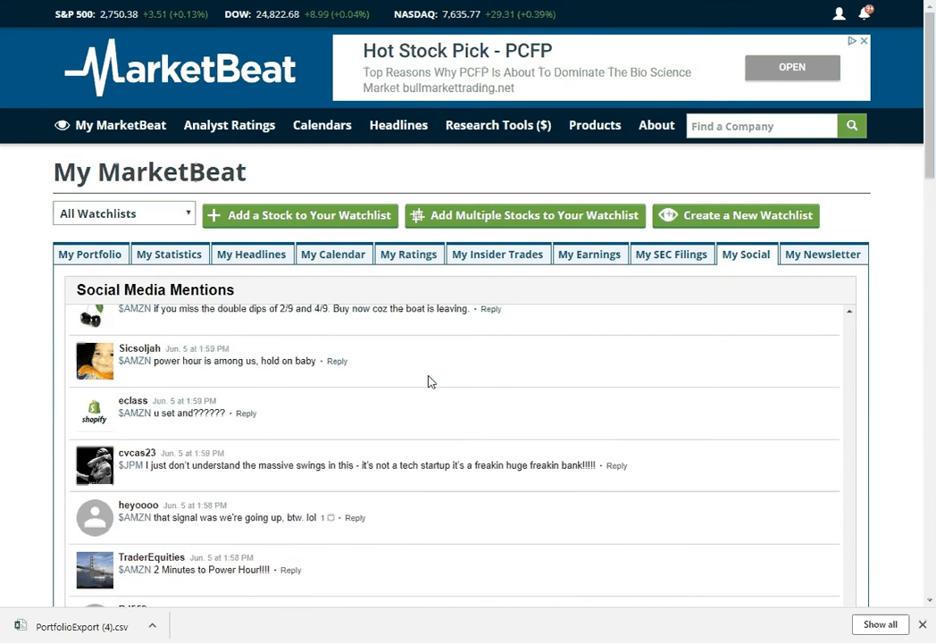
scroll(down, 3)
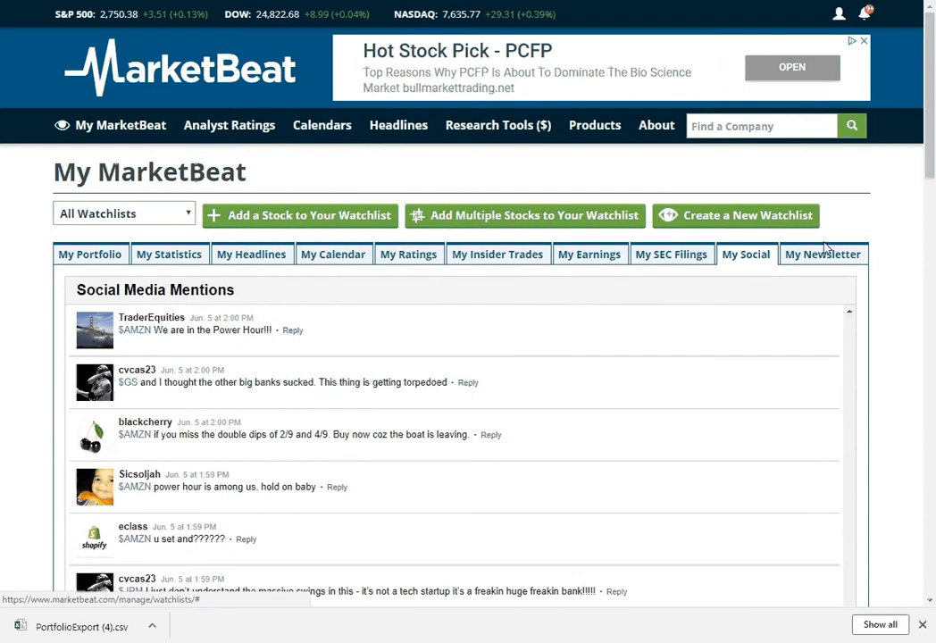
Step: Open the My Newsletter page from the My MarketBeat menu
click(821, 254)
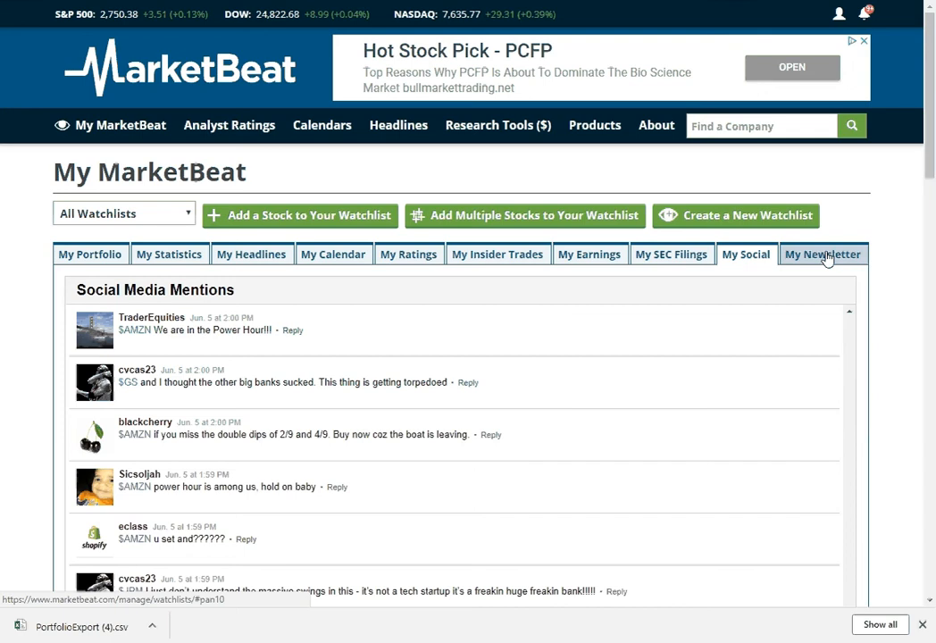
click(120, 125)
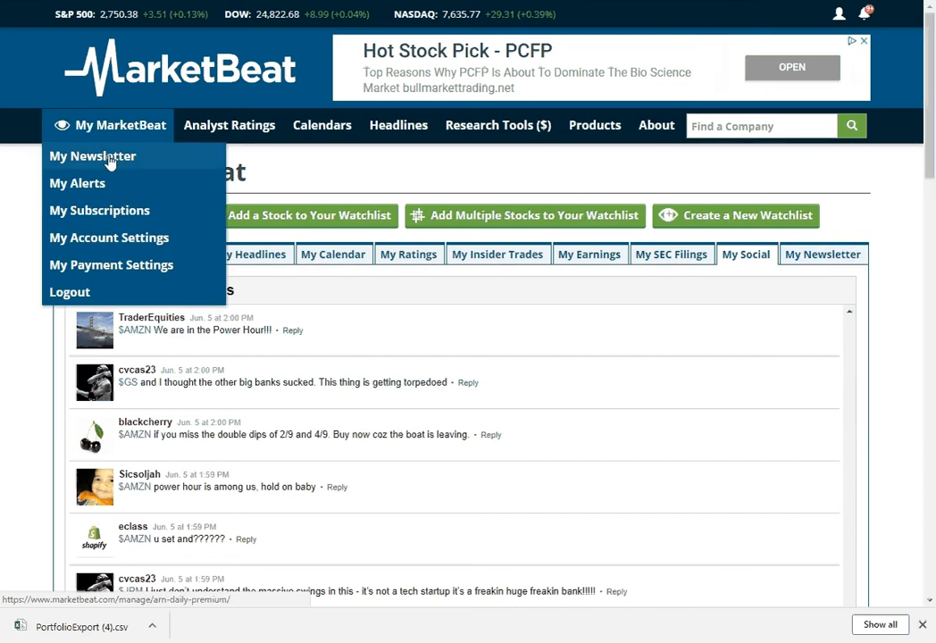
click(92, 155)
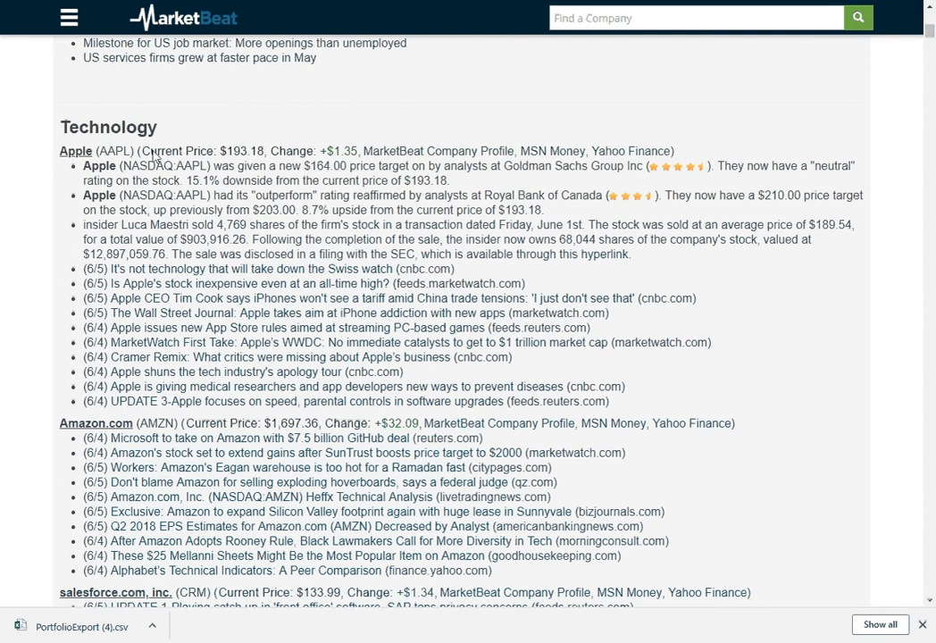
Step: Scroll the June 5th, 2018 newsletter through Technology, Banks, Energy and Retailers New
scroll(down, 3)
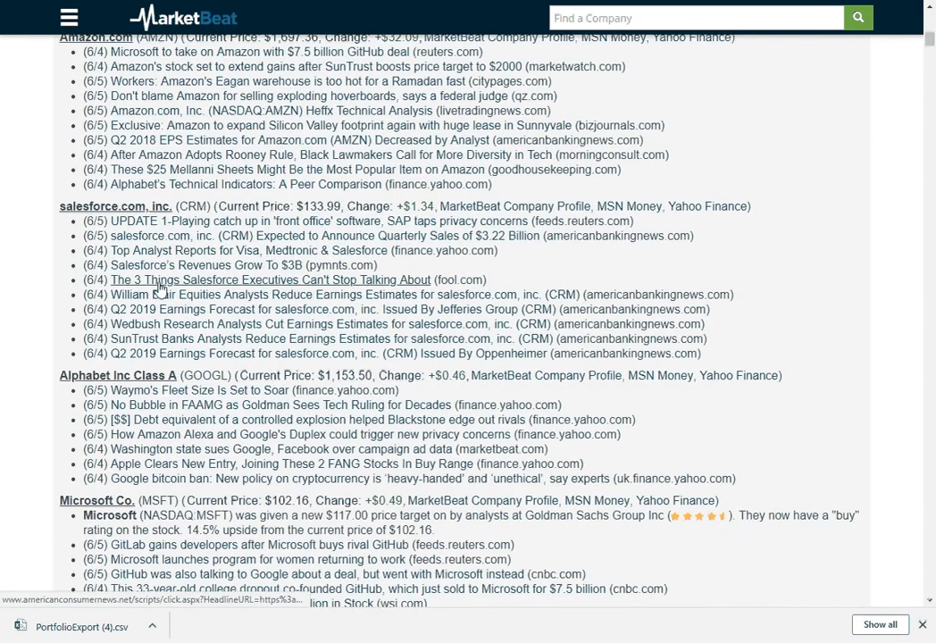
scroll(down, 3)
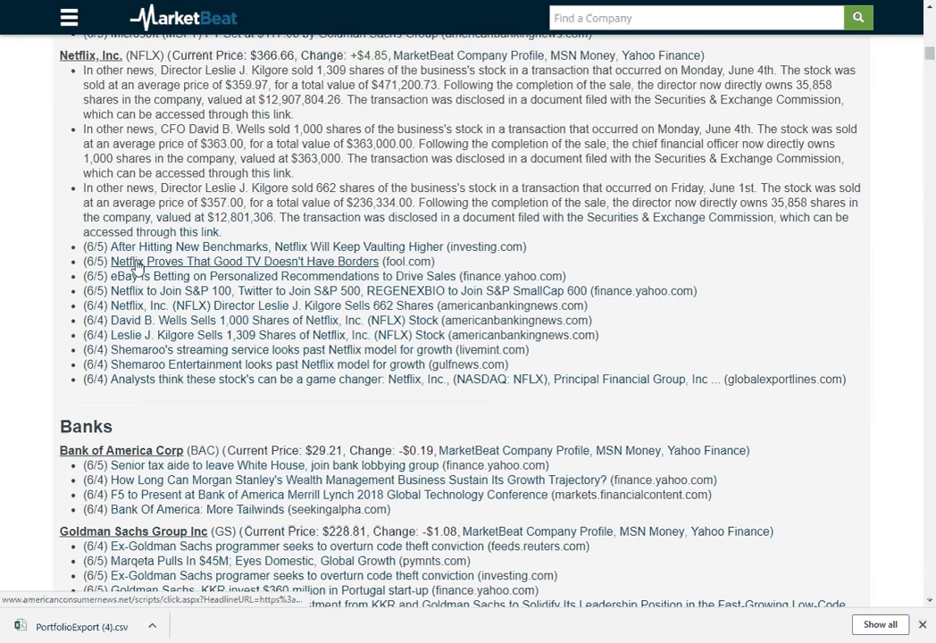
scroll(down, 3)
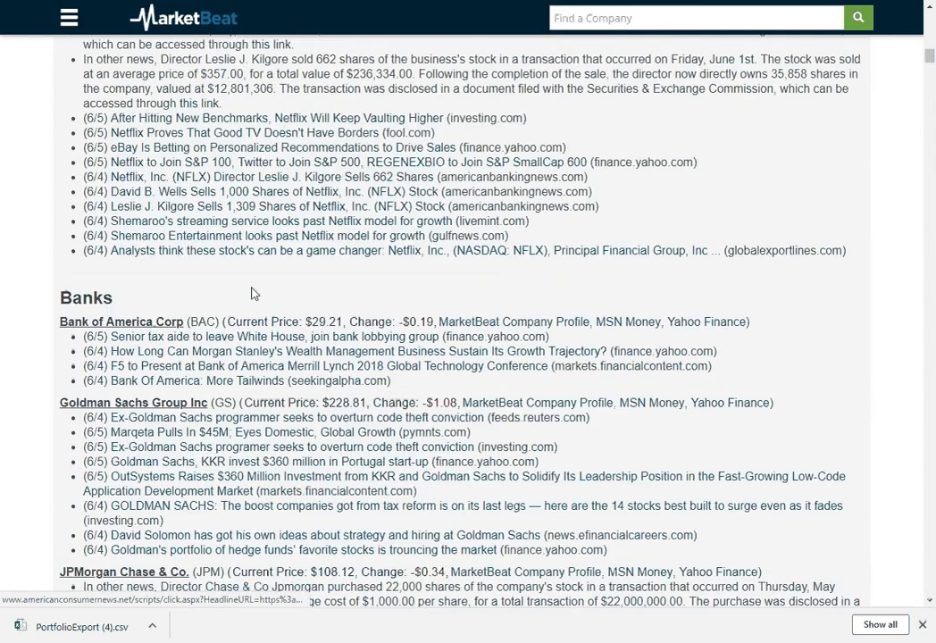
scroll(down, 3)
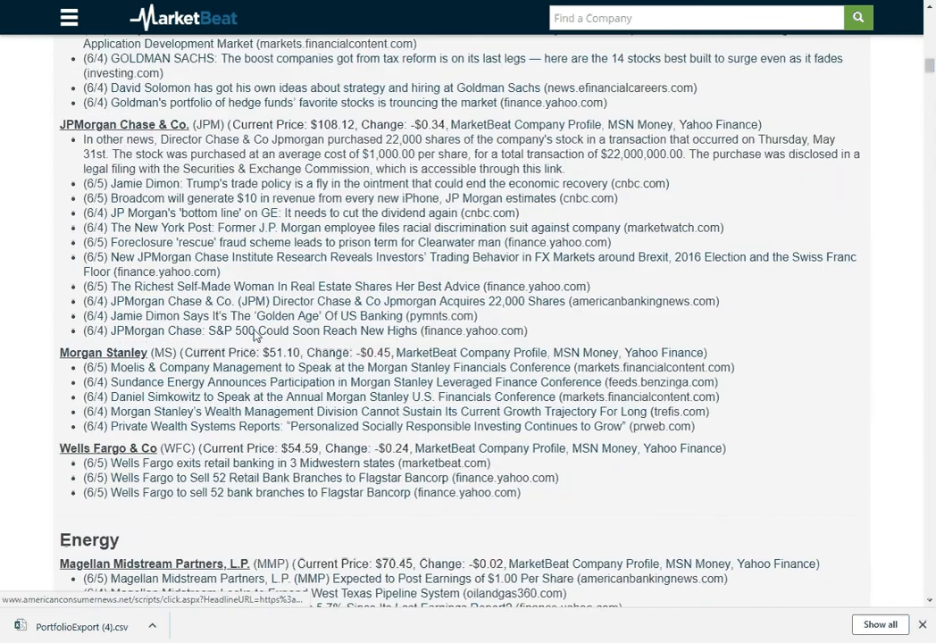
scroll(down, 3)
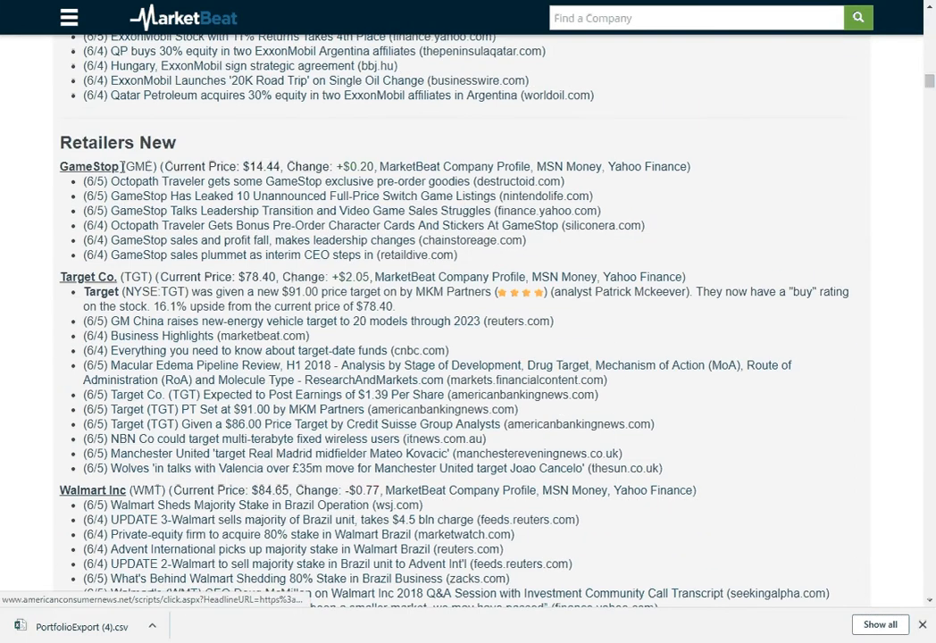
double_click(117, 142)
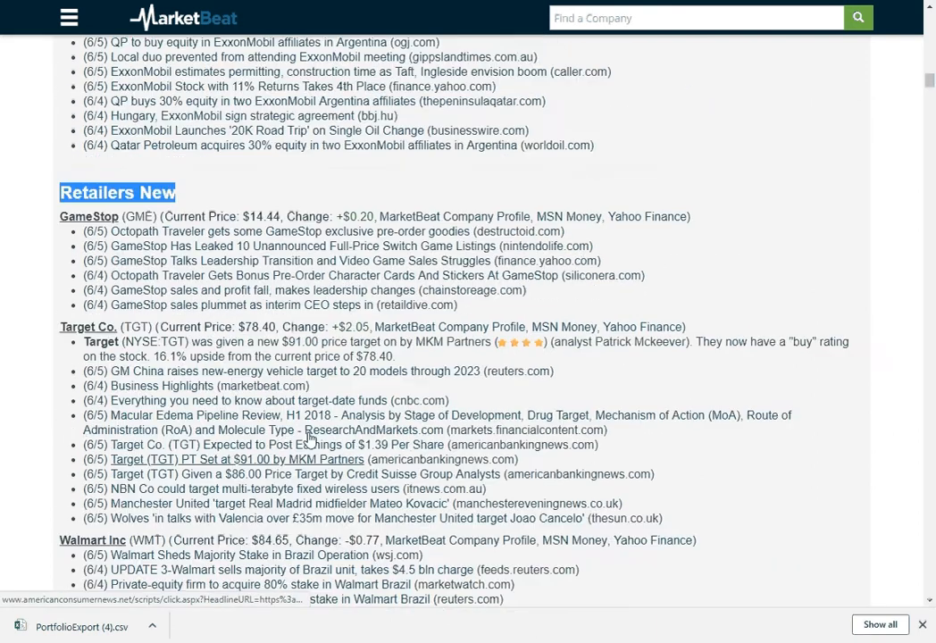
scroll(down, 3)
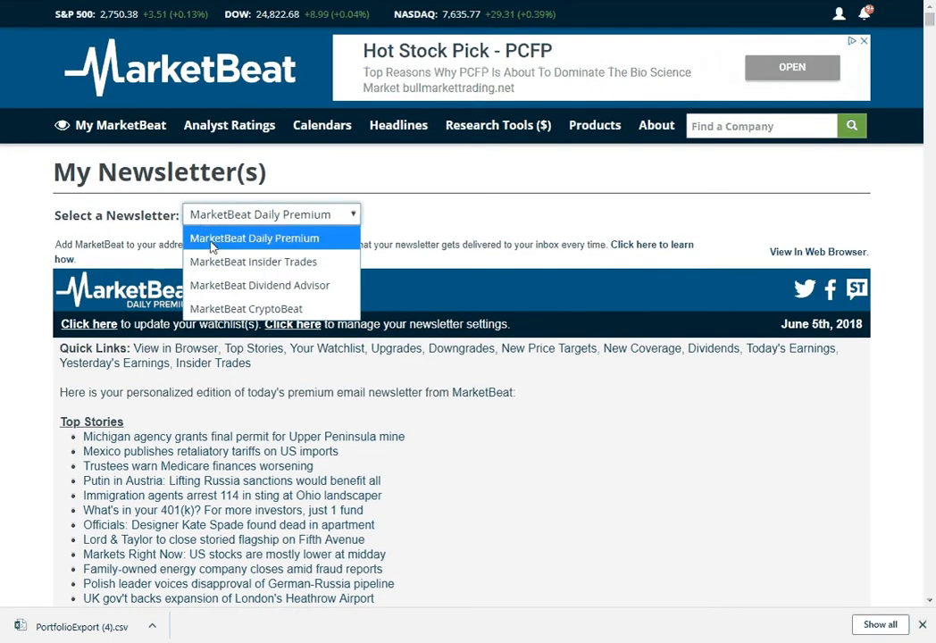
mouse_move(253, 260)
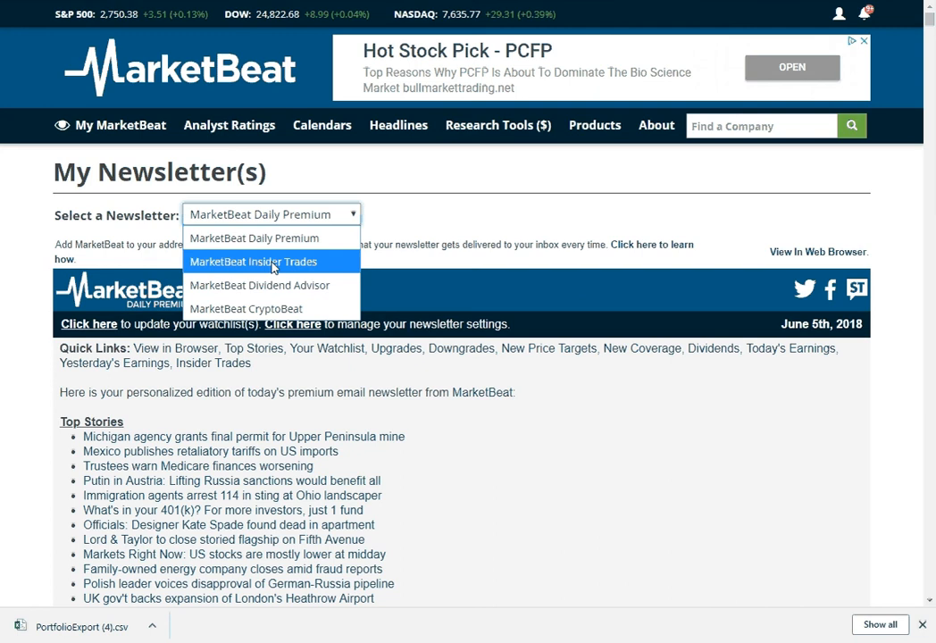
mouse_move(272, 285)
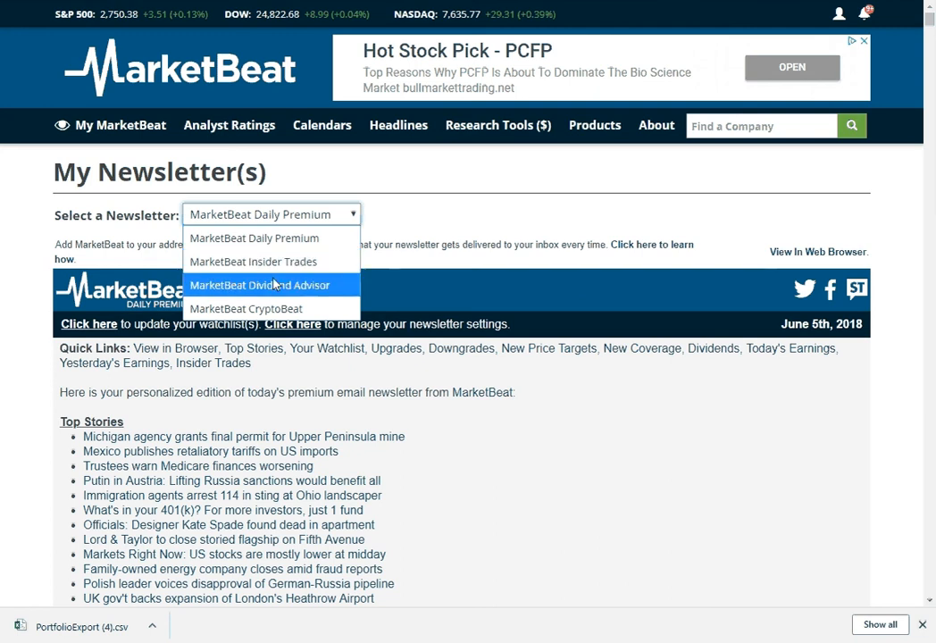
Step: Switch to Dividend Advisor, then CryptoBeat, review the $99,956.21 crypto table, and return to My MarketBeat
click(260, 285)
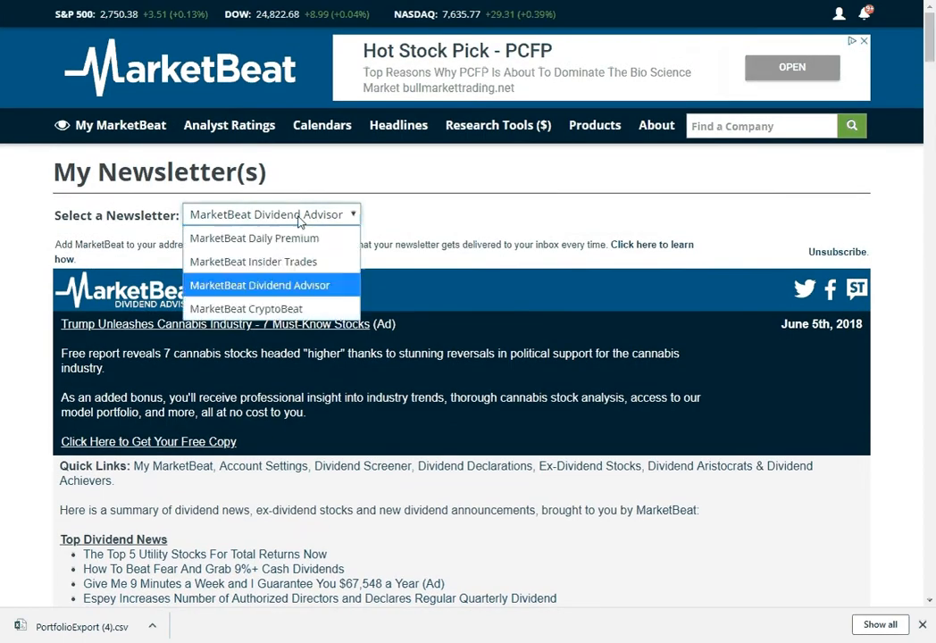
click(246, 308)
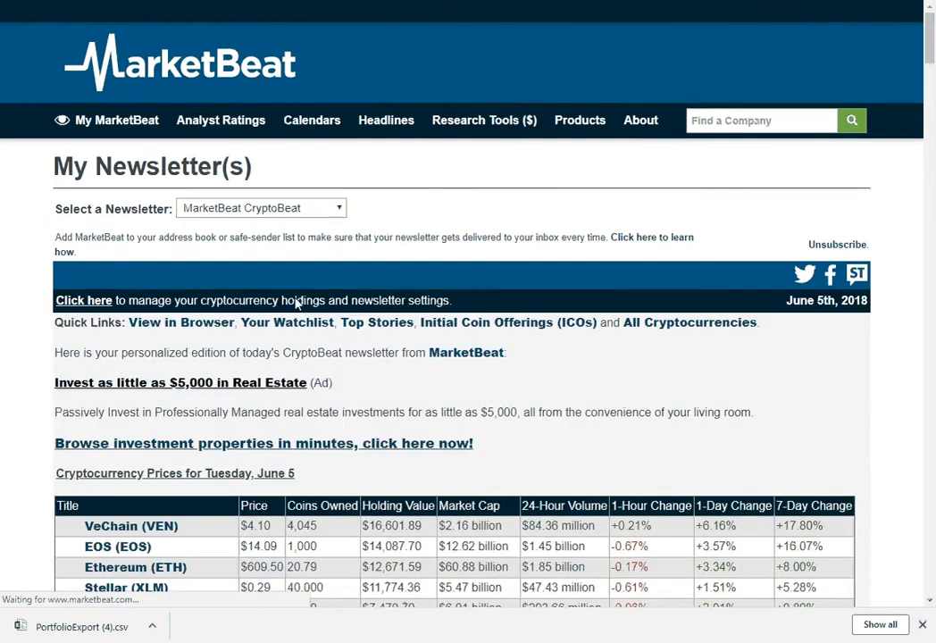
scroll(down, 3)
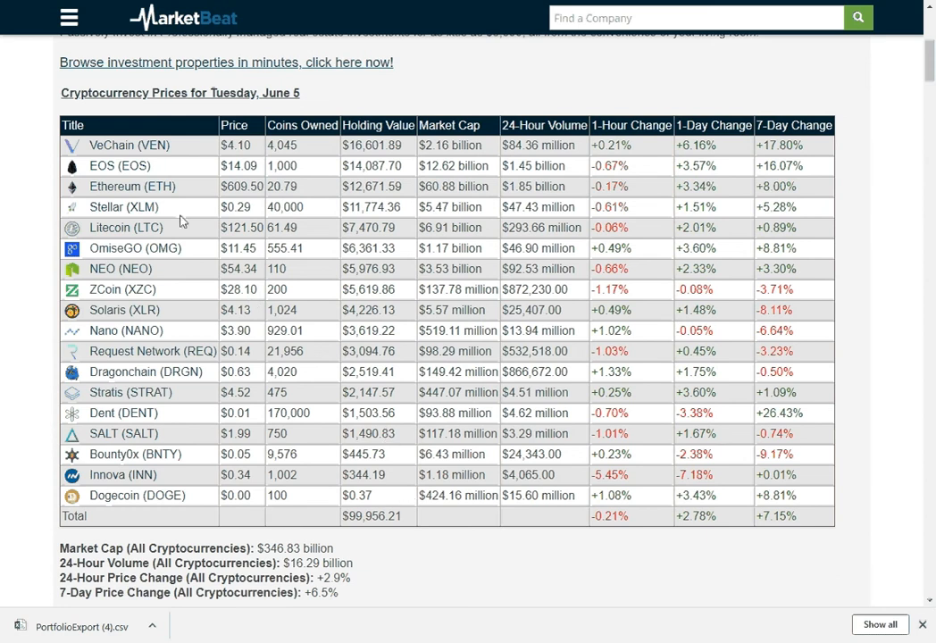
scroll(down, 3)
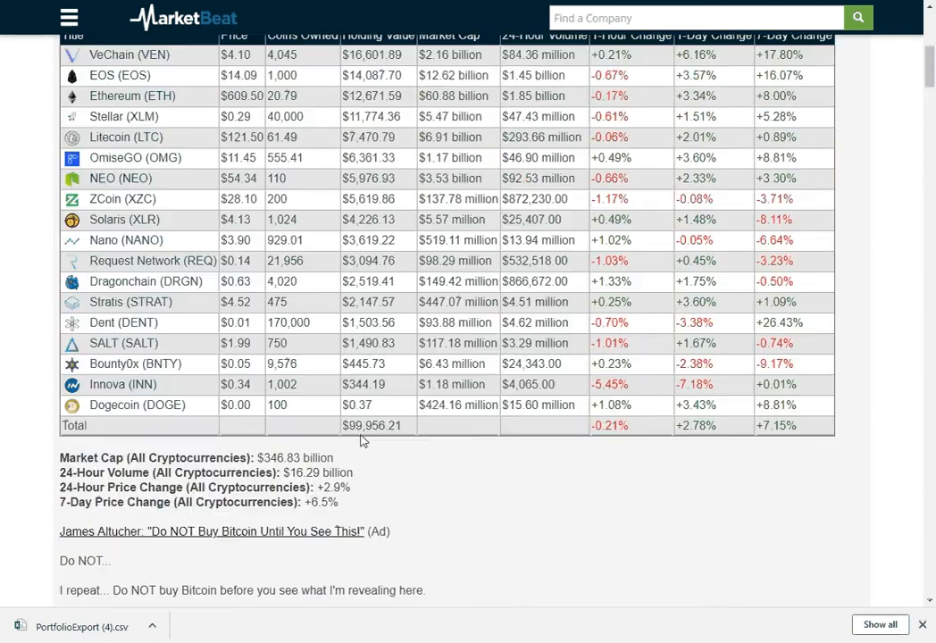
click(120, 125)
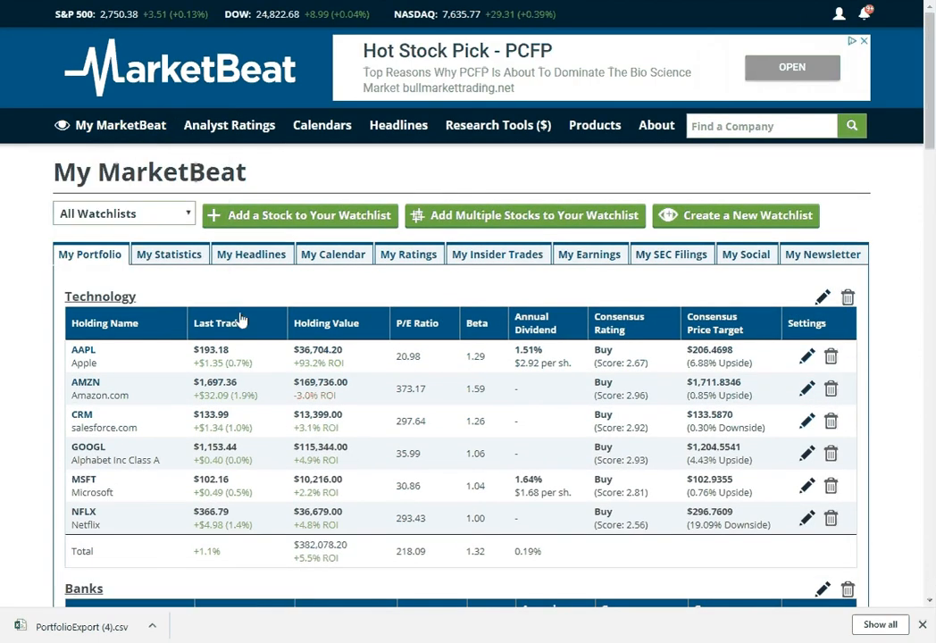
mouse_move(576, 346)
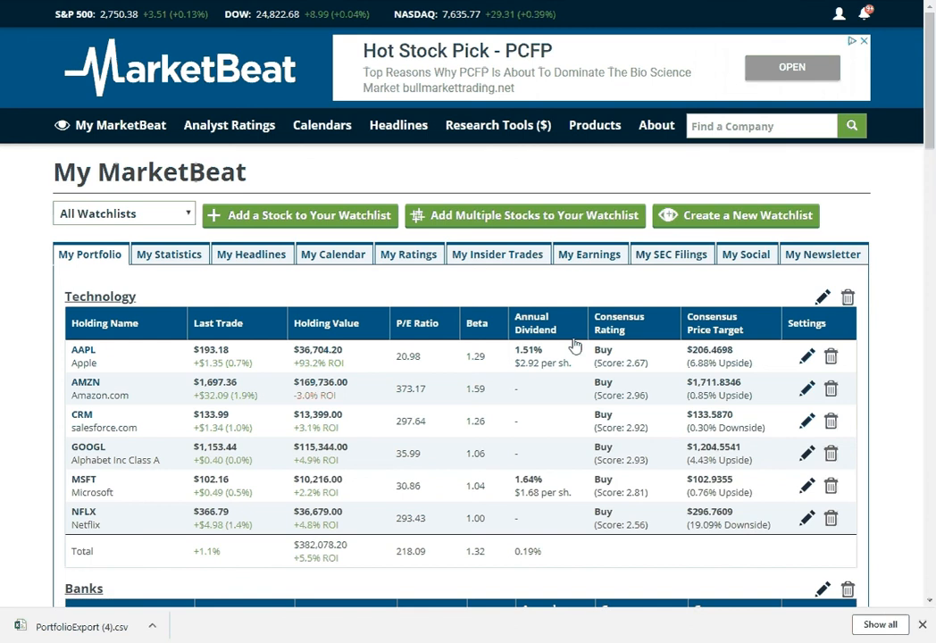
mouse_move(64, 341)
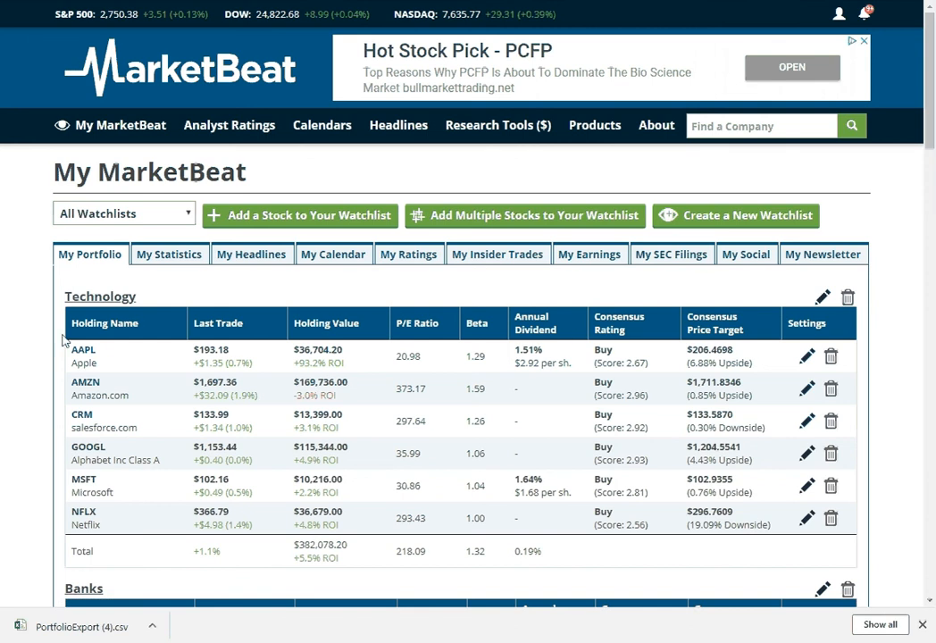
Step: Open Apple's NASDAQ:AAPL stock page ($193.18) from the portfolio's Technology table
click(83, 349)
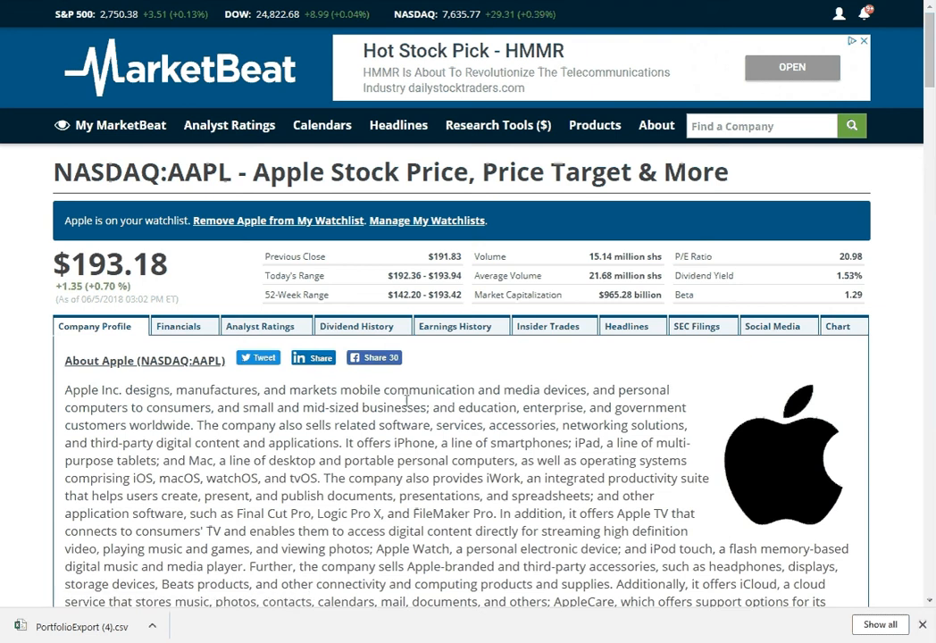
mouse_move(447, 289)
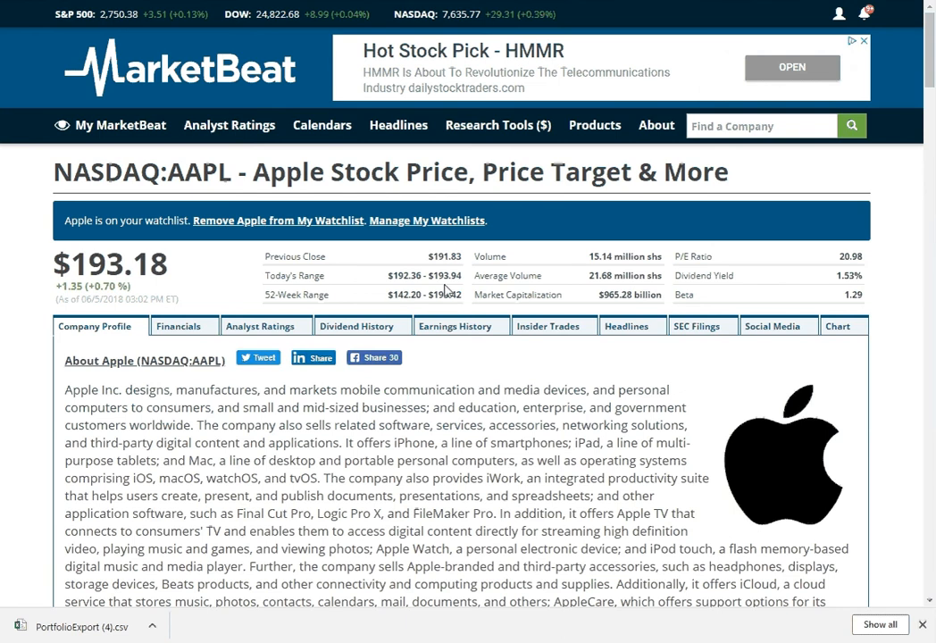
text(AA)
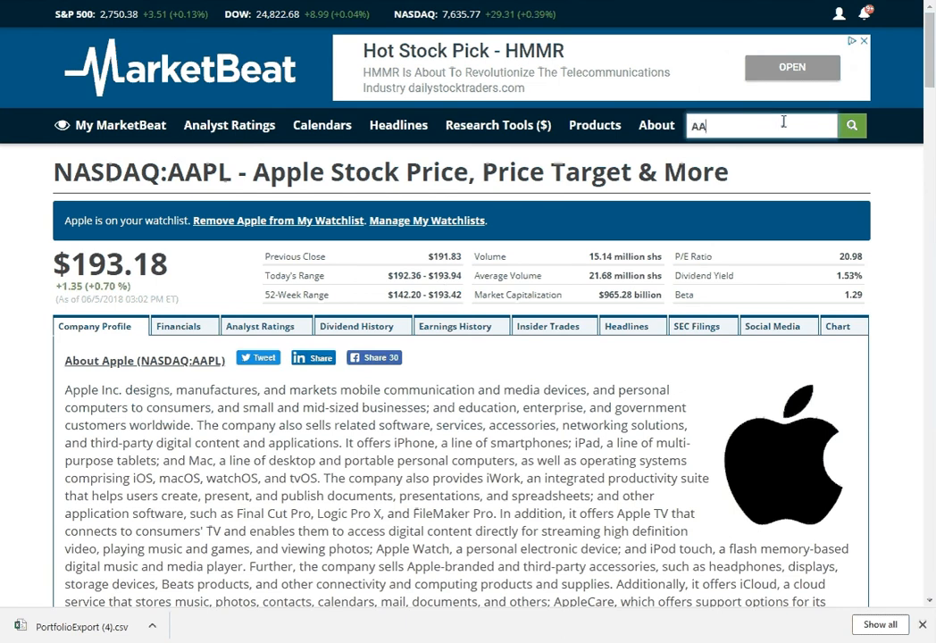
click(746, 126)
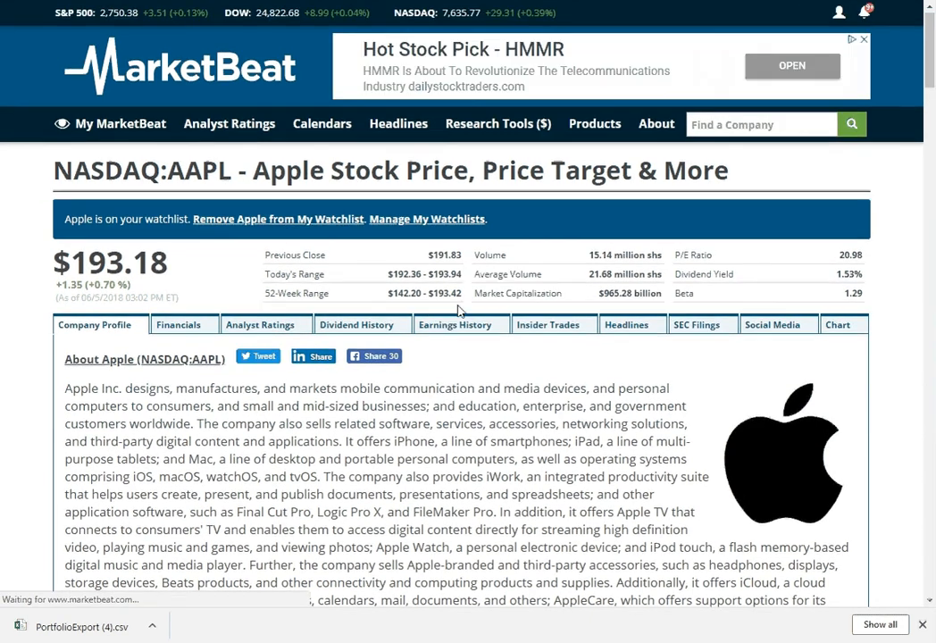
scroll(down, 3)
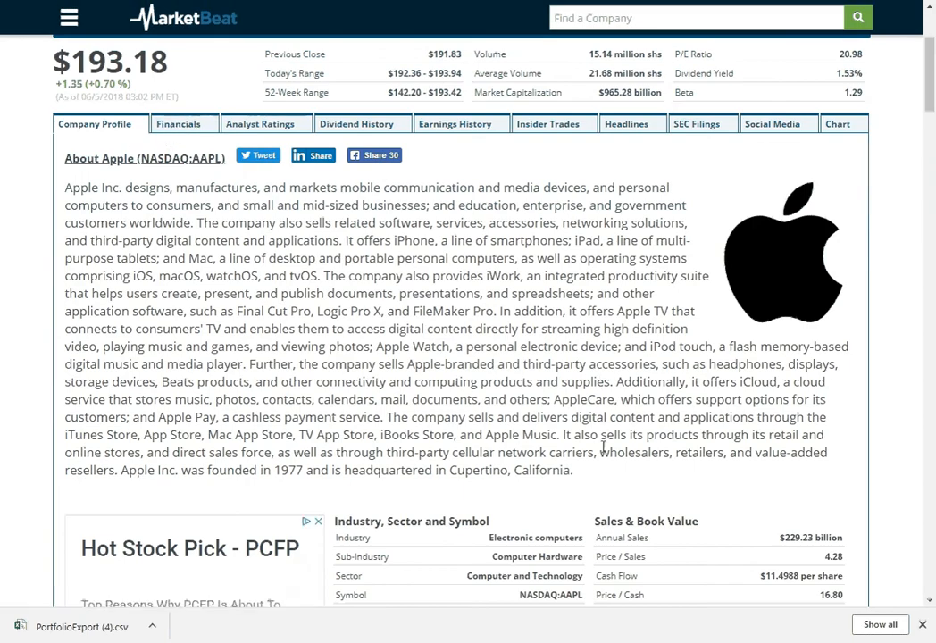
scroll(down, 3)
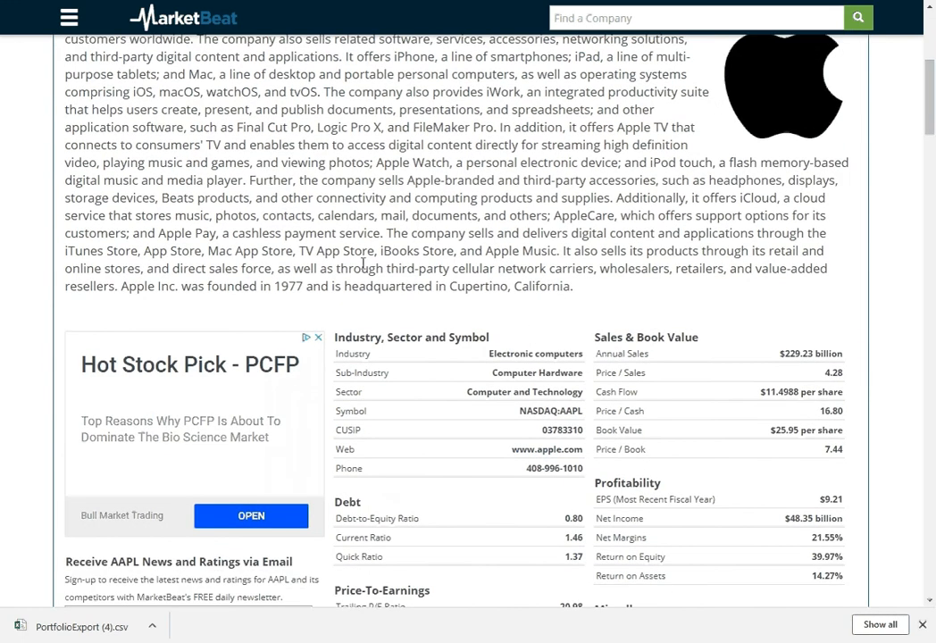
scroll(down, 3)
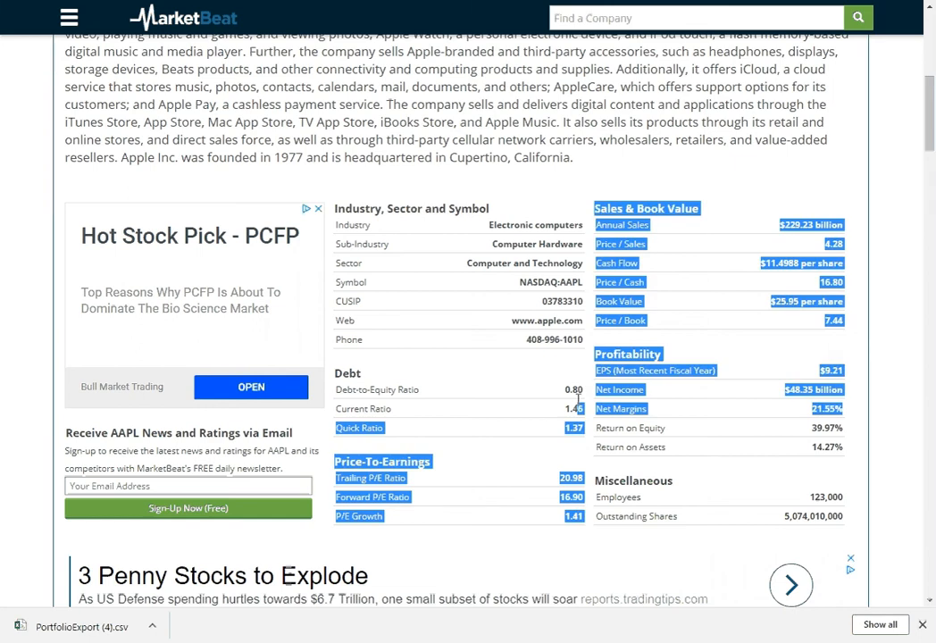
scroll(down, 3)
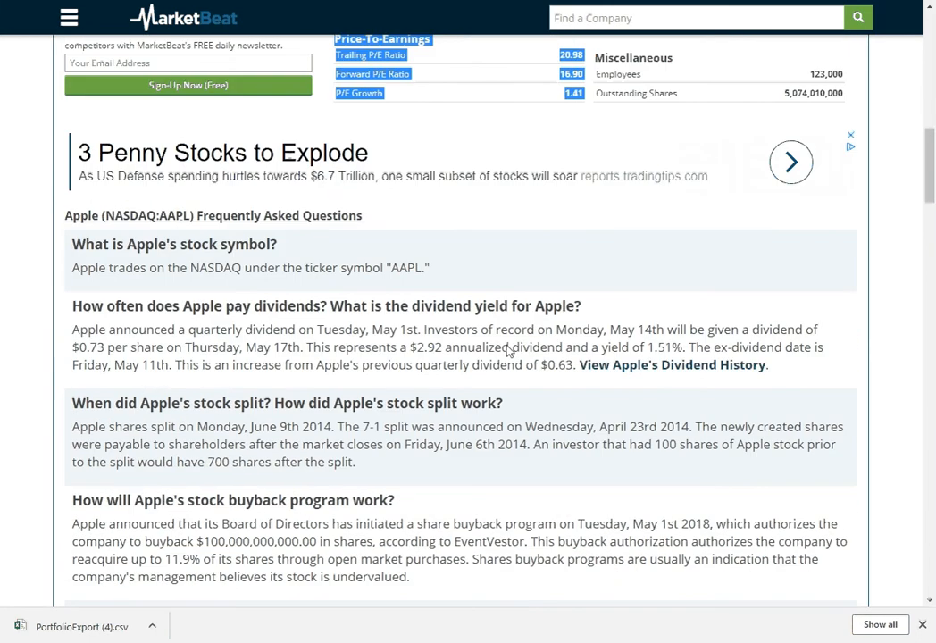
mouse_move(538, 382)
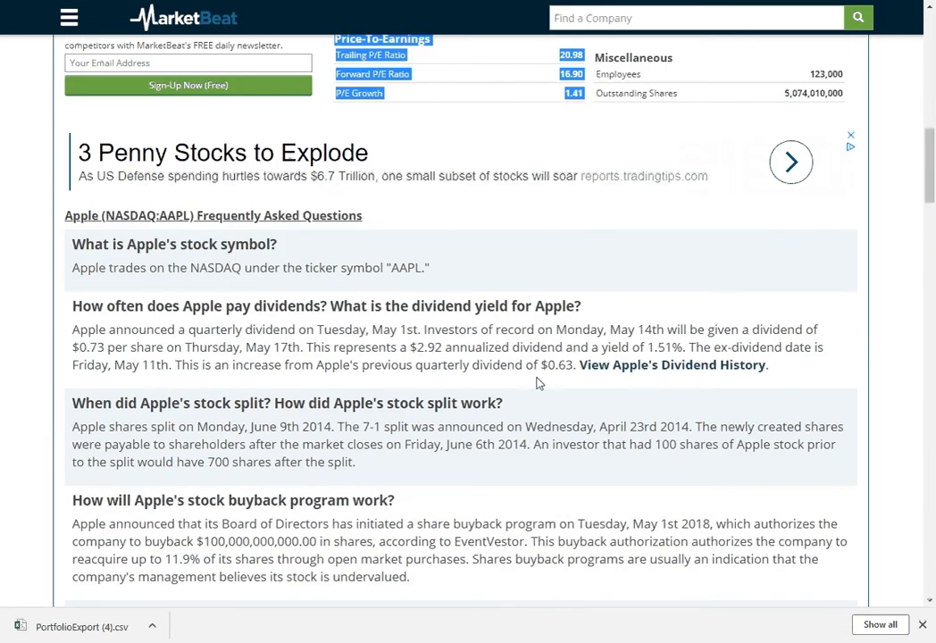
scroll(down, 3)
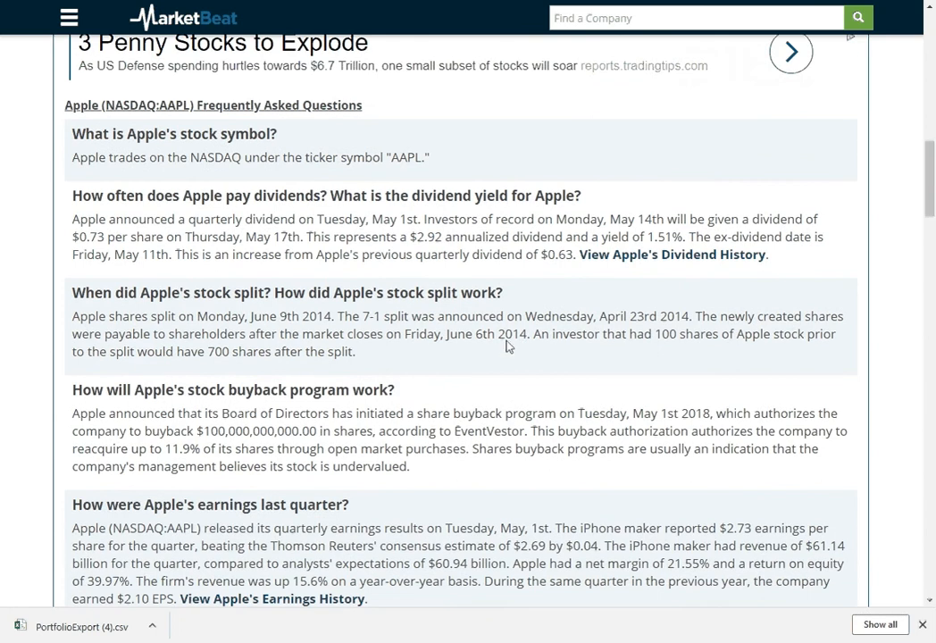
mouse_move(645, 350)
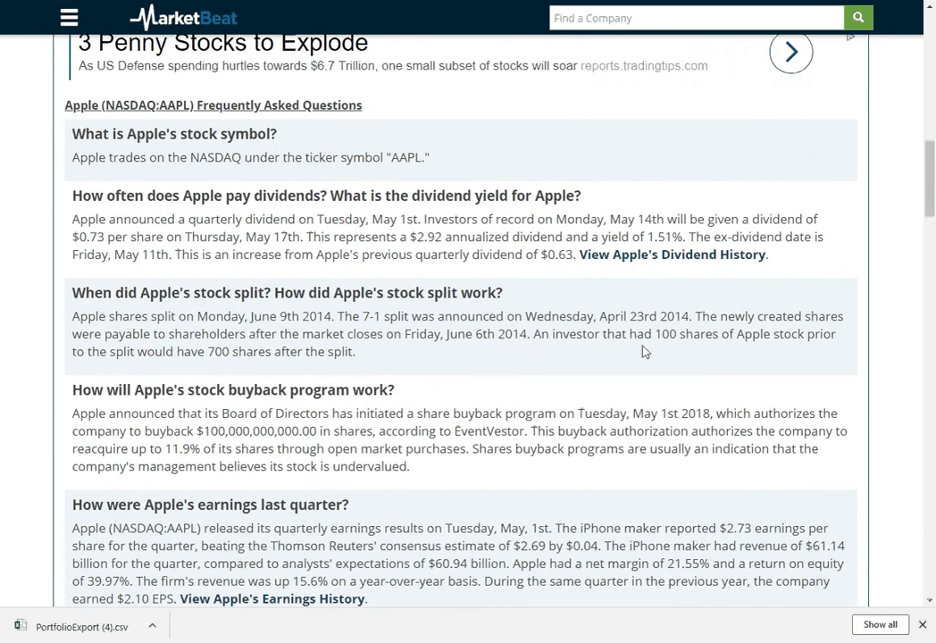
drag(72, 316, 354, 350)
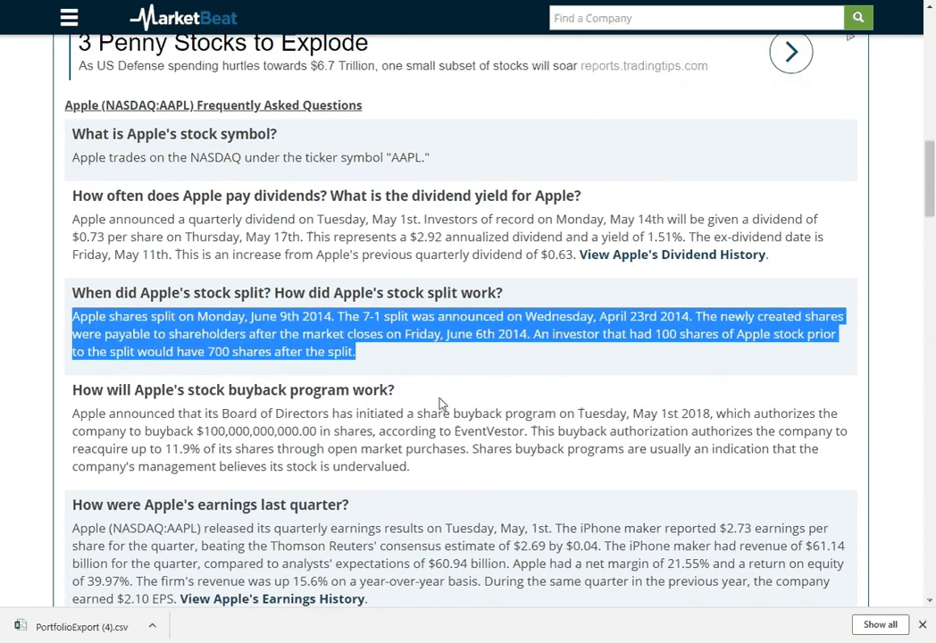
scroll(down, 3)
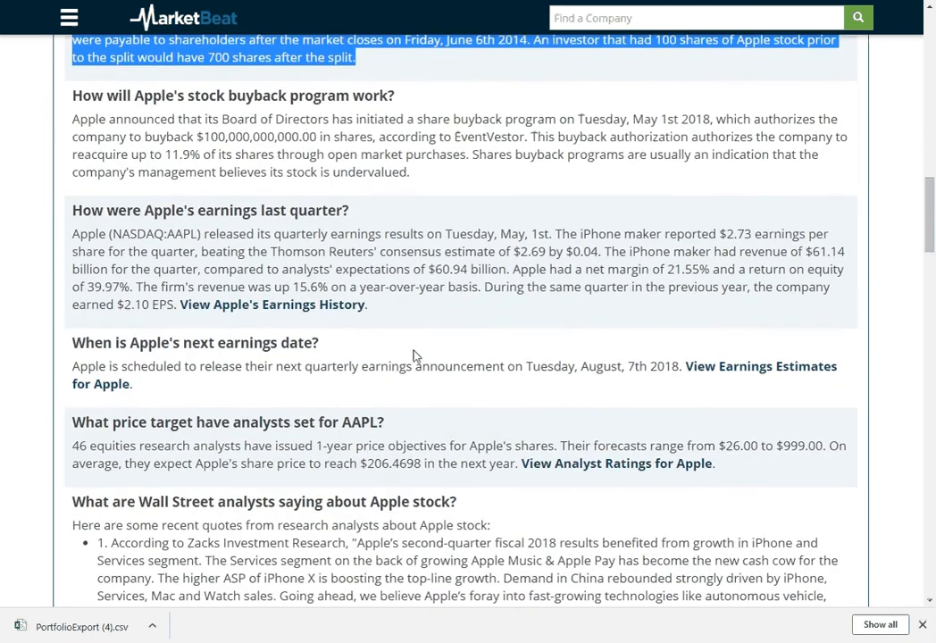
scroll(down, 3)
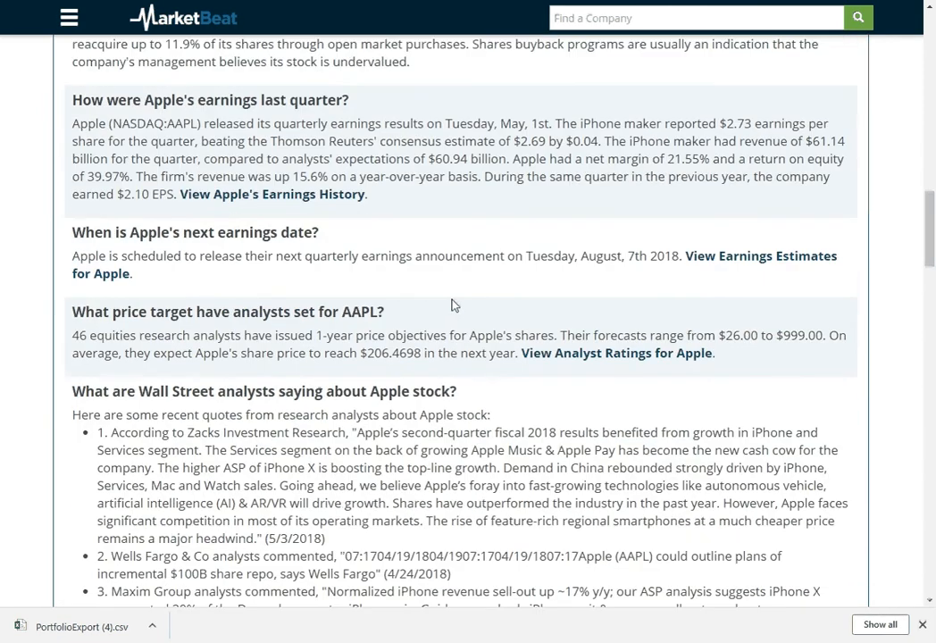
scroll(down, 3)
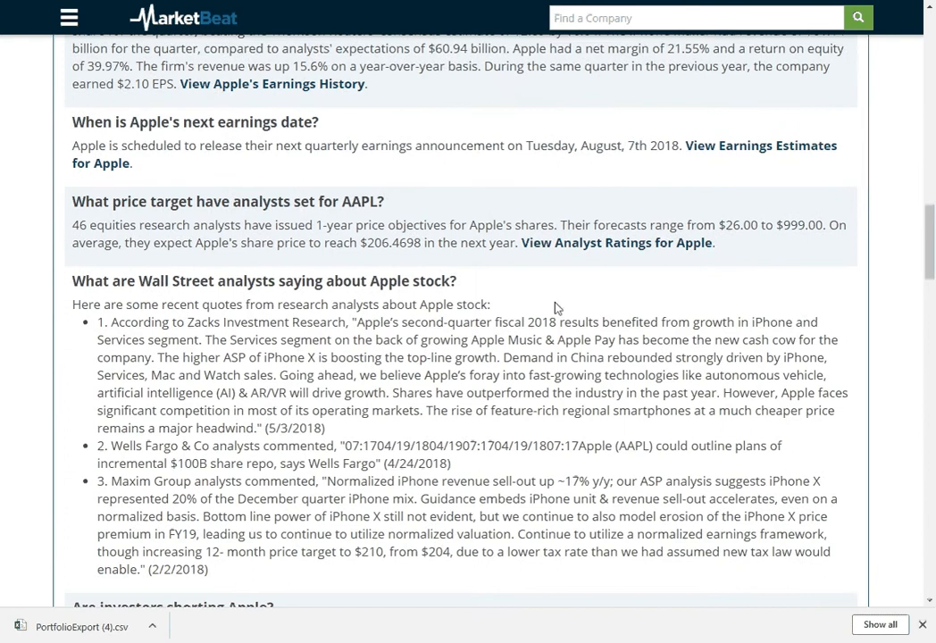
scroll(down, 3)
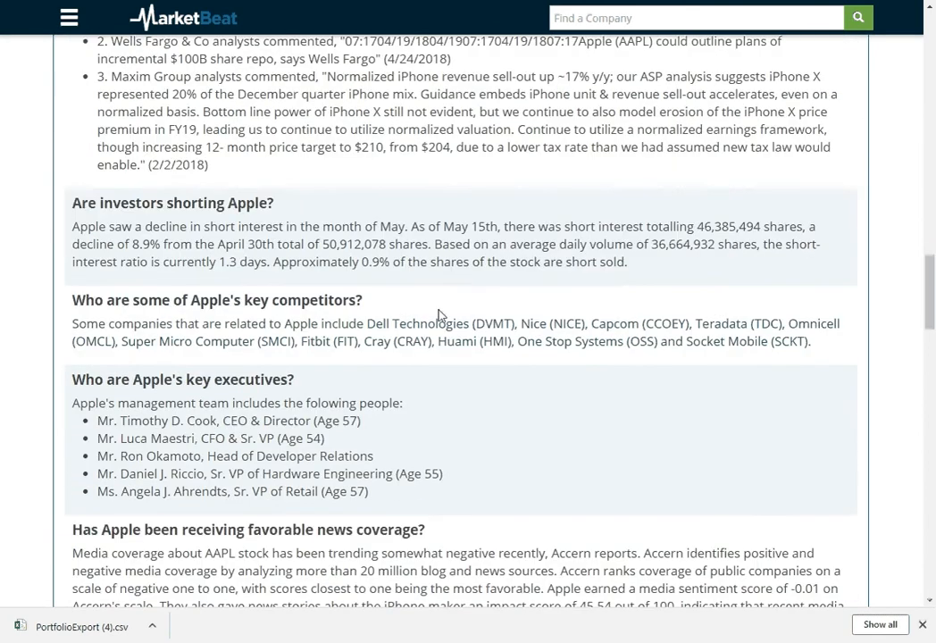
scroll(down, 3)
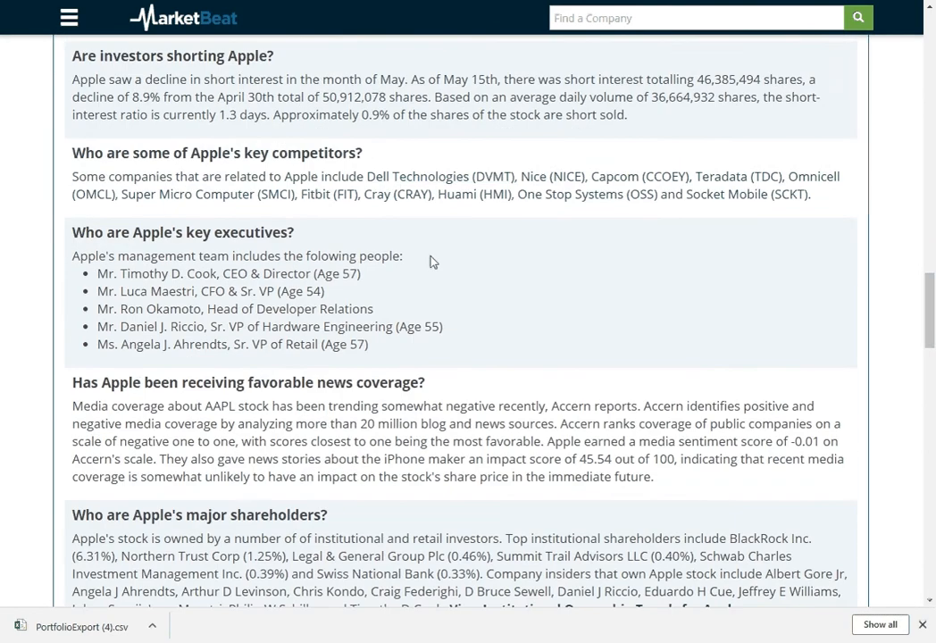
scroll(down, 3)
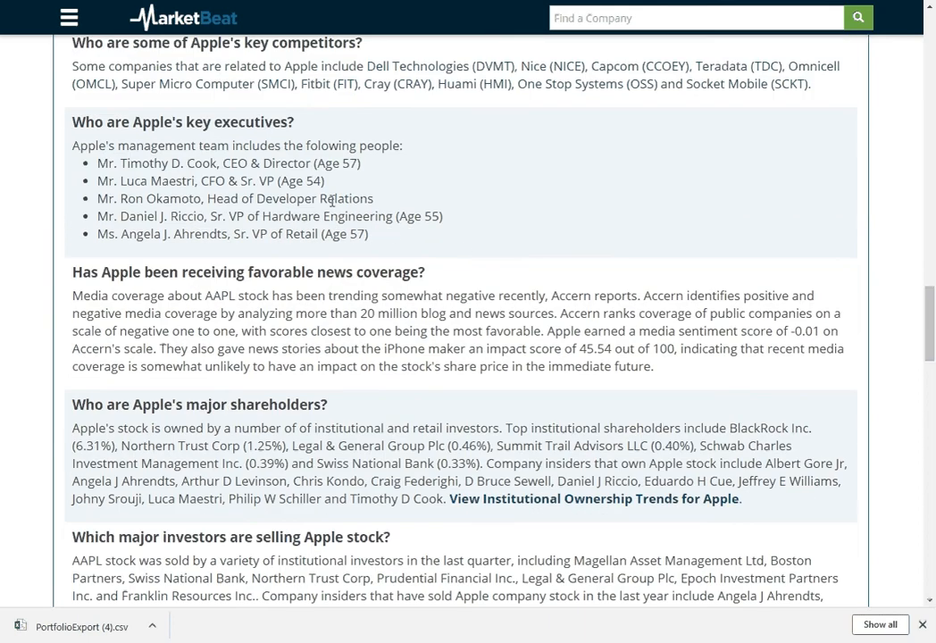
mouse_move(463, 315)
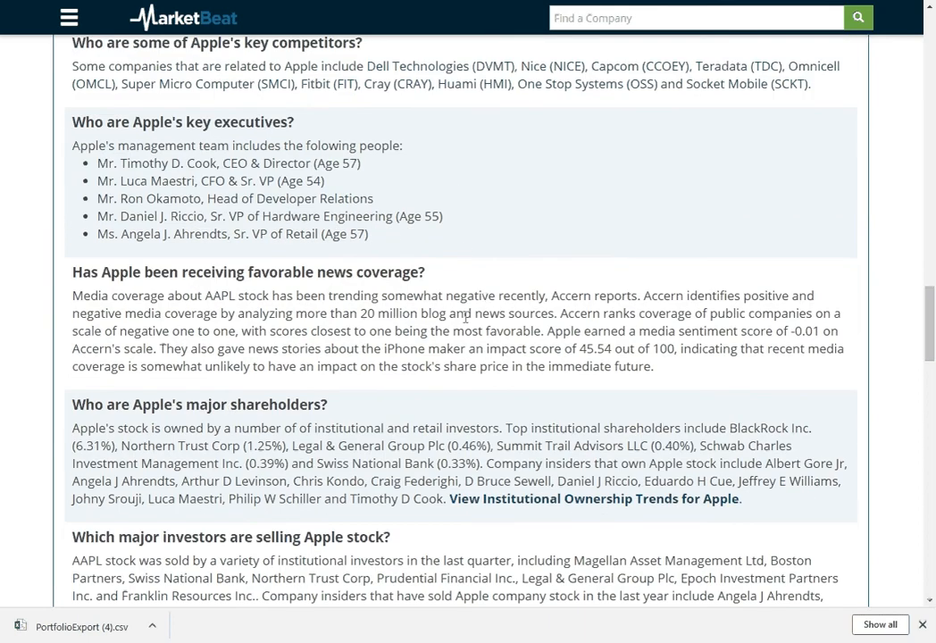
scroll(down, 3)
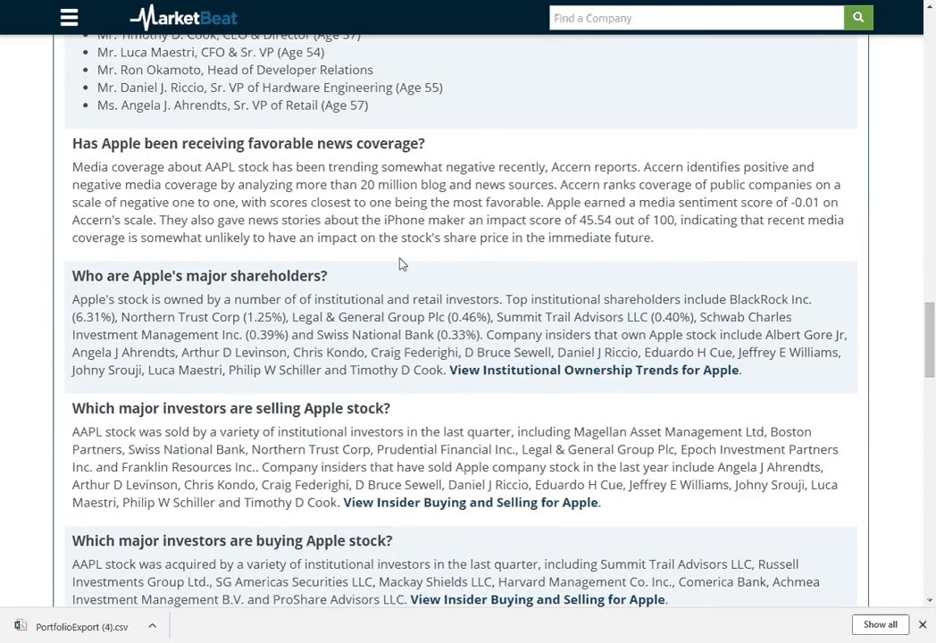
scroll(down, 3)
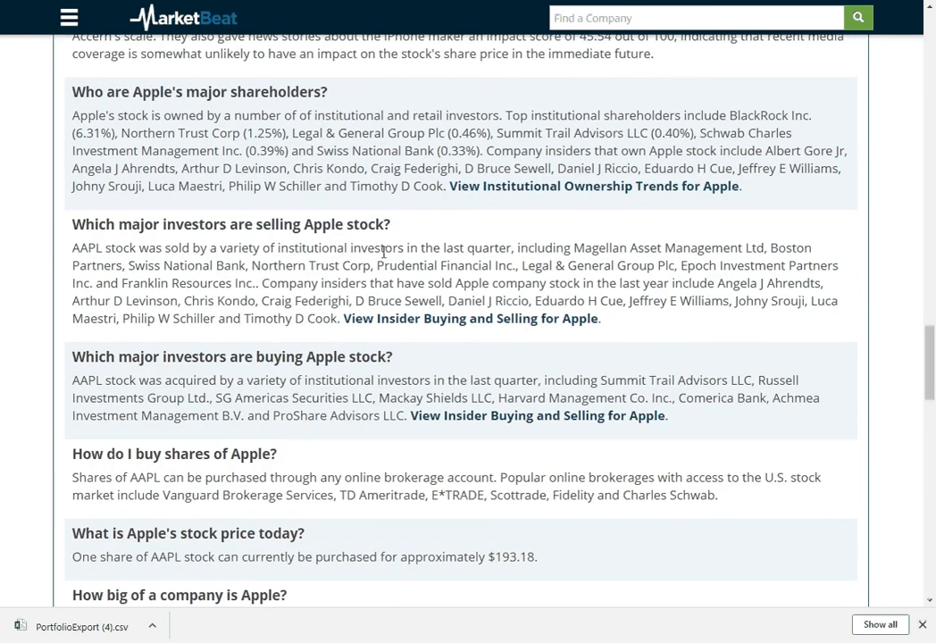
mouse_move(283, 242)
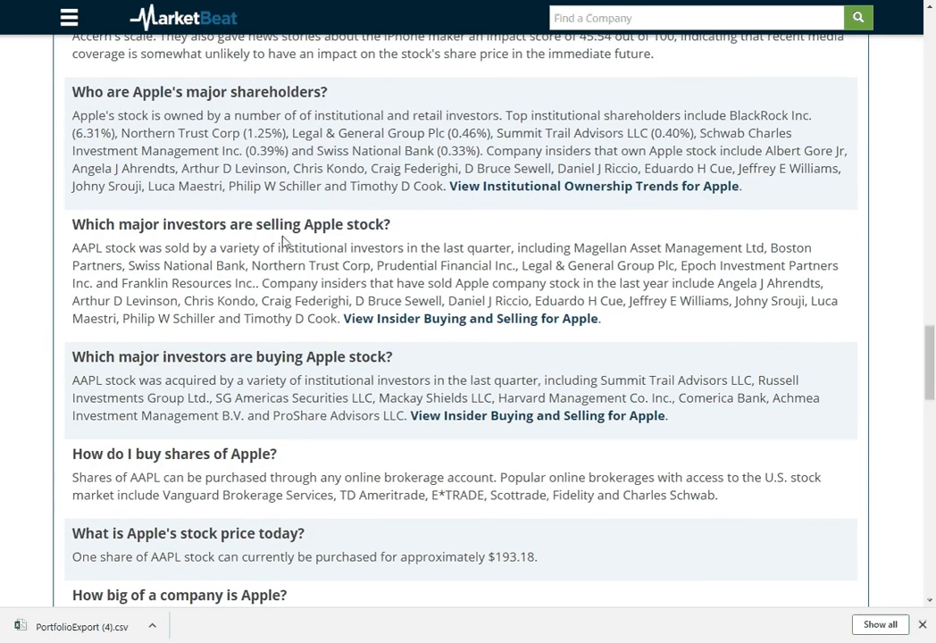
scroll(down, 3)
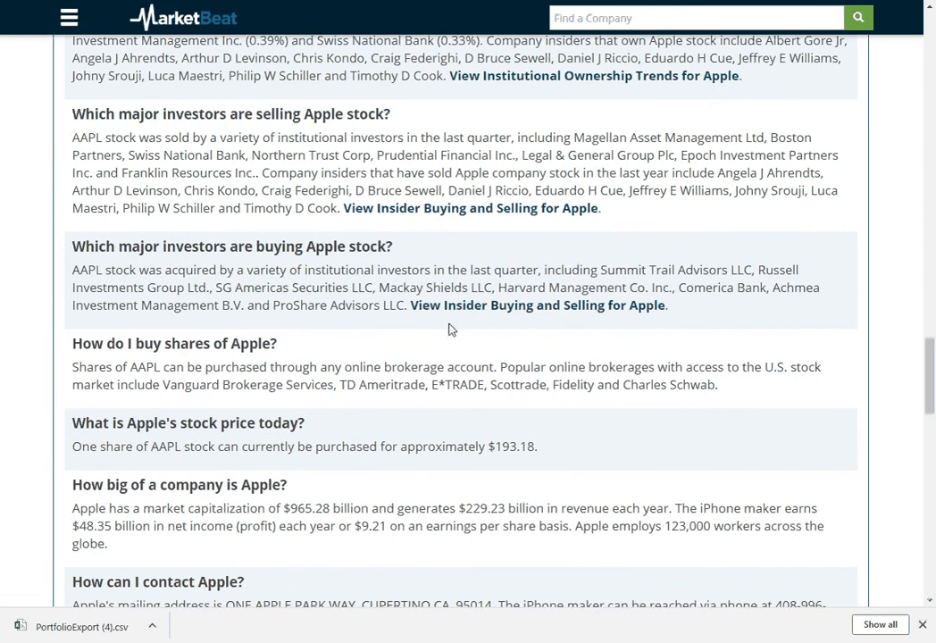
scroll(down, 3)
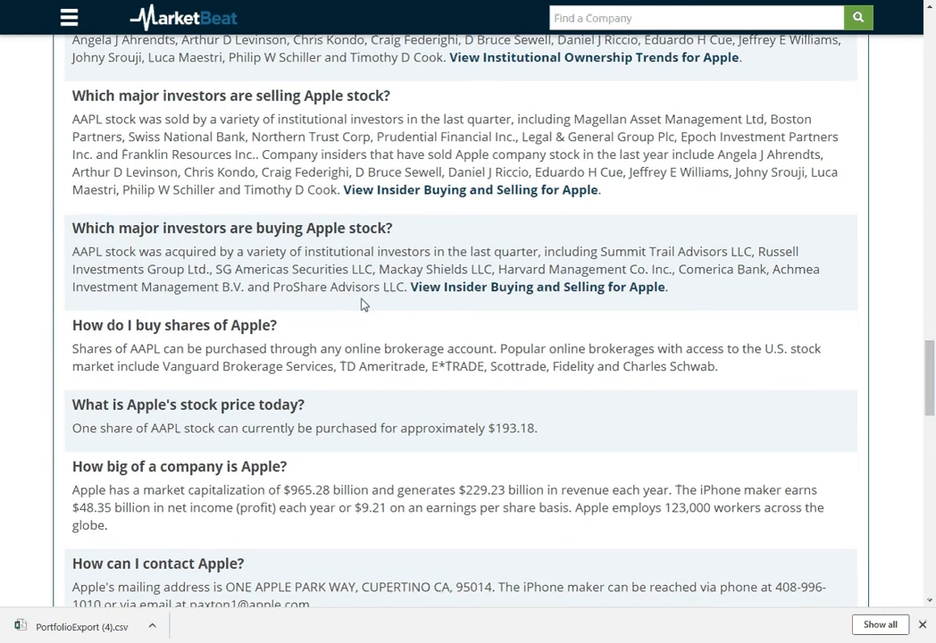
scroll(down, 3)
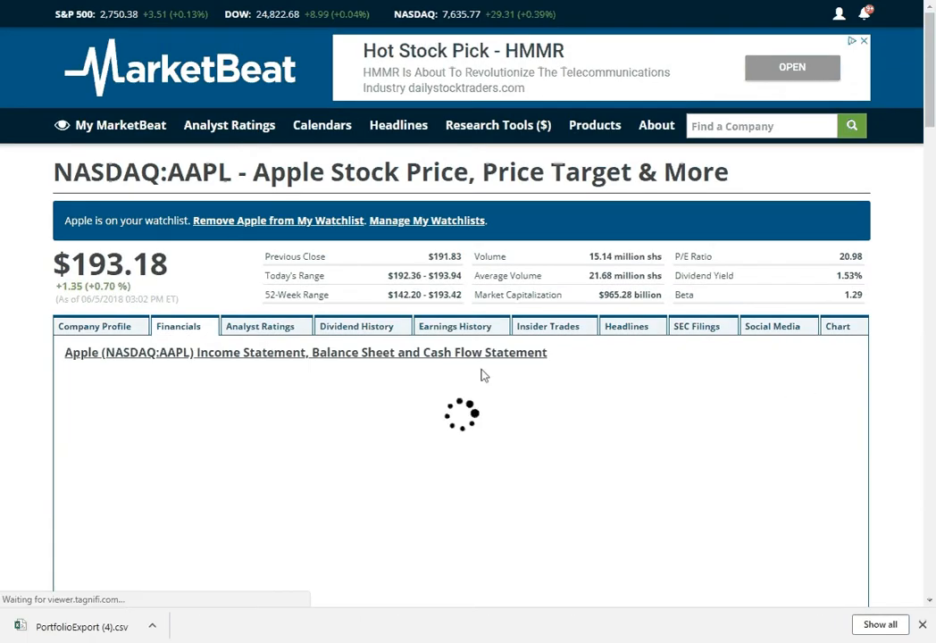
Step: Scroll Apple's income statement, review its balance sheet, then switch to the cash flow statement
scroll(down, 3)
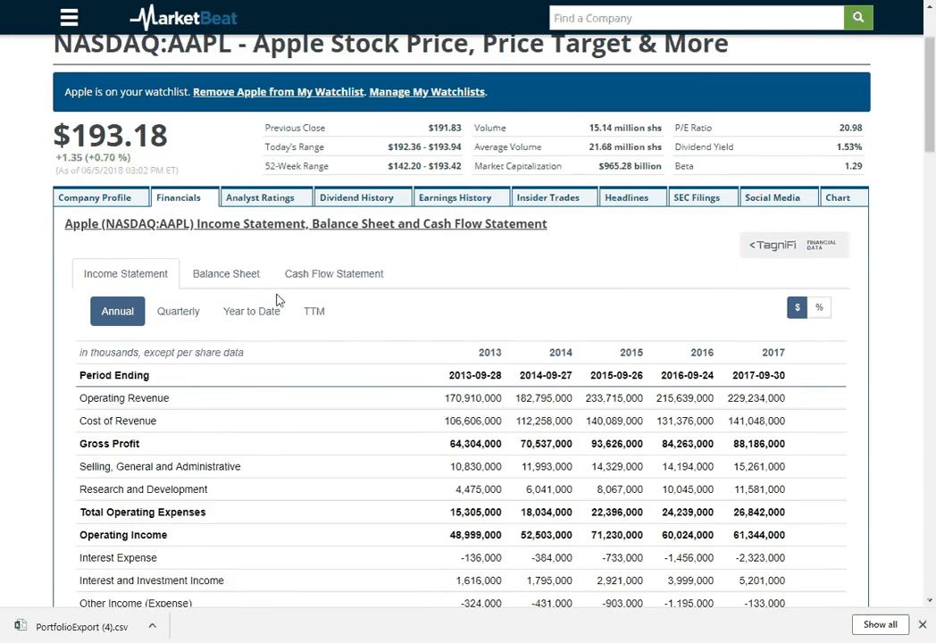
click(226, 273)
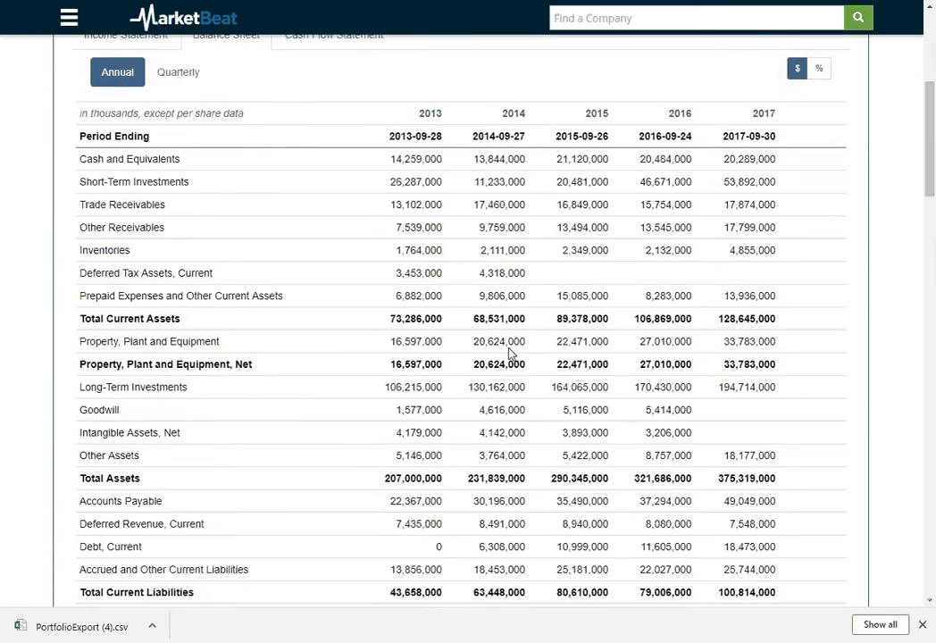
scroll(down, 3)
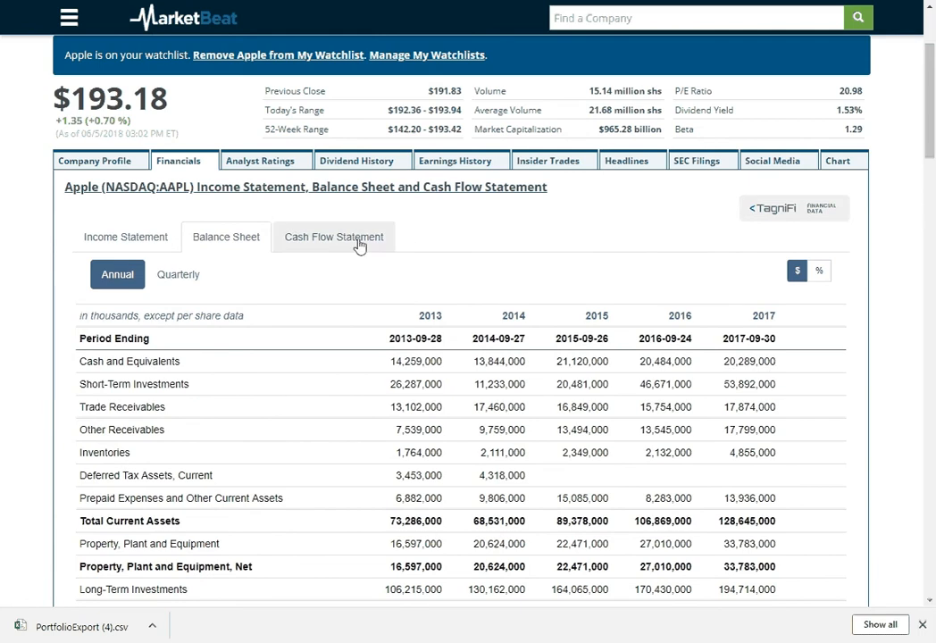
click(334, 236)
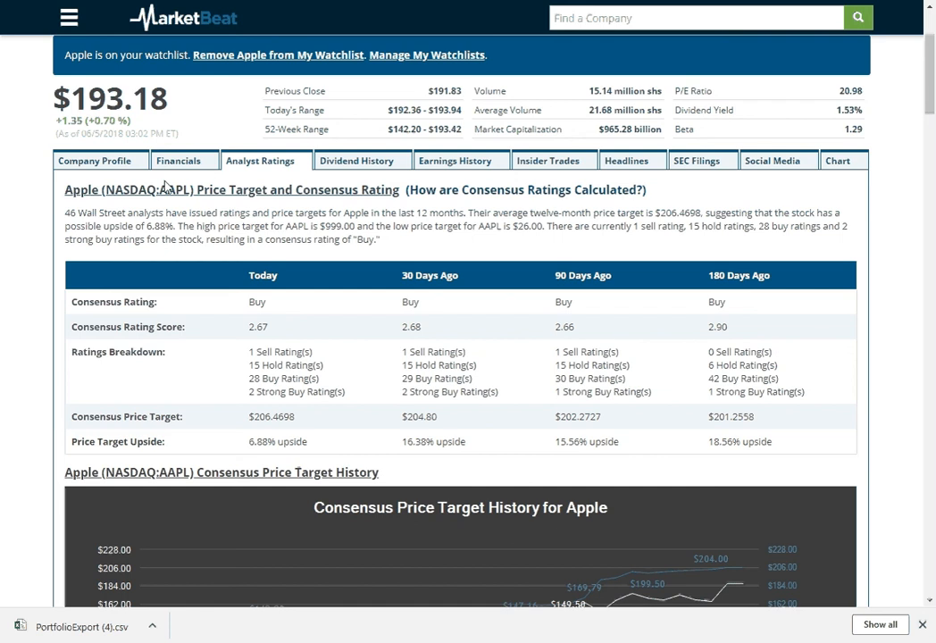
mouse_move(265, 317)
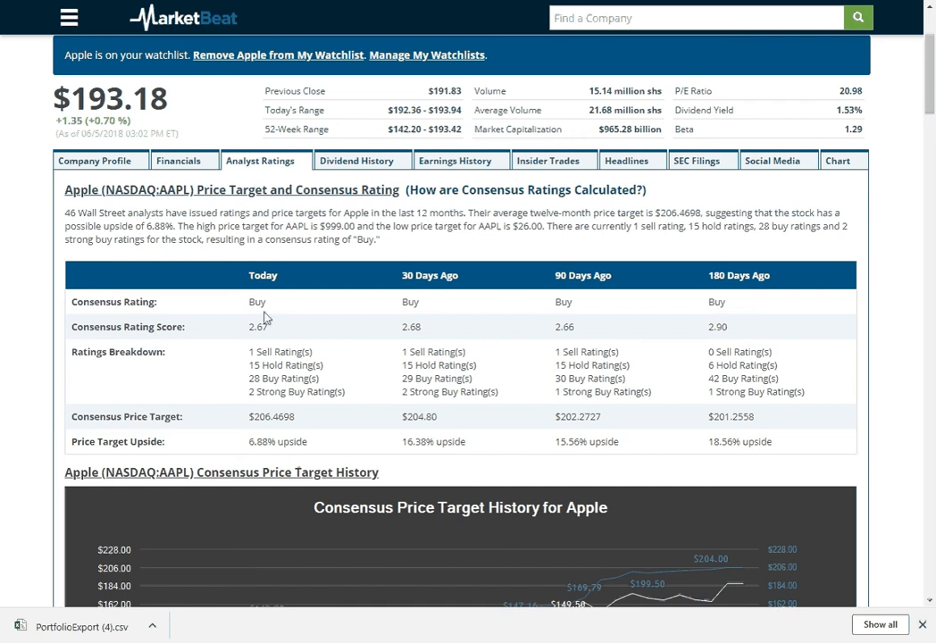
double_click(257, 302)
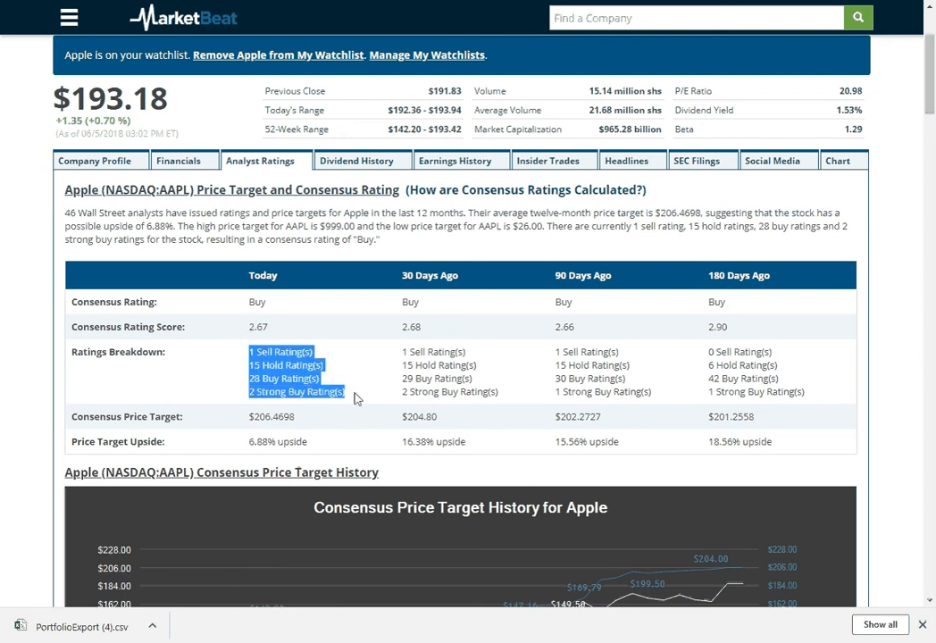
mouse_move(361, 418)
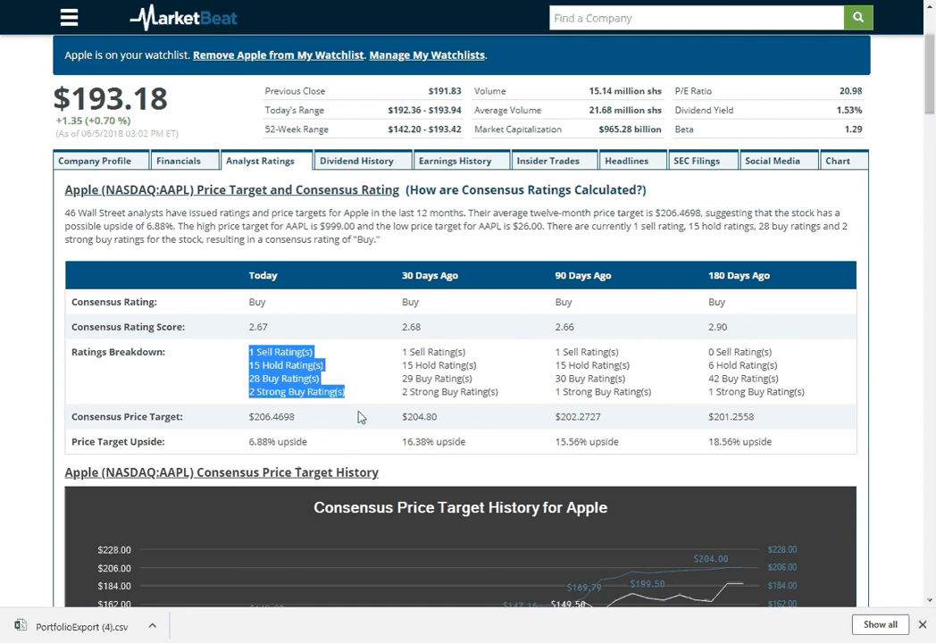
scroll(down, 3)
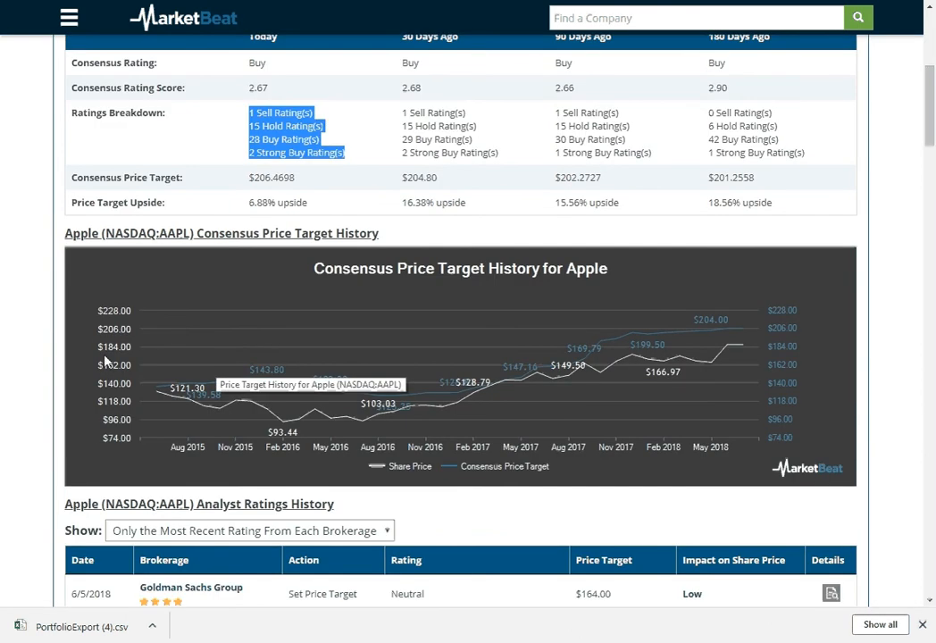
mouse_move(654, 387)
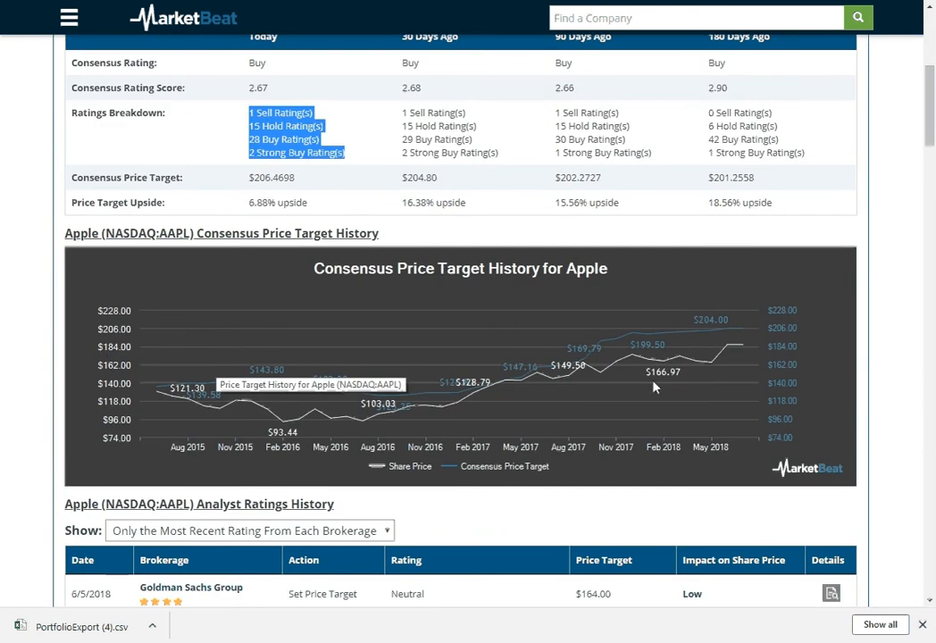
mouse_move(737, 353)
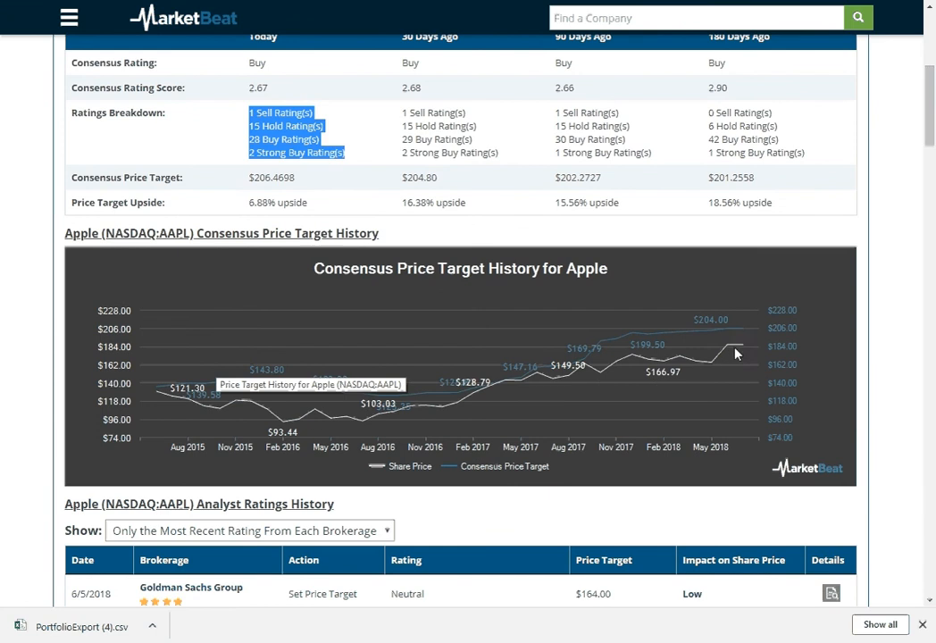
mouse_move(729, 314)
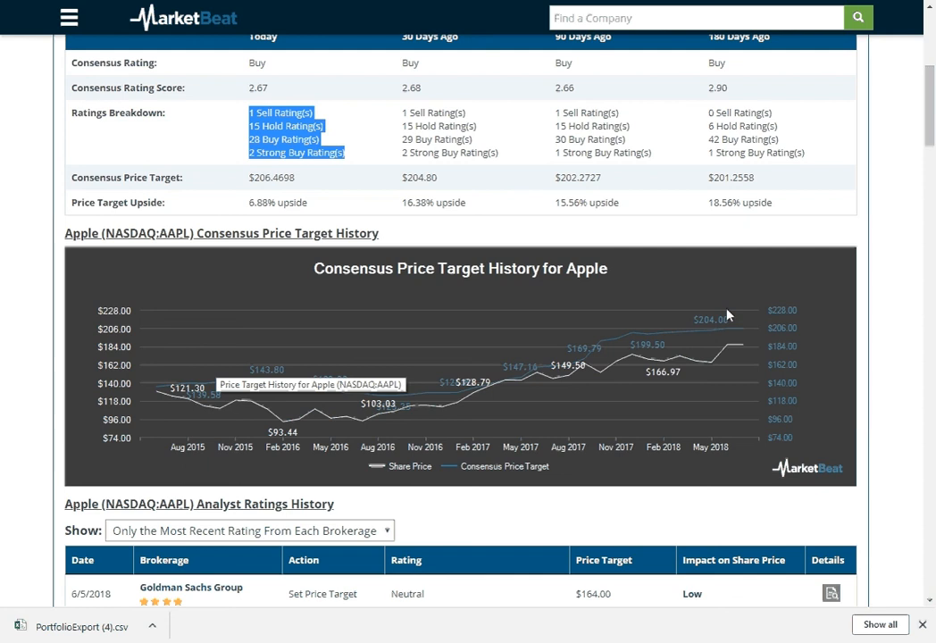
scroll(down, 3)
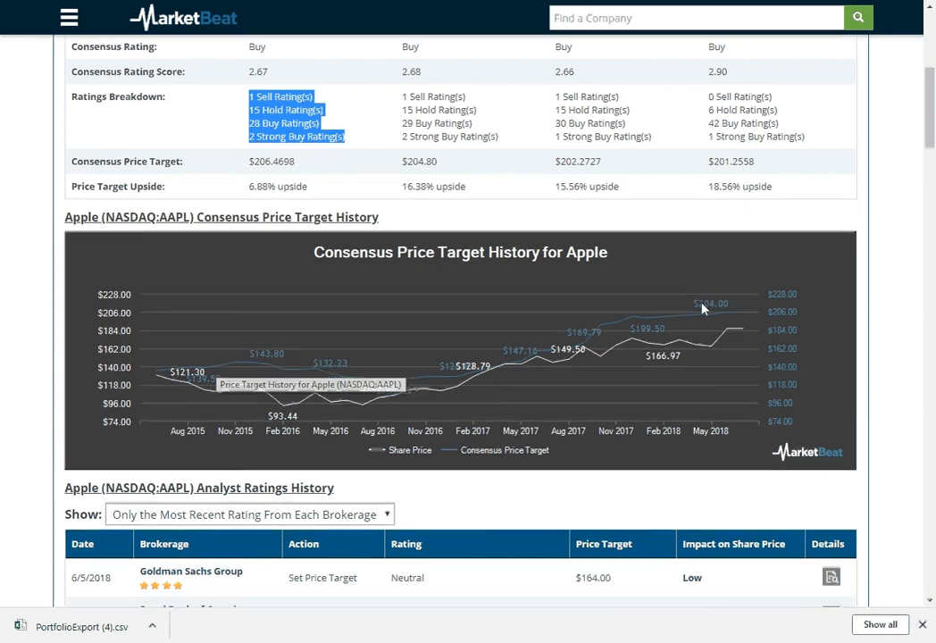
scroll(down, 3)
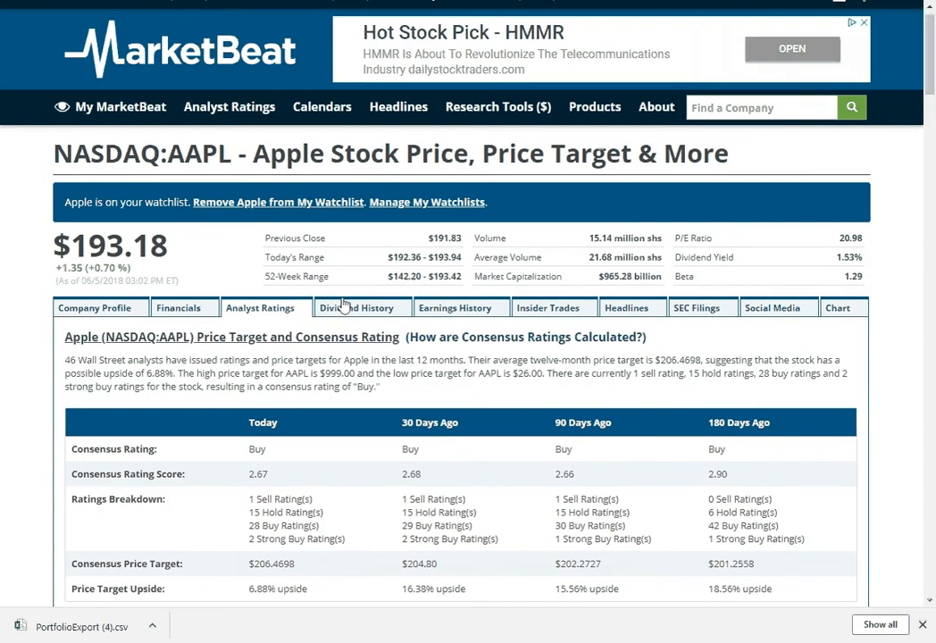
Step: Show Apple's dividend history ($2.92 annual, 1.51% yield, 31.70% payout) and scroll the quarterly table
click(356, 307)
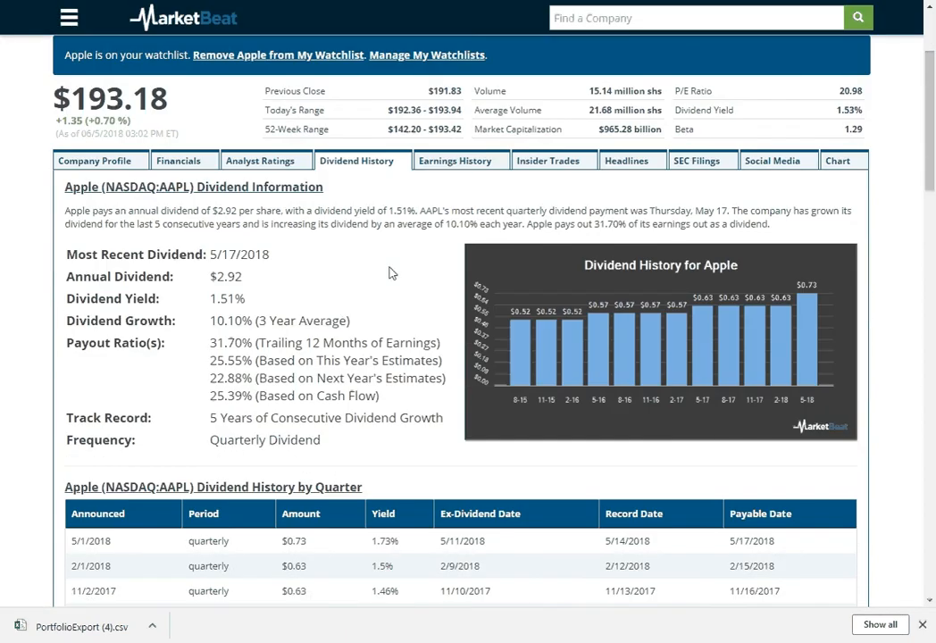
mouse_move(837, 293)
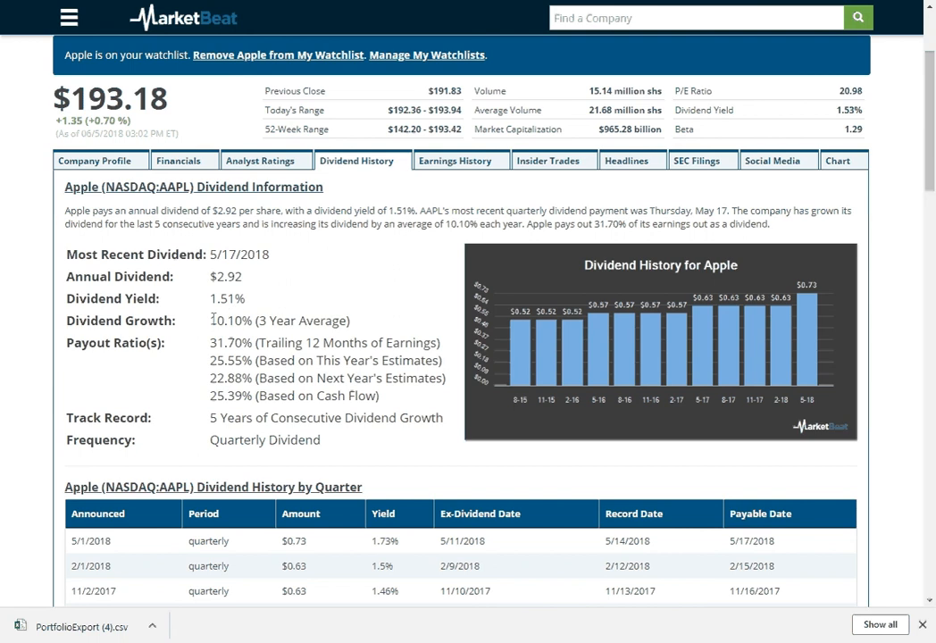
double_click(230, 321)
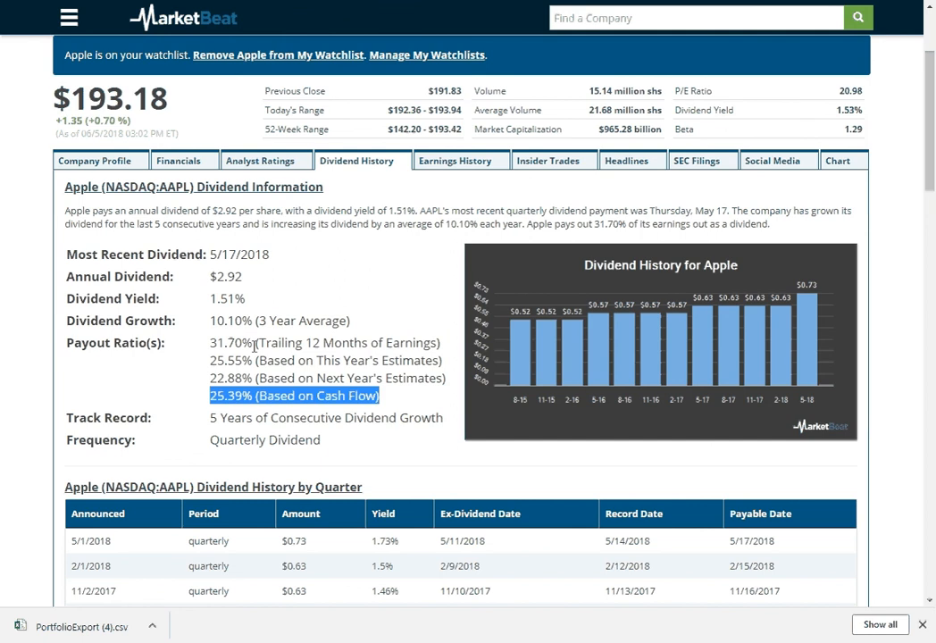
mouse_move(333, 378)
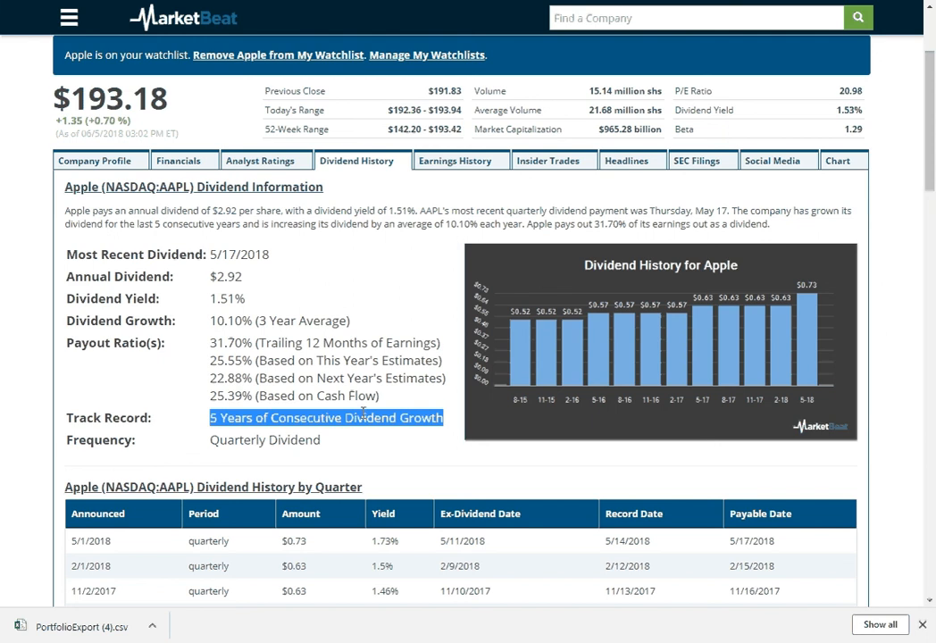
mouse_move(326, 389)
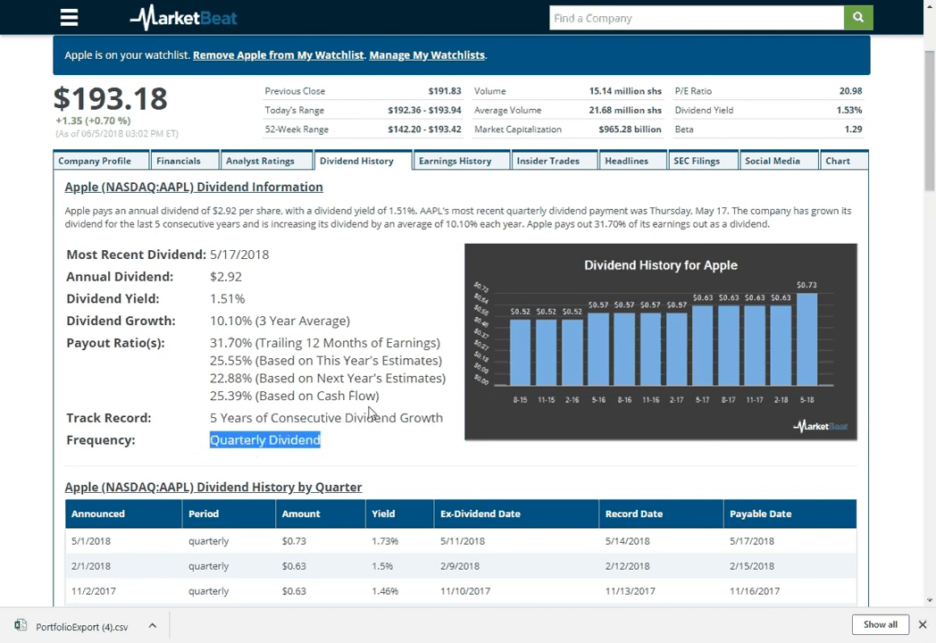
scroll(down, 3)
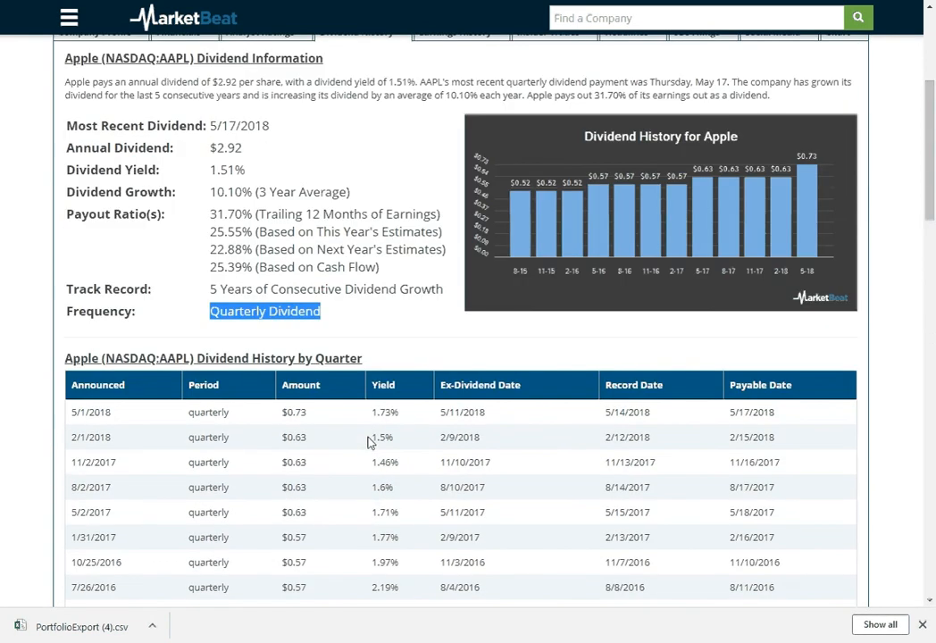
scroll(down, 3)
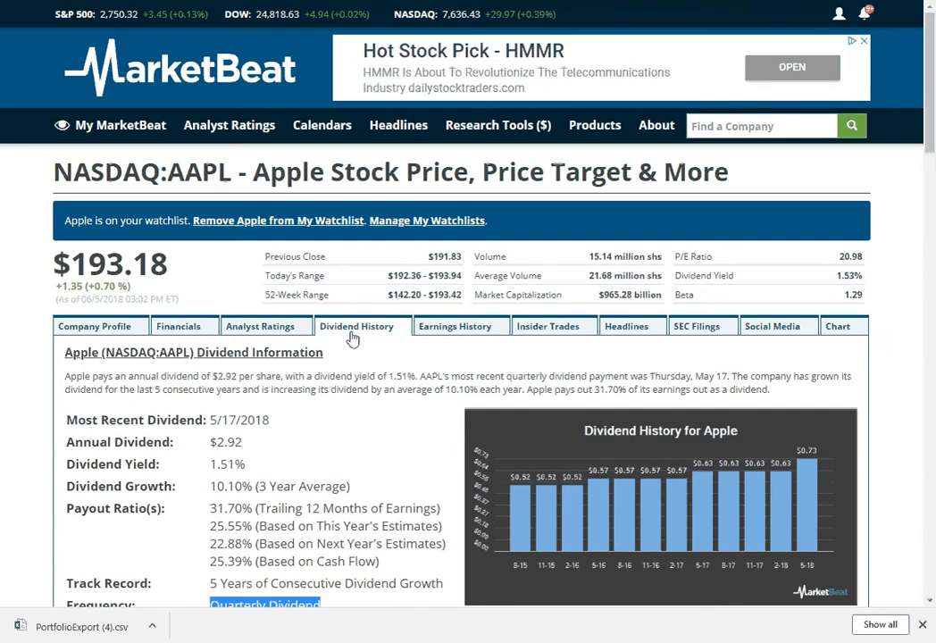
Step: Review Apple's quarterly EPS chart, 2018–2019 consensus estimates and quarterly earnings results table
click(454, 326)
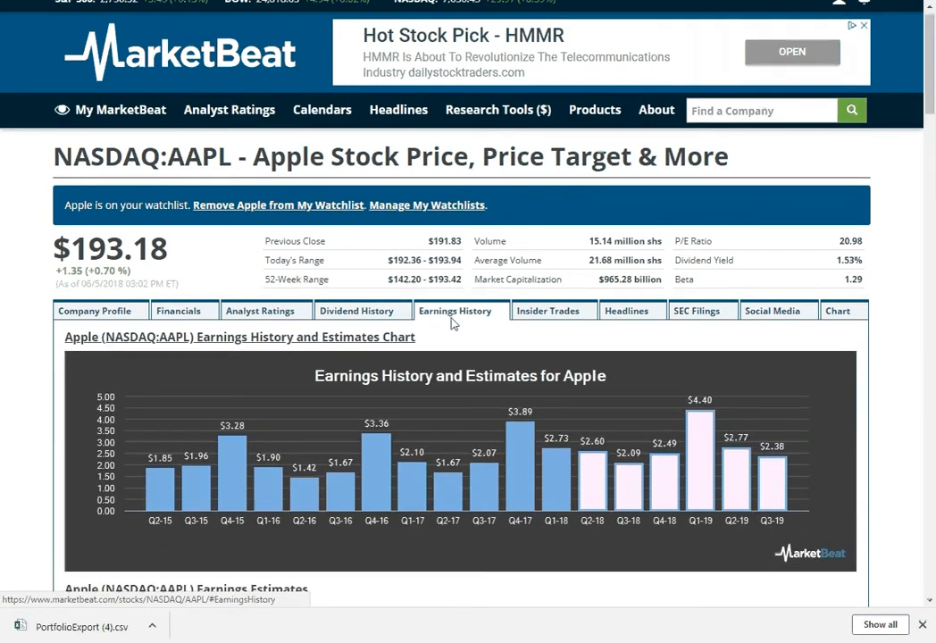
scroll(down, 3)
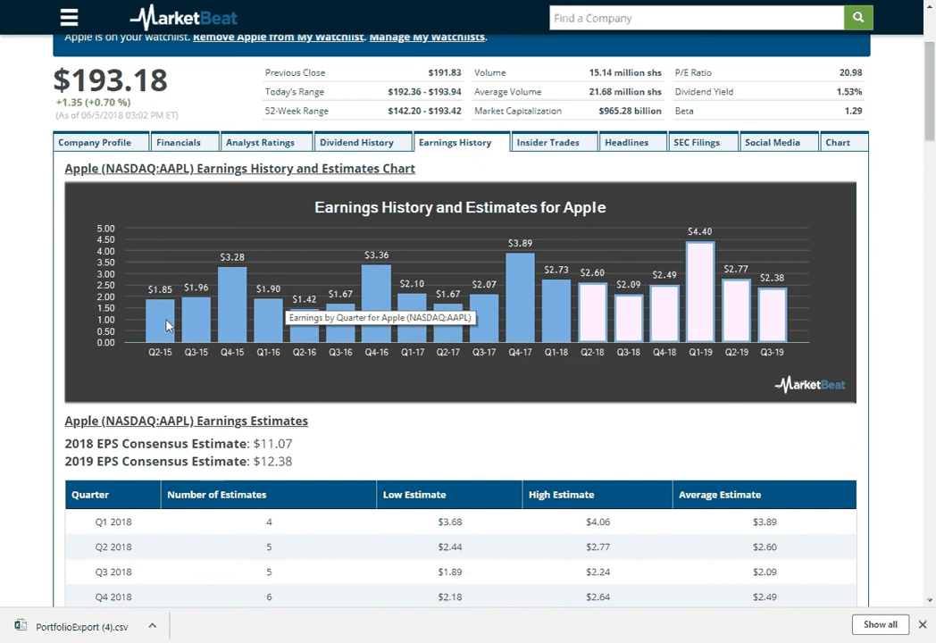
mouse_move(455, 258)
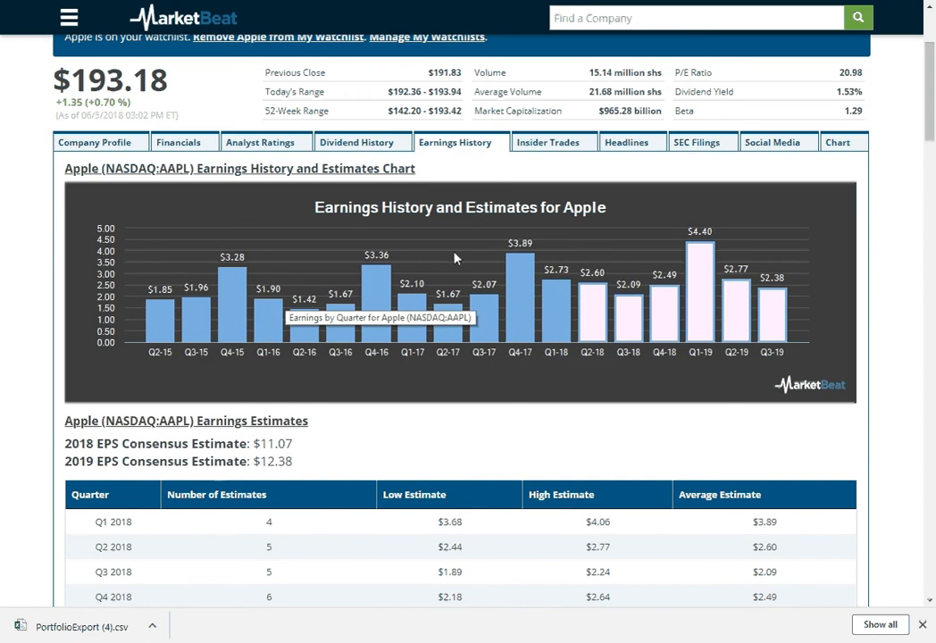
mouse_move(610, 297)
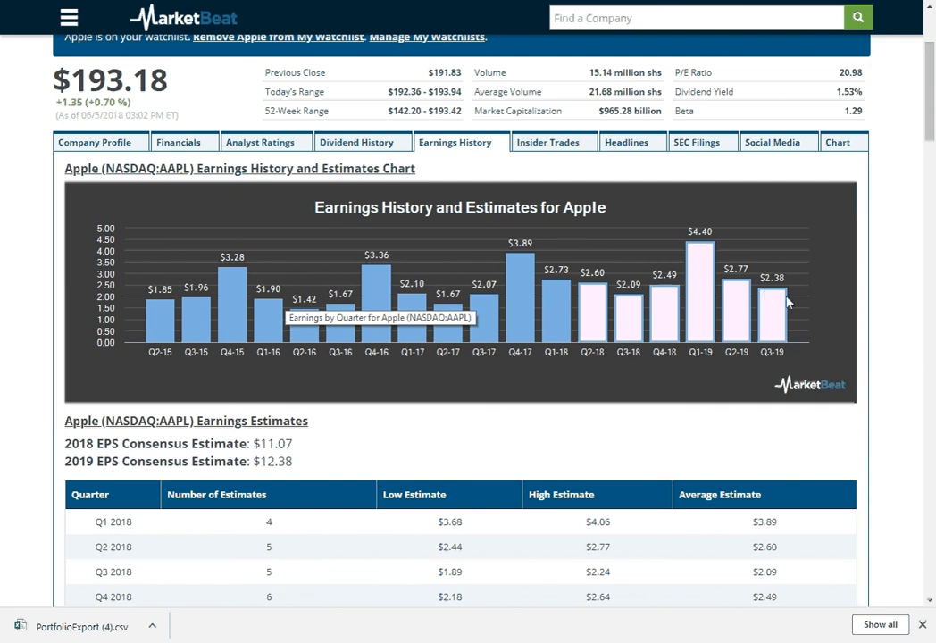
scroll(down, 3)
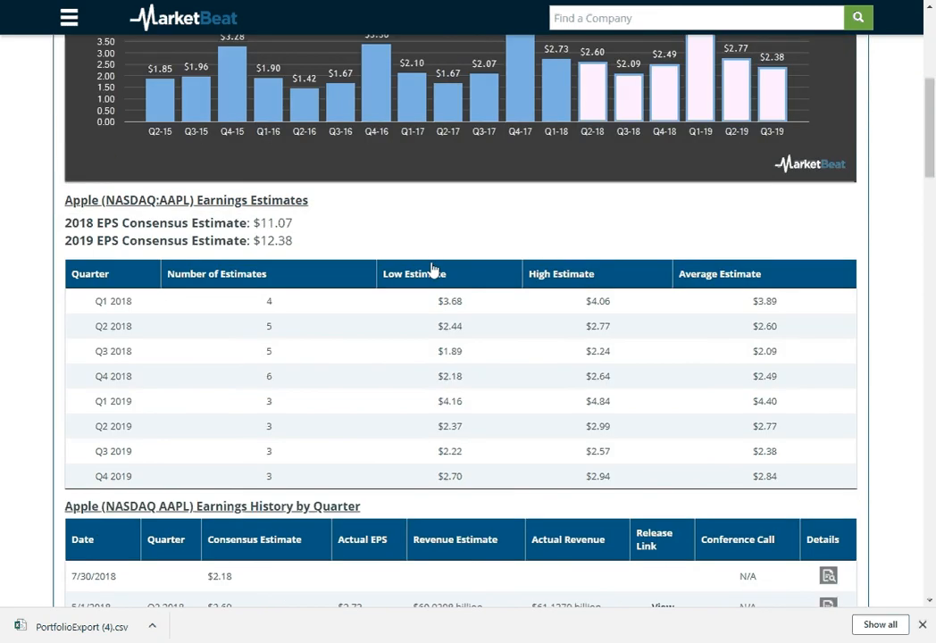
scroll(down, 3)
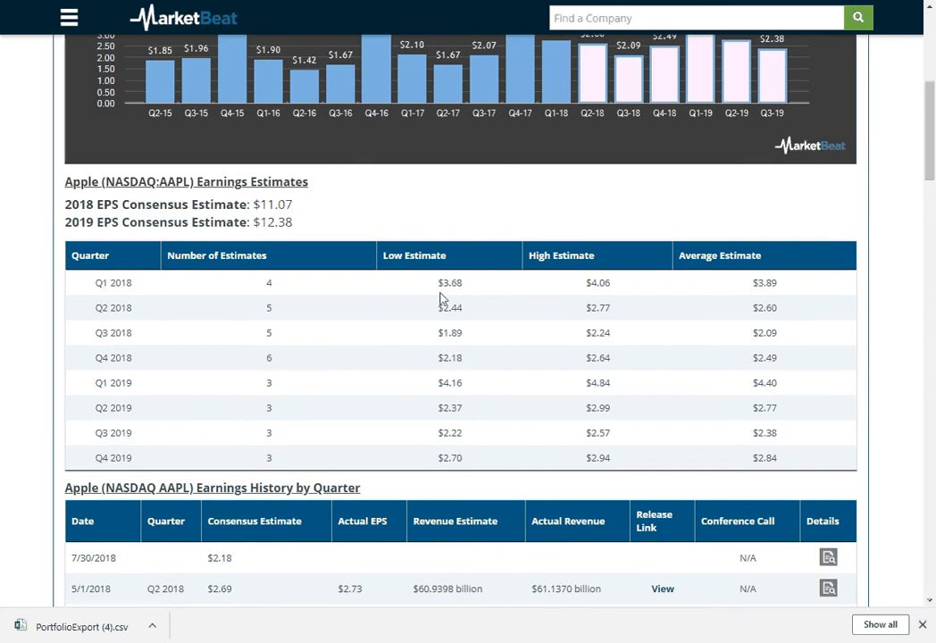
scroll(down, 3)
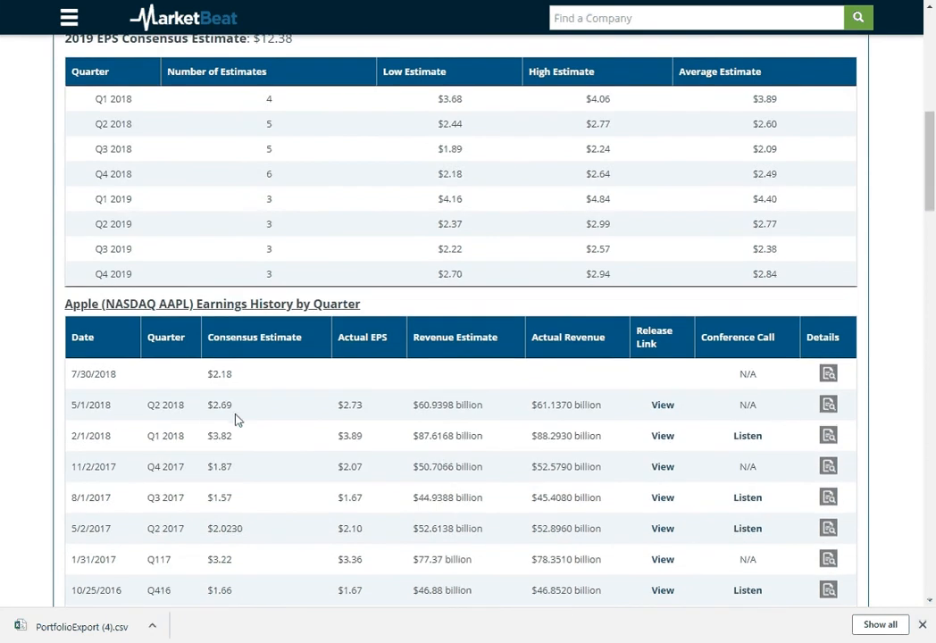
double_click(93, 373)
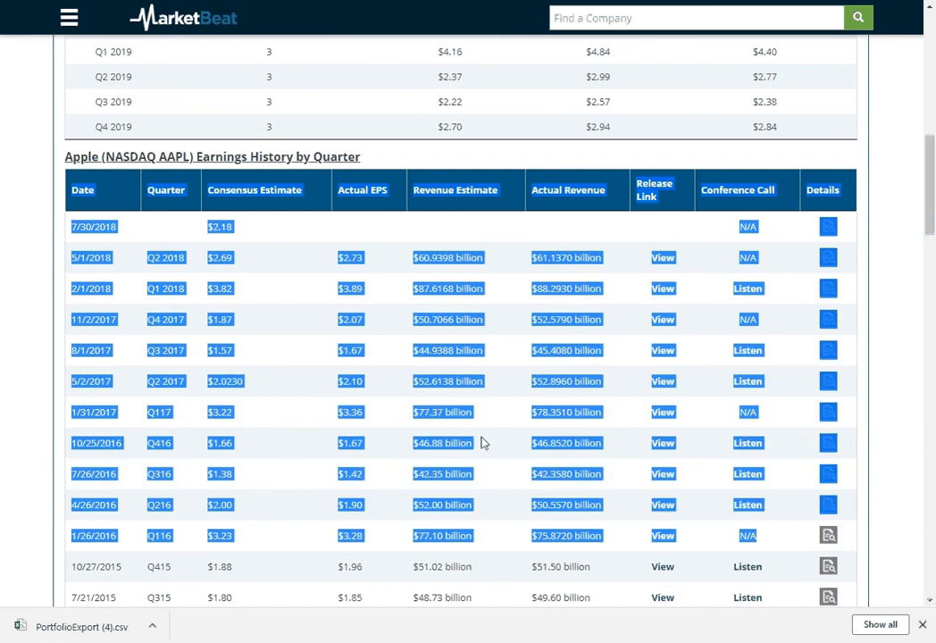
mouse_move(748, 288)
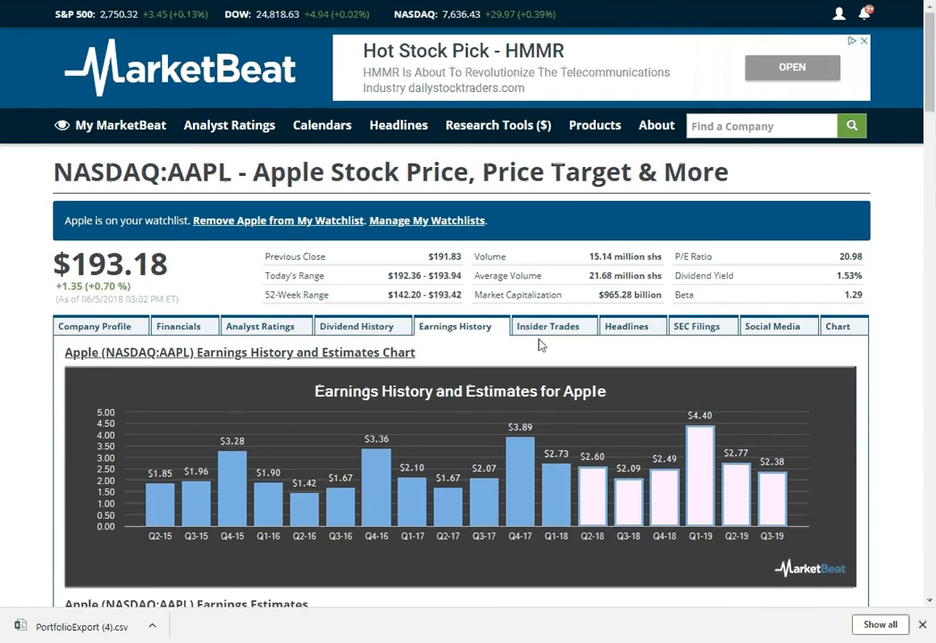
Step: Review Apple's insider and institutional ownership percentages, quarterly trading charts and insider transactions
click(547, 326)
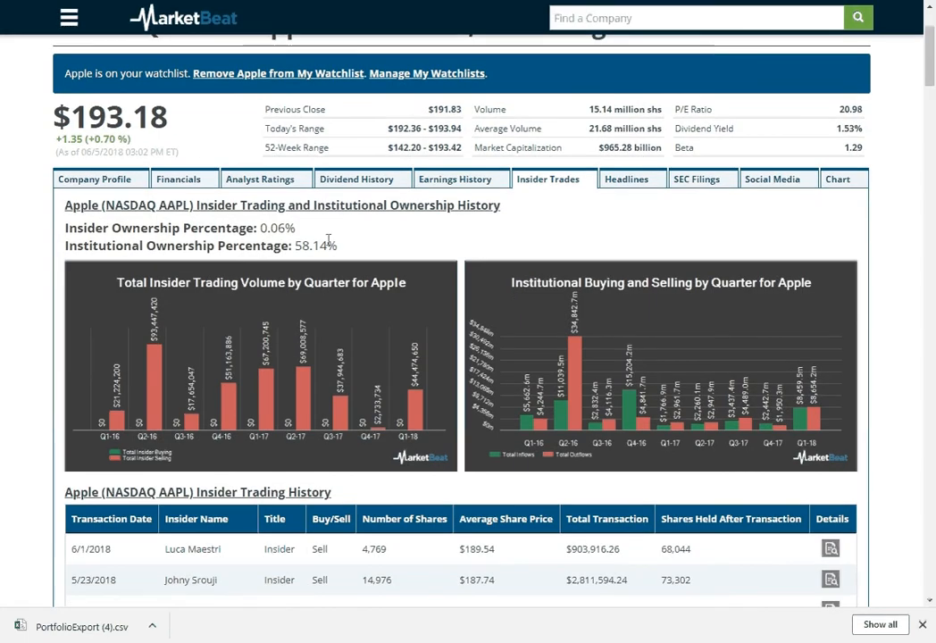
mouse_move(314, 420)
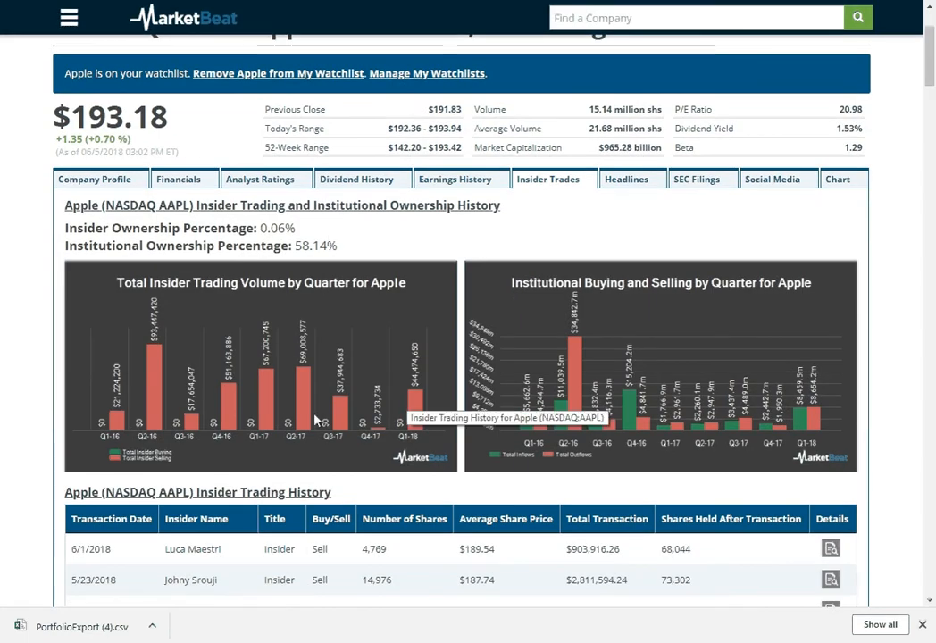
mouse_move(326, 371)
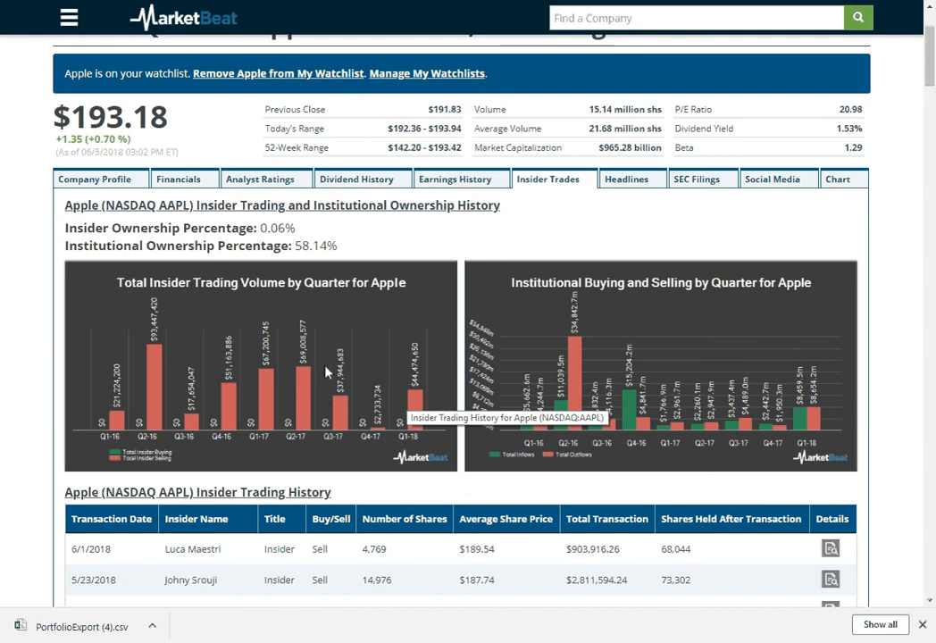
mouse_move(690, 322)
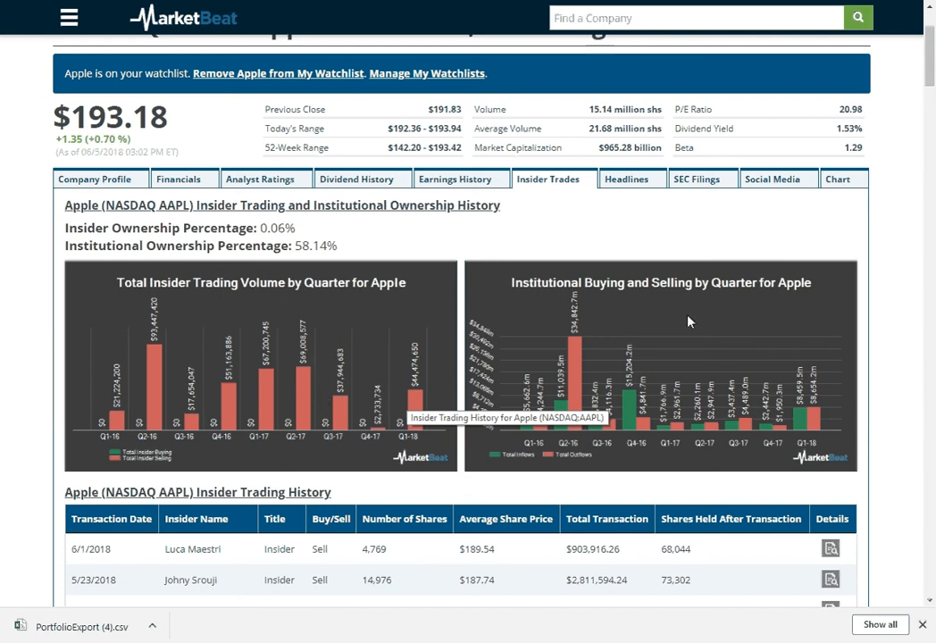
mouse_move(679, 317)
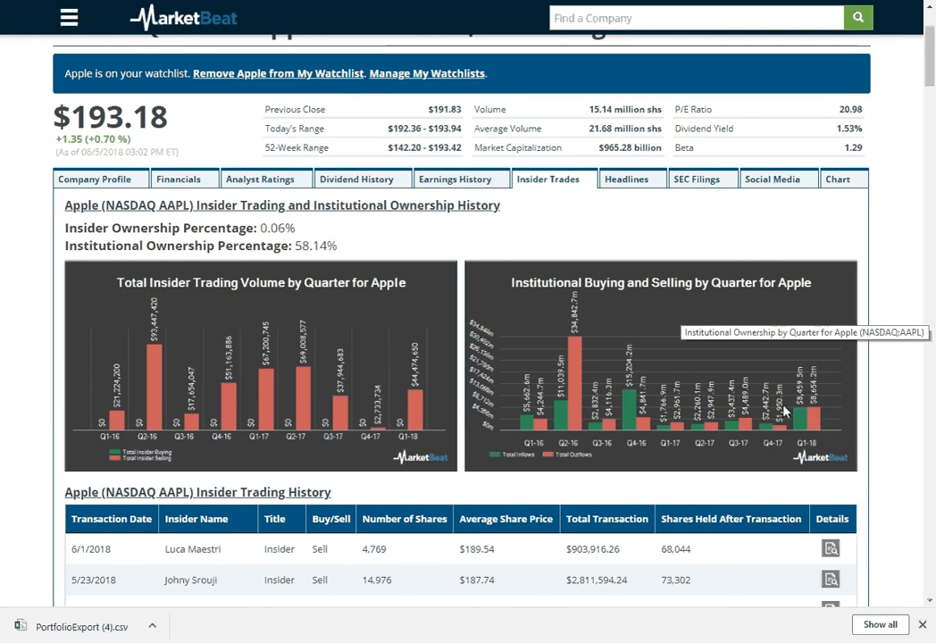
mouse_move(797, 418)
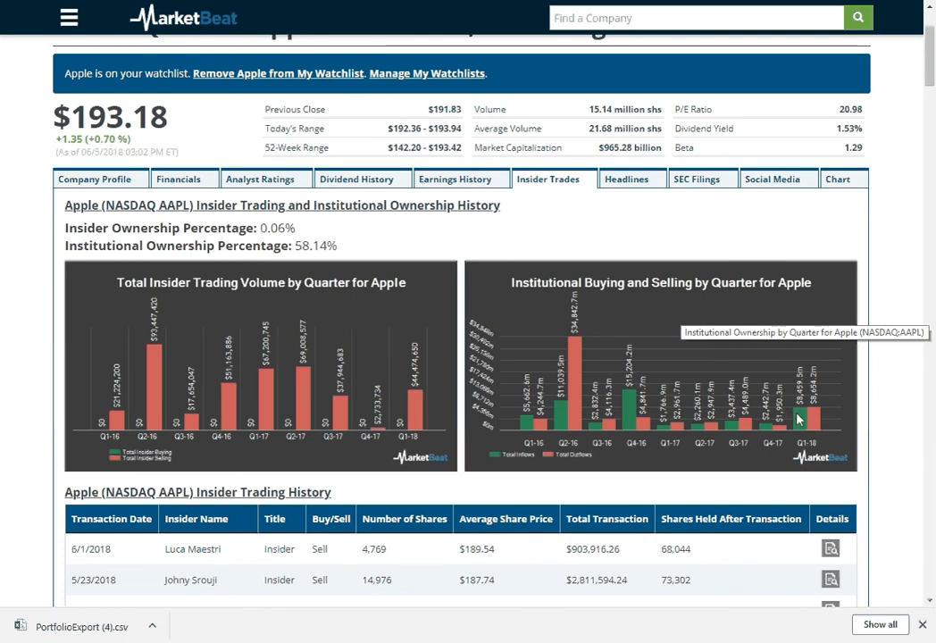
mouse_move(596, 376)
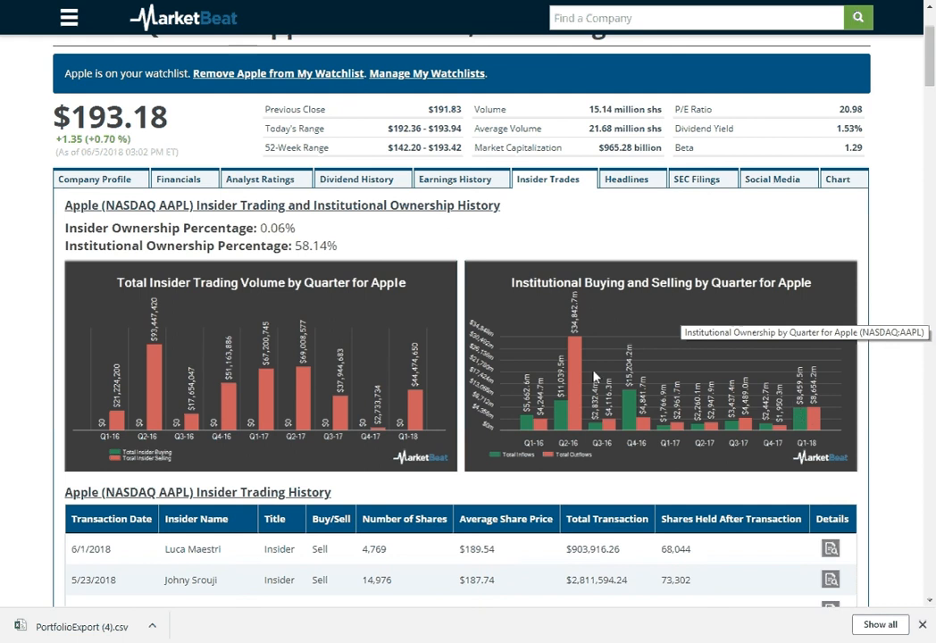
mouse_move(572, 378)
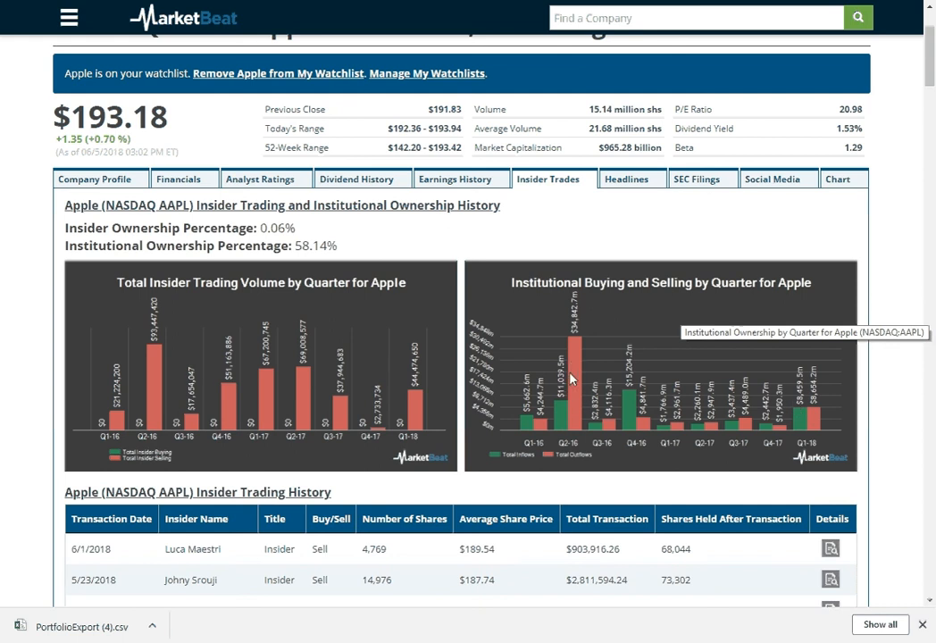
scroll(down, 3)
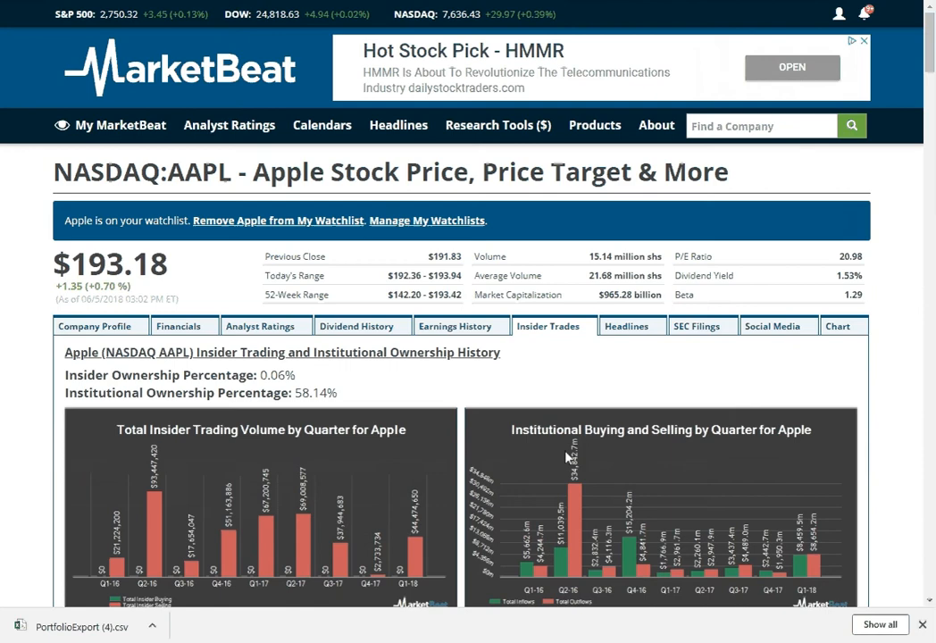
Step: Filter Apple's headlines by MarketBeat.com, Yahoo Finance and Trusted Sources, then restore All Sources
click(625, 326)
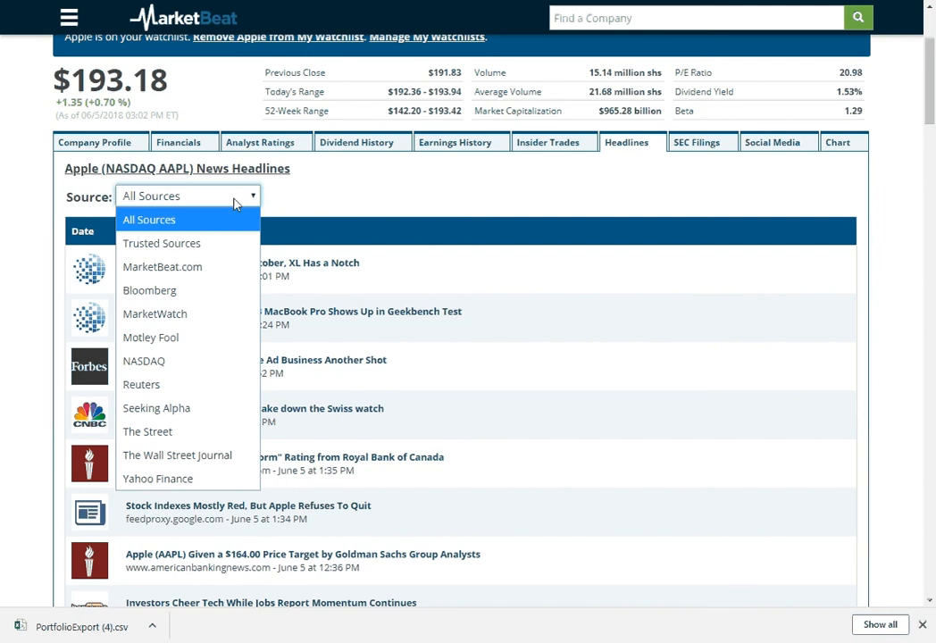
click(161, 266)
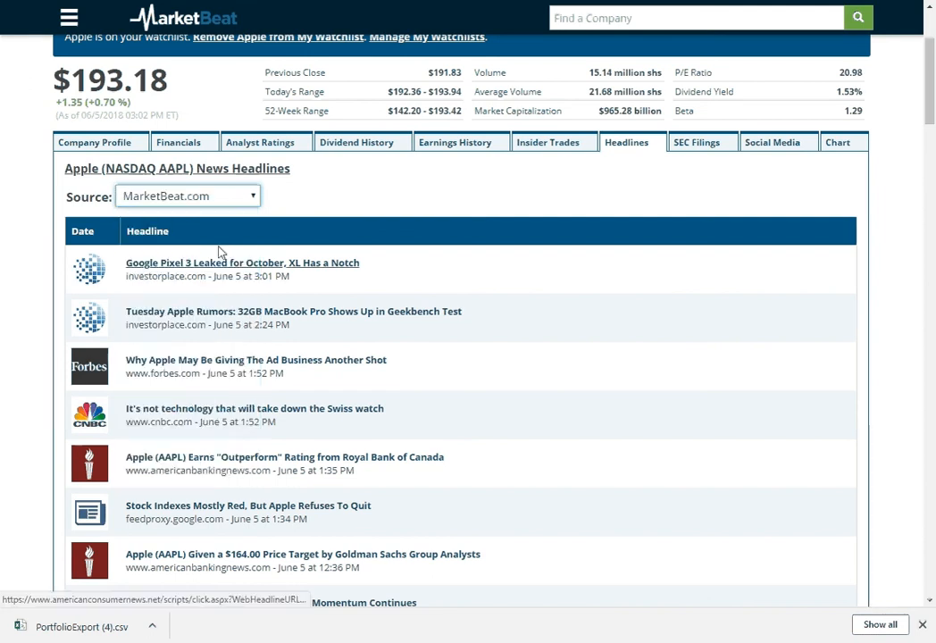
click(187, 195)
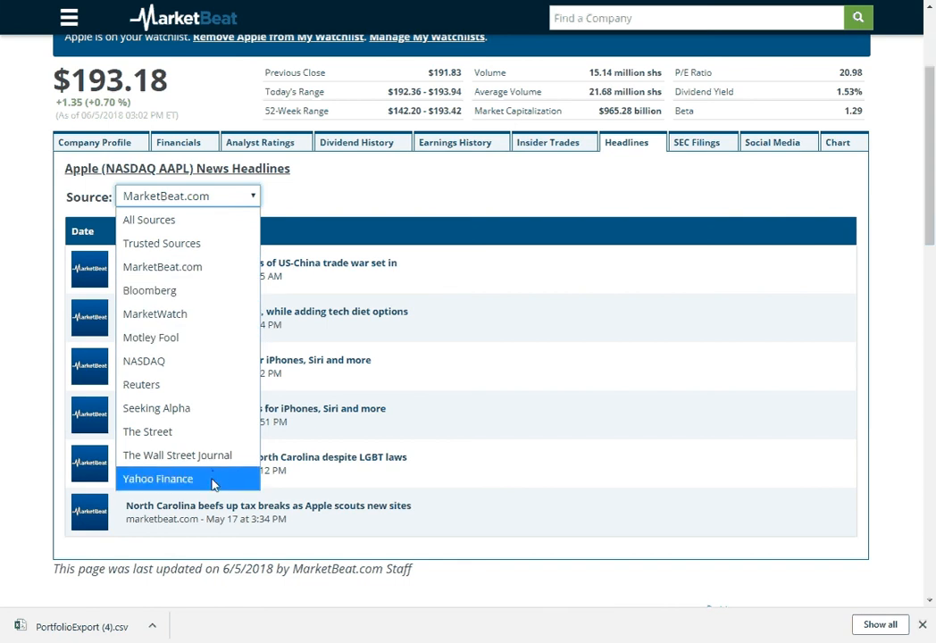
click(157, 477)
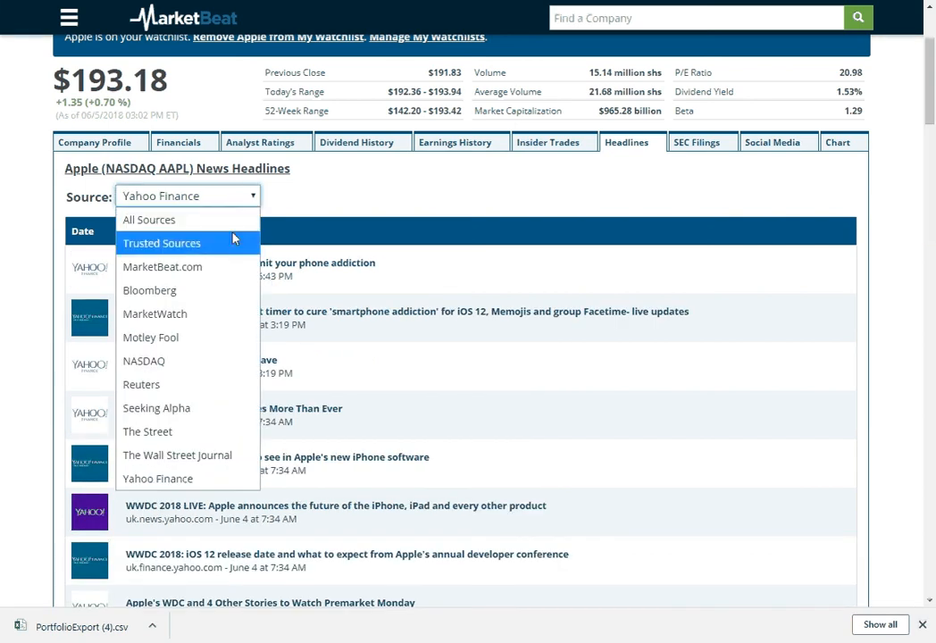
click(162, 243)
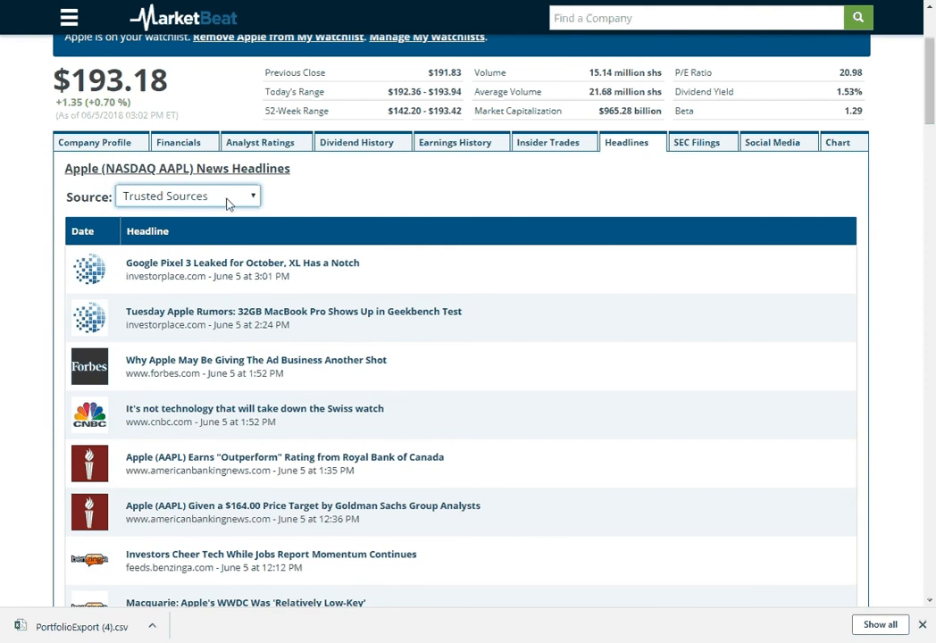
click(187, 195)
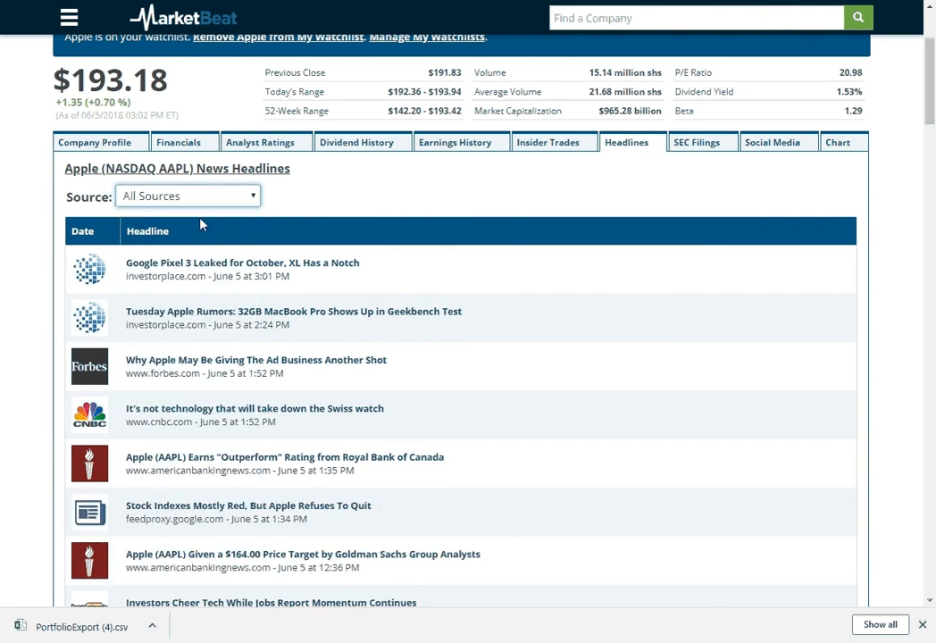
mouse_move(703, 142)
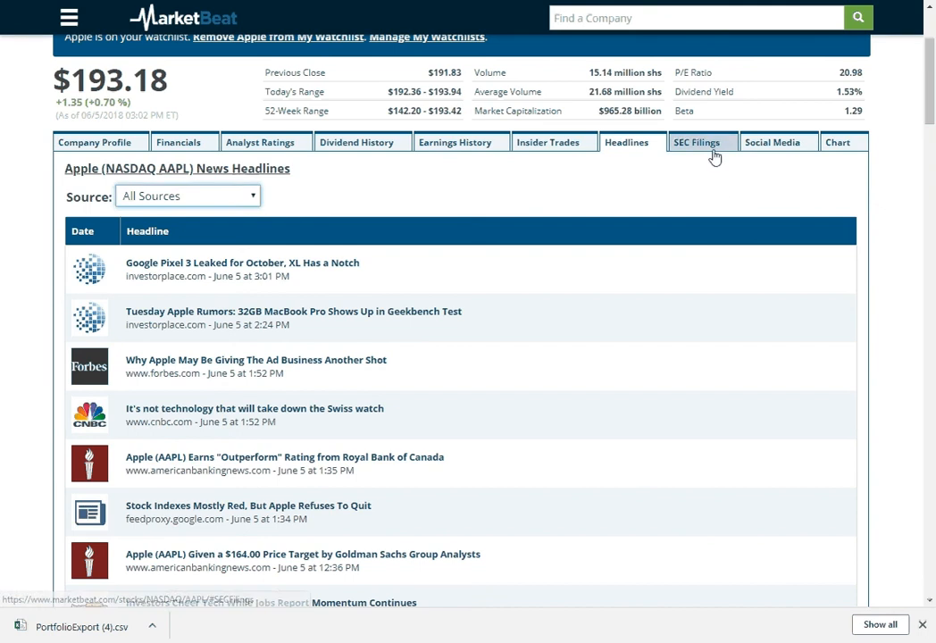
Step: Browse Apple's SEC filings and social media mentions, then show its June 5, 2018 stock chart
click(701, 142)
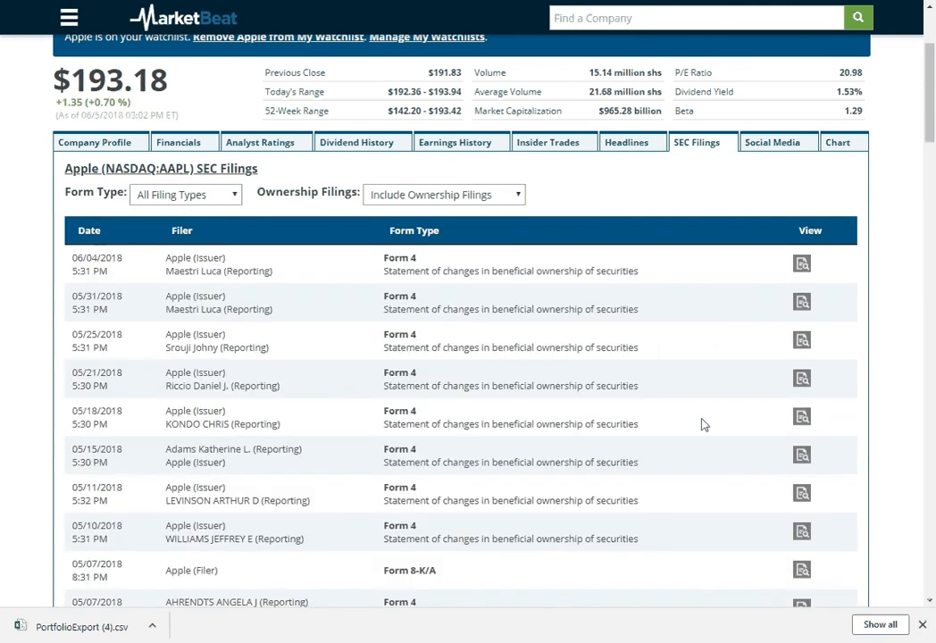
click(771, 161)
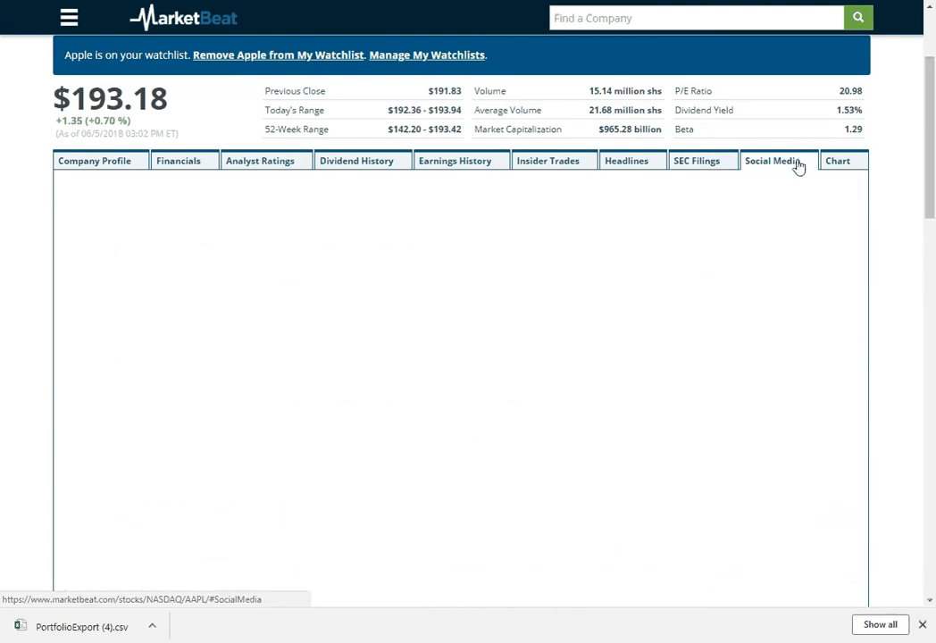
click(771, 161)
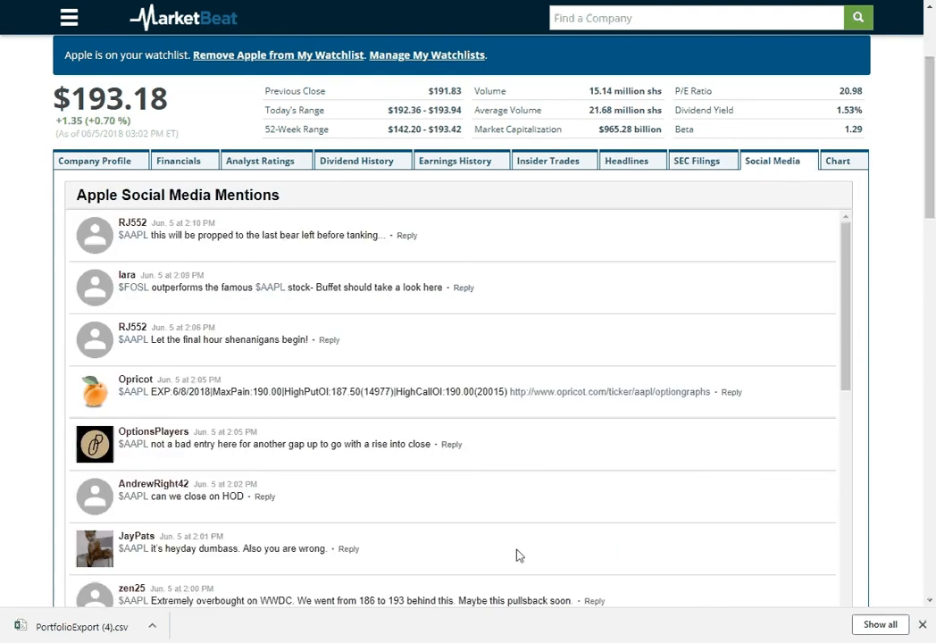
click(836, 160)
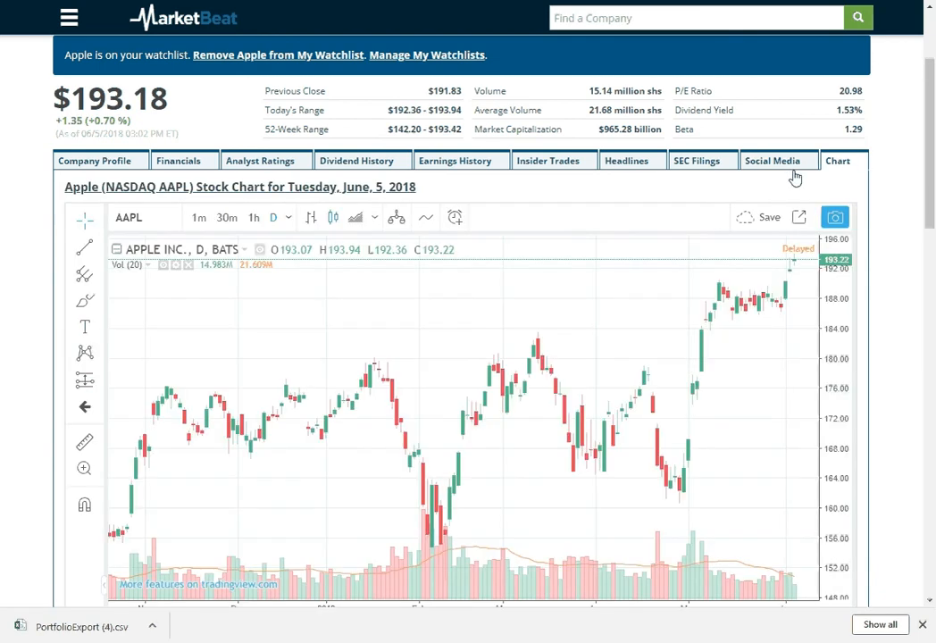
Step: Cycle Apple's chart interval through monthly, 1-minute and monthly, ending on 1h candles
scroll(down, 3)
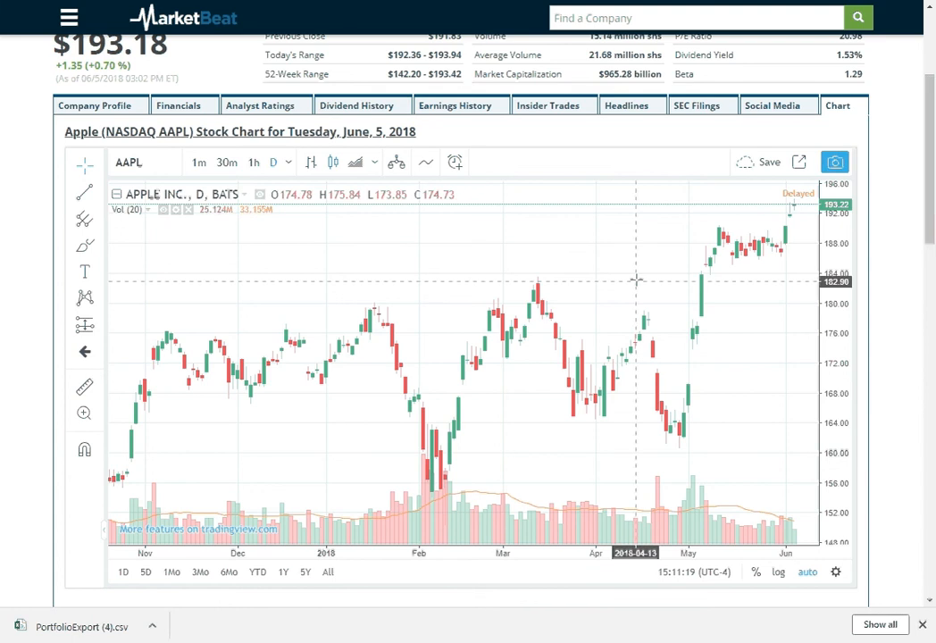
mouse_move(125, 187)
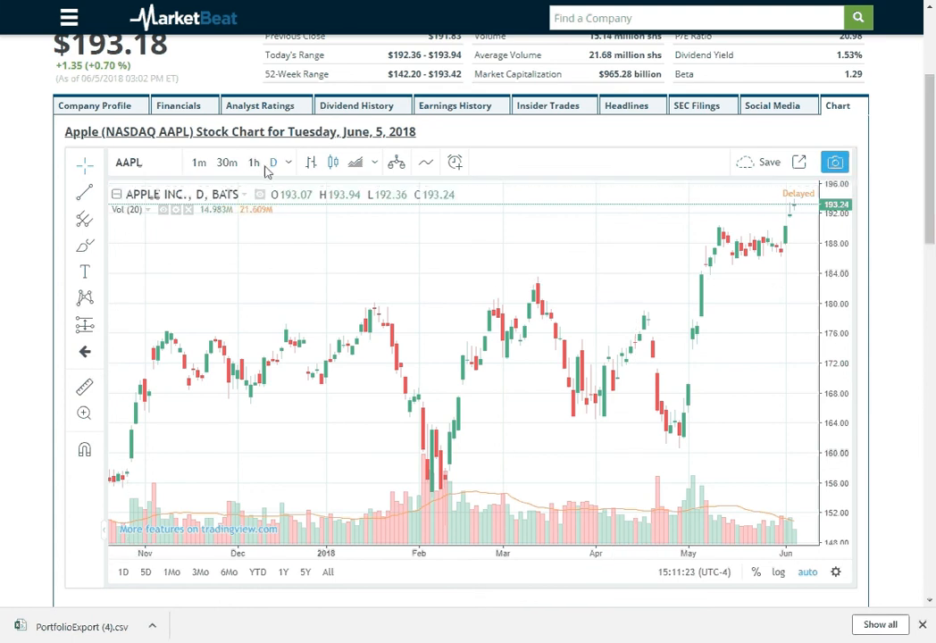
click(272, 161)
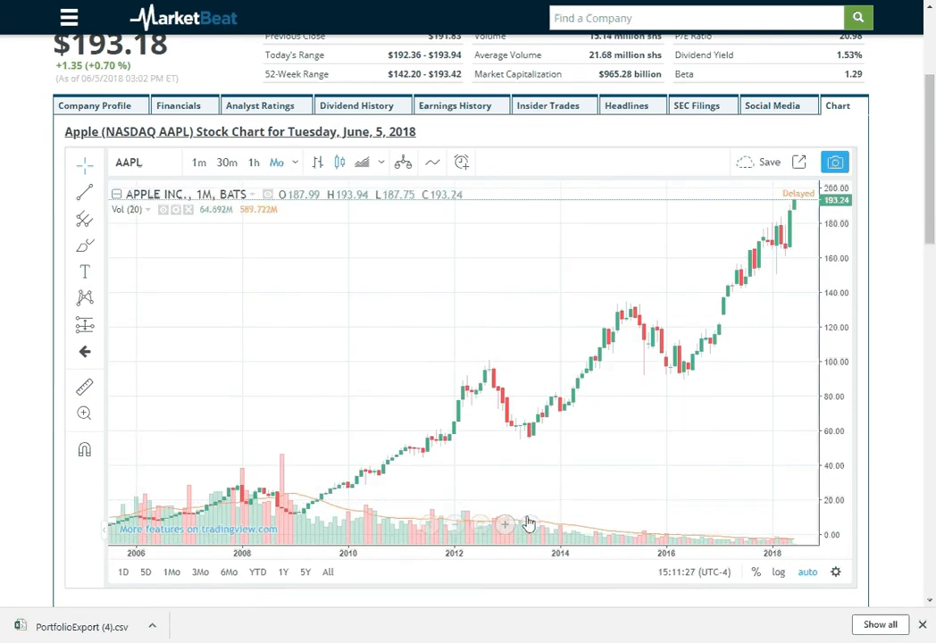
mouse_move(286, 284)
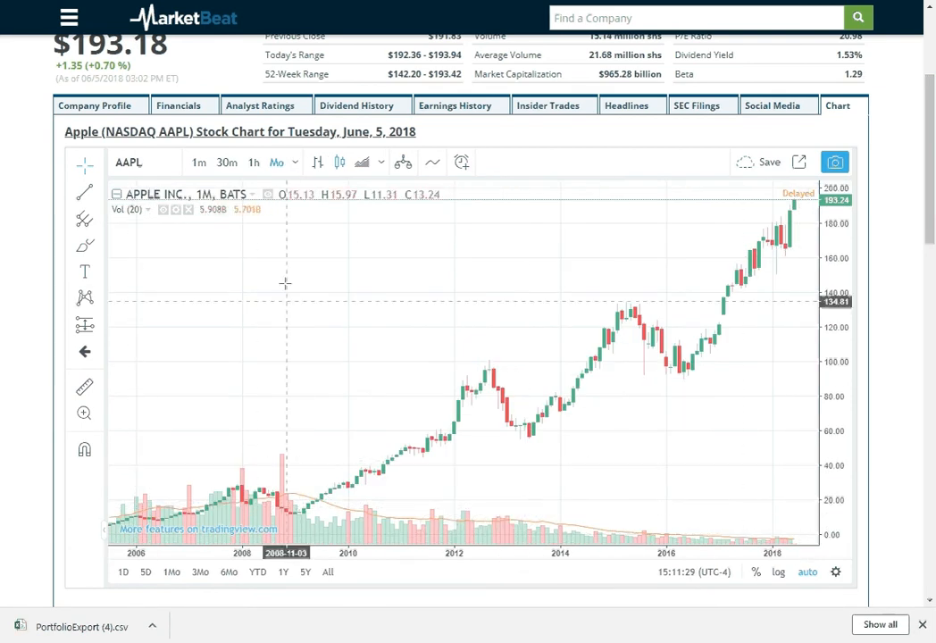
click(197, 162)
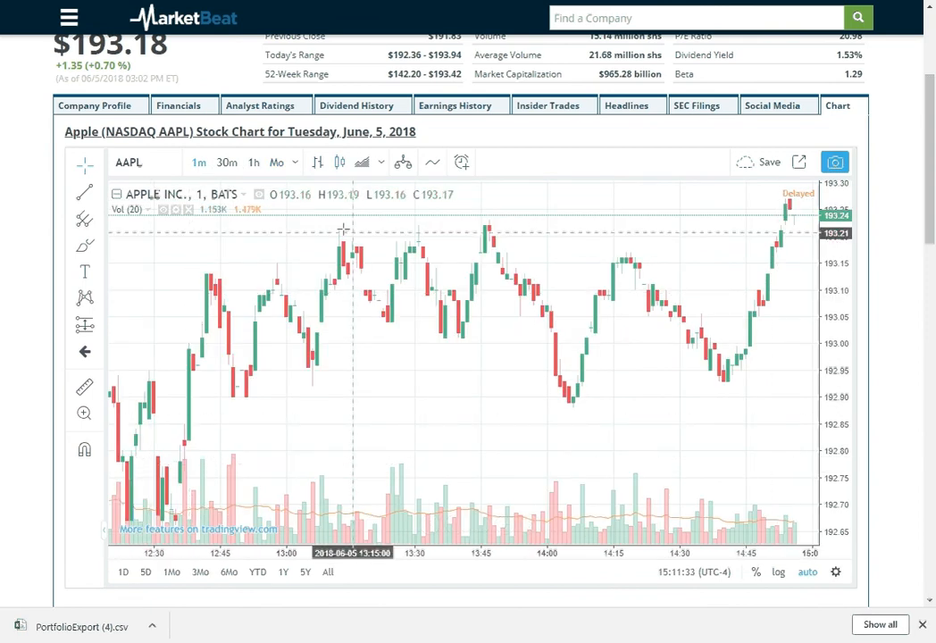
click(254, 162)
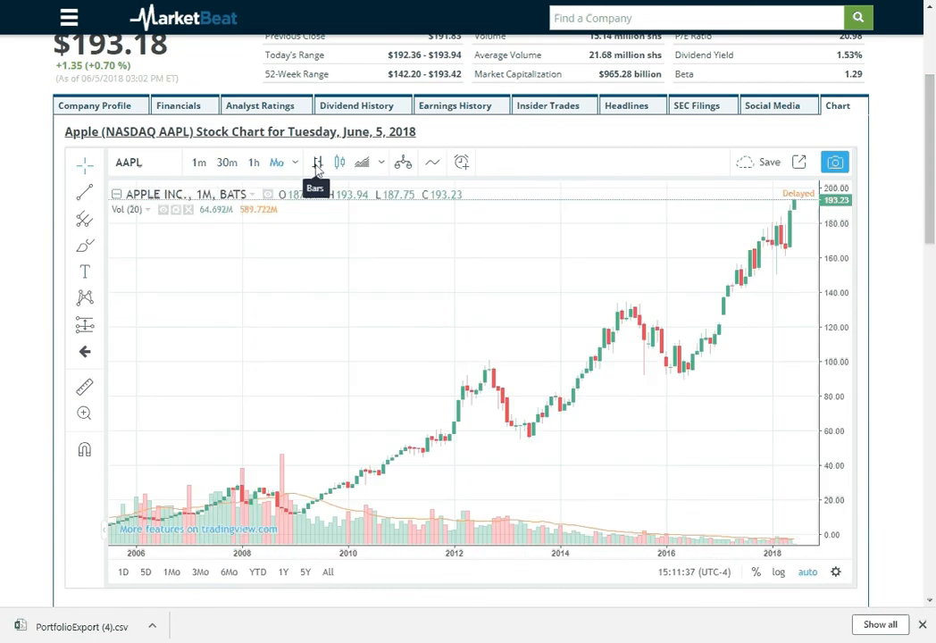
click(254, 161)
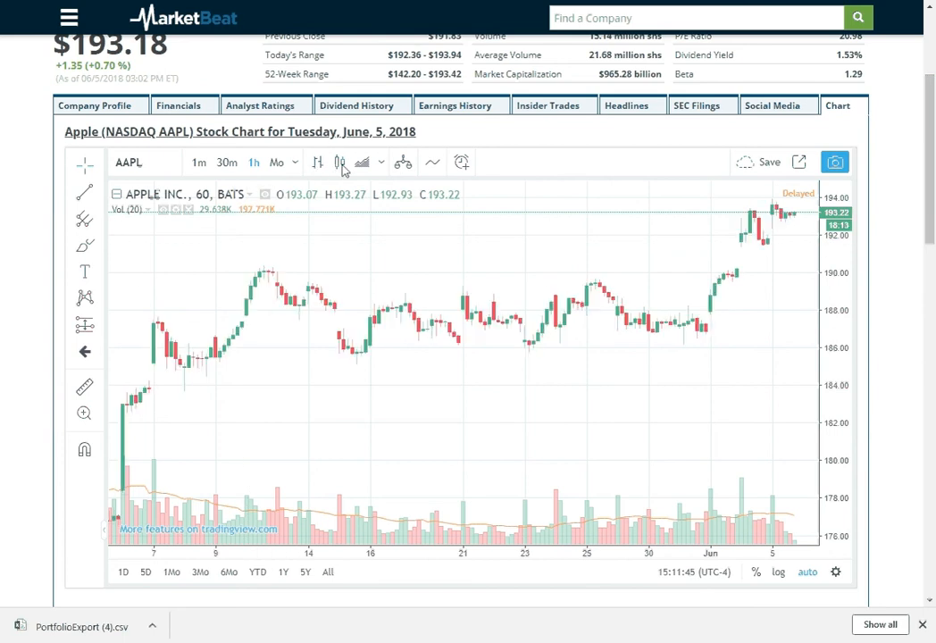
Step: Switch the hourly chart to Area, then Line, and back to Candles style
click(362, 161)
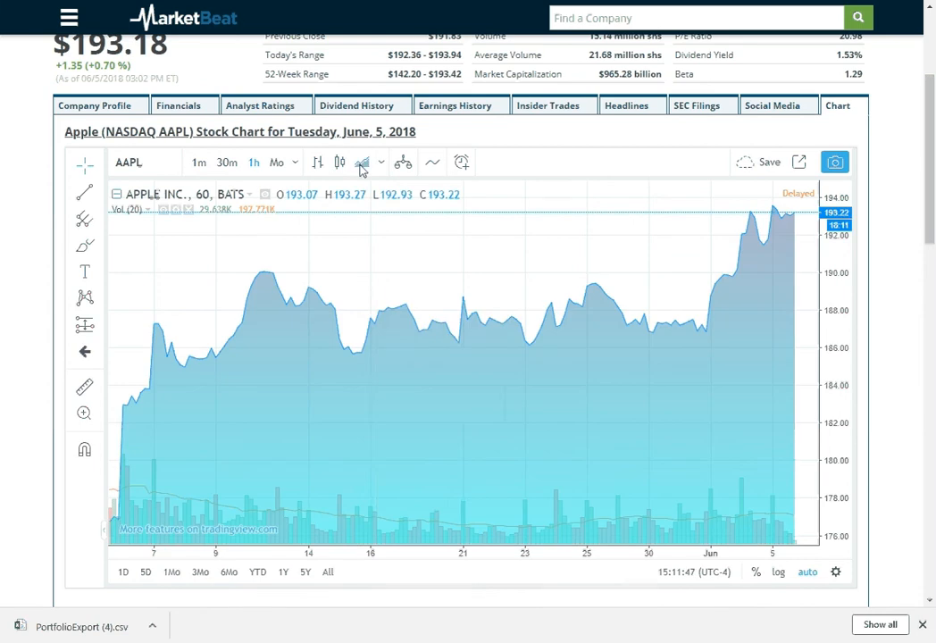
click(382, 162)
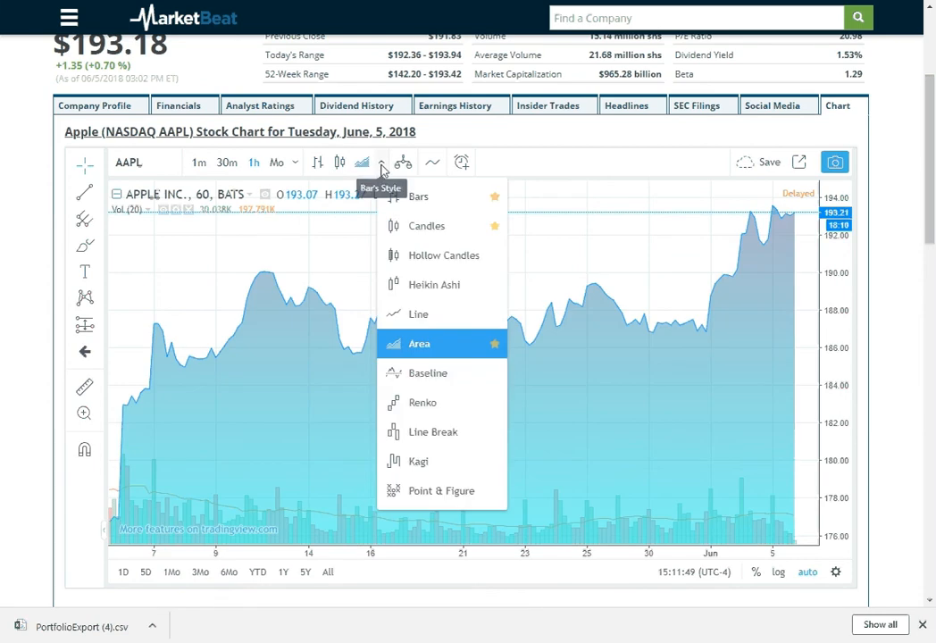
mouse_move(456, 313)
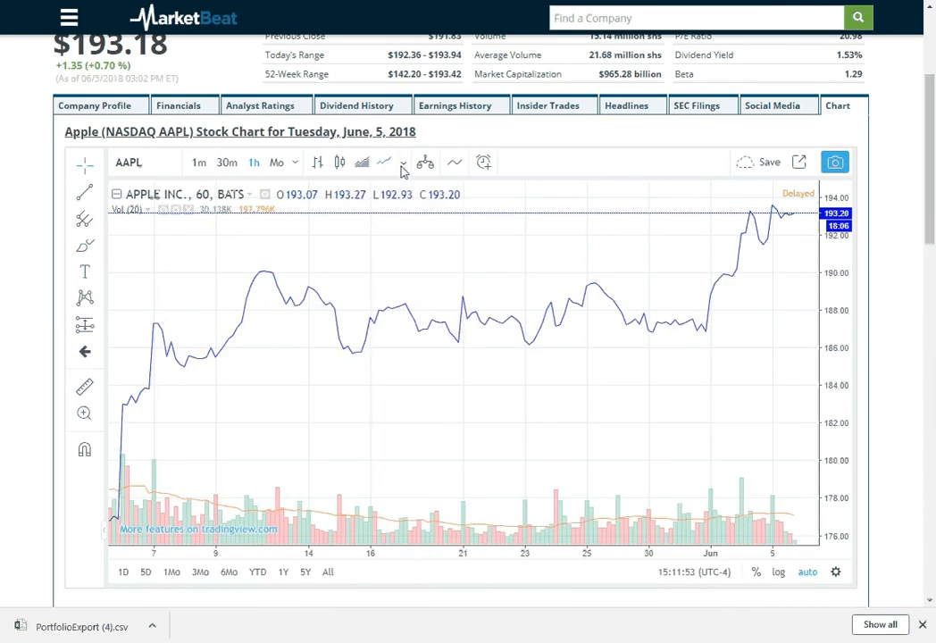
click(403, 162)
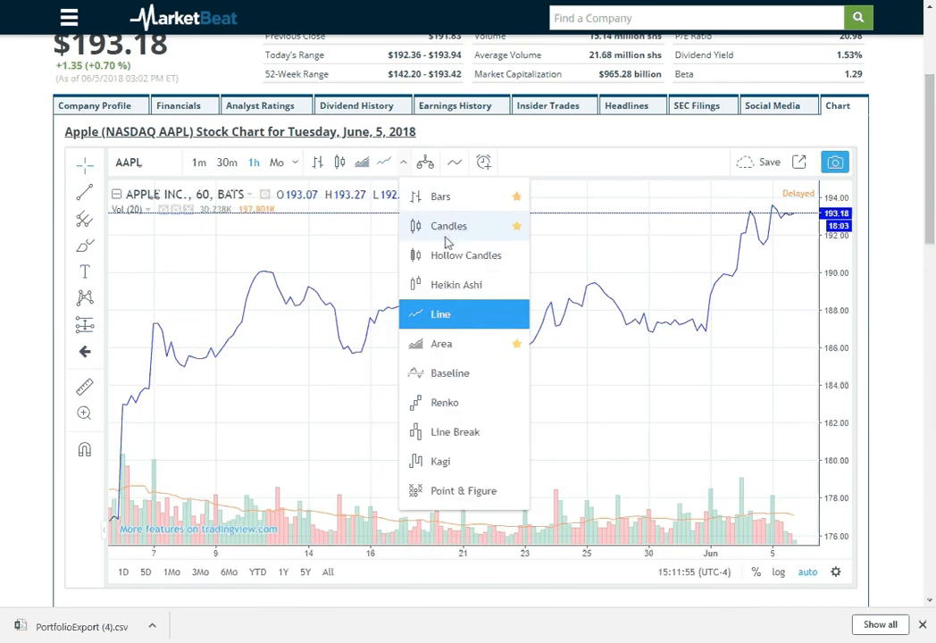
click(448, 225)
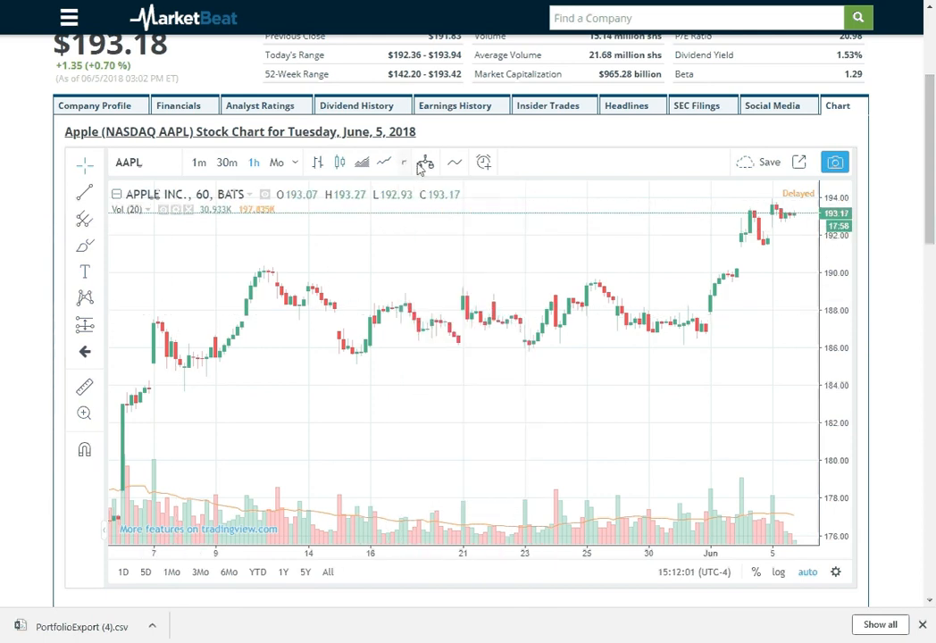
click(425, 162)
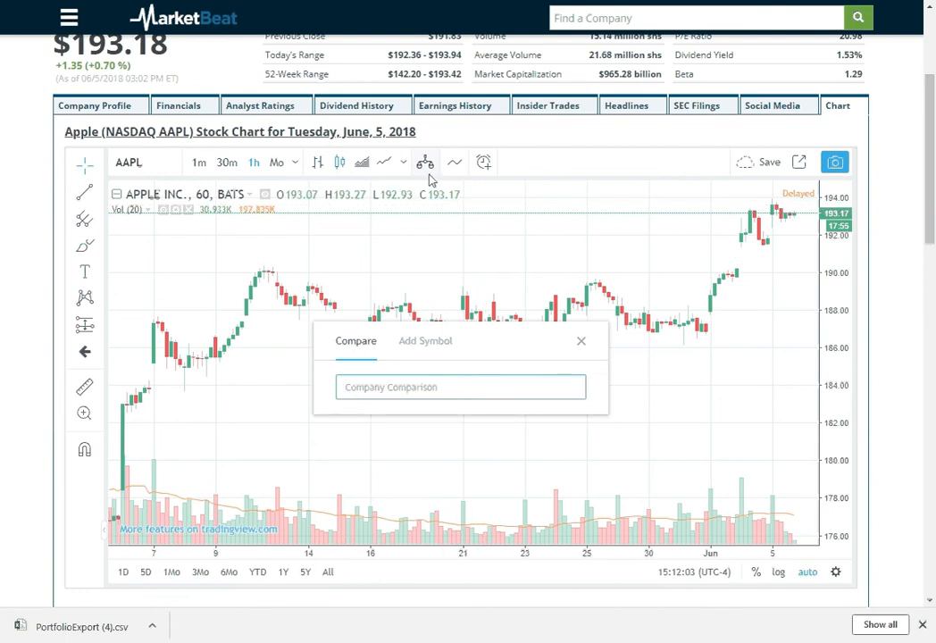
mouse_move(425, 162)
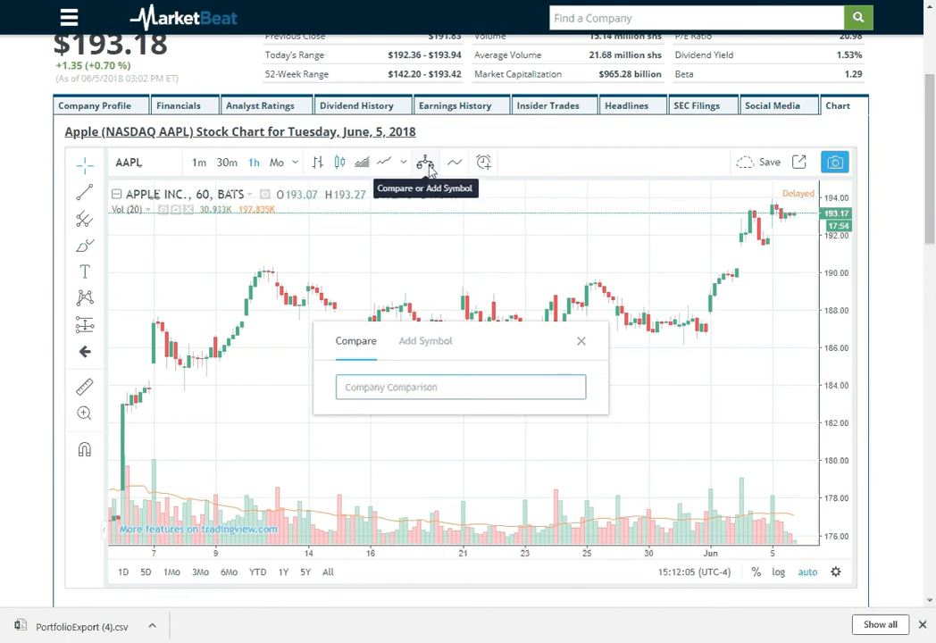
text(MSFT)
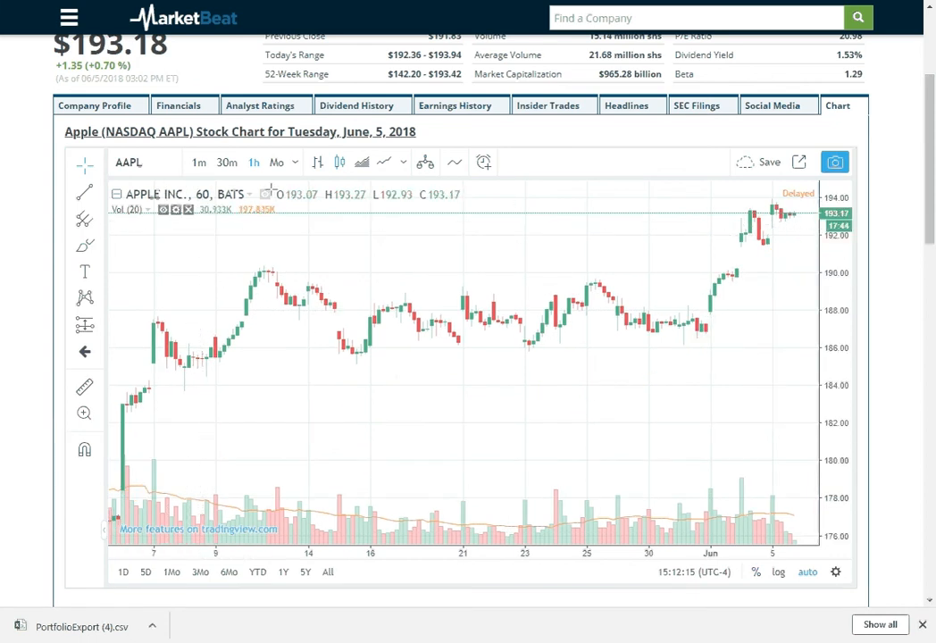
mouse_move(425, 162)
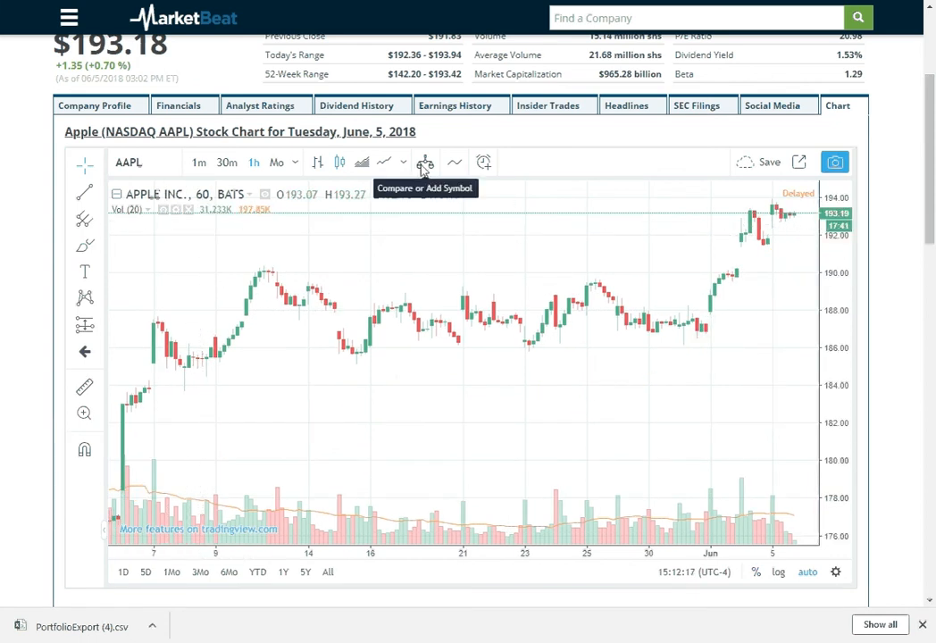
mouse_move(455, 161)
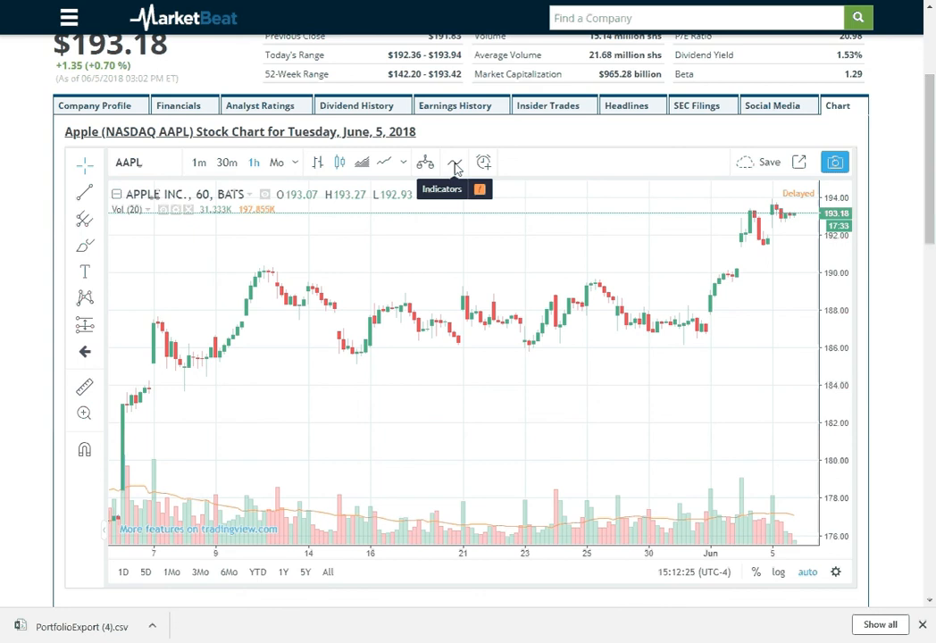
Step: Search indicators for 'moving' and add a 9-period Moving Average to the hourly chart
click(455, 162)
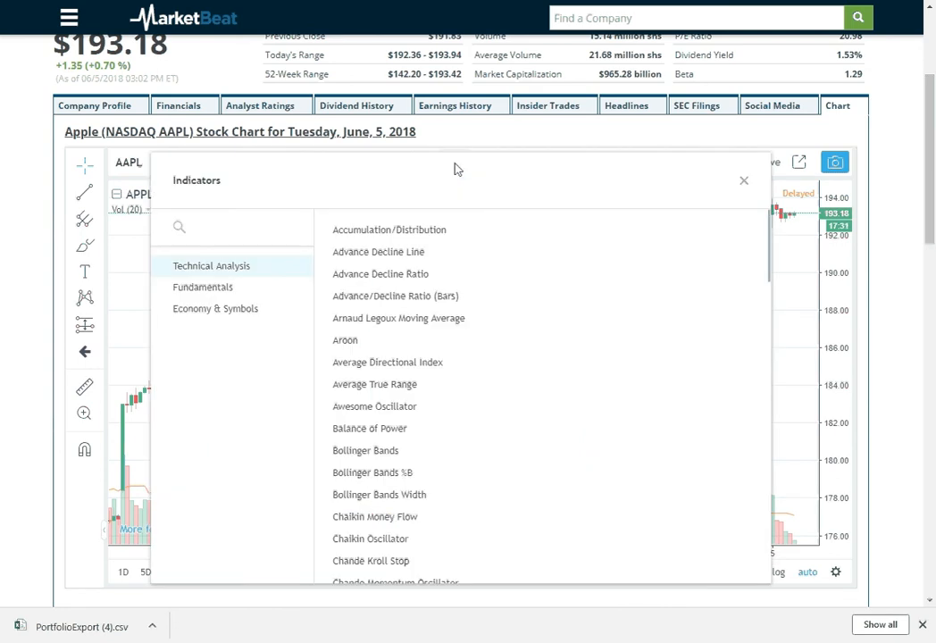
click(232, 226)
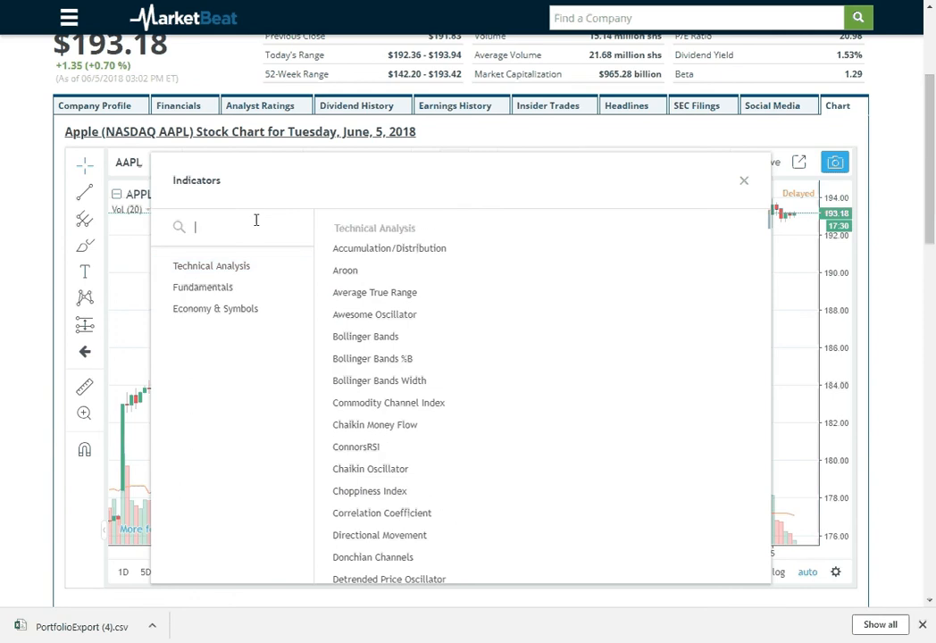
text(moving)
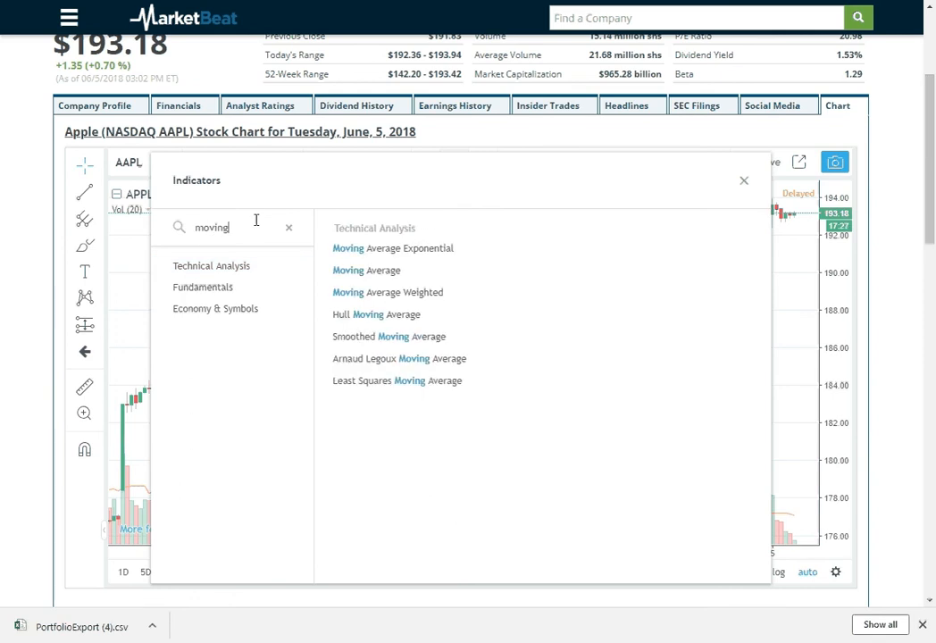
click(366, 270)
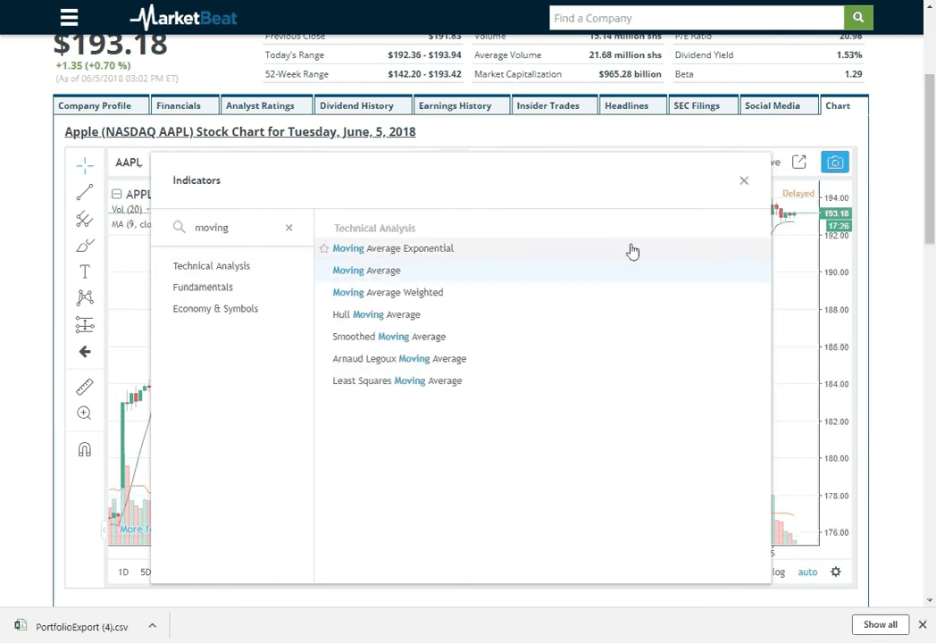
click(743, 180)
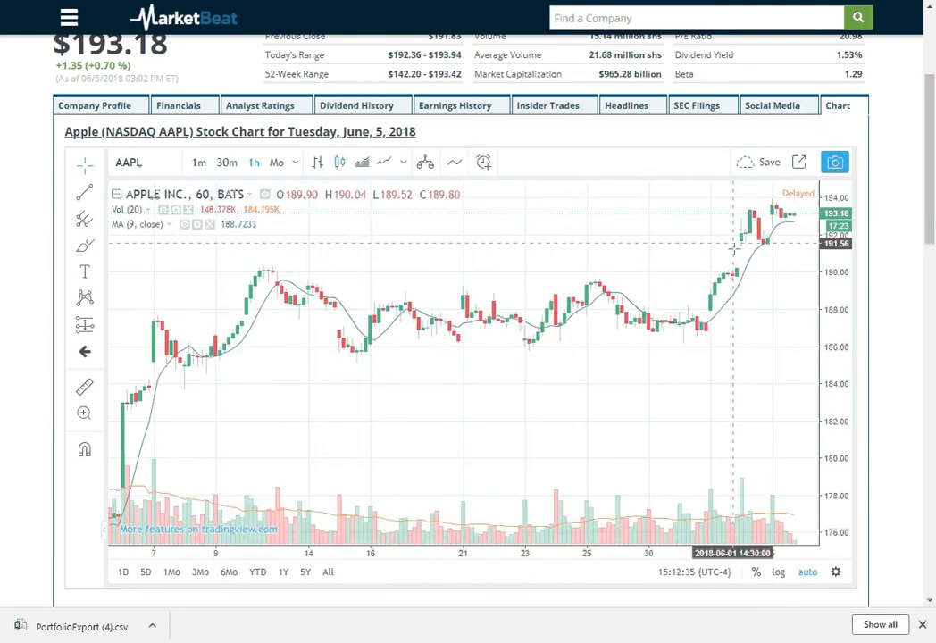
scroll(down, 3)
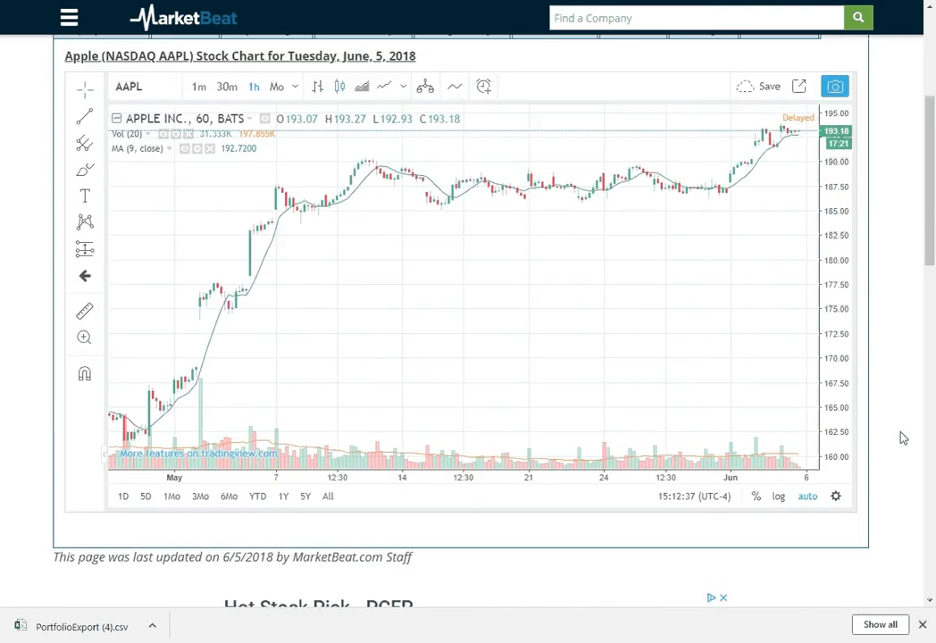
scroll(up, 3)
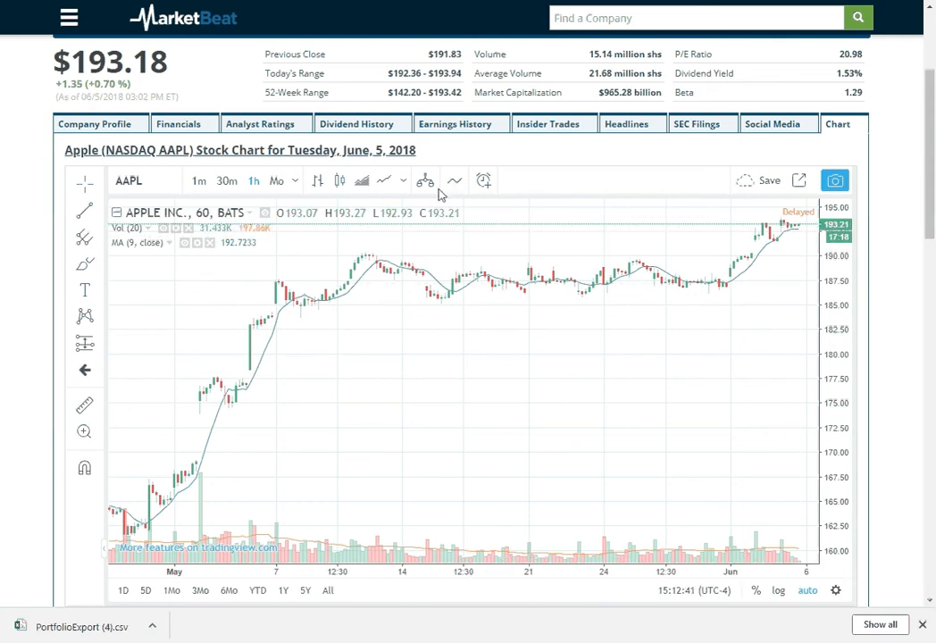
Step: Add Bollinger Bands (20, 2) via a 'bolling' search, then browse the technical and fundamentals indicator lists
click(424, 179)
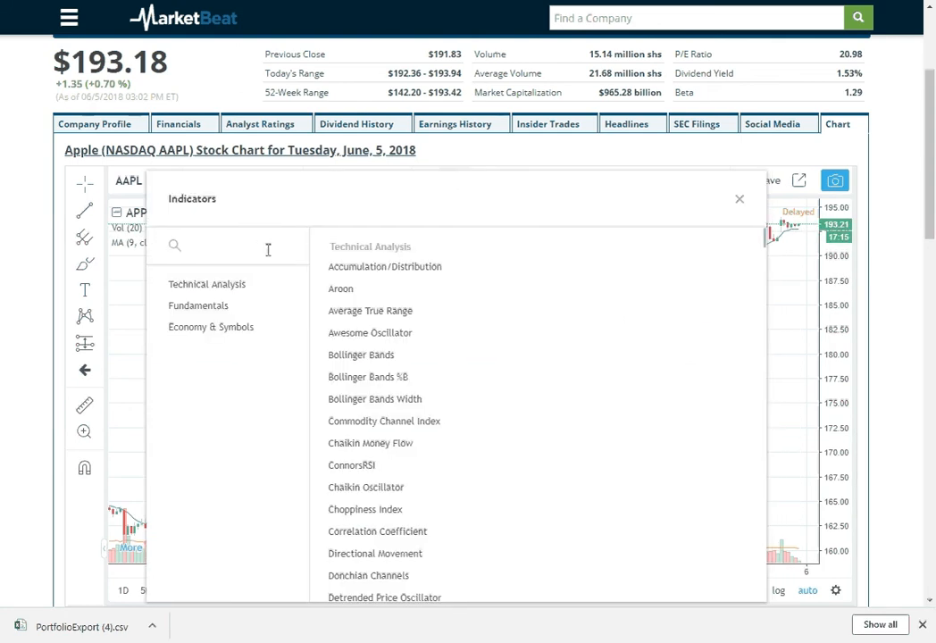
text(bolling)
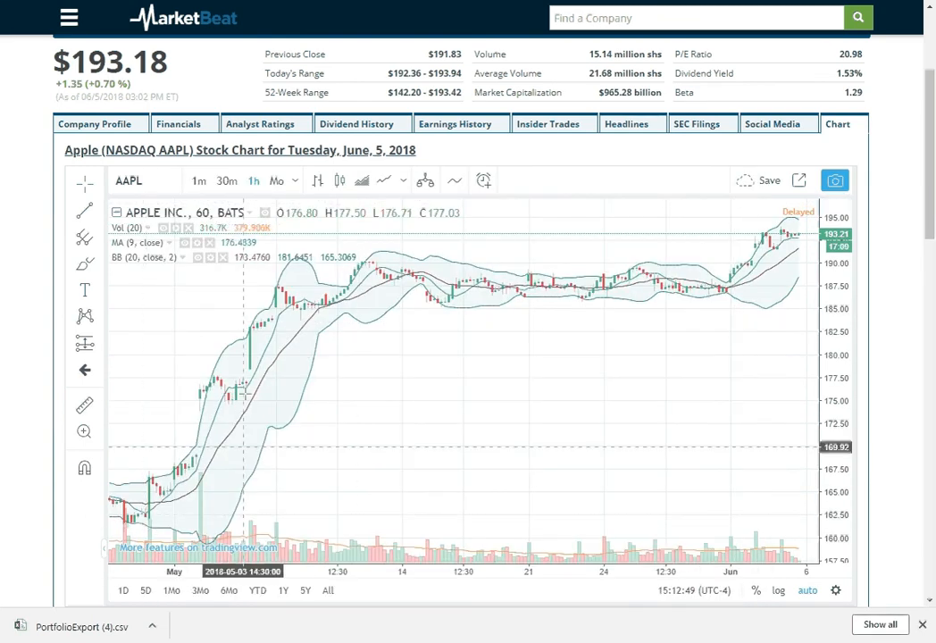
click(455, 181)
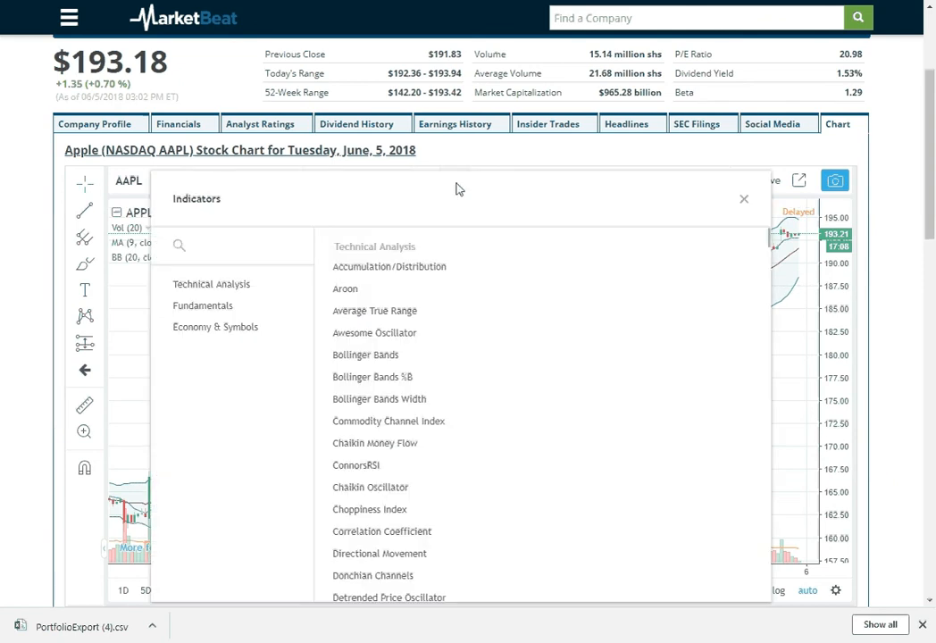
scroll(down, 3)
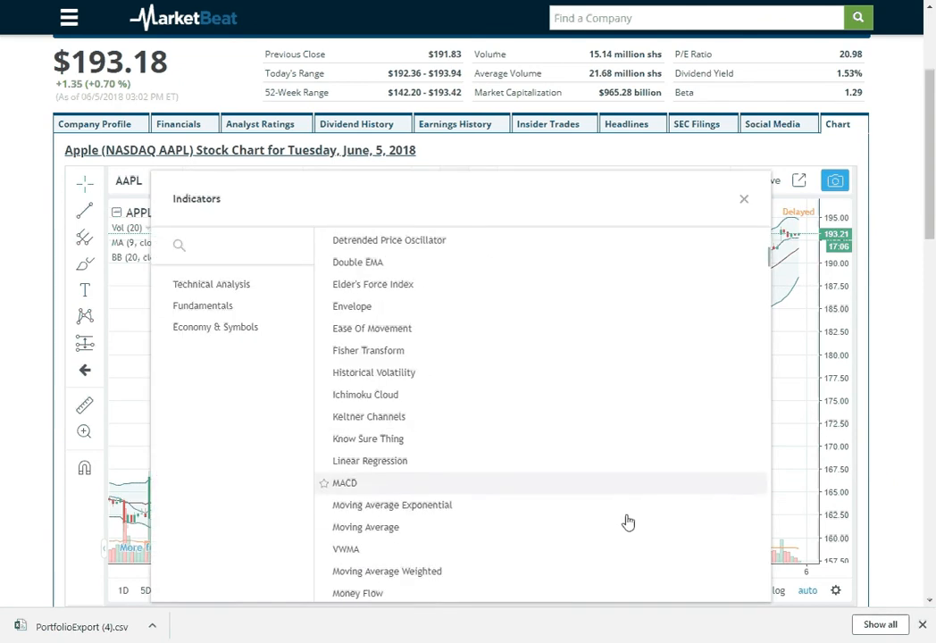
scroll(down, 3)
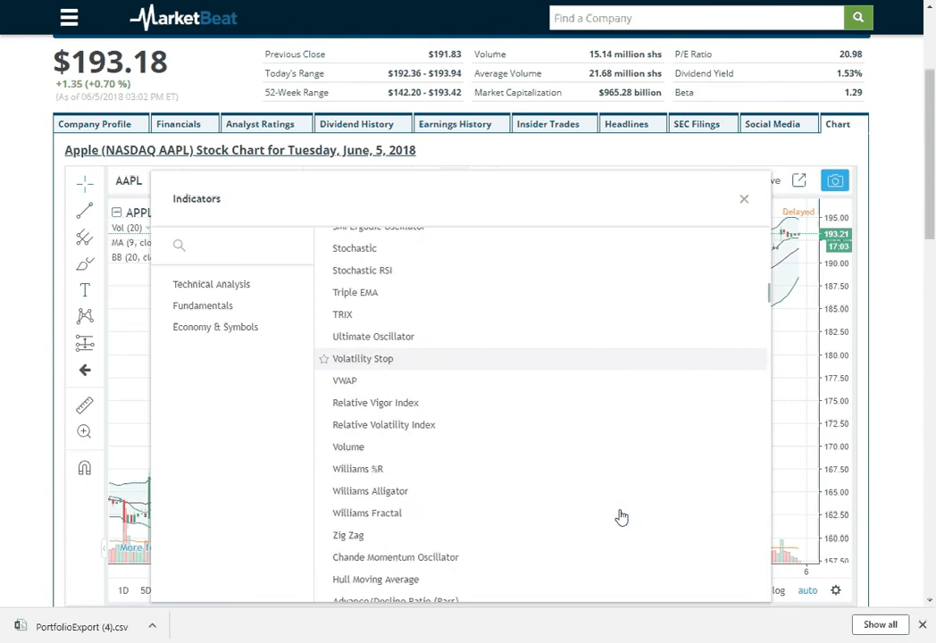
scroll(down, 3)
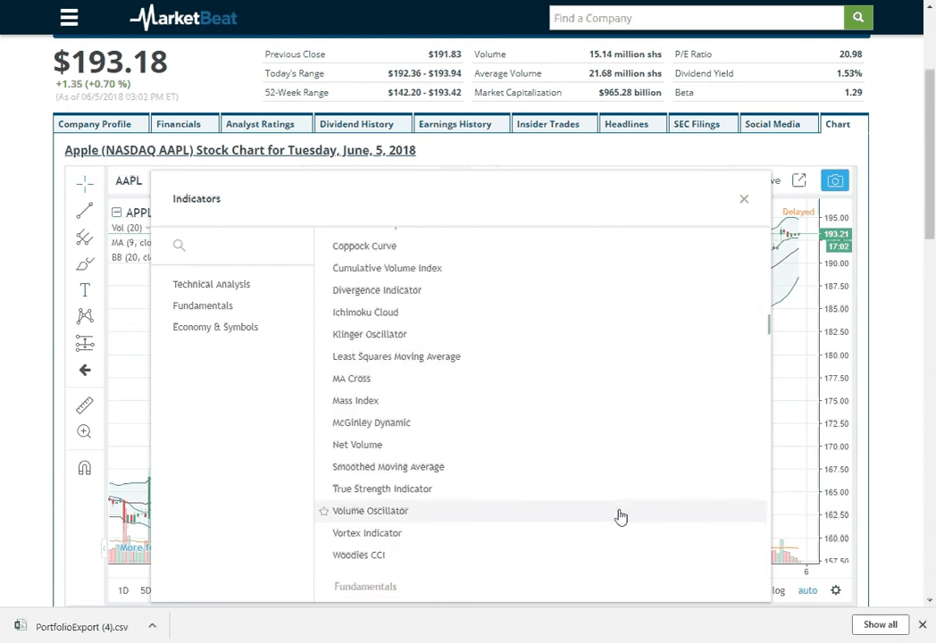
click(203, 306)
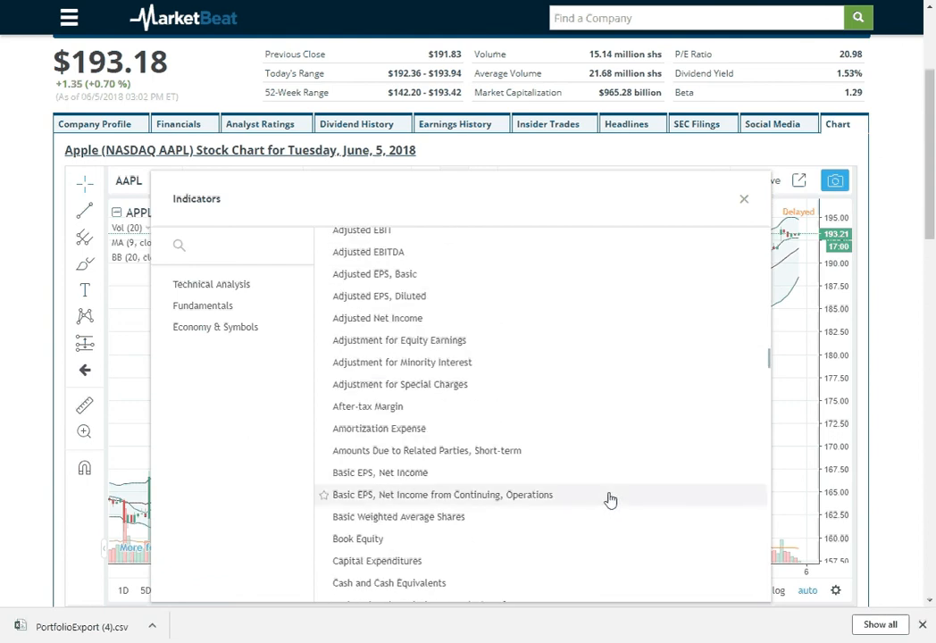
scroll(down, 3)
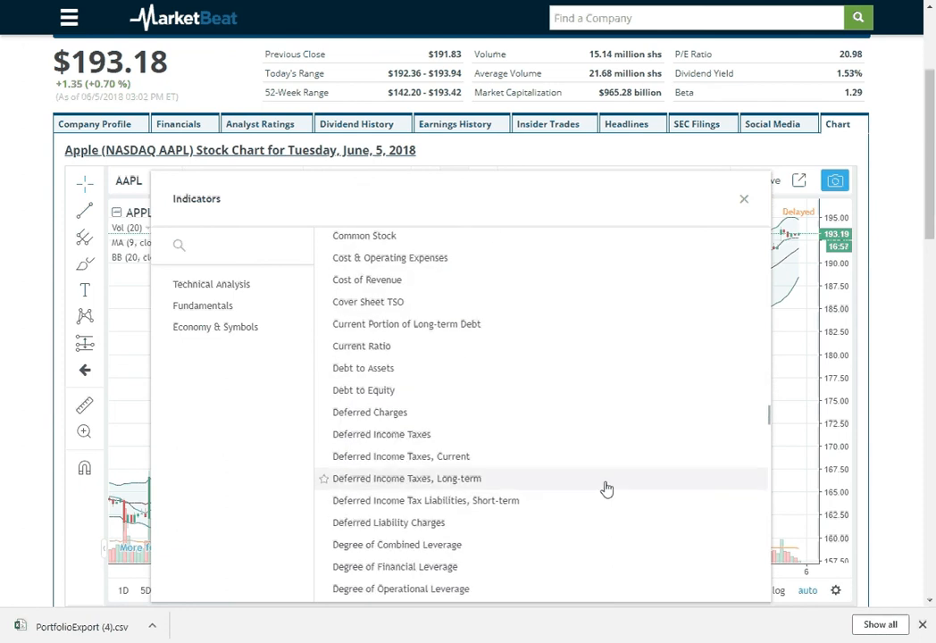
scroll(down, 3)
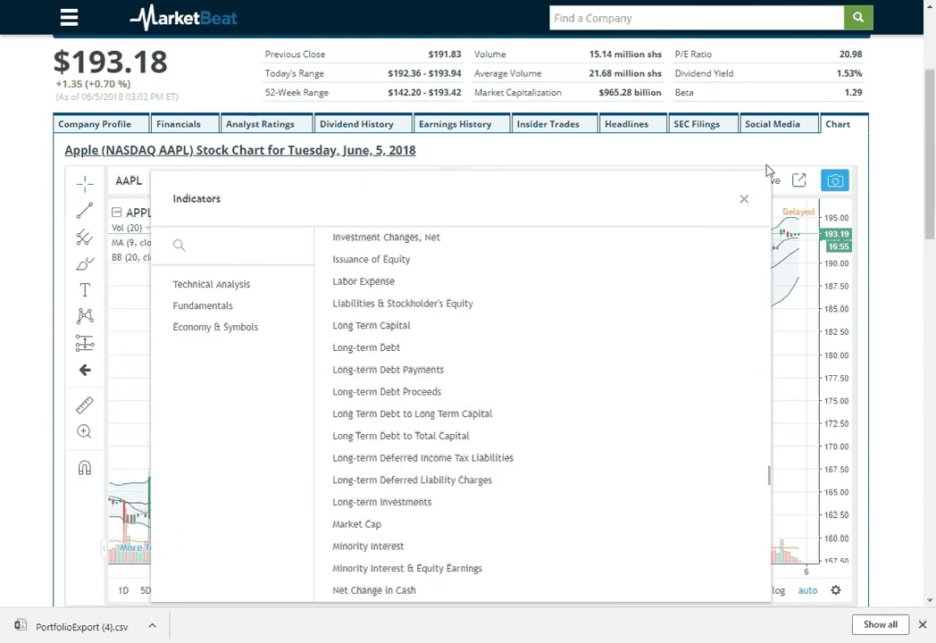
click(742, 198)
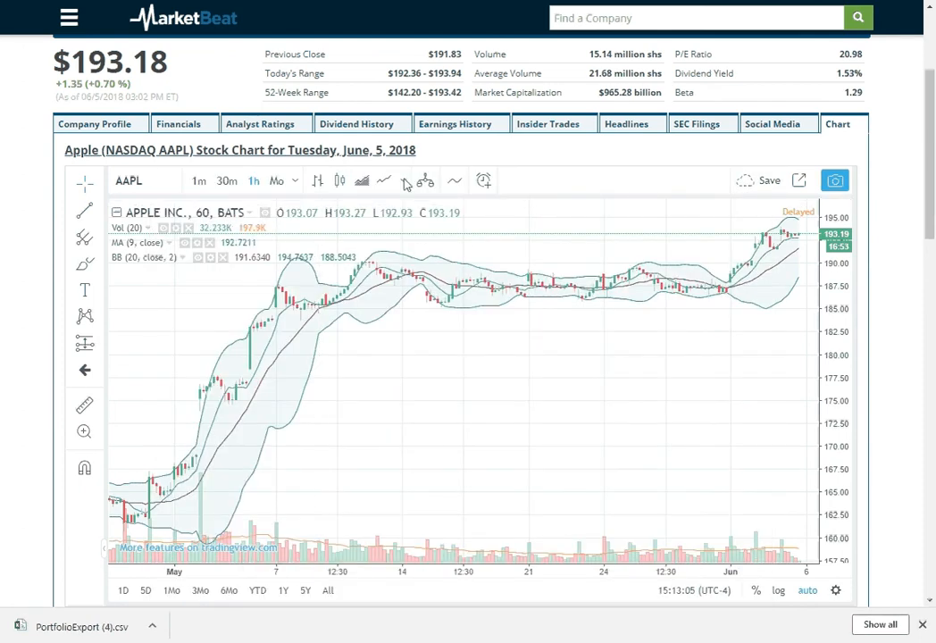
Step: Return Apple's hourly chart to full view with volume, moving average and Bollinger Bands
click(799, 181)
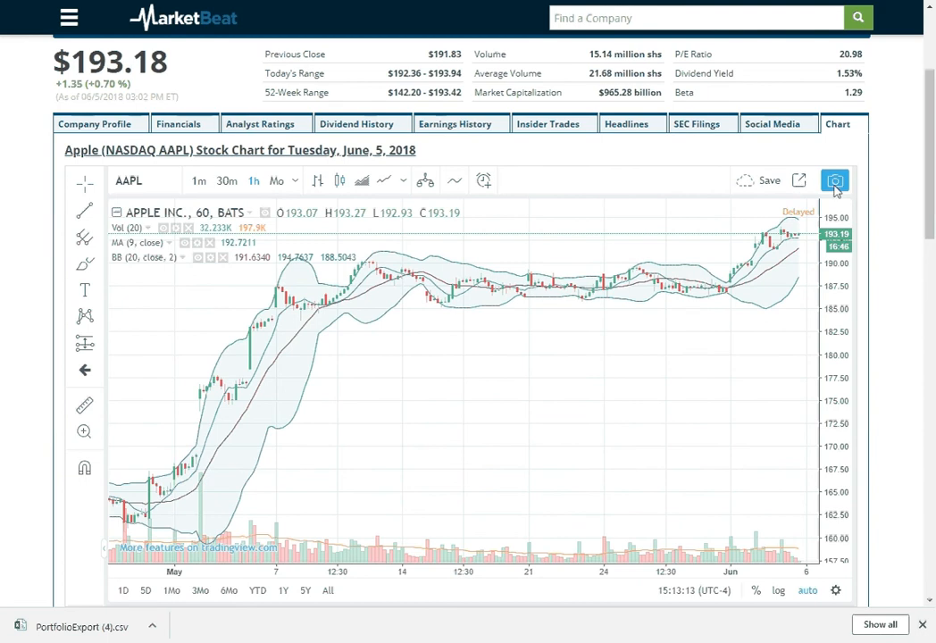
mouse_move(833, 180)
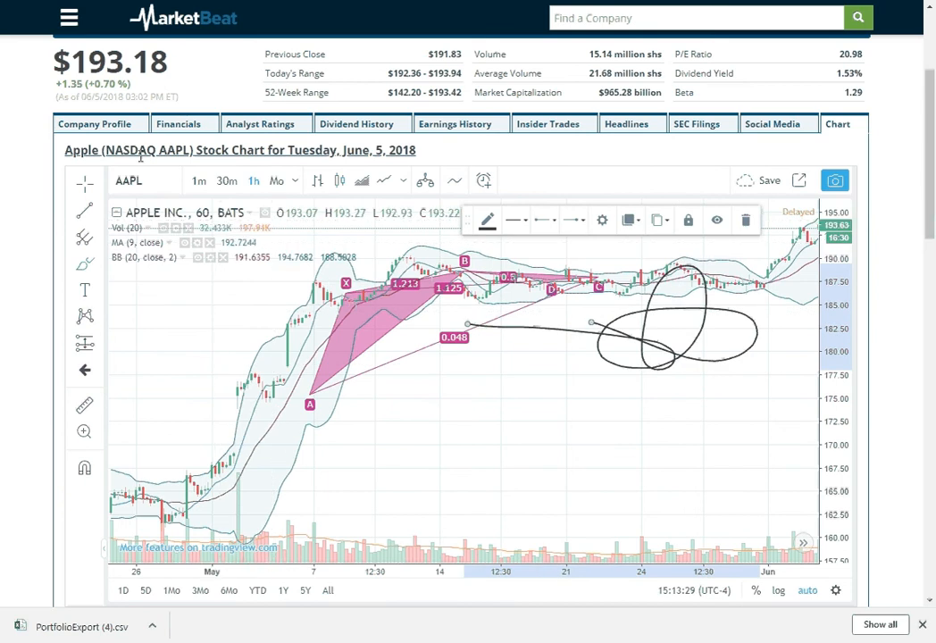
Step: Return to Apple's company profile, then go to the My MarketBeat Technology watchlist page
click(95, 124)
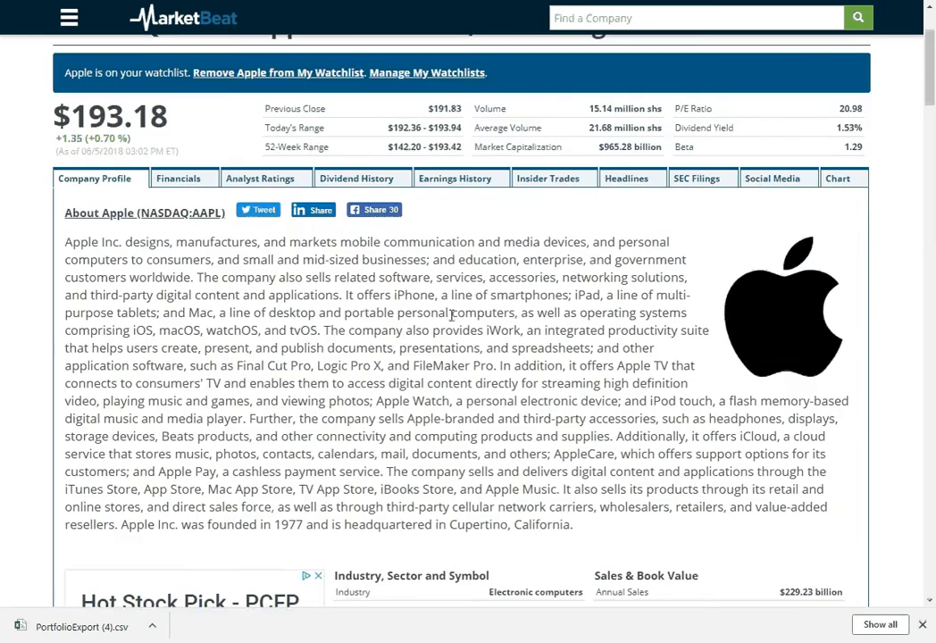
scroll(up, 3)
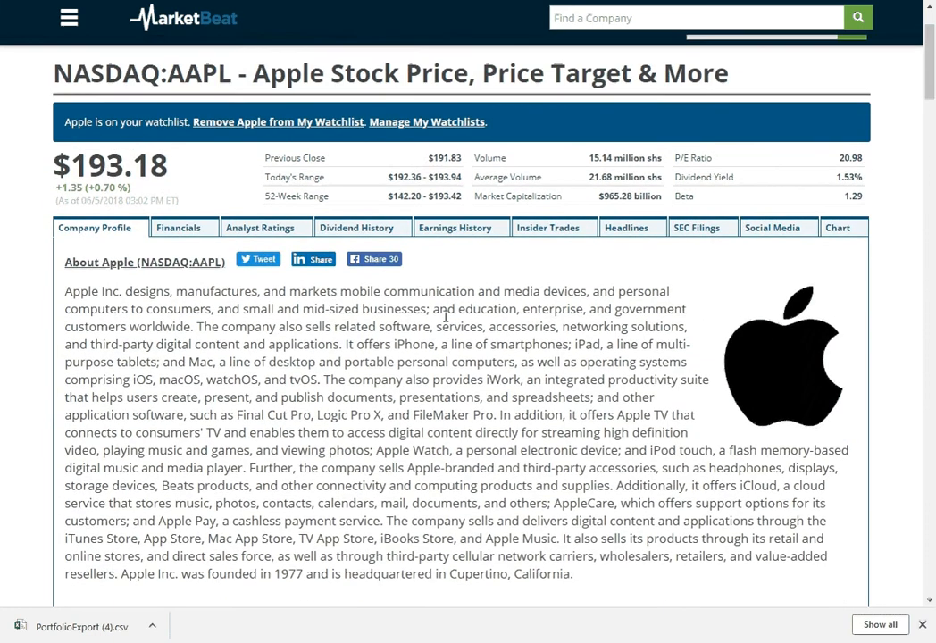
click(119, 125)
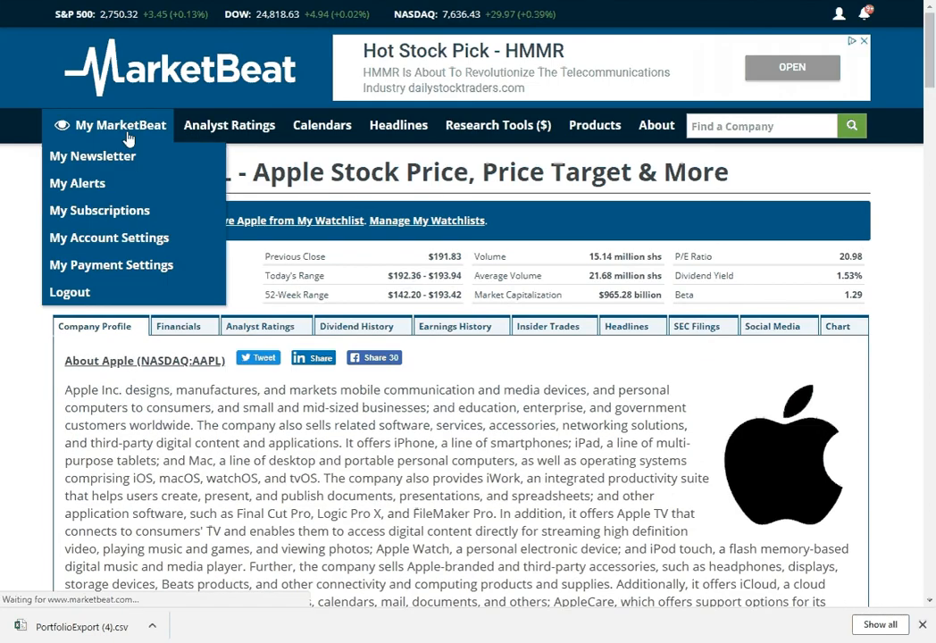
click(119, 125)
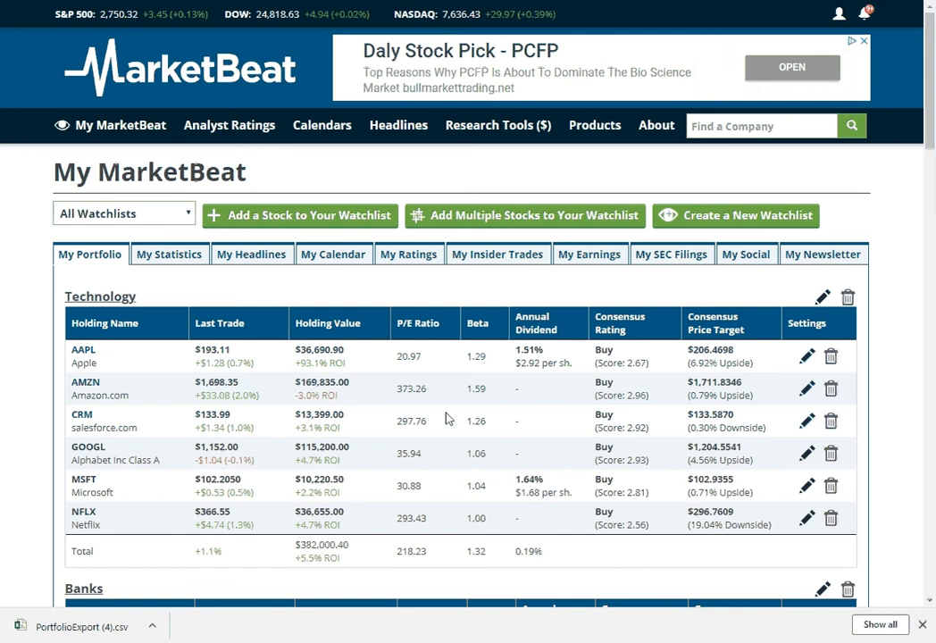
mouse_move(438, 361)
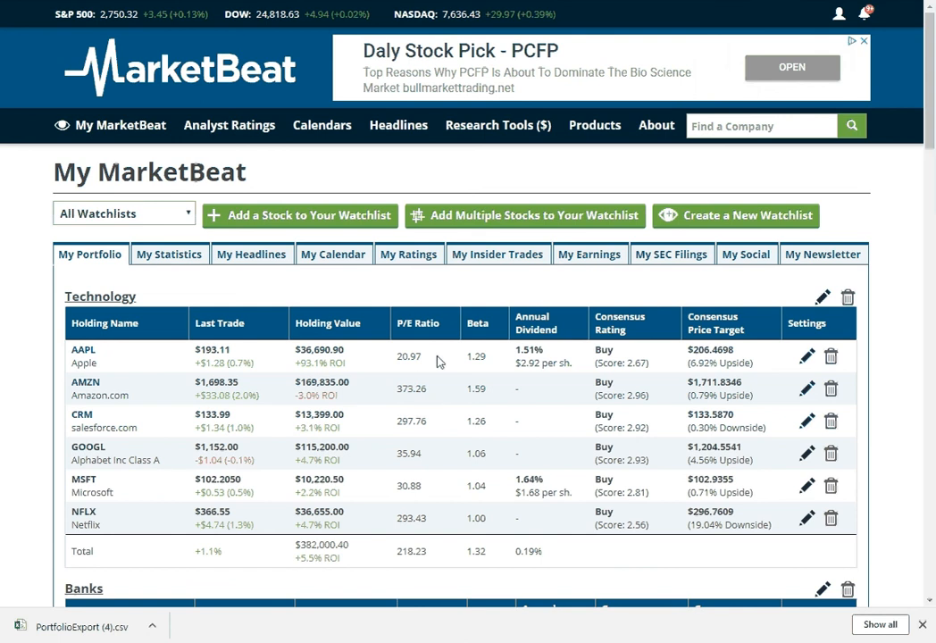